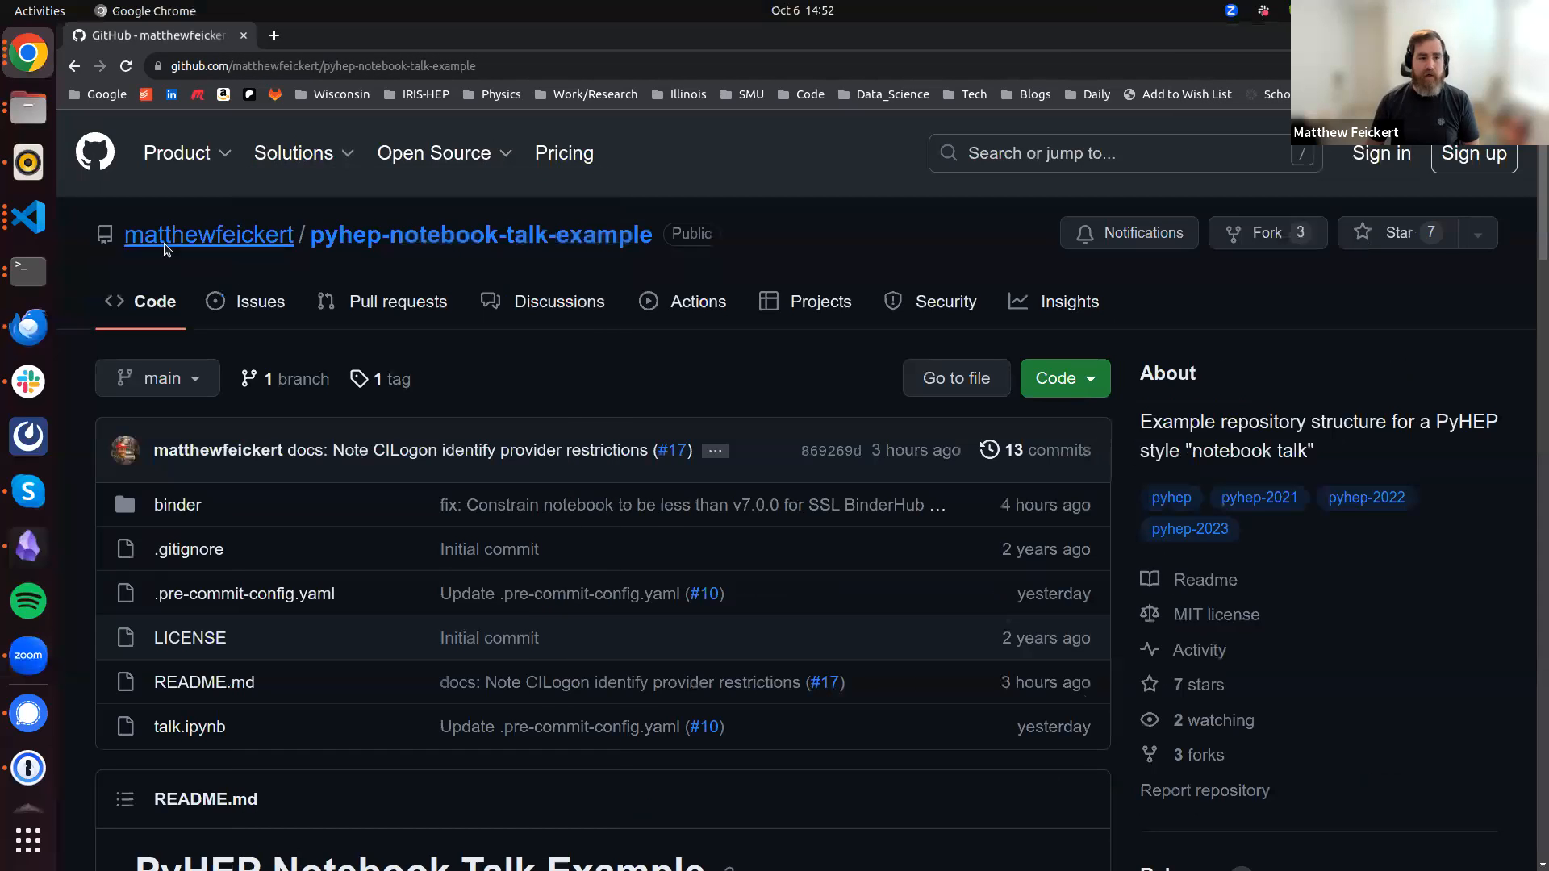
pyautogui.moveTo(360, 264)
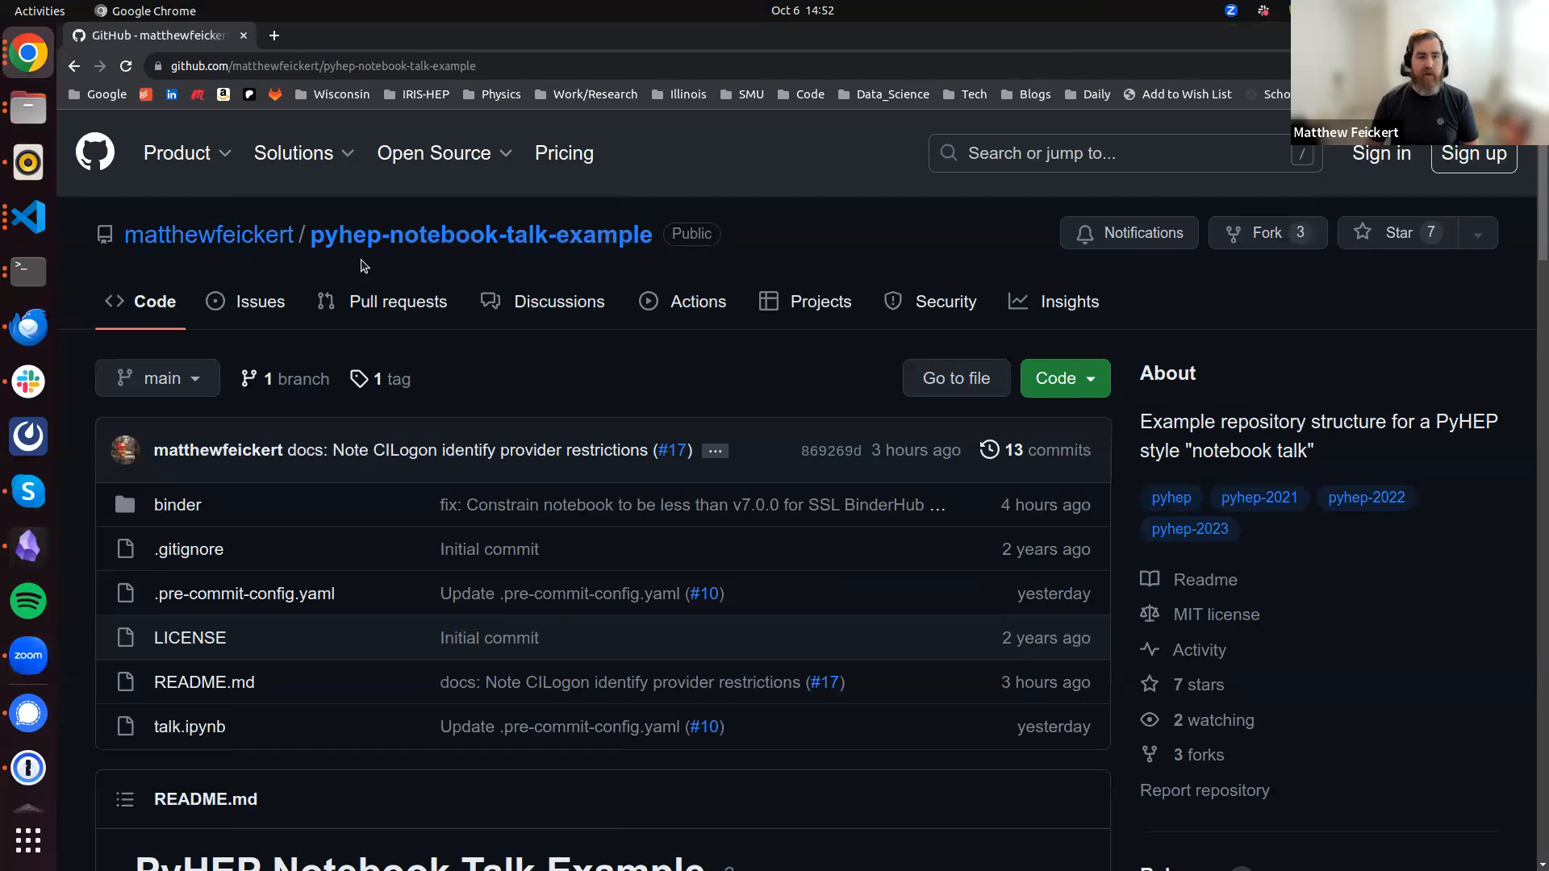
pyautogui.moveTo(837, 243)
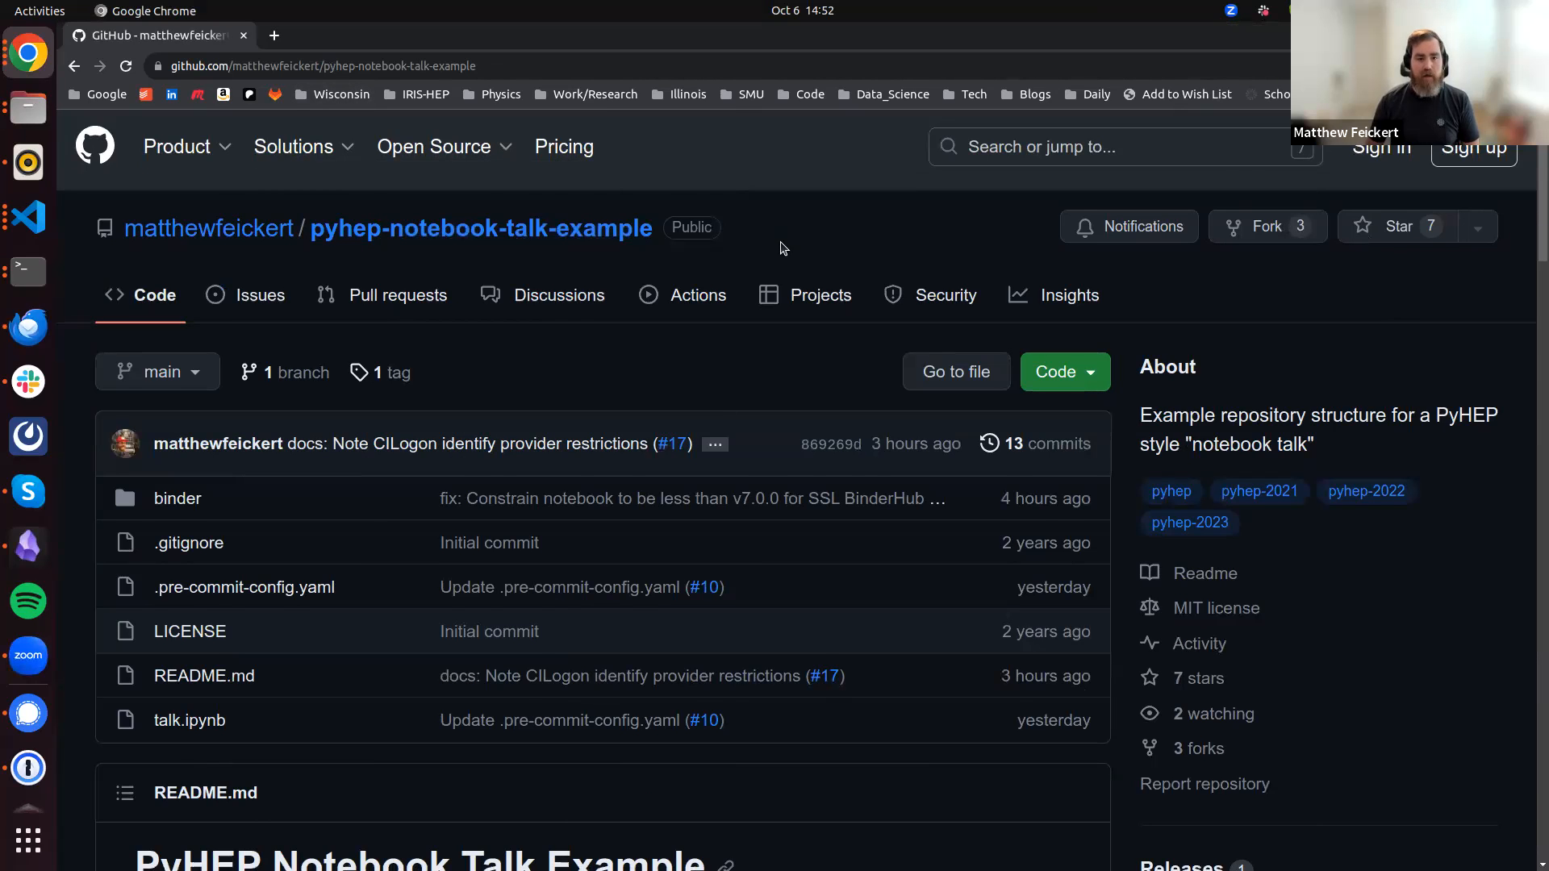
# Scroll the README down to the Presentation Resources section about the BinderHub update
pyautogui.scroll(-3)
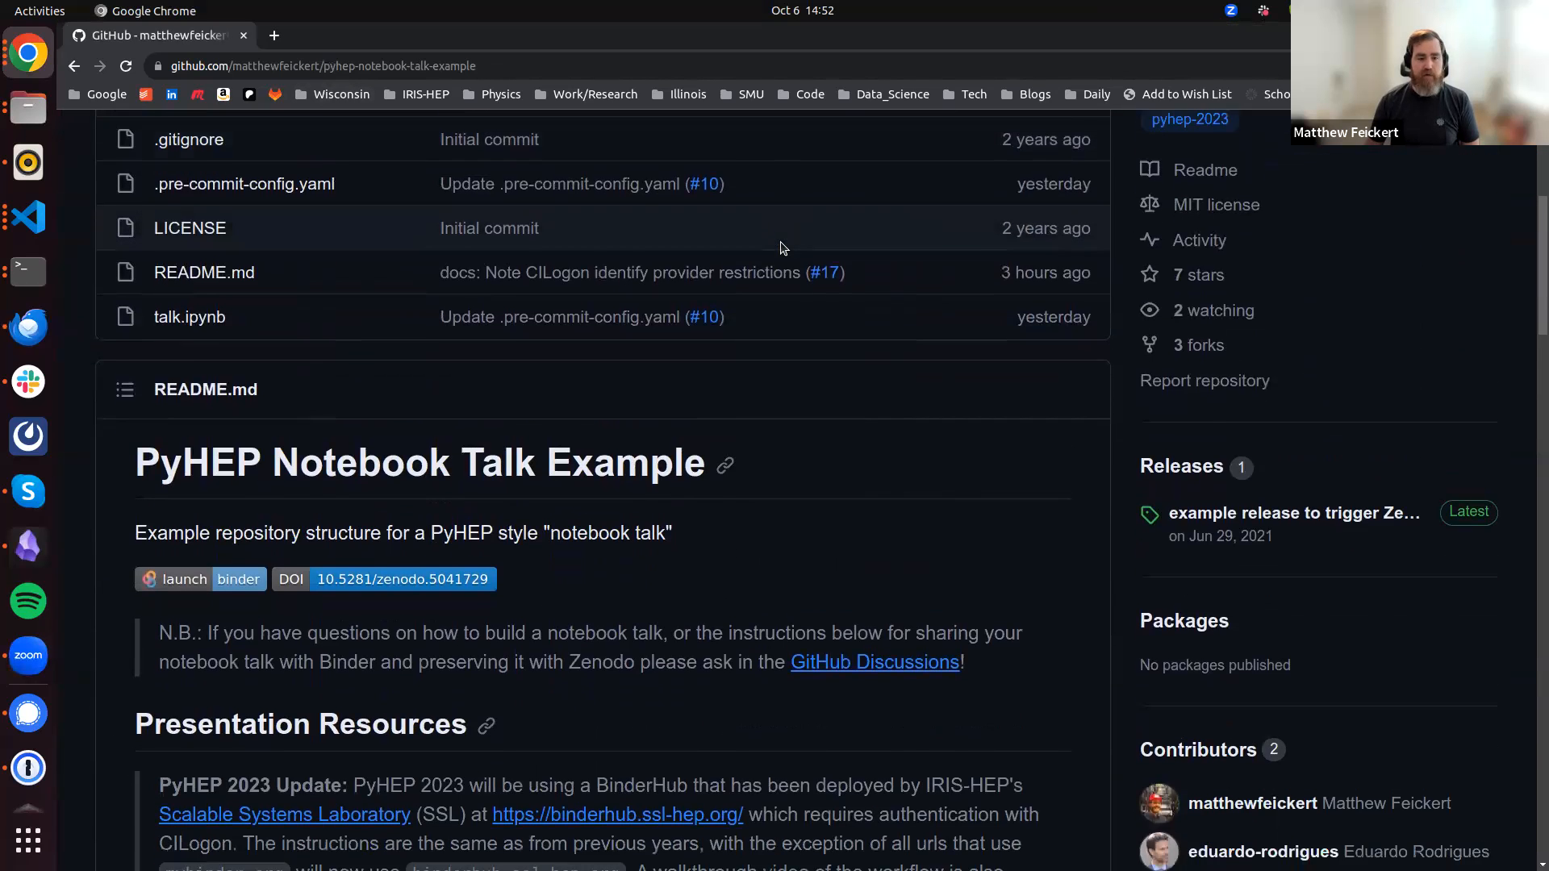
pyautogui.scroll(-3)
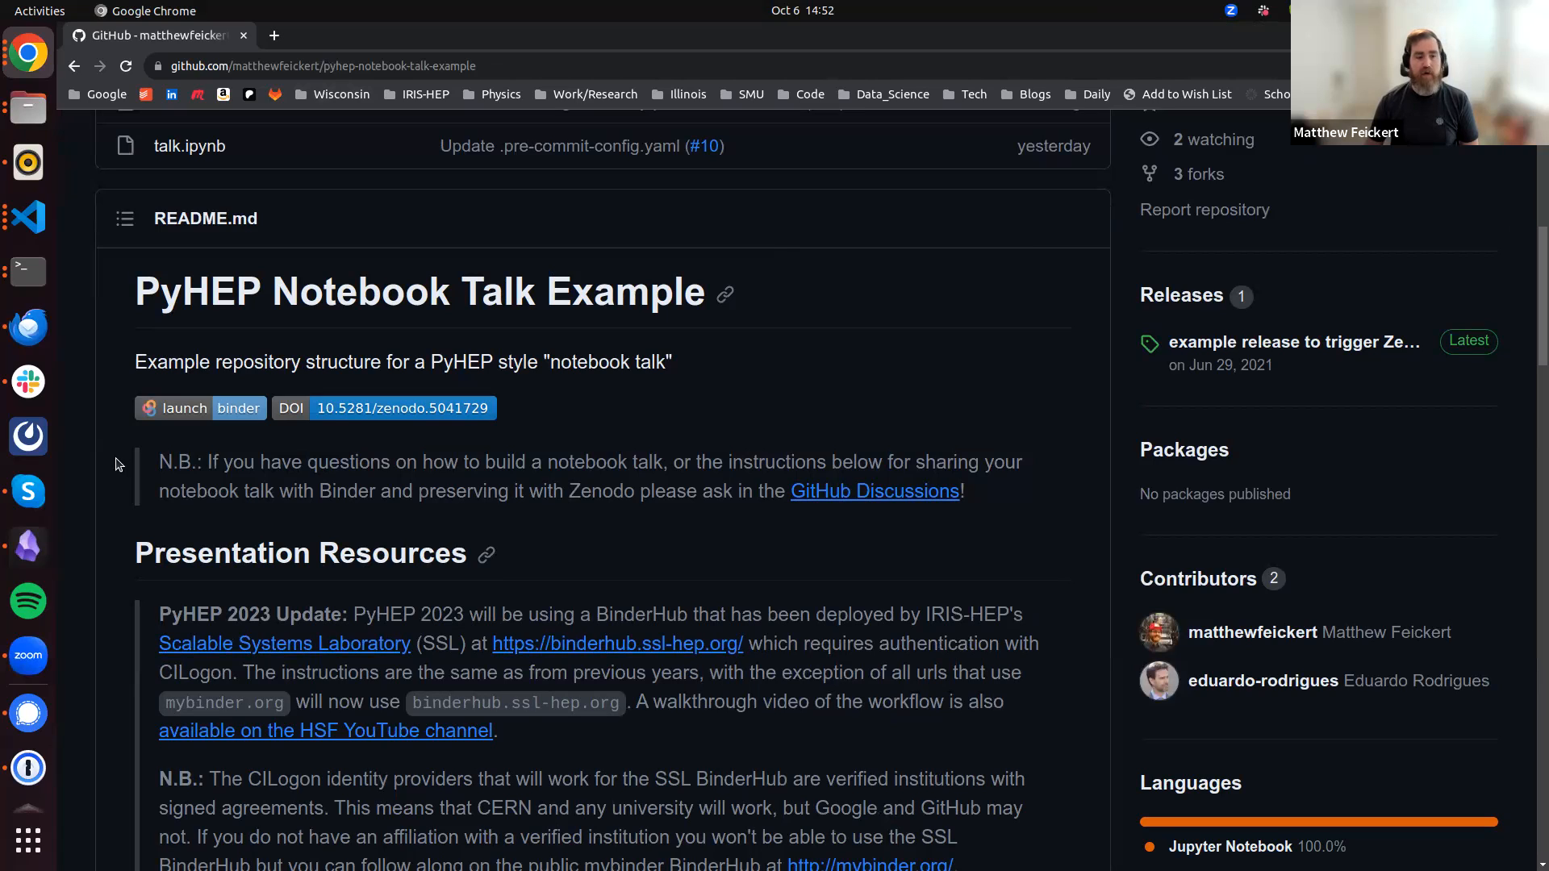
pyautogui.moveTo(620, 530)
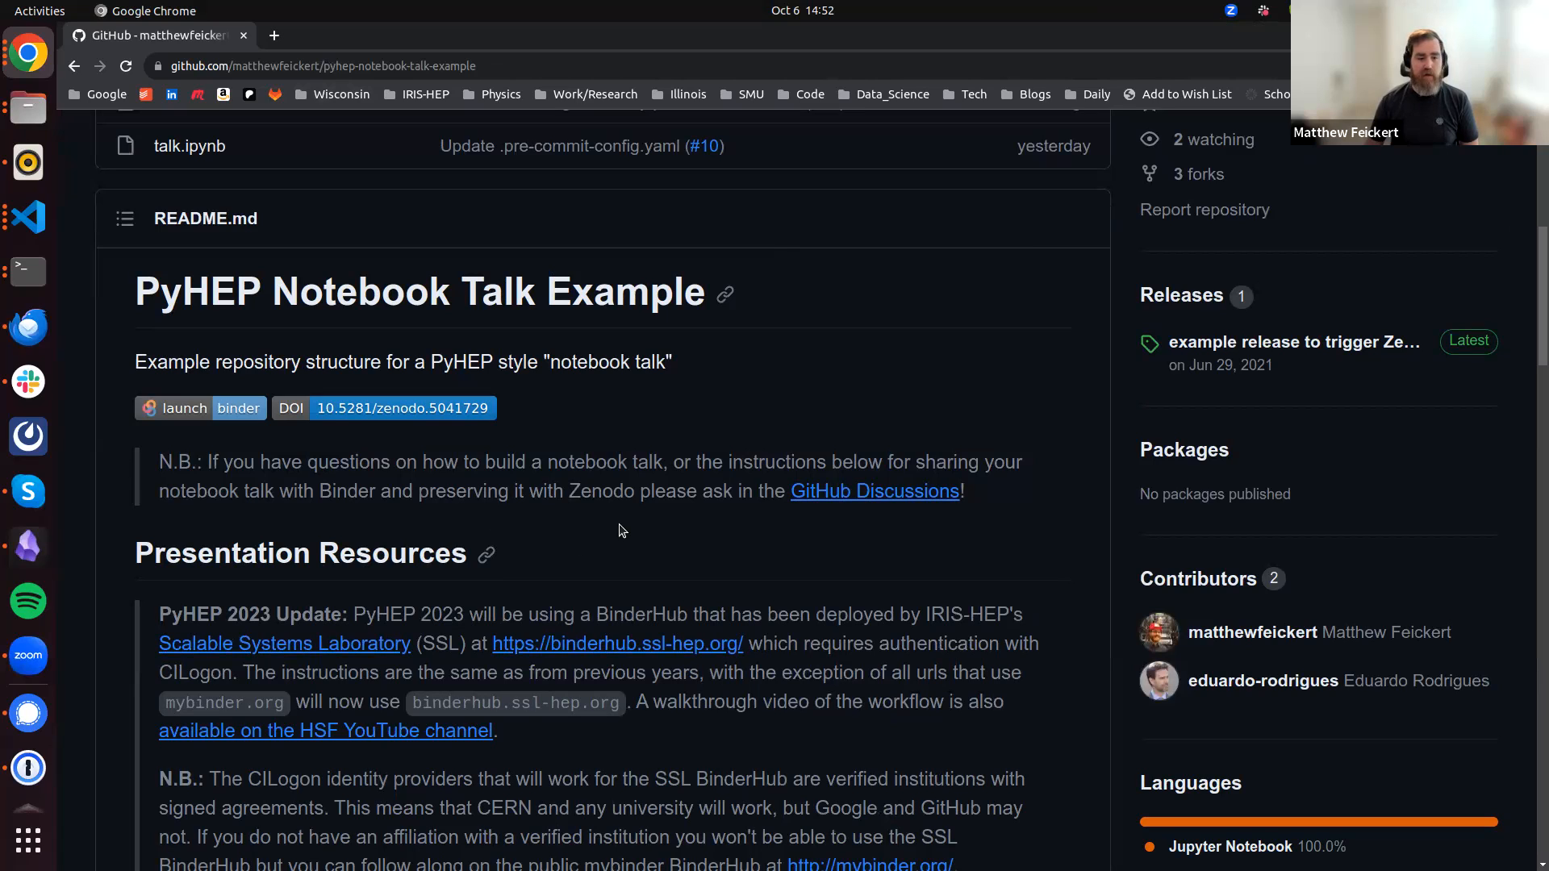
pyautogui.scroll(-3)
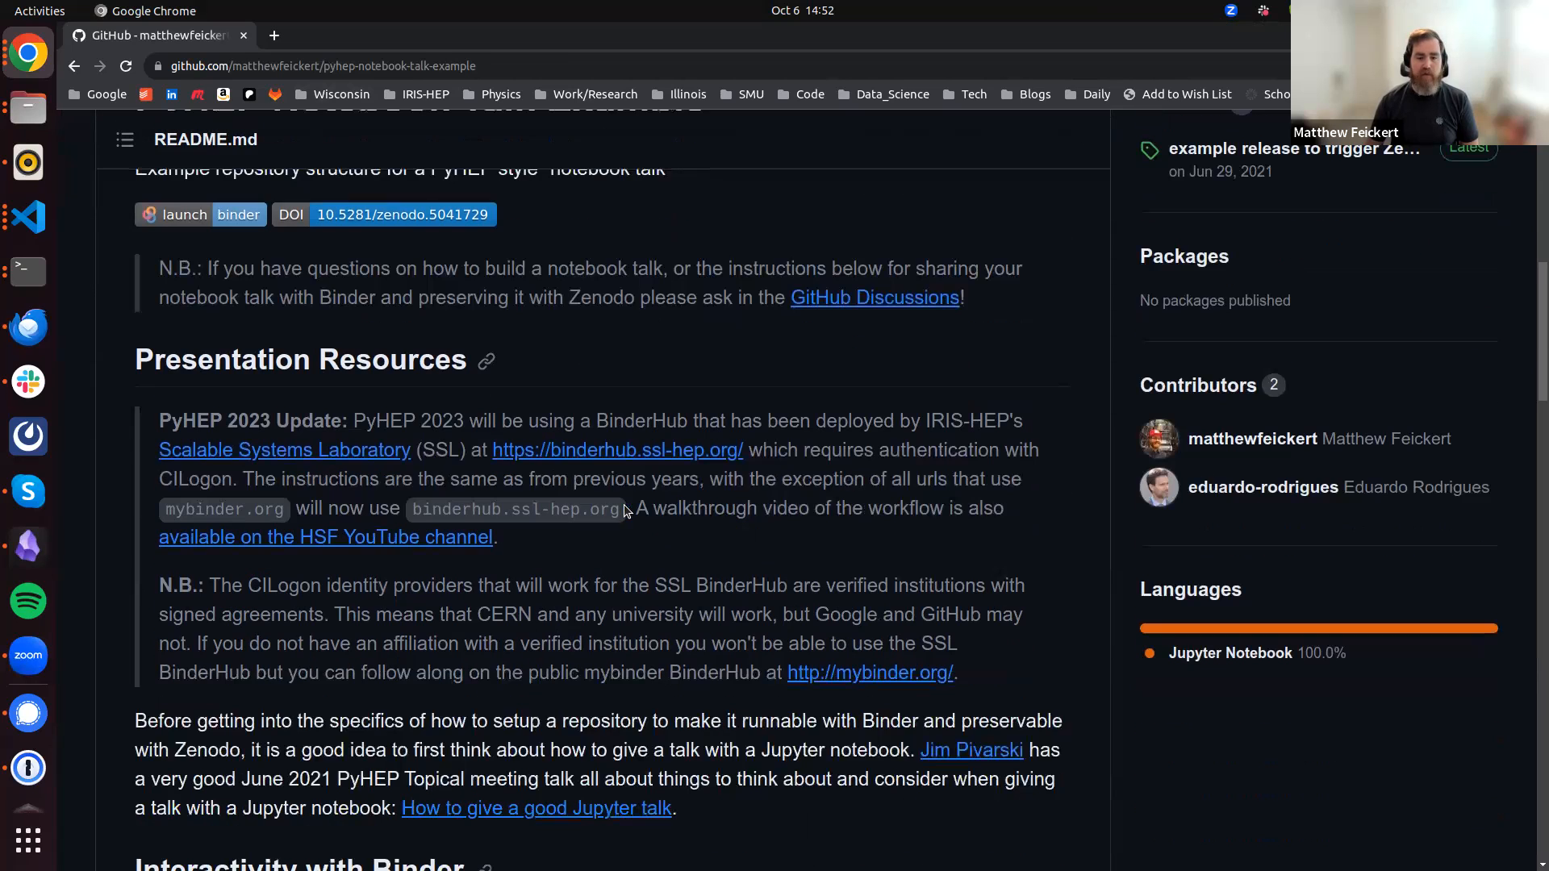
pyautogui.moveTo(733, 506)
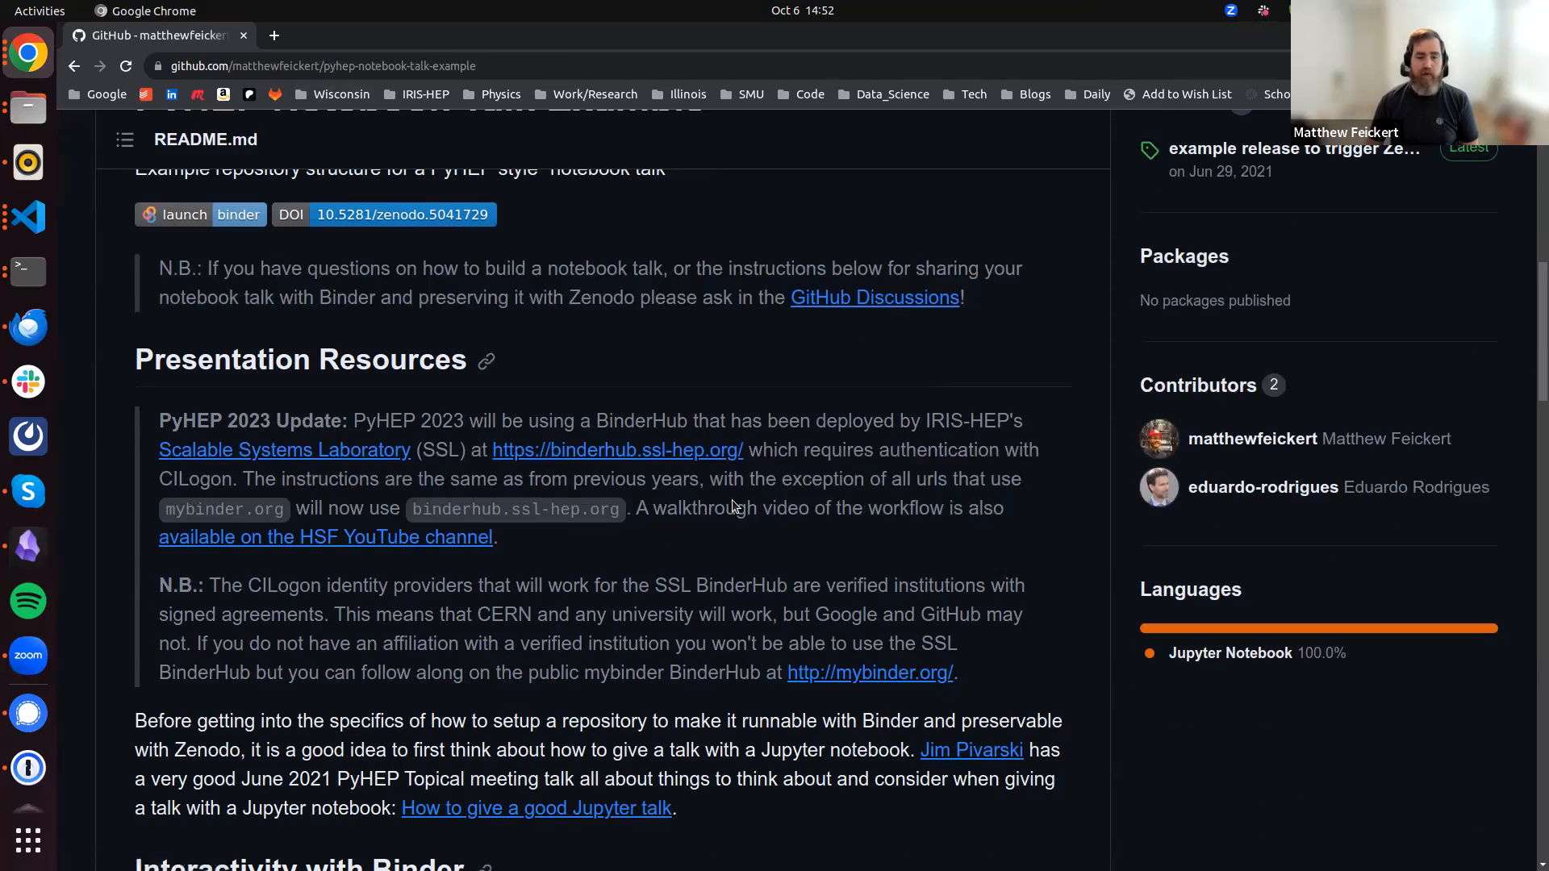
pyautogui.moveTo(708, 465)
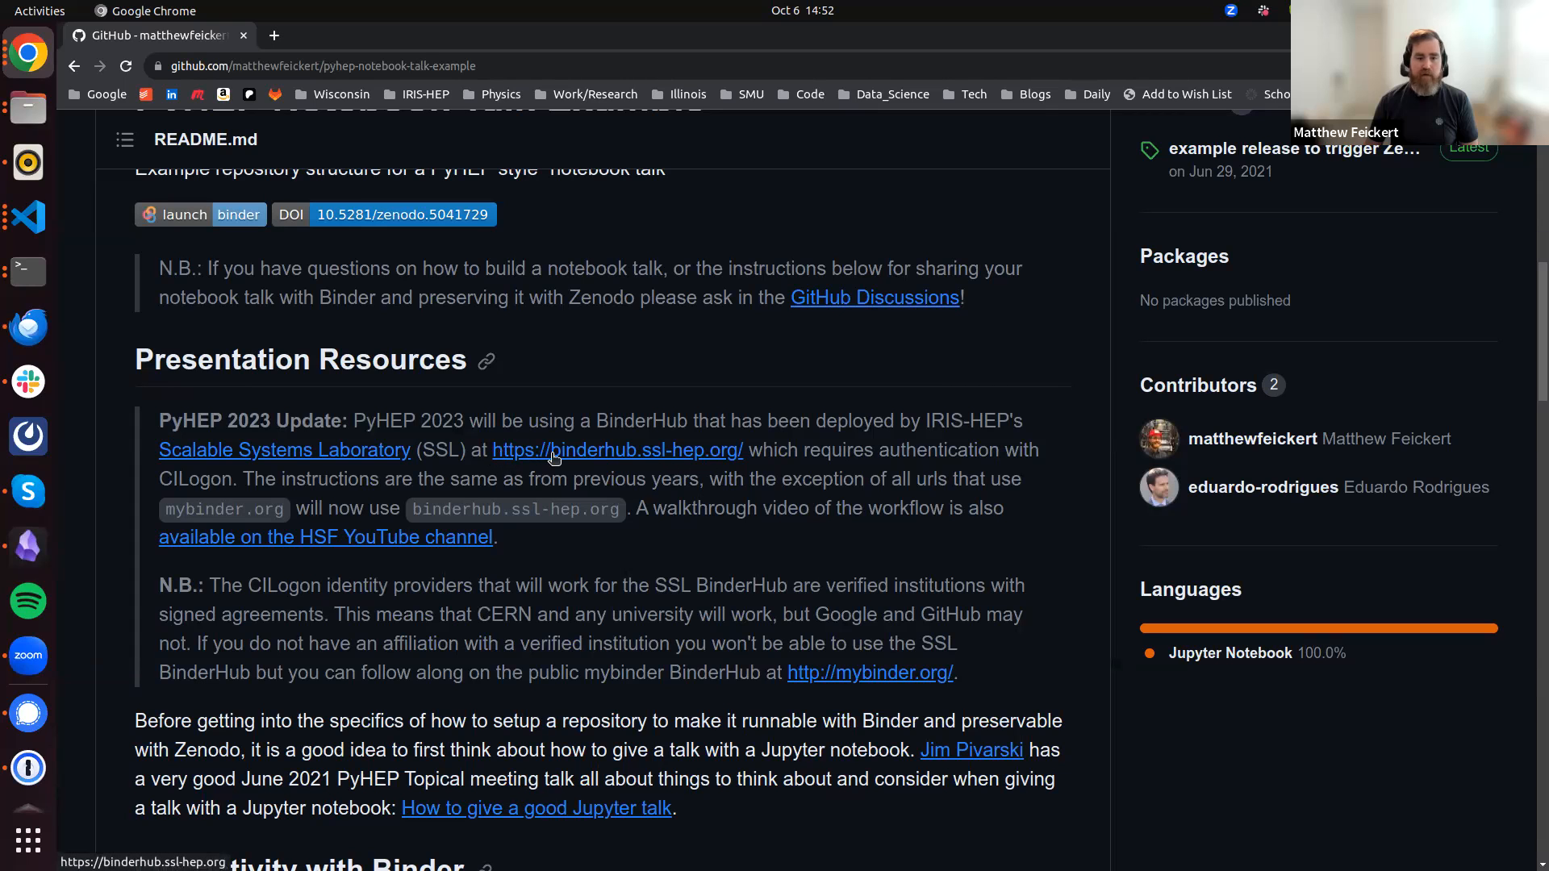
pyautogui.moveTo(714, 462)
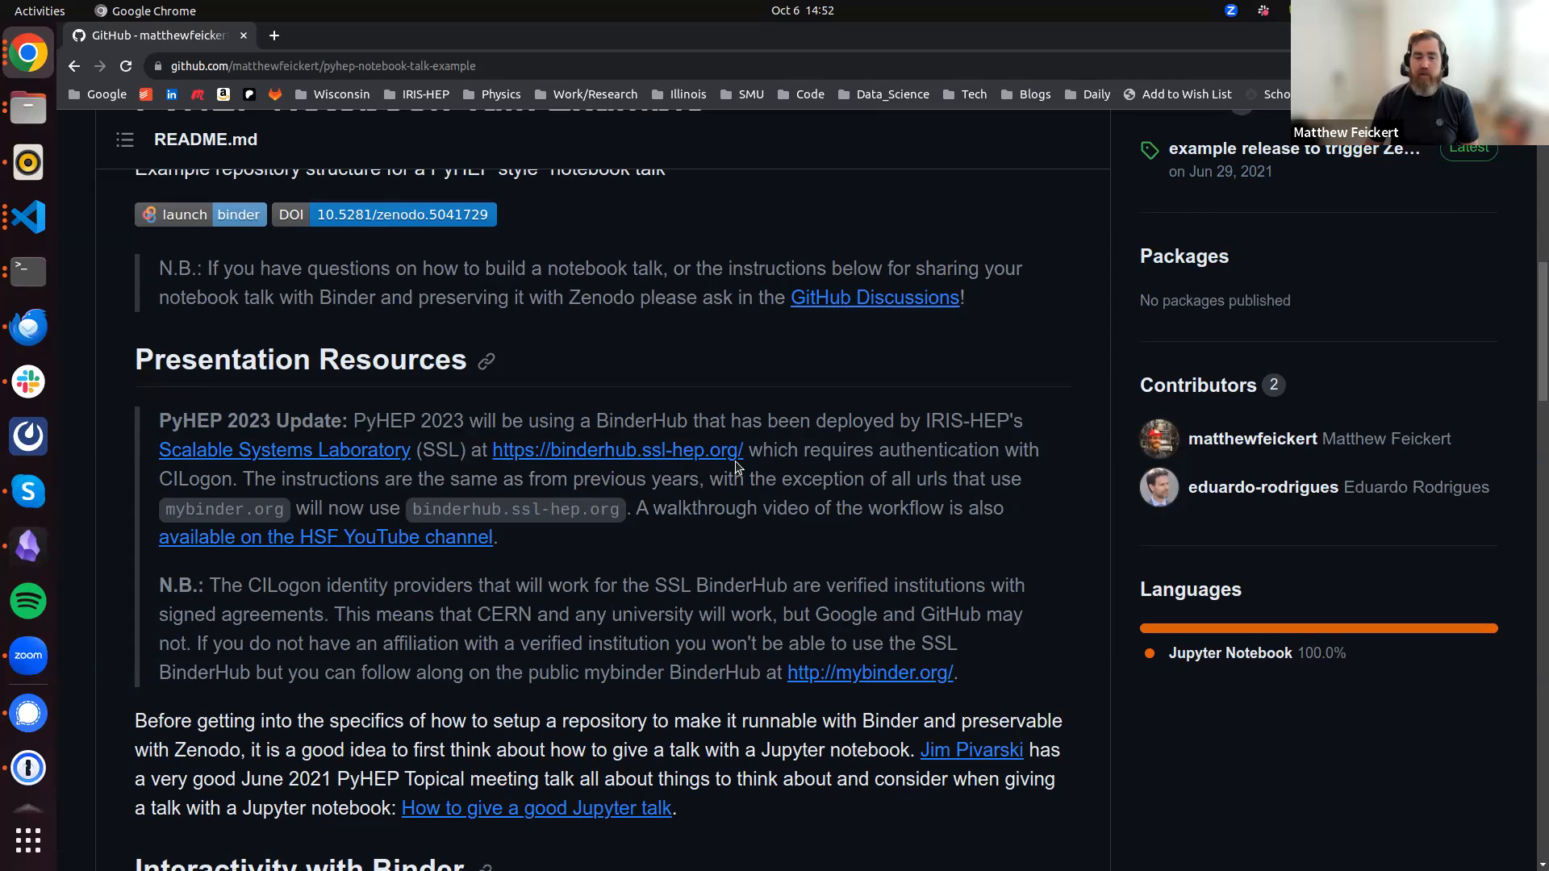
pyautogui.moveTo(547, 458)
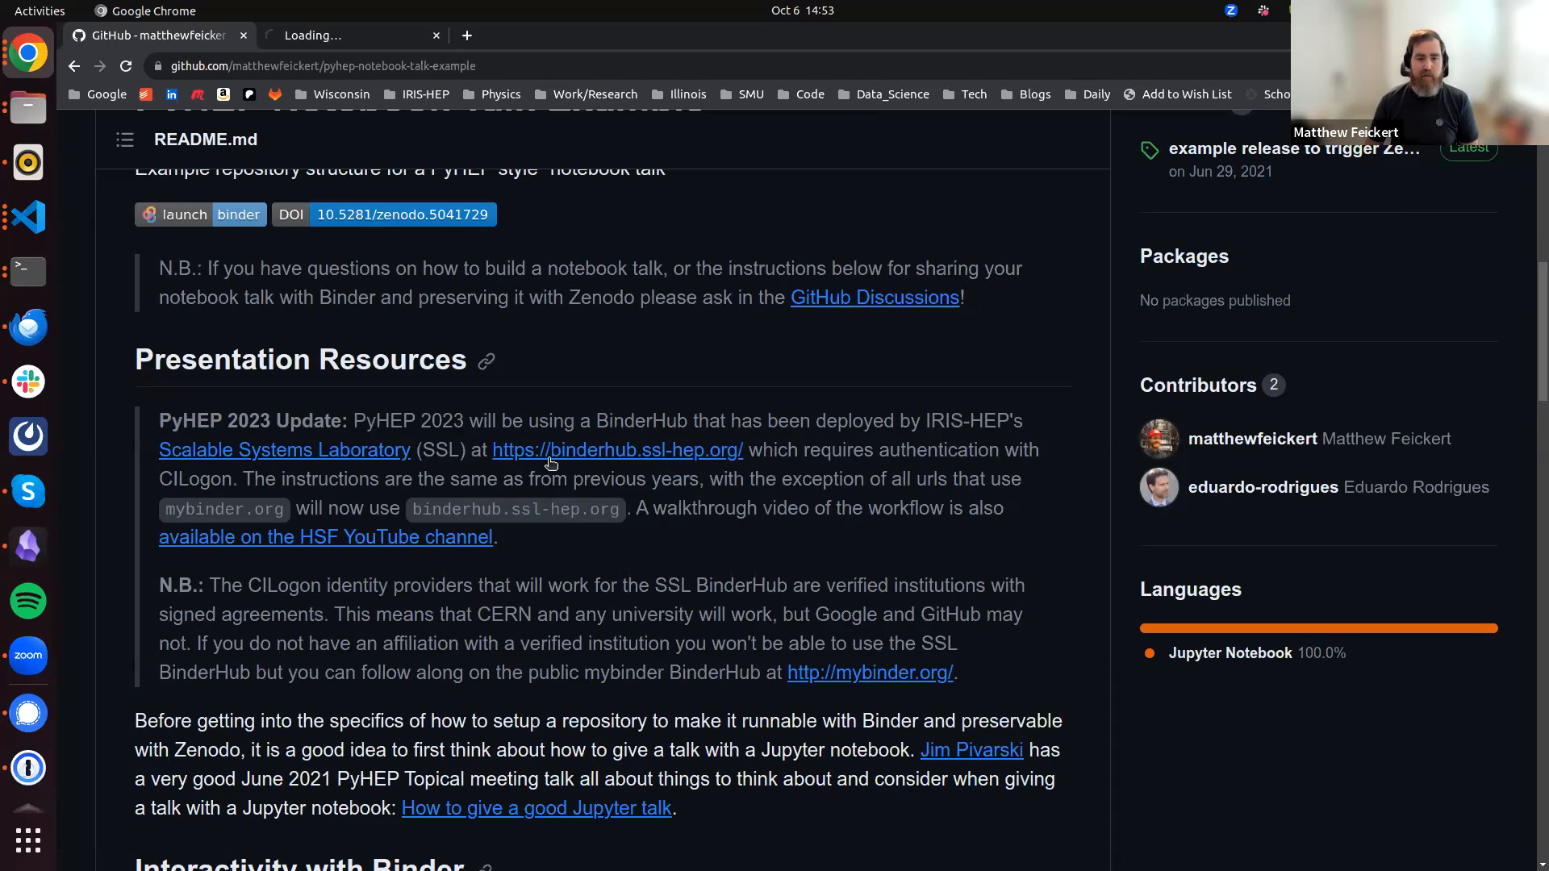
# Switch to the newly opened SSL BinderHub tab showing the JupyterHub login page
pyautogui.click(617, 449)
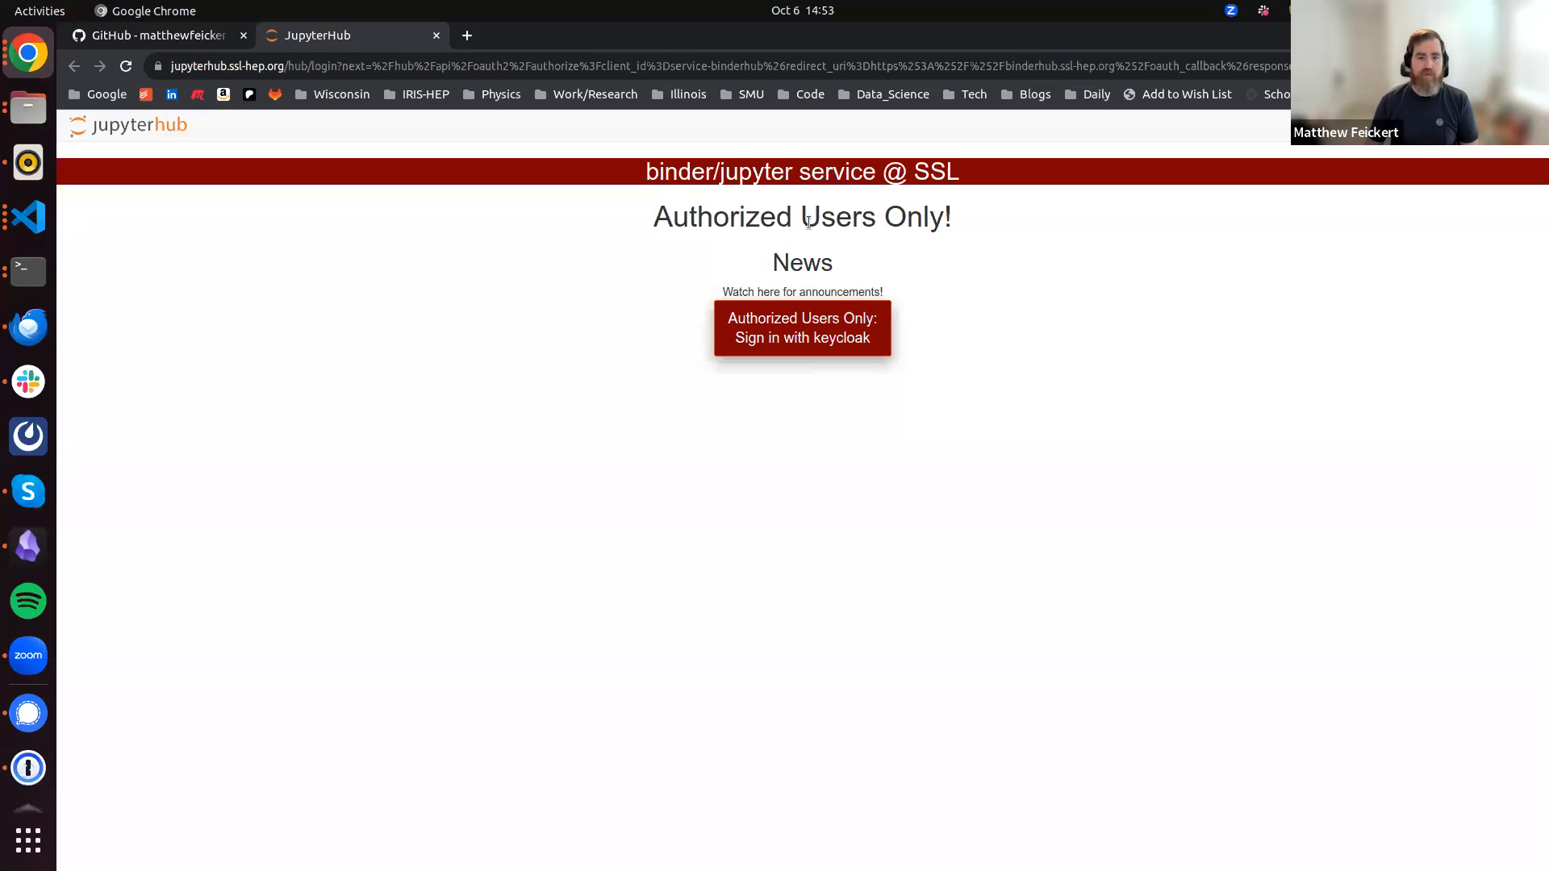
pyautogui.moveTo(924, 197)
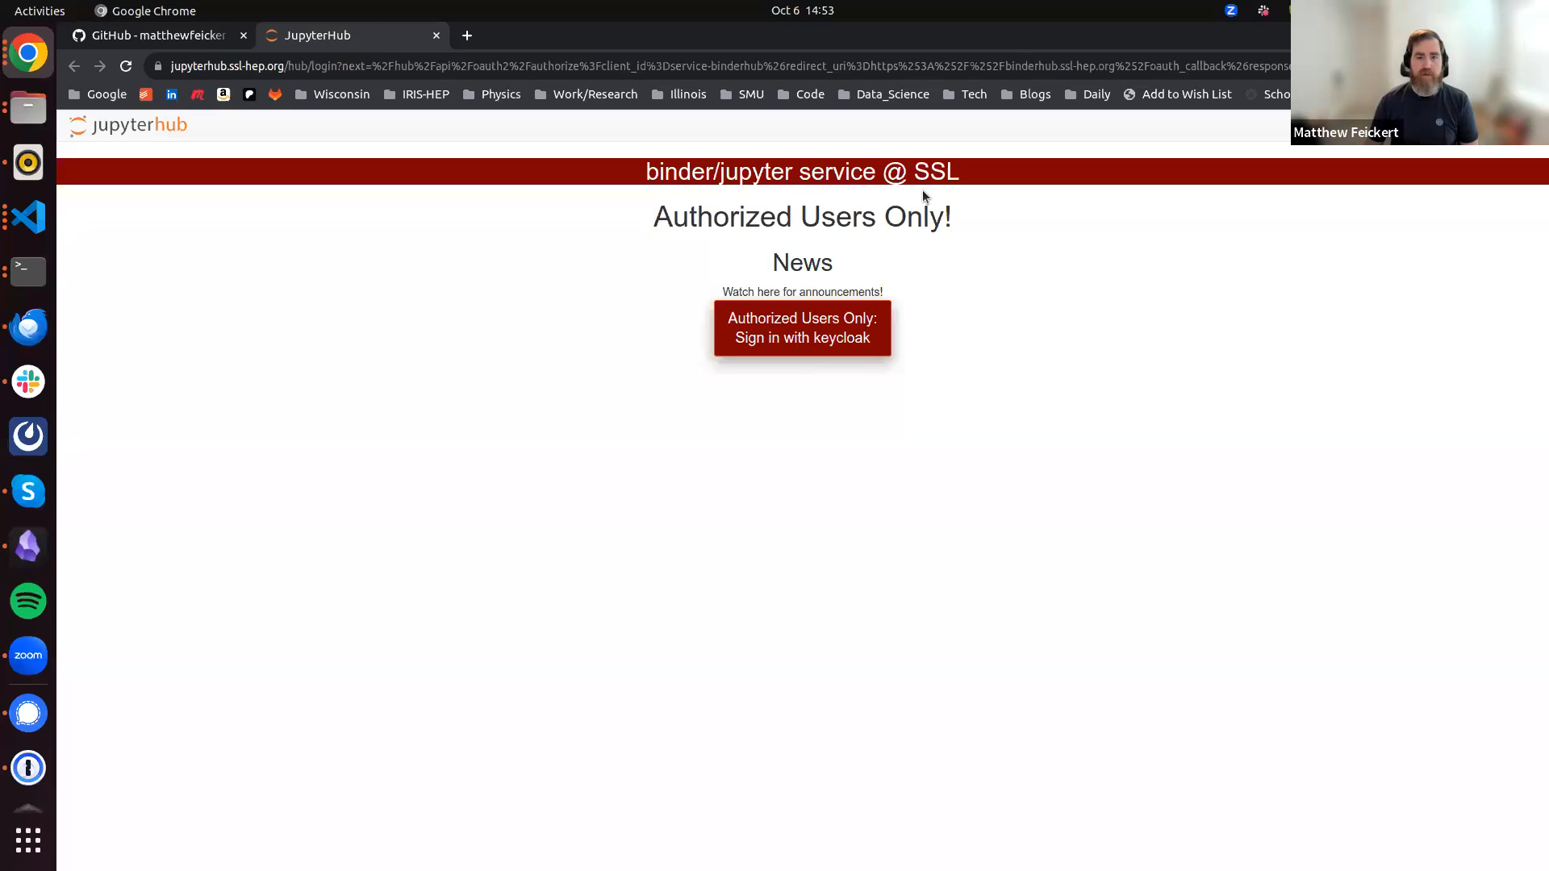
pyautogui.moveTo(999, 257)
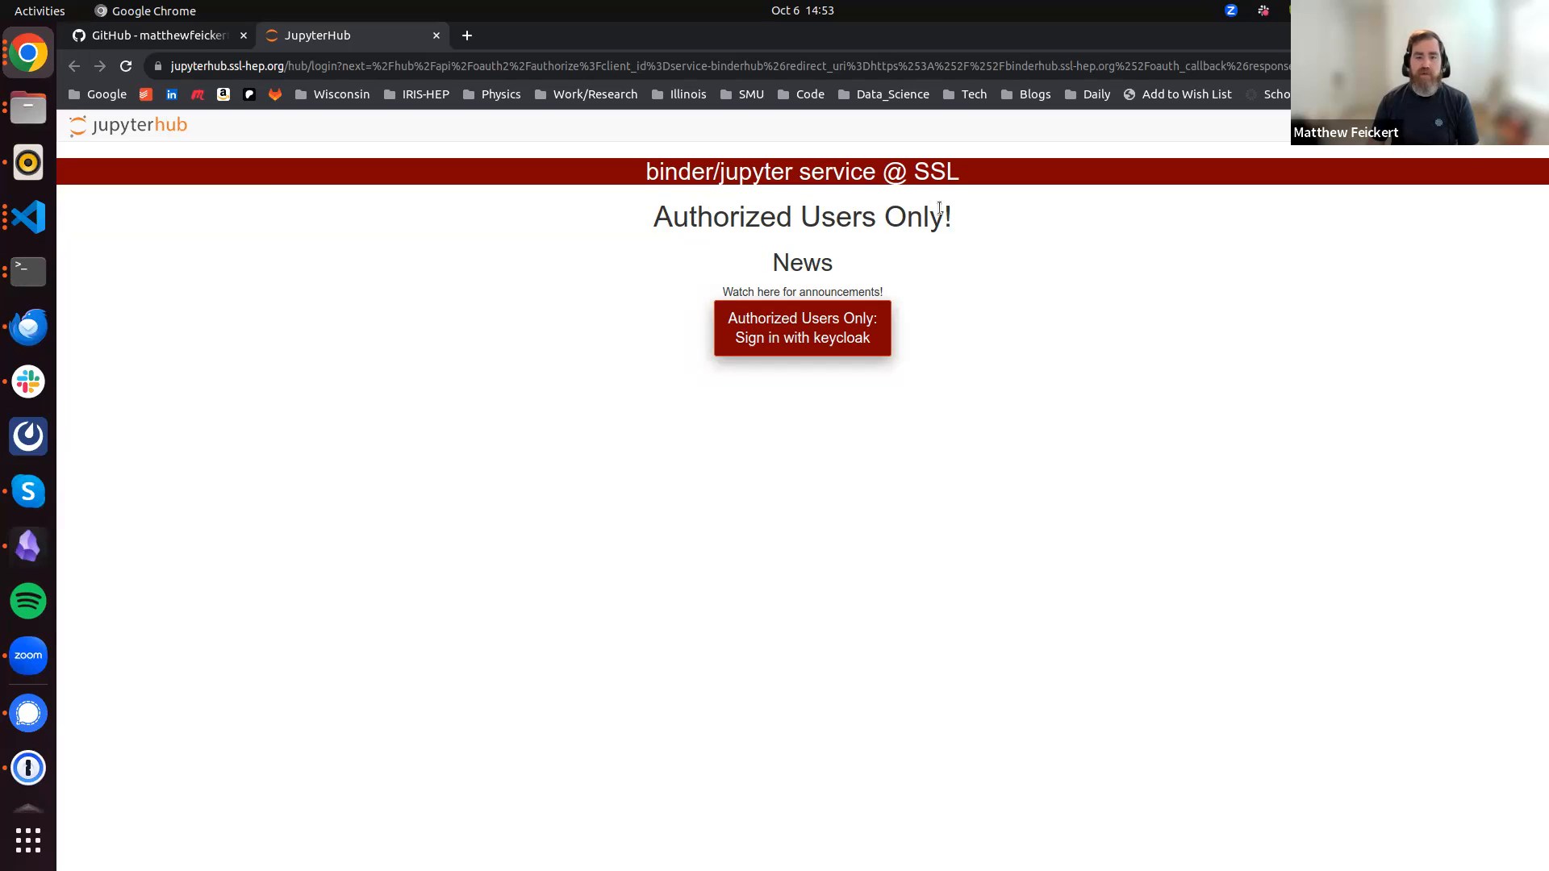
pyautogui.moveTo(801, 337)
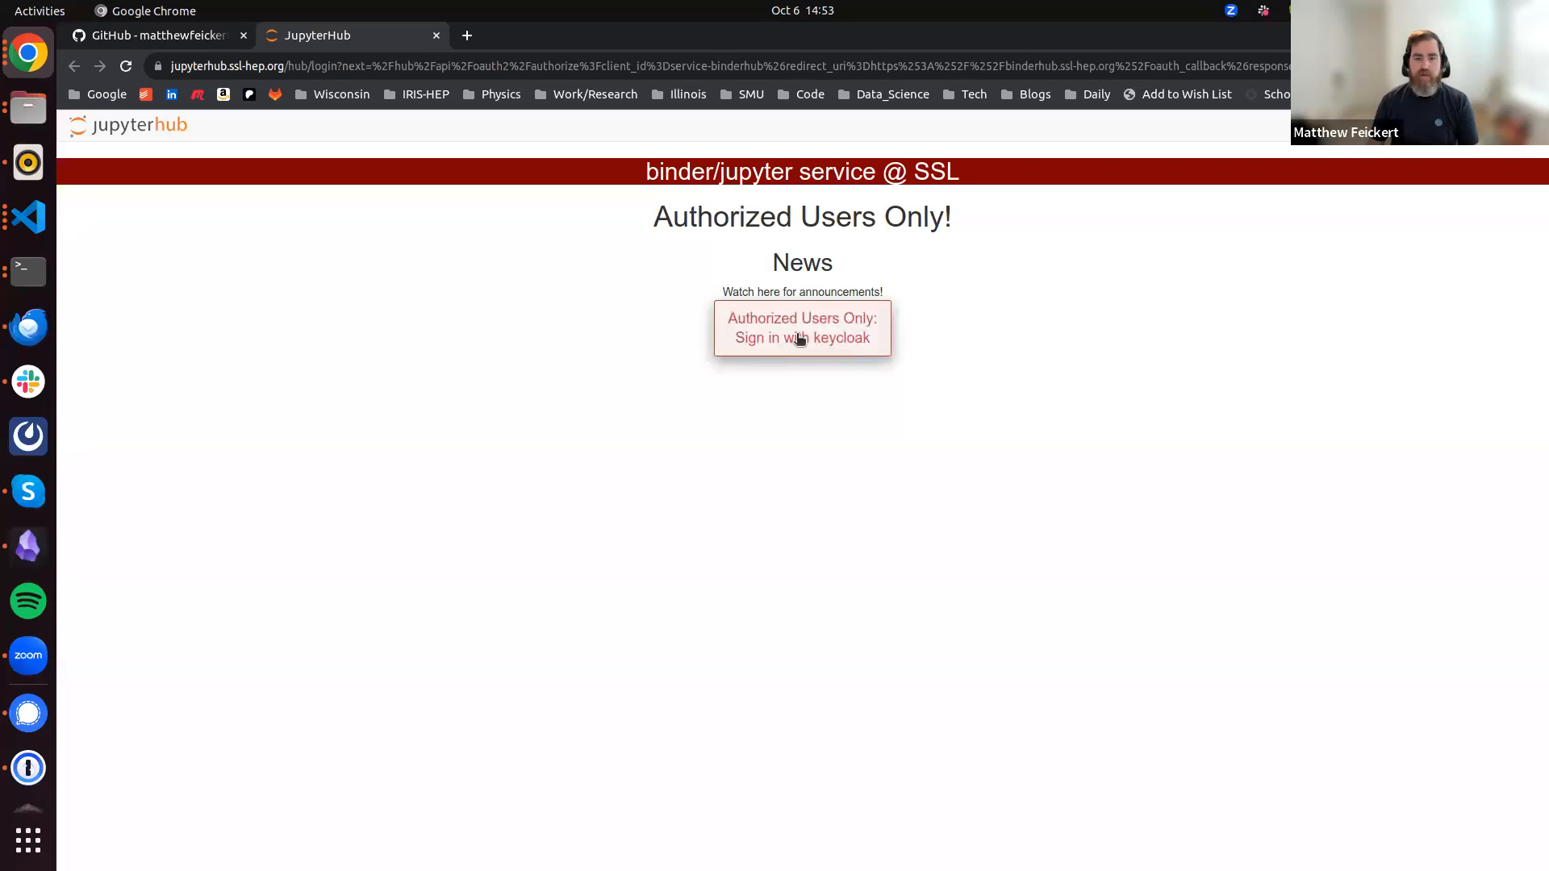
pyautogui.moveTo(800, 331)
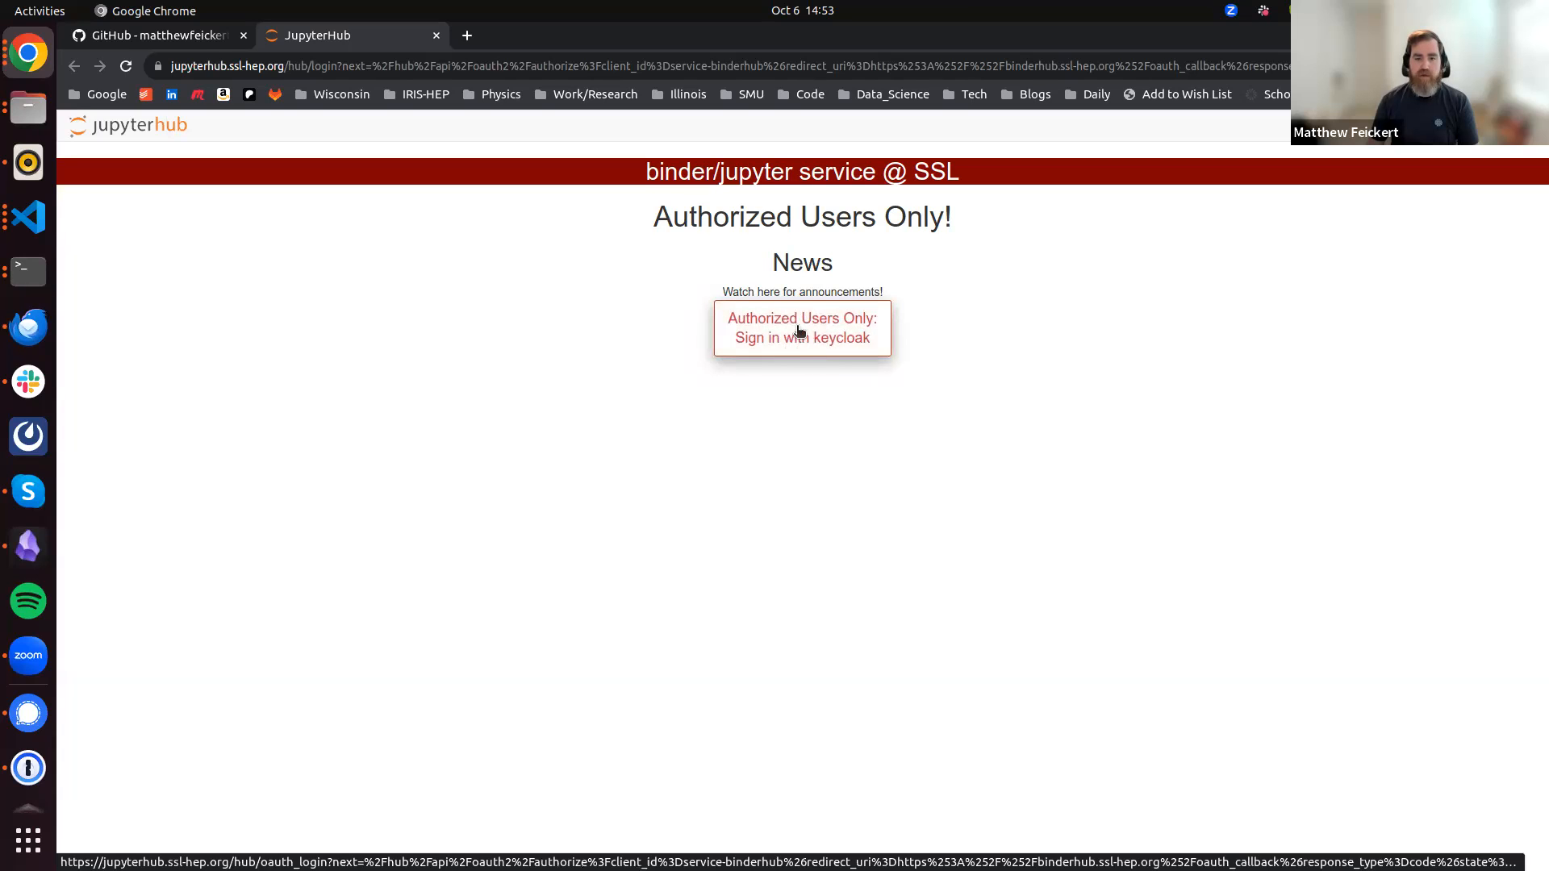
# Start the Keycloak sign-in and choose the CILogon option instead of a password
pyautogui.click(801, 331)
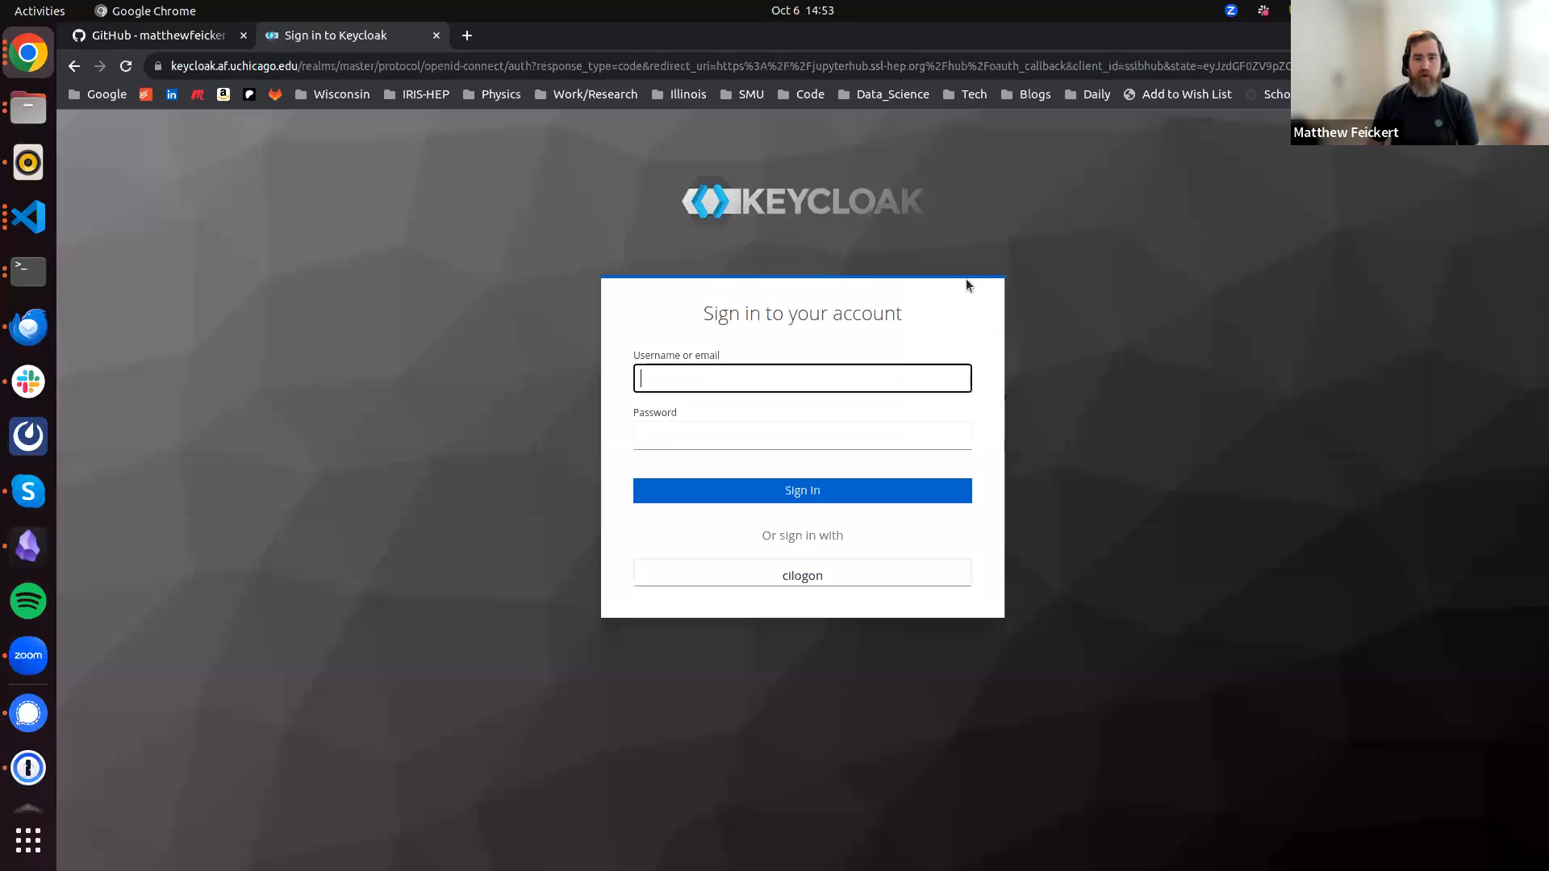
pyautogui.moveTo(822, 296)
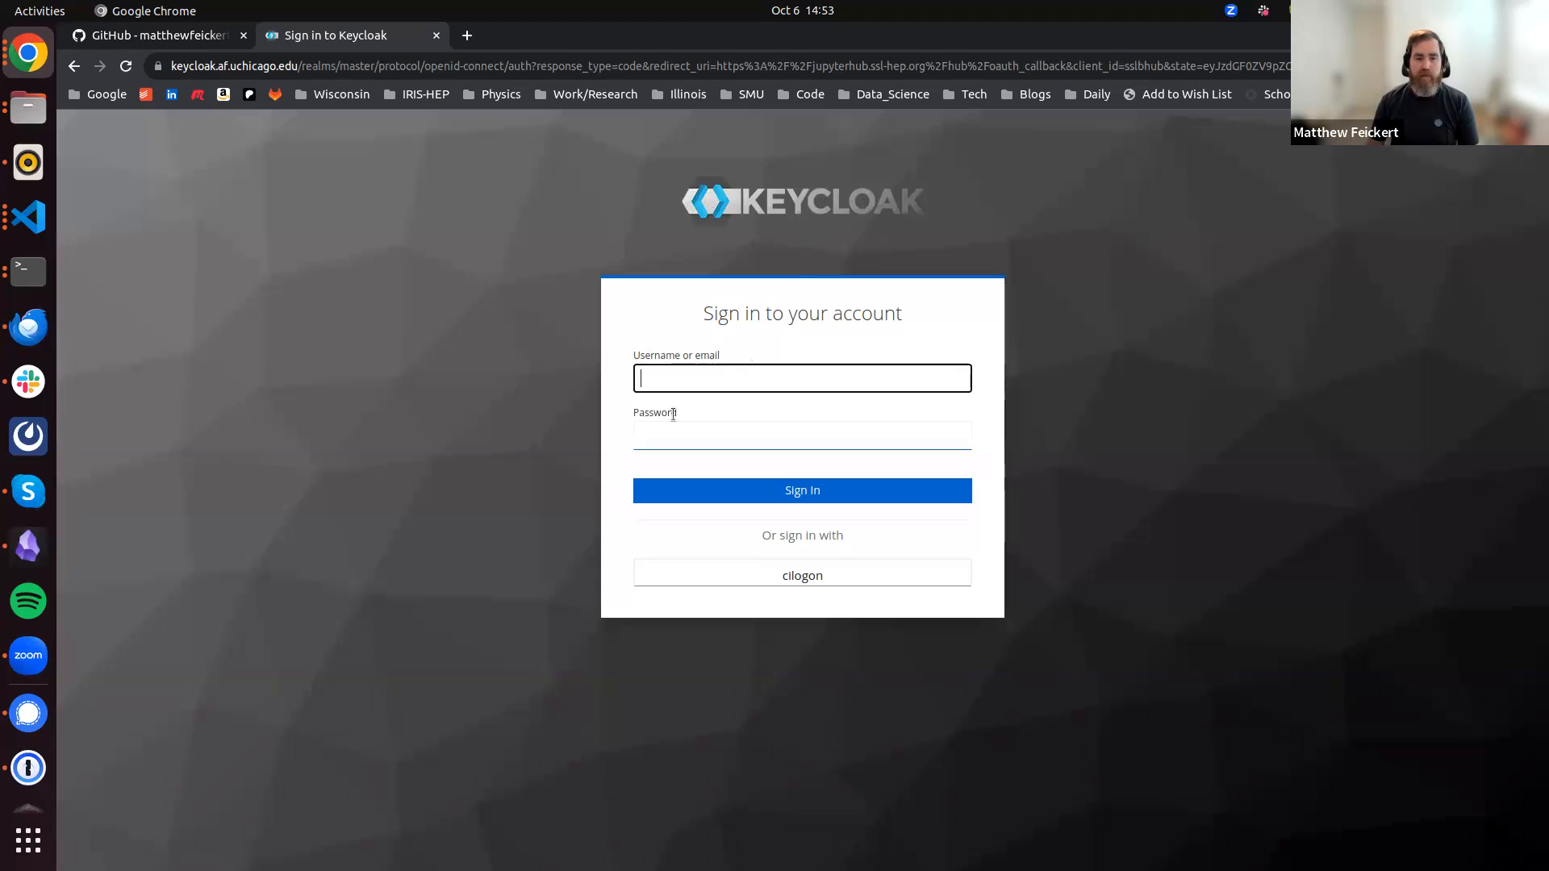
pyautogui.moveTo(818, 542)
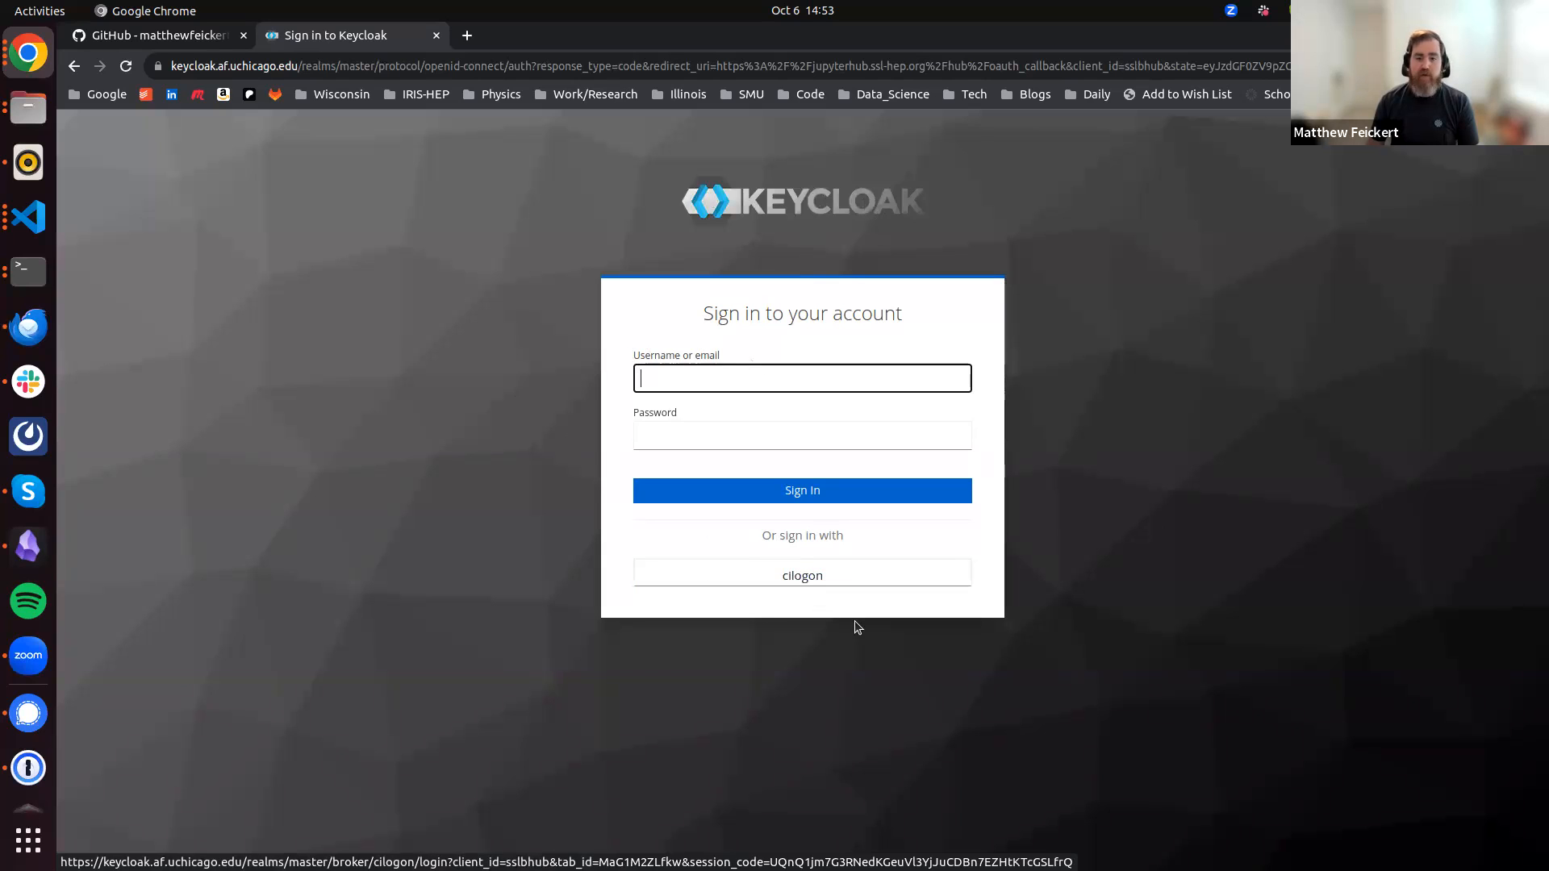
pyautogui.click(801, 575)
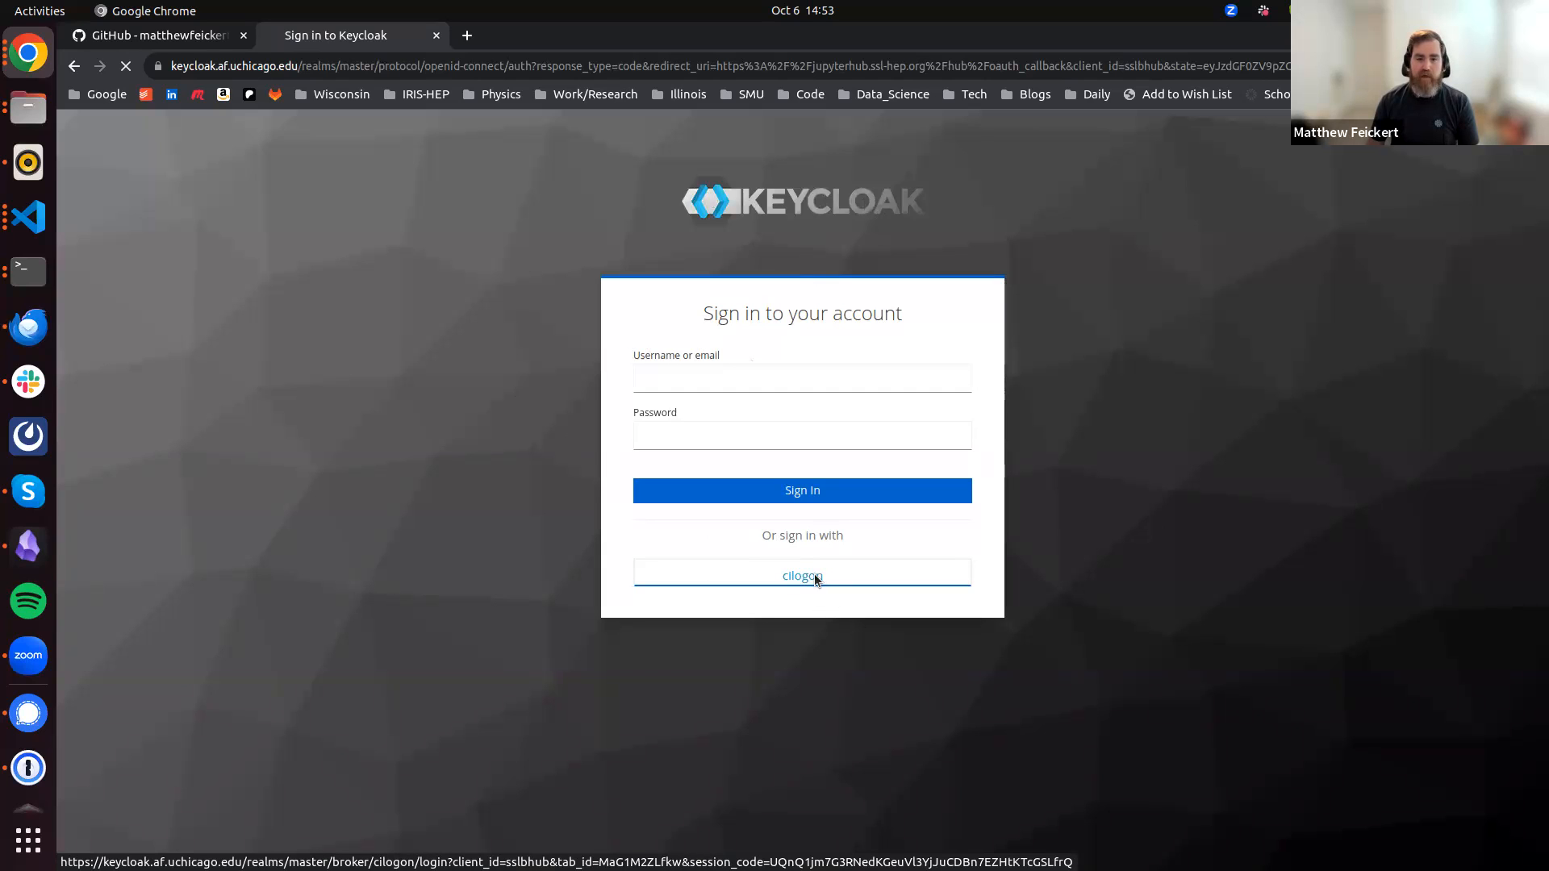
# Search the CILogon identity provider list, trying CERN and University of Wisconsin
pyautogui.click(801, 576)
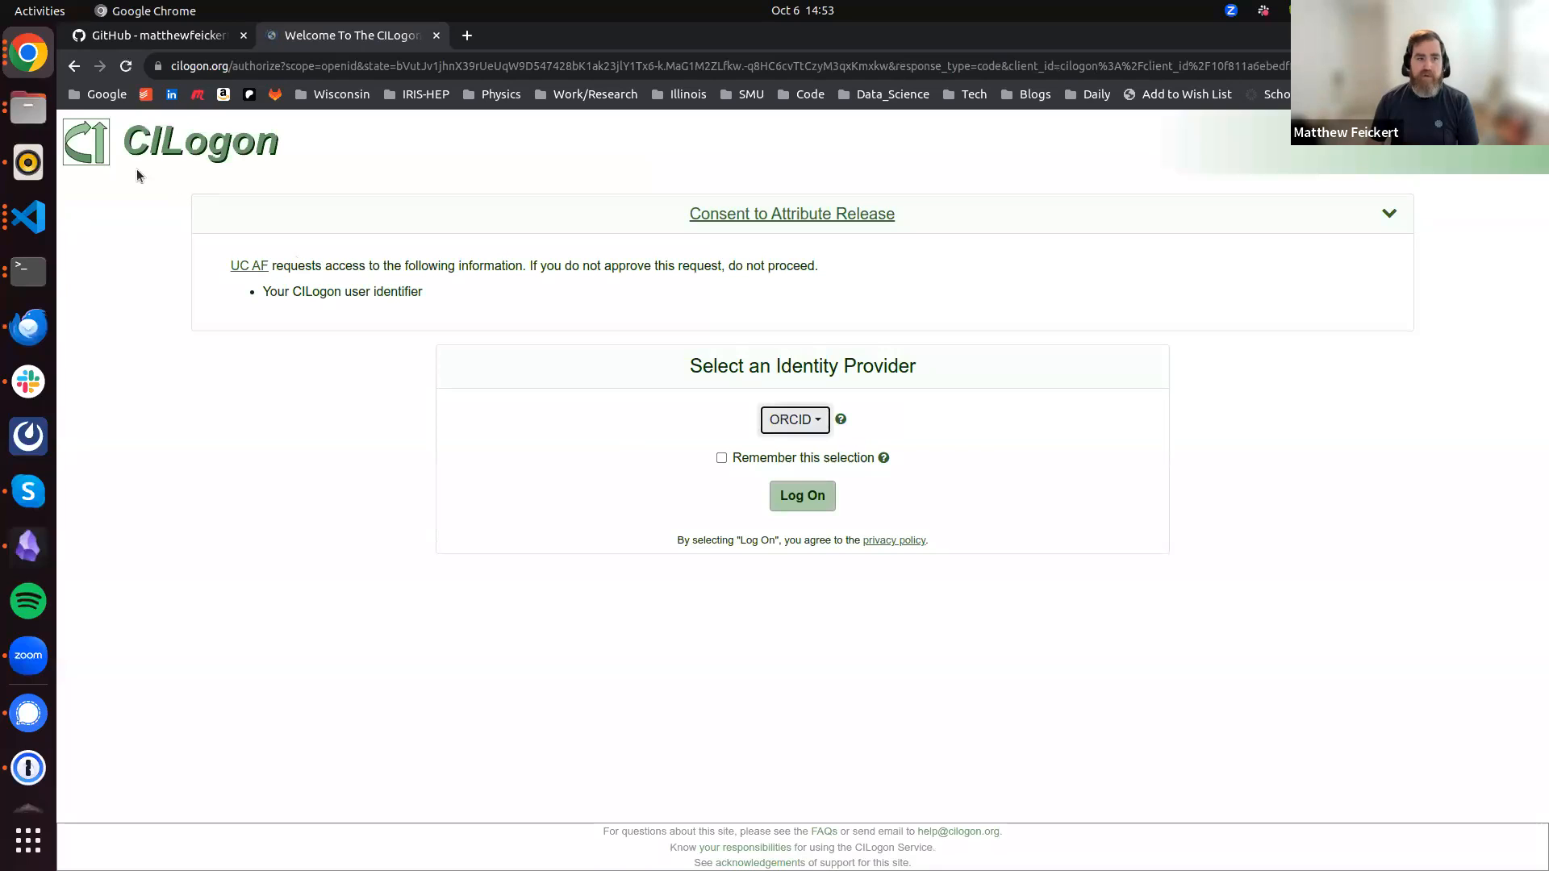
pyautogui.moveTo(885, 255)
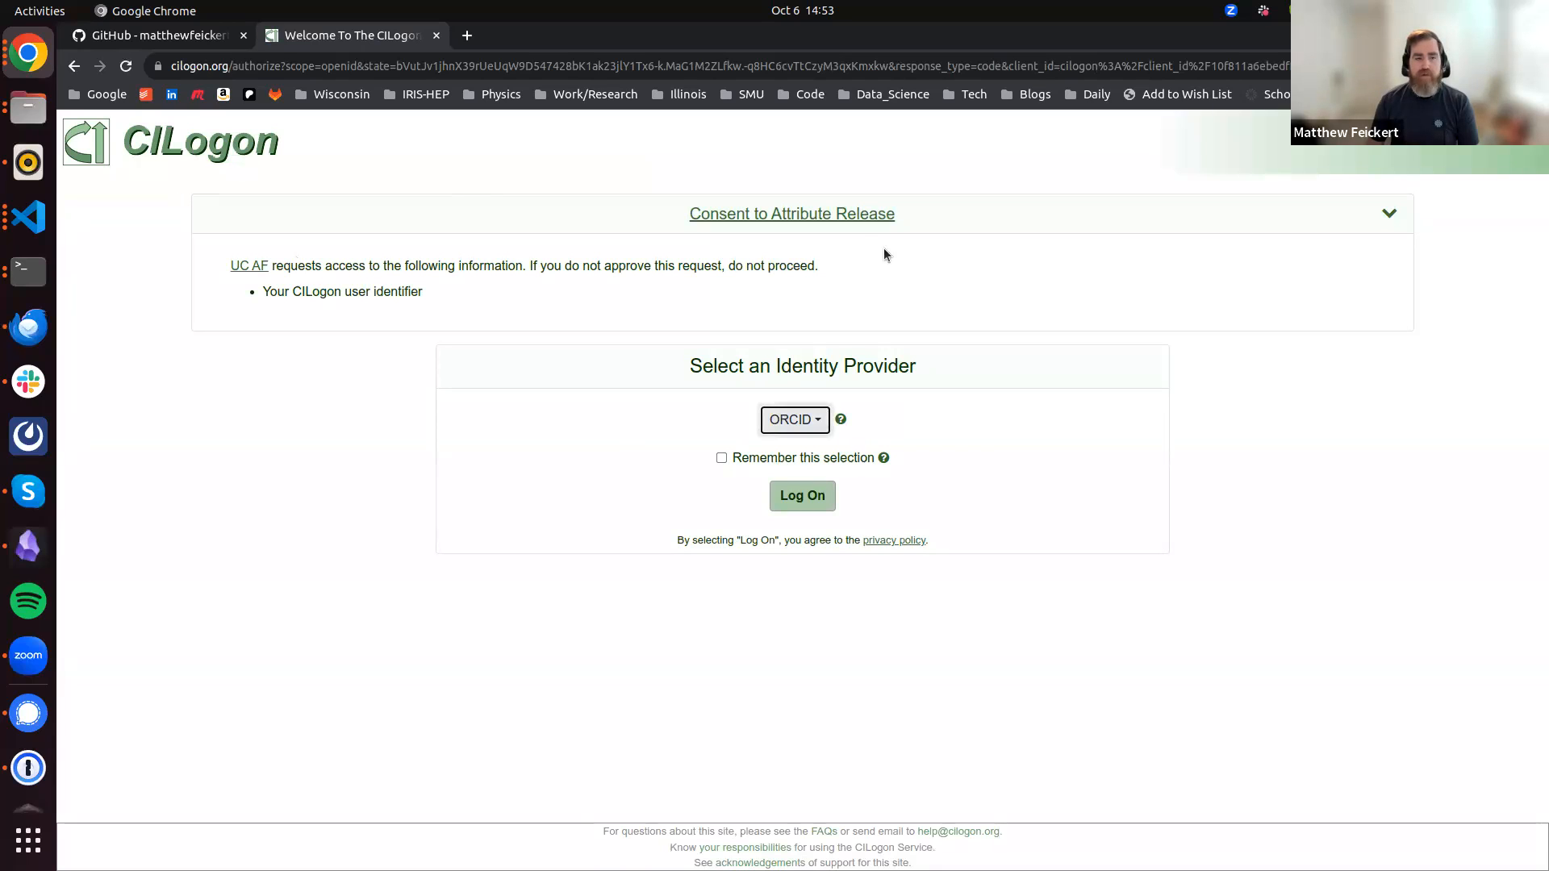
pyautogui.moveTo(846, 373)
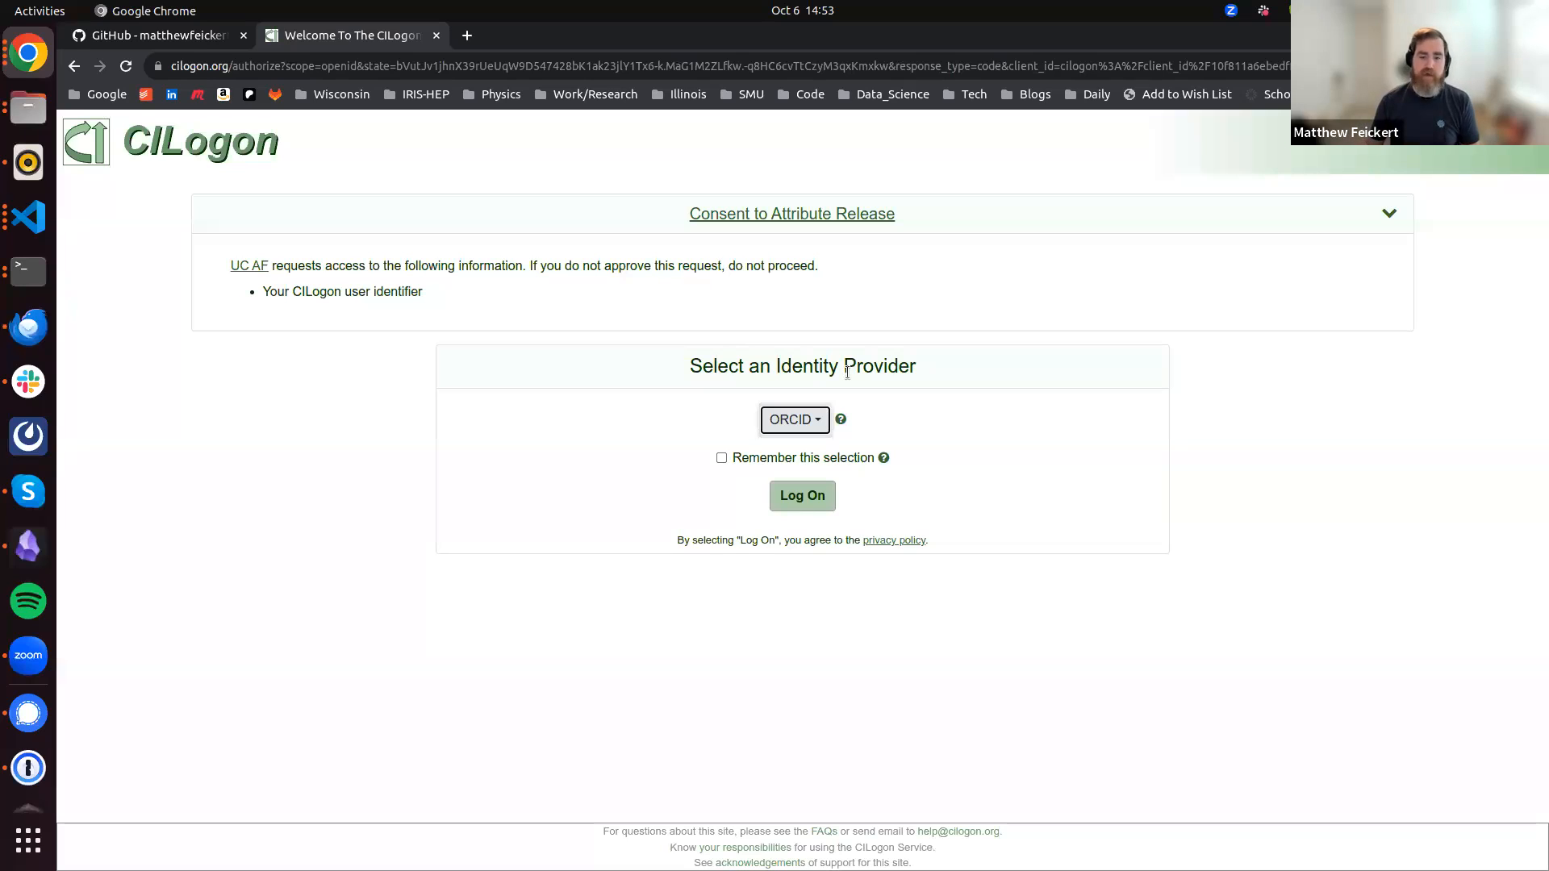
pyautogui.click(794, 419)
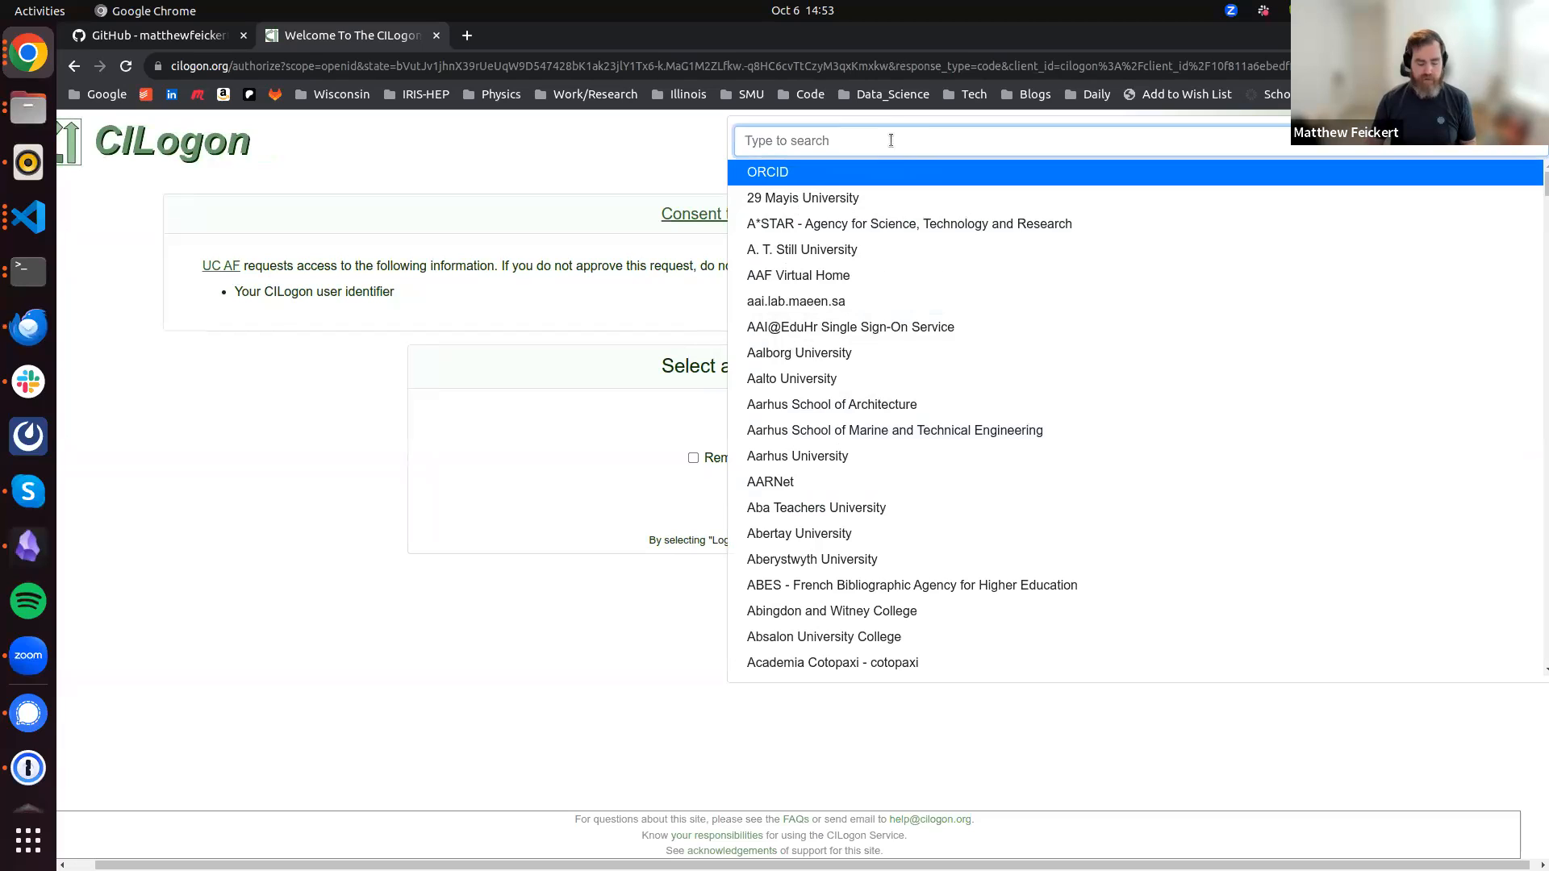
pyautogui.write('CERN')
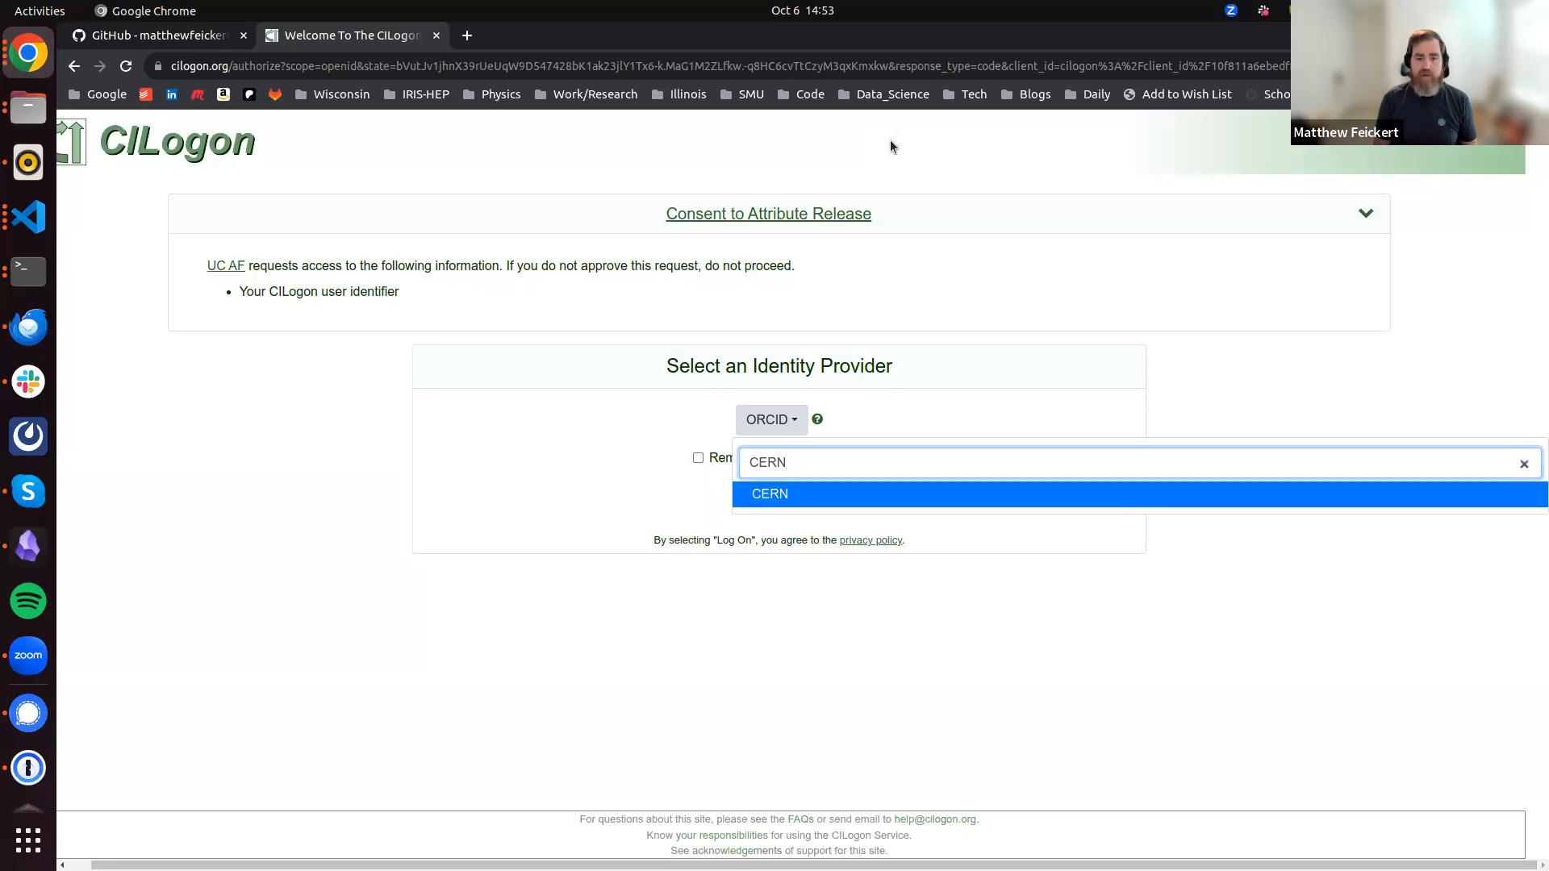
pyautogui.write('Uni')
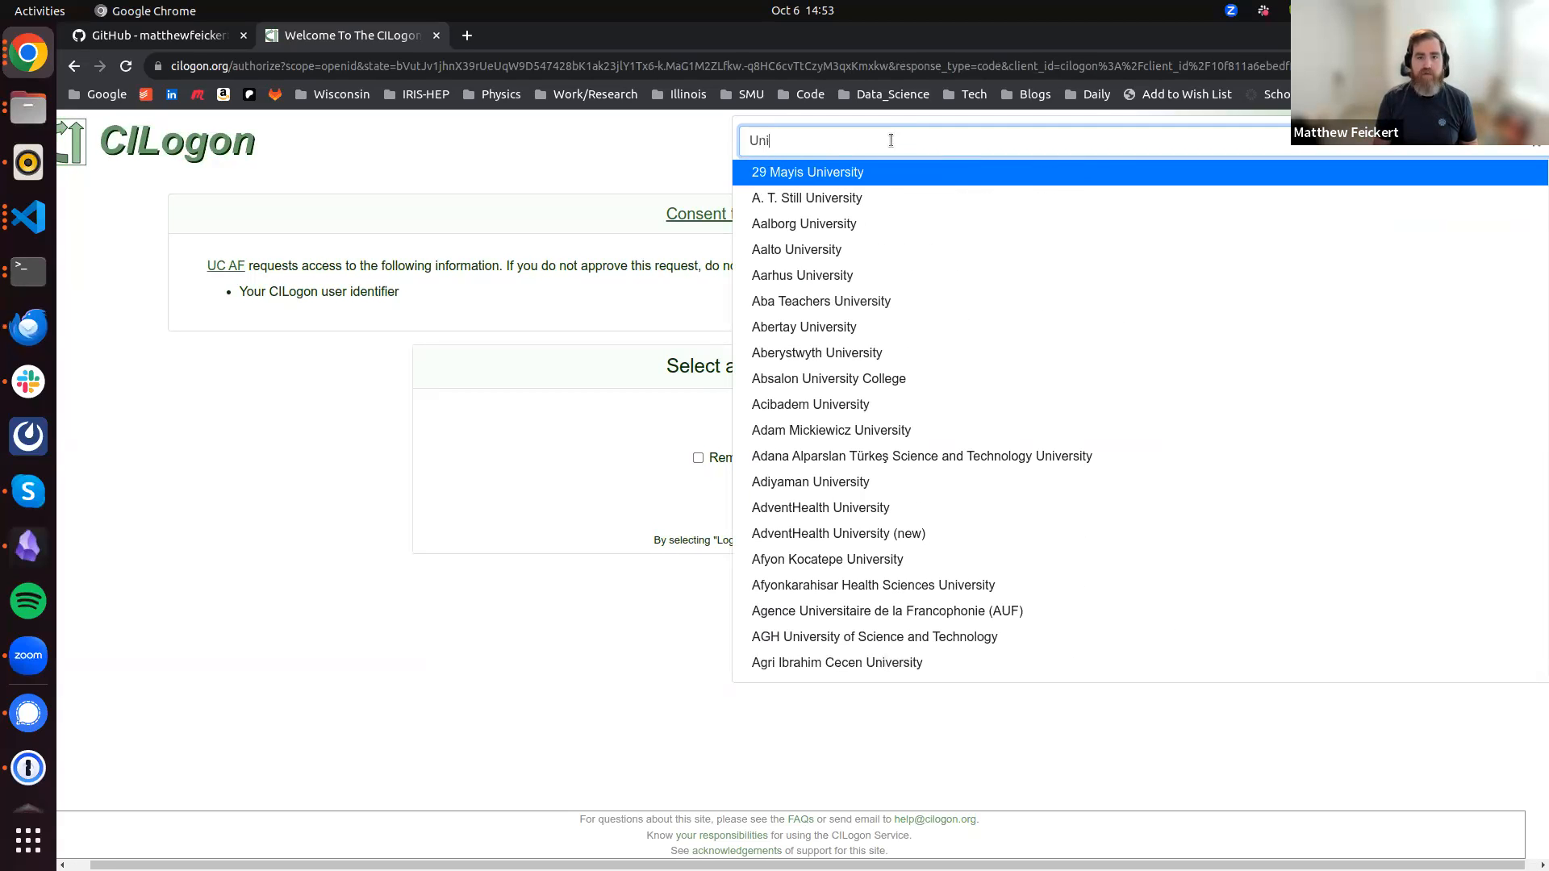
pyautogui.write('versity of Wis')
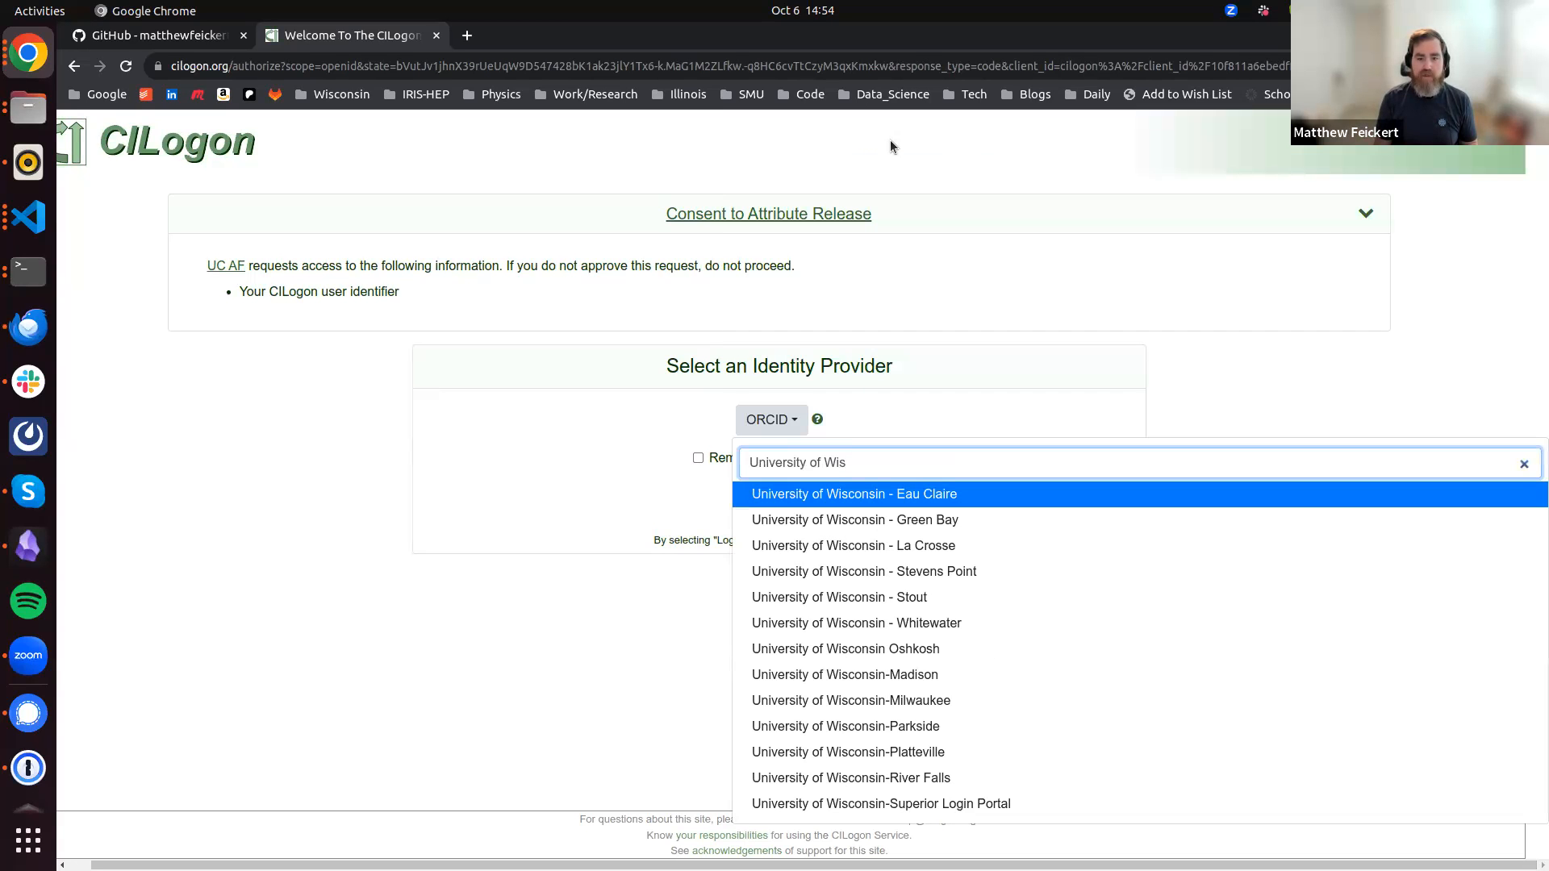
pyautogui.write('consin')
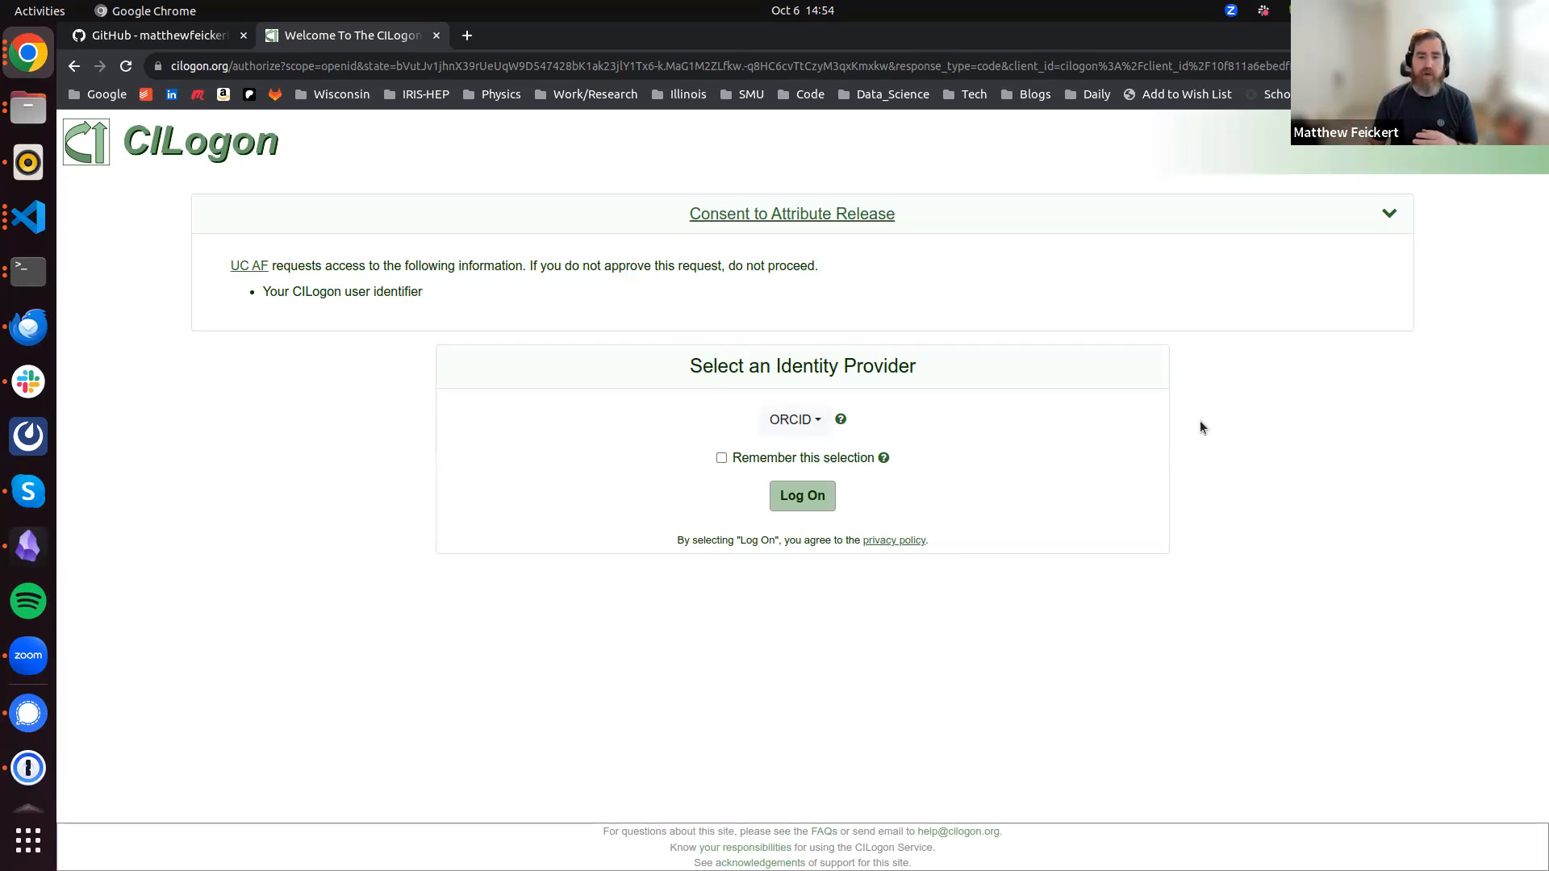
pyautogui.moveTo(998, 441)
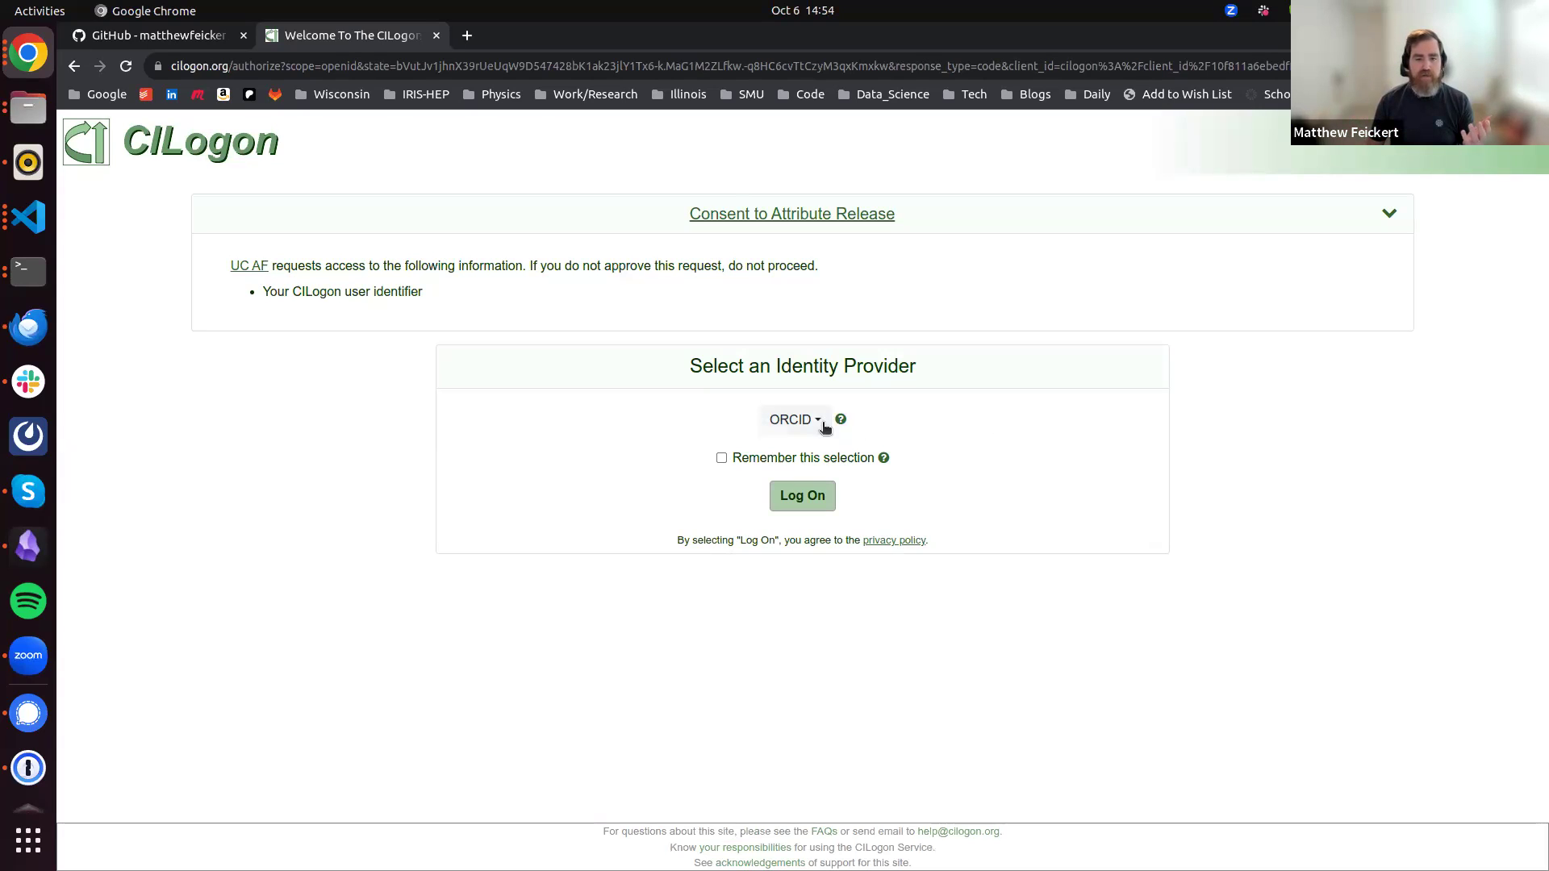
pyautogui.moveTo(1238, 457)
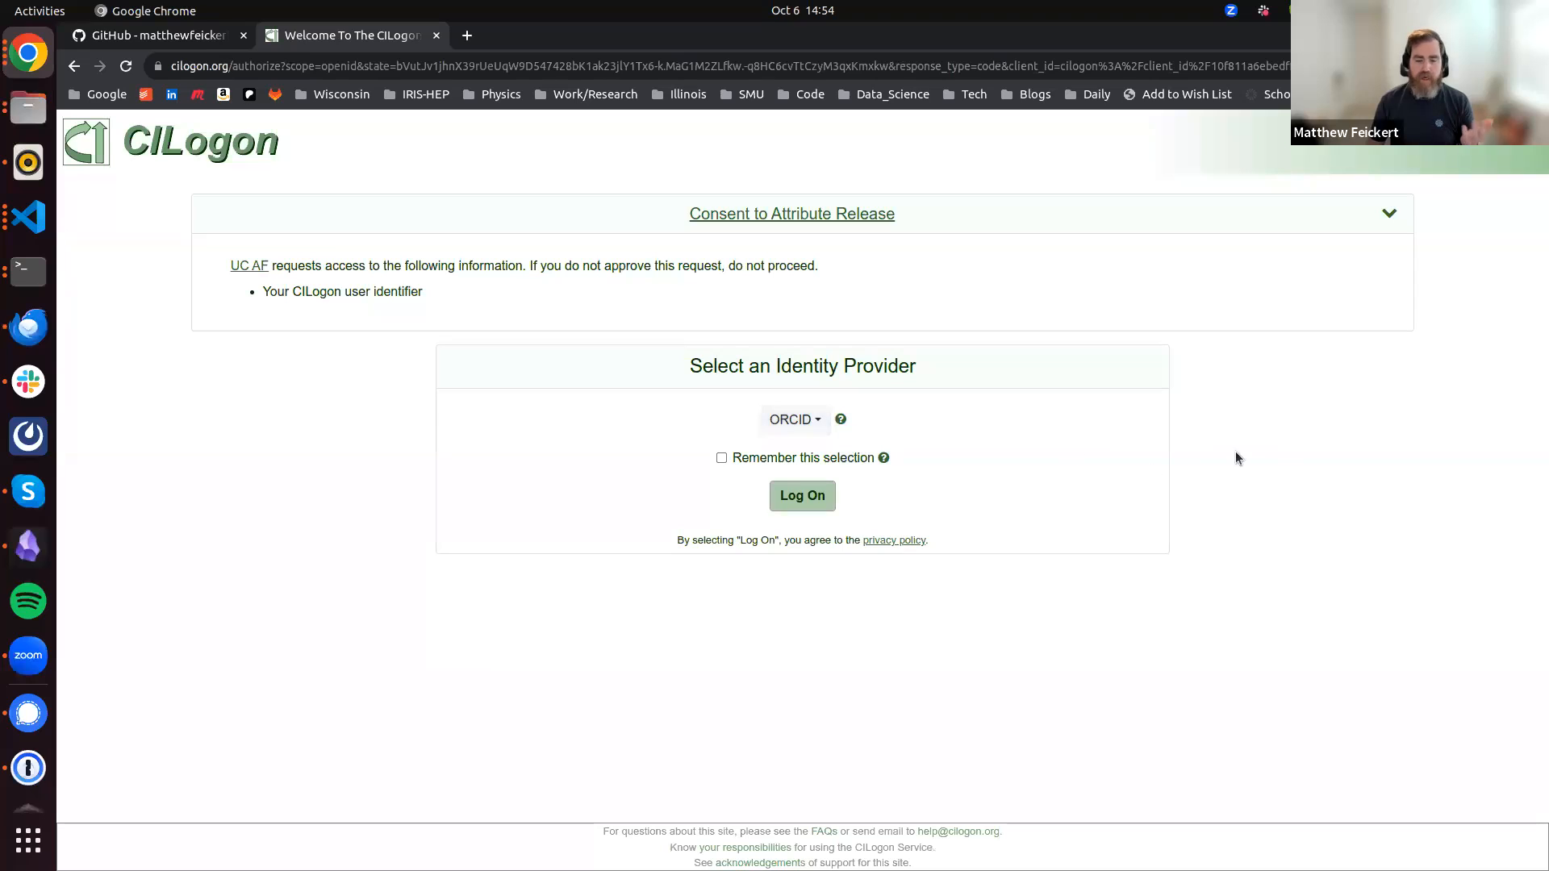
pyautogui.moveTo(996, 422)
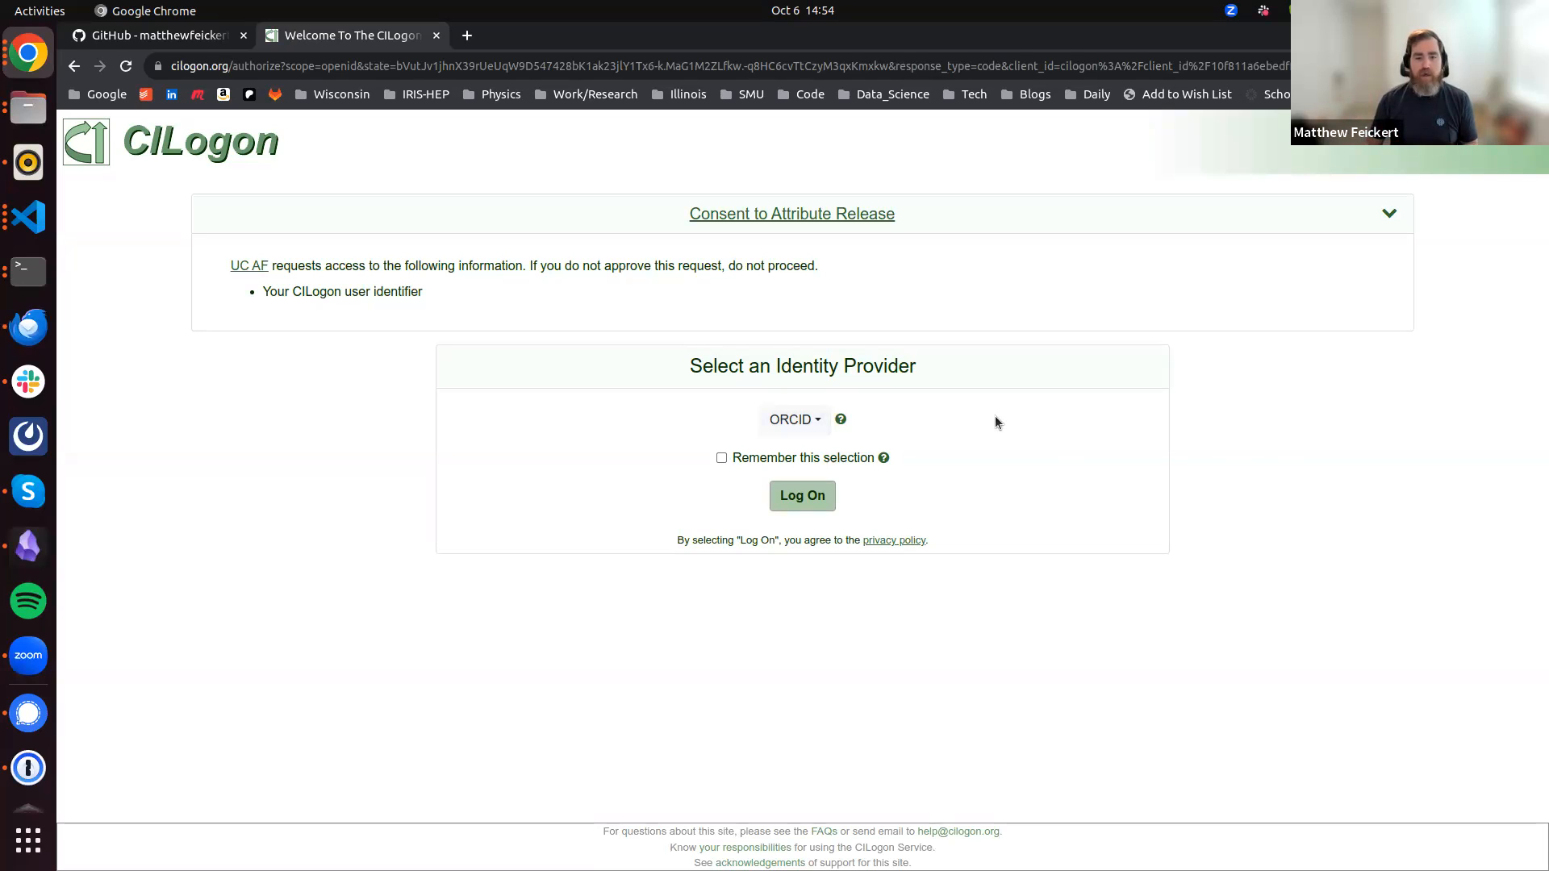
pyautogui.moveTo(951, 431)
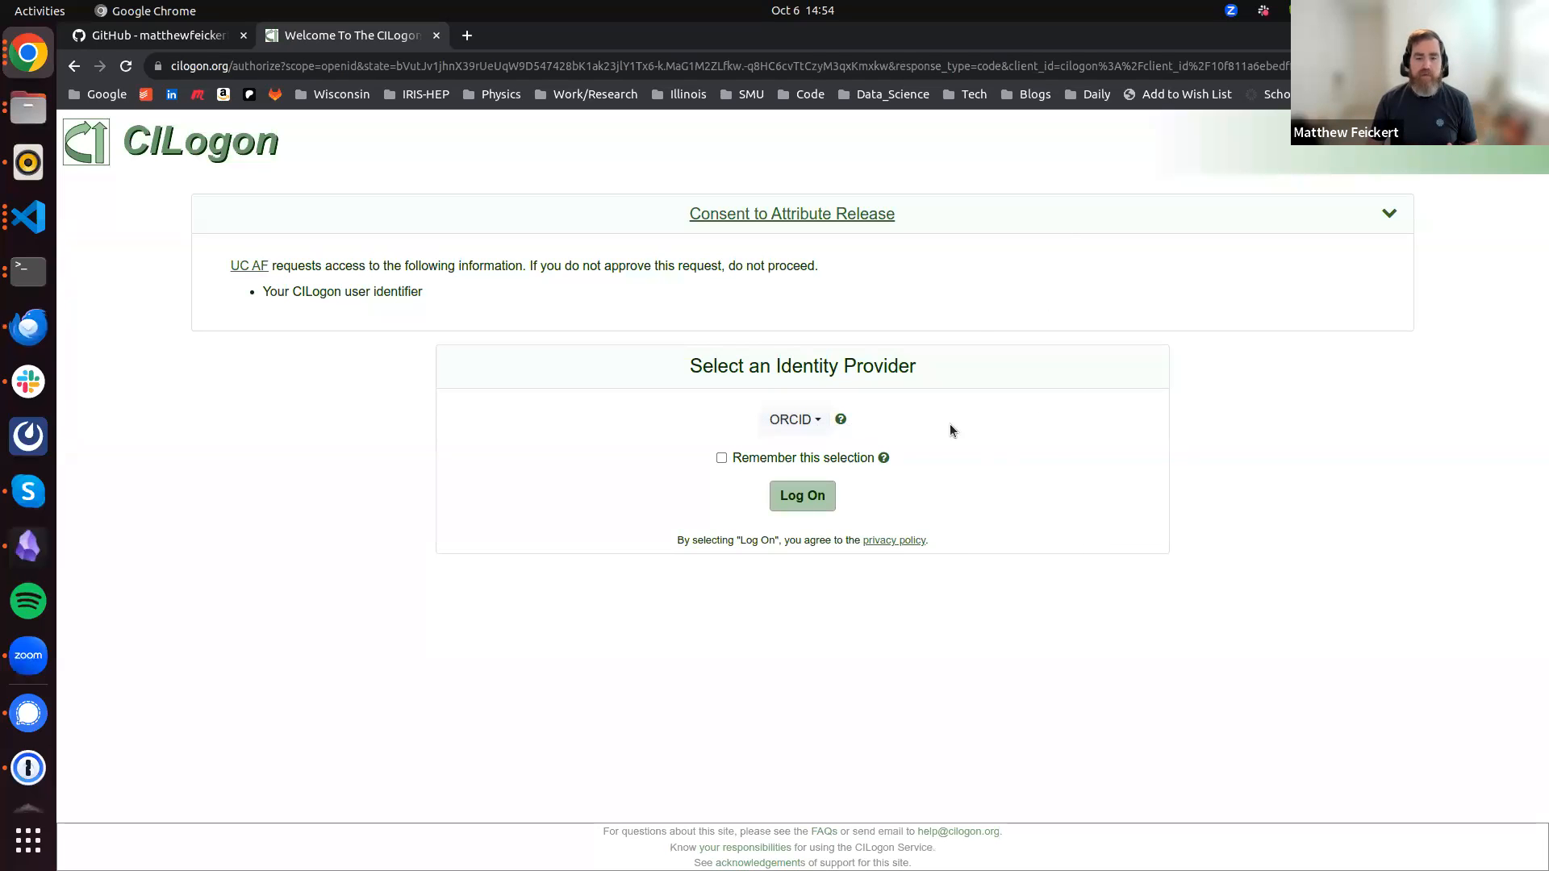
# Select CERN as the identity provider and log on
pyautogui.click(793, 419)
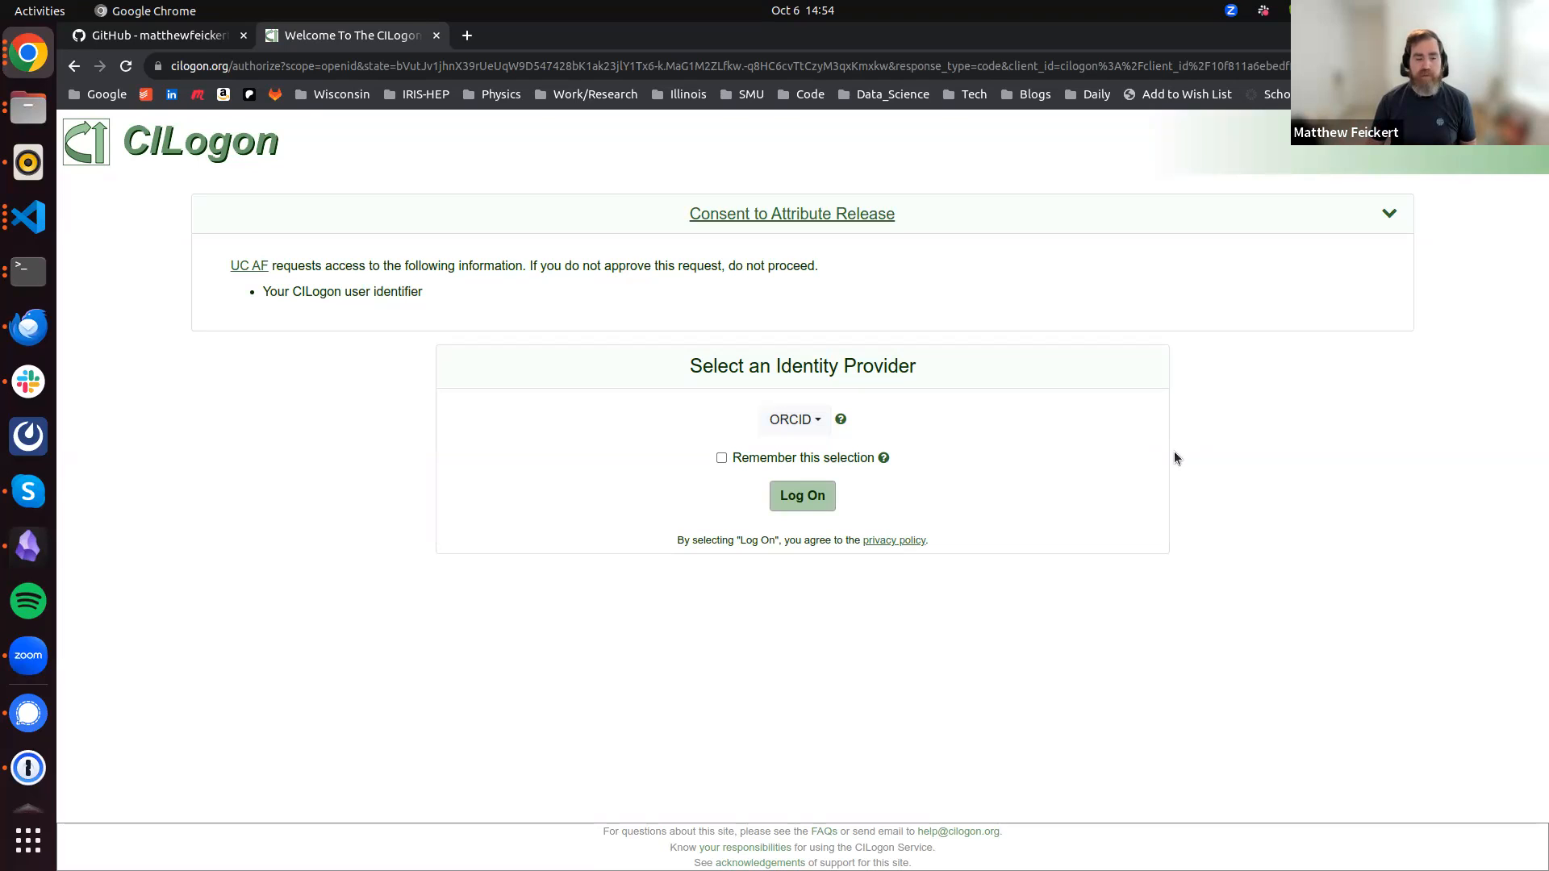
pyautogui.moveTo(593, 405)
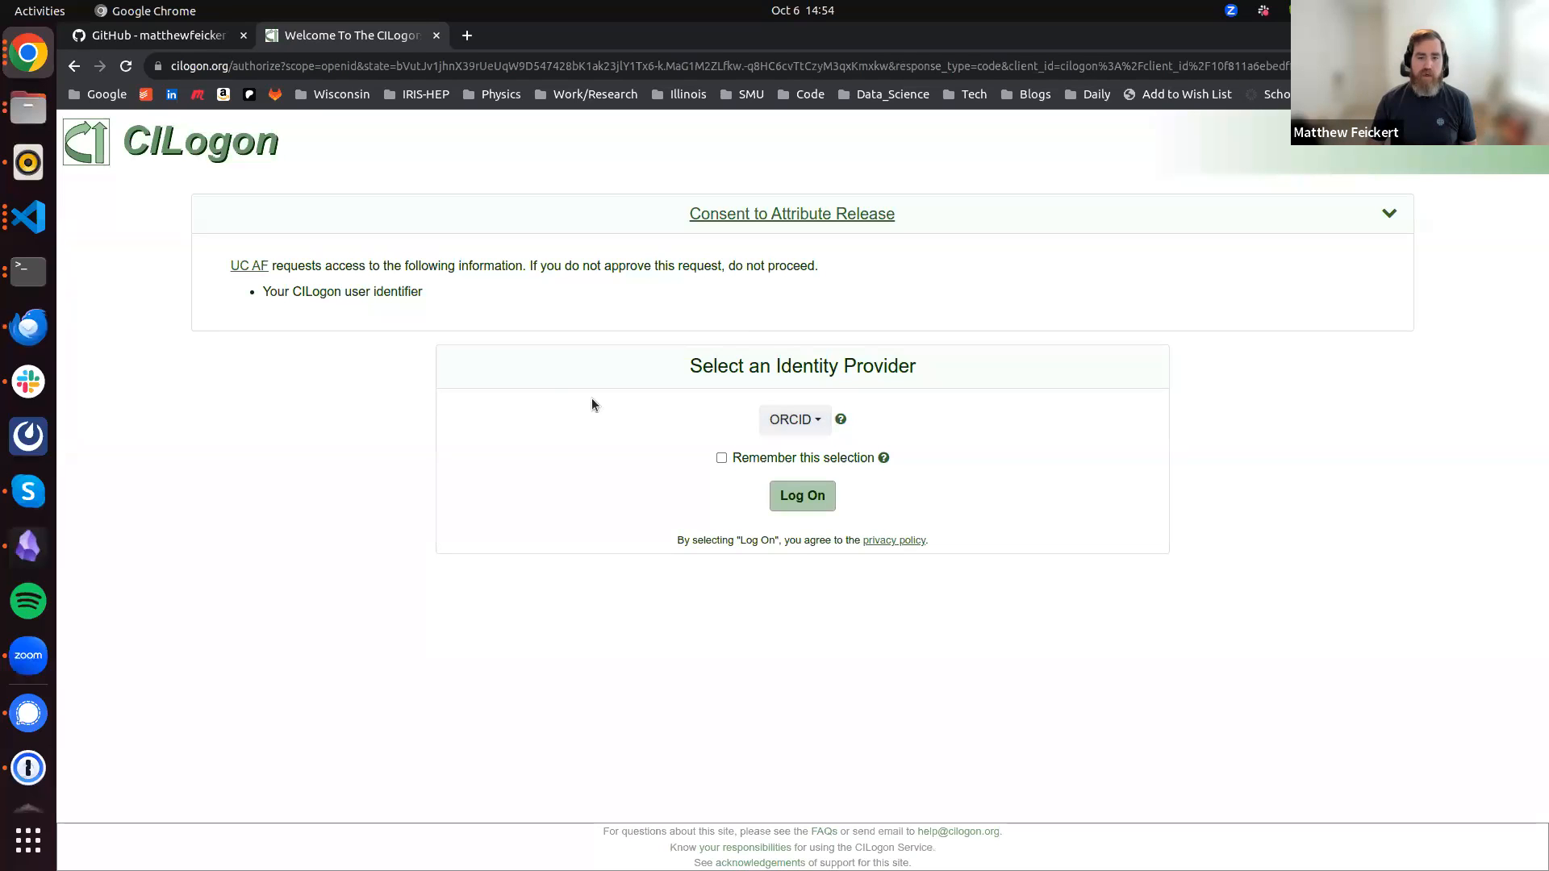
pyautogui.click(793, 419)
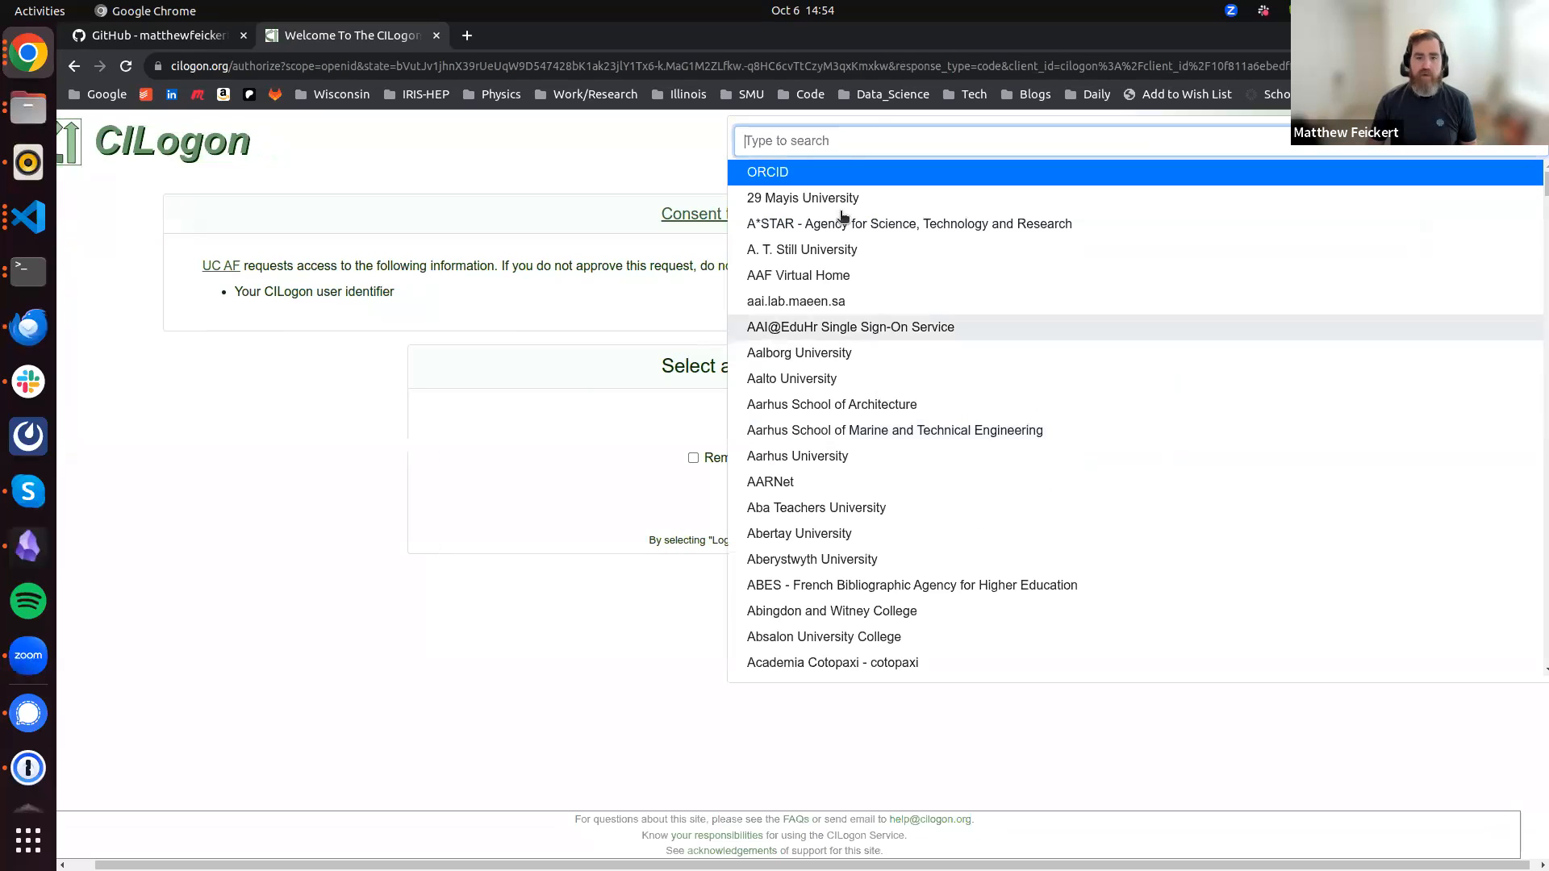
pyautogui.write('CERN')
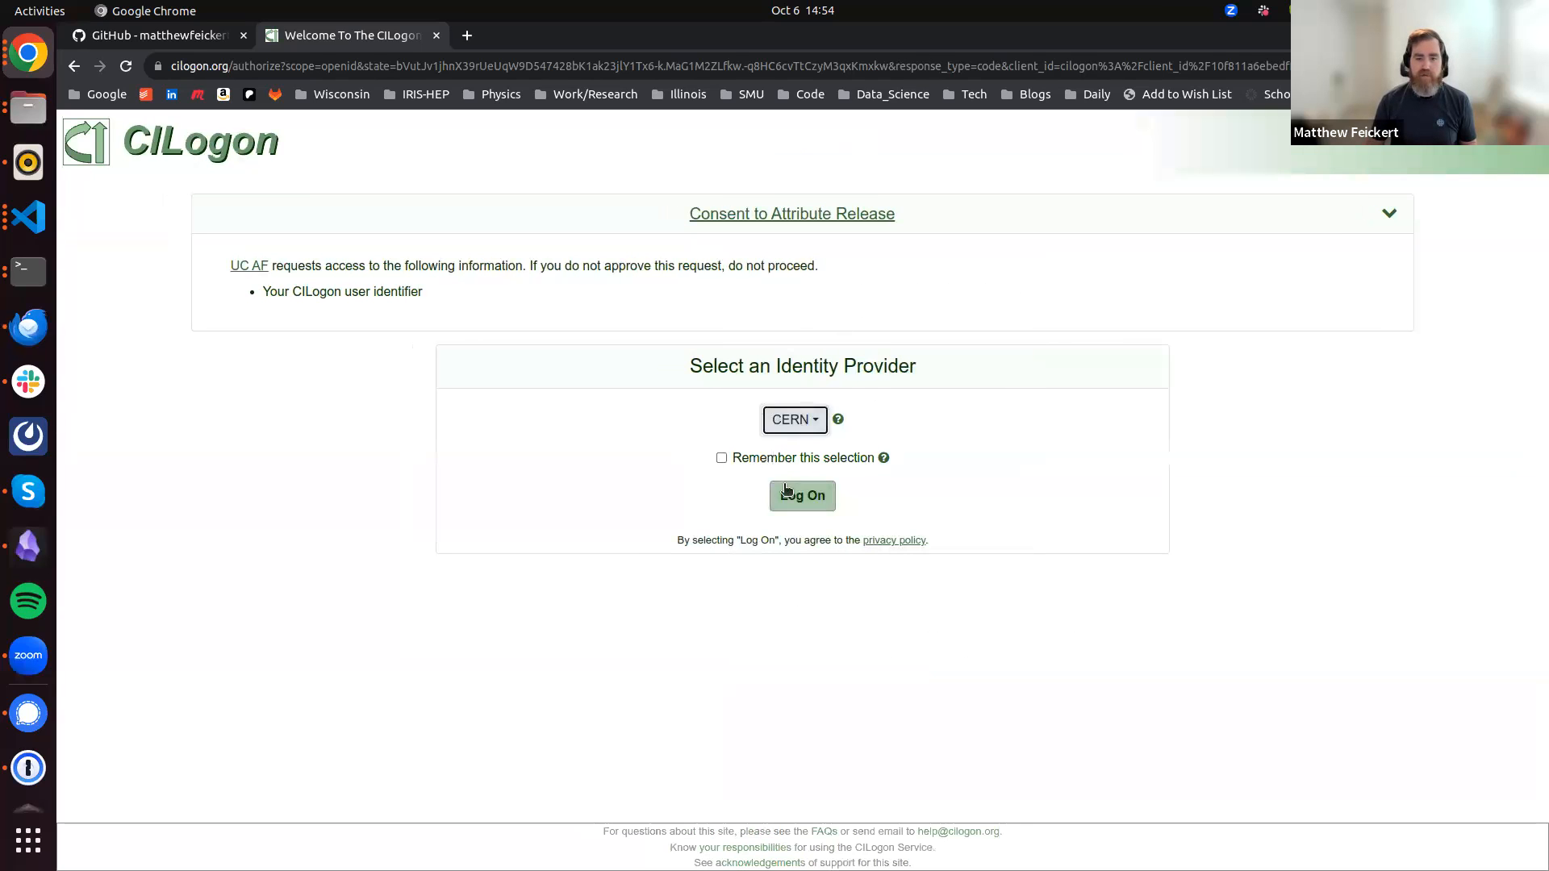
pyautogui.click(801, 494)
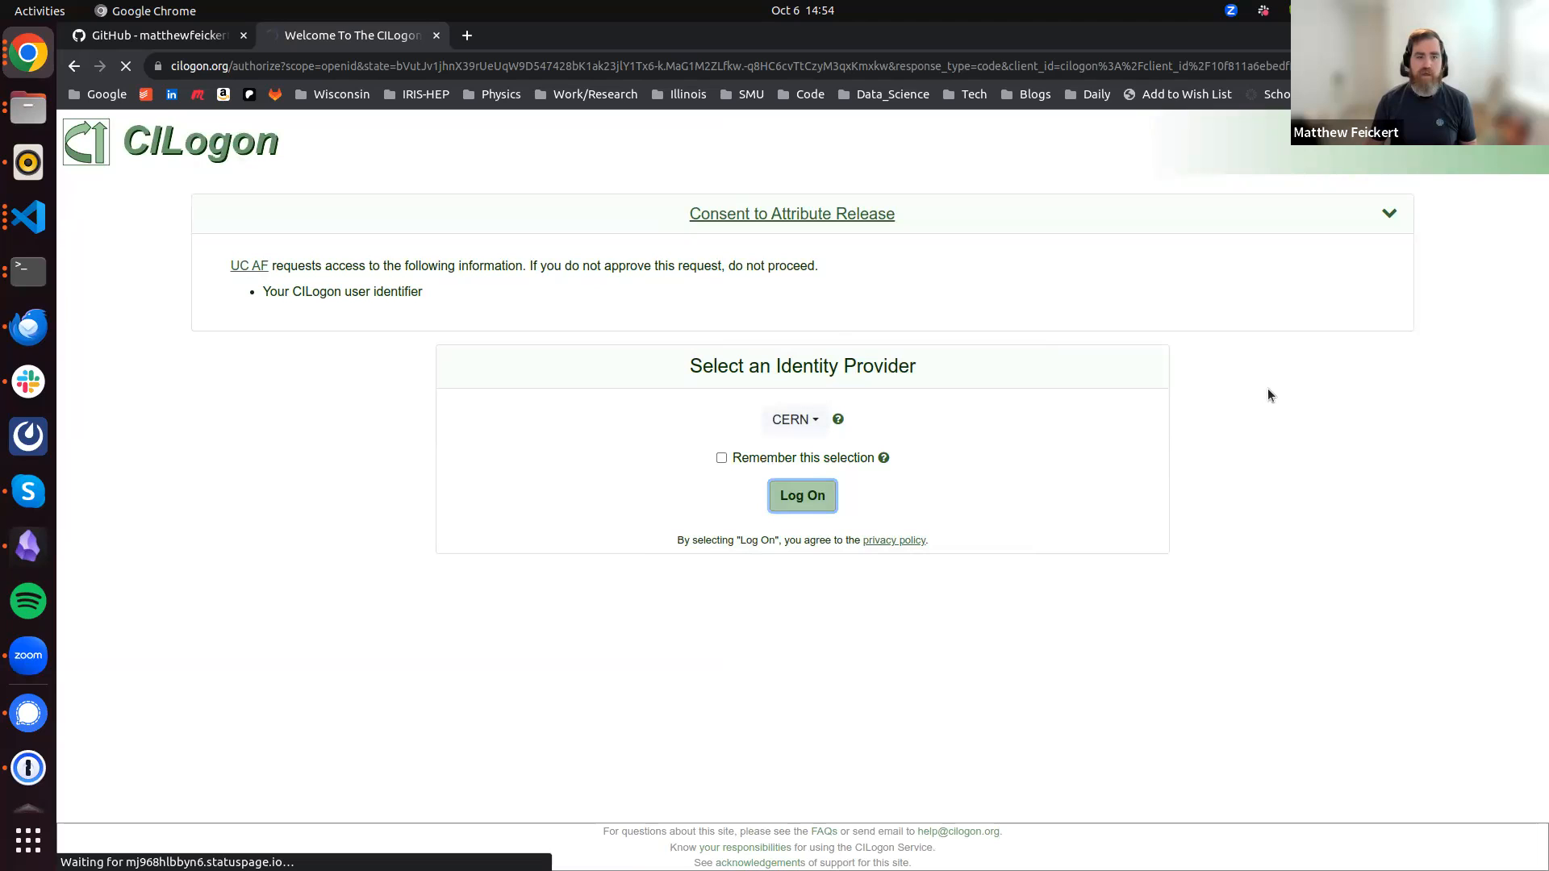
# Sign in to CERN SSO as 'feickert', filling the password from 1Password
pyautogui.click(801, 495)
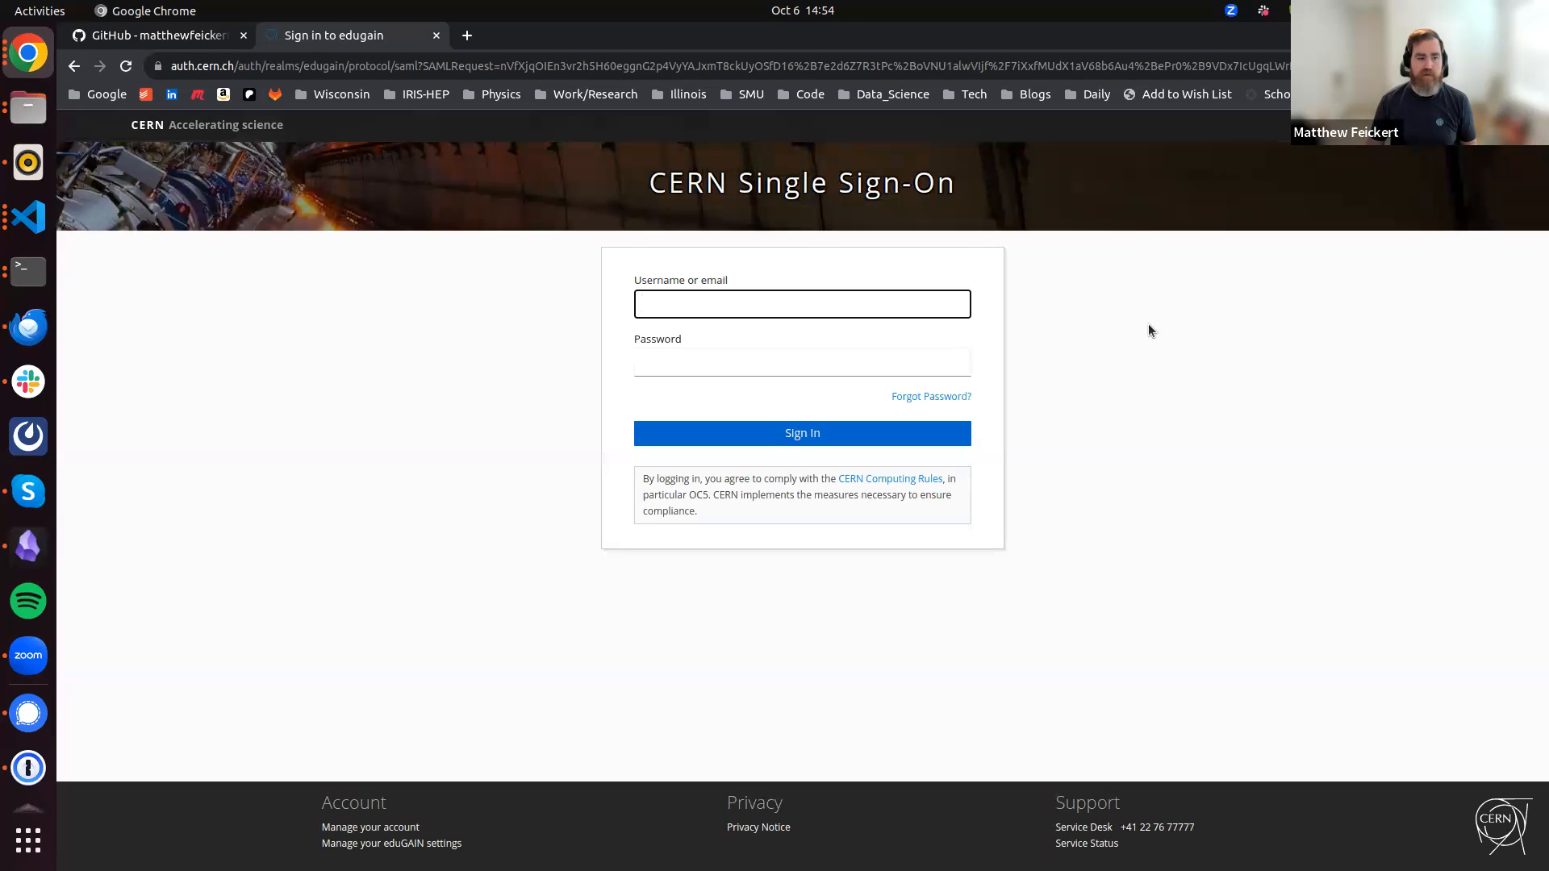
pyautogui.moveTo(1131, 334)
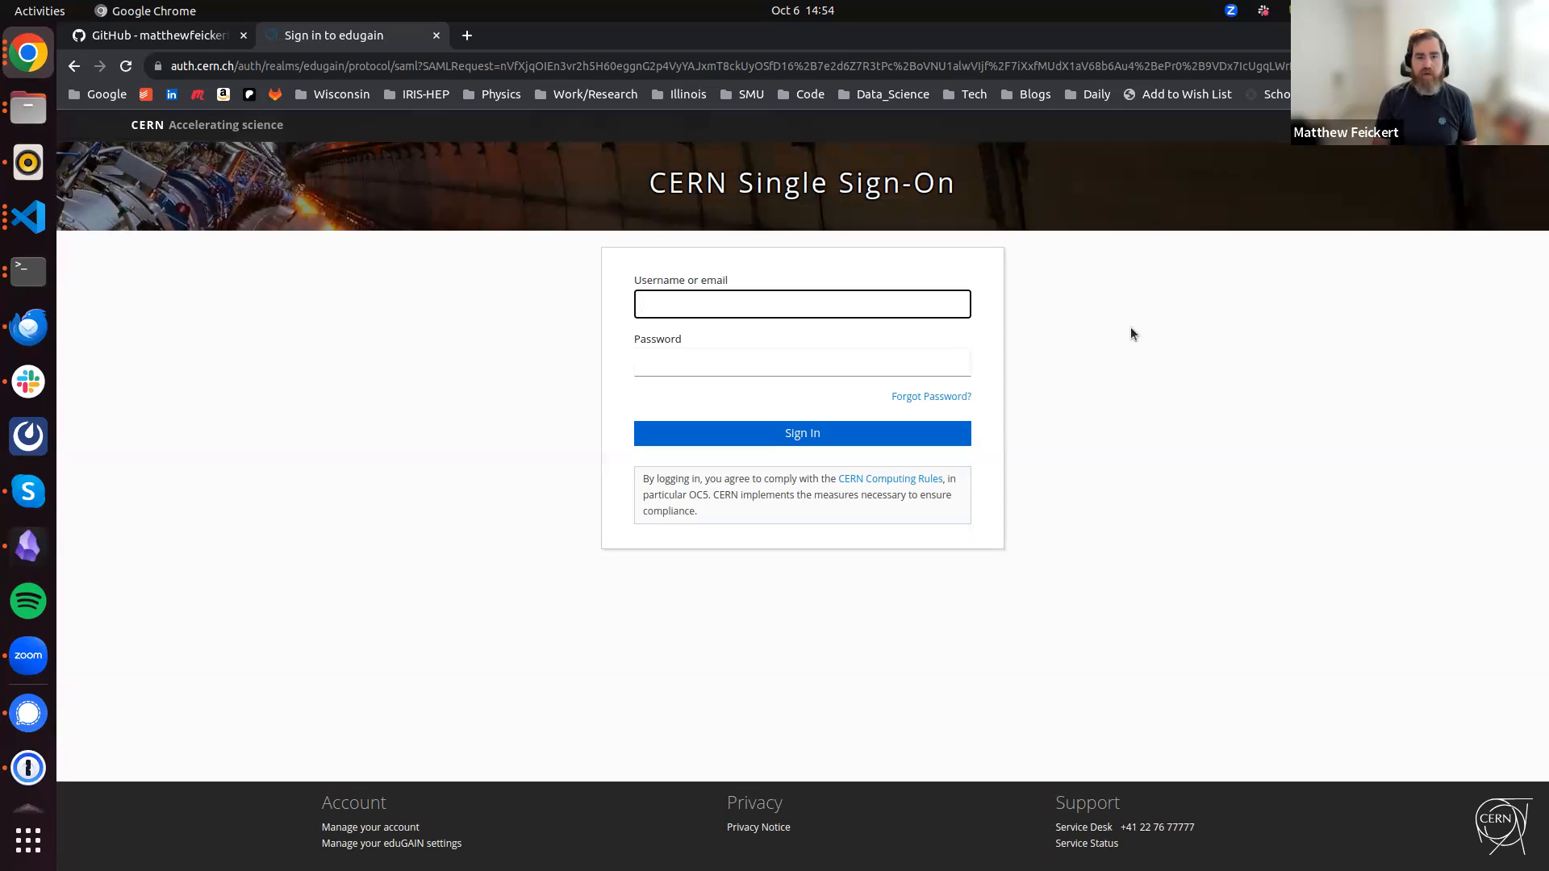
pyautogui.write('feickert')
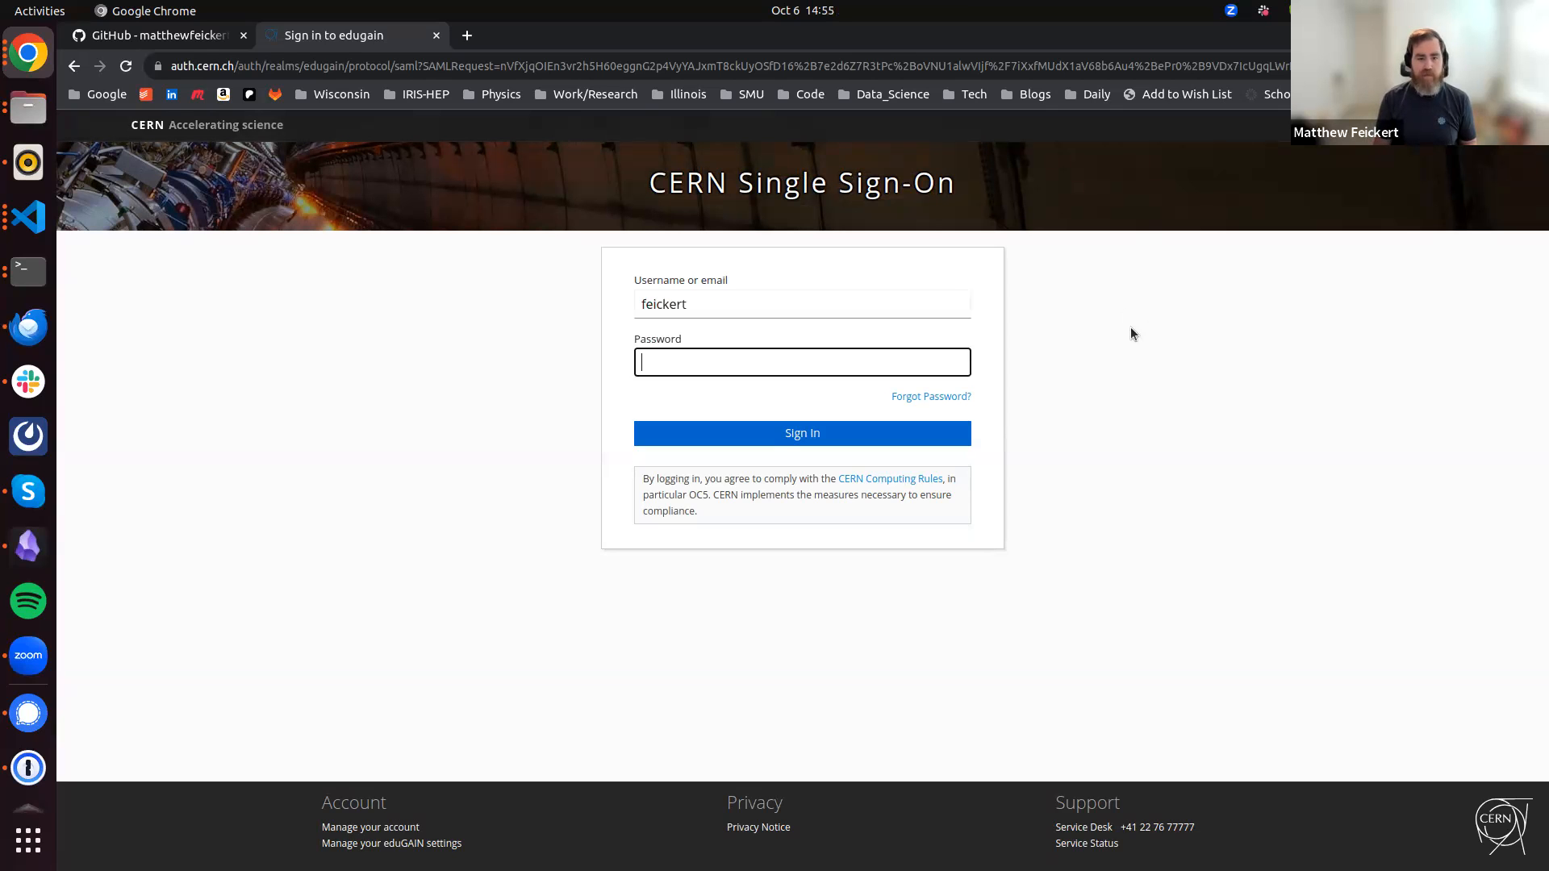
pyautogui.click(39, 11)
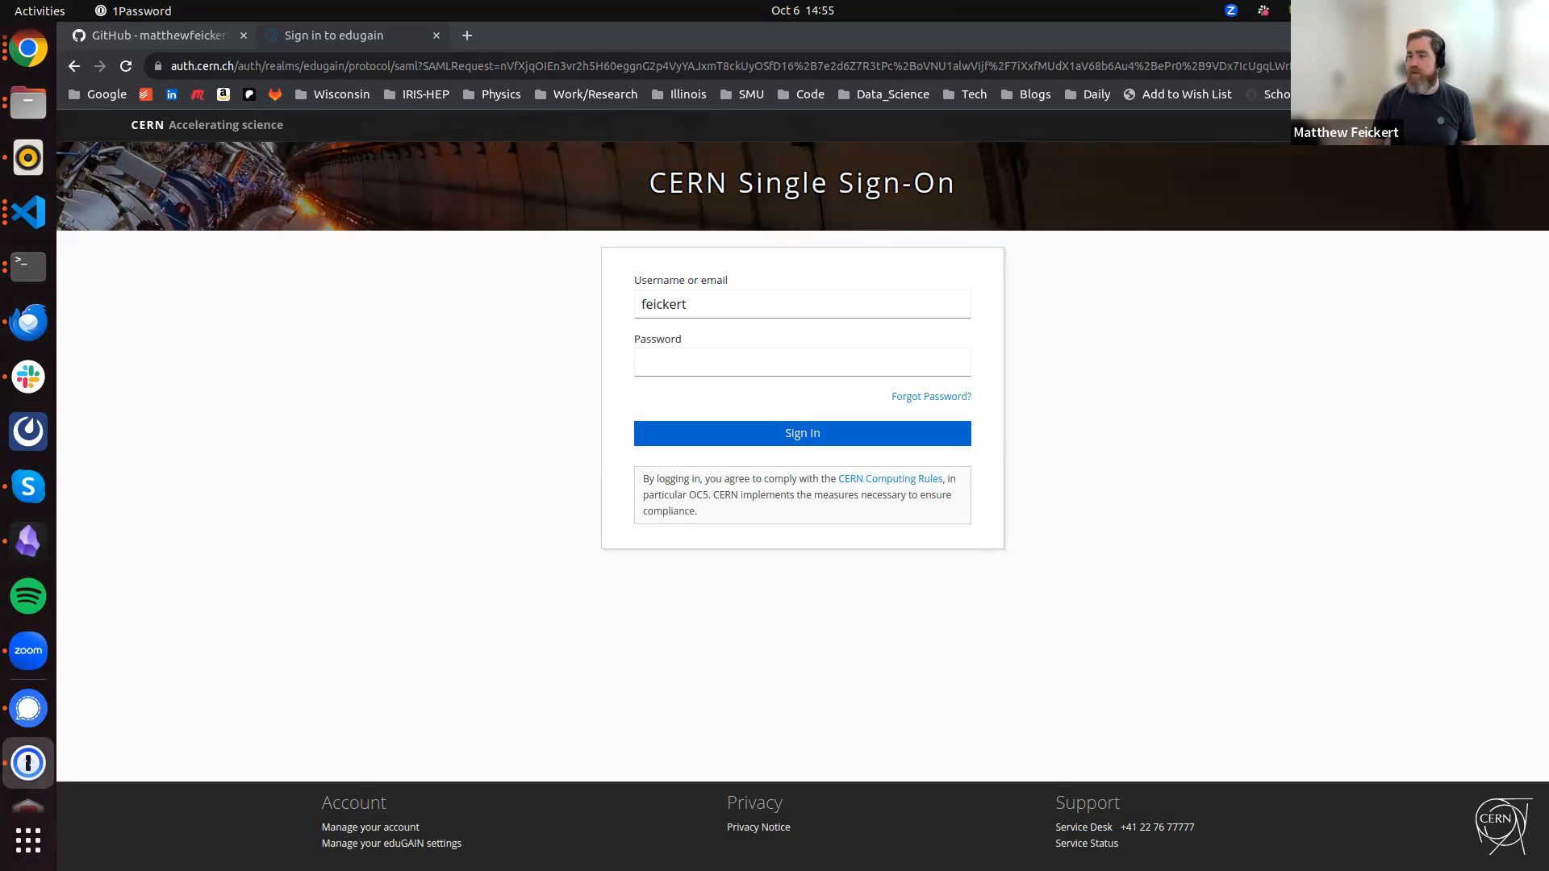
pyautogui.click(802, 433)
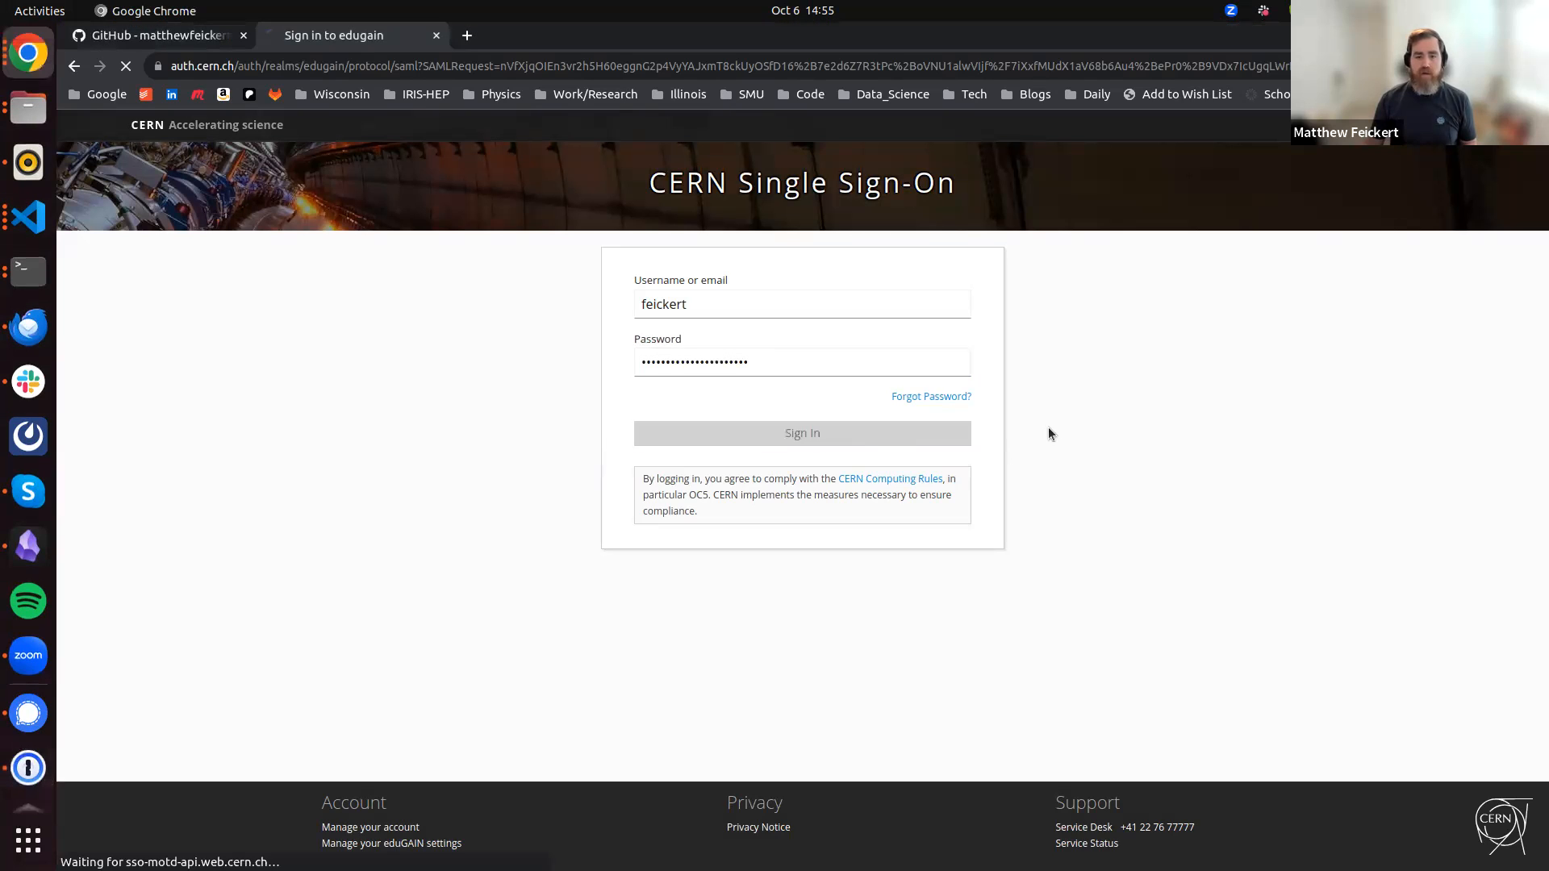
pyautogui.click(801, 433)
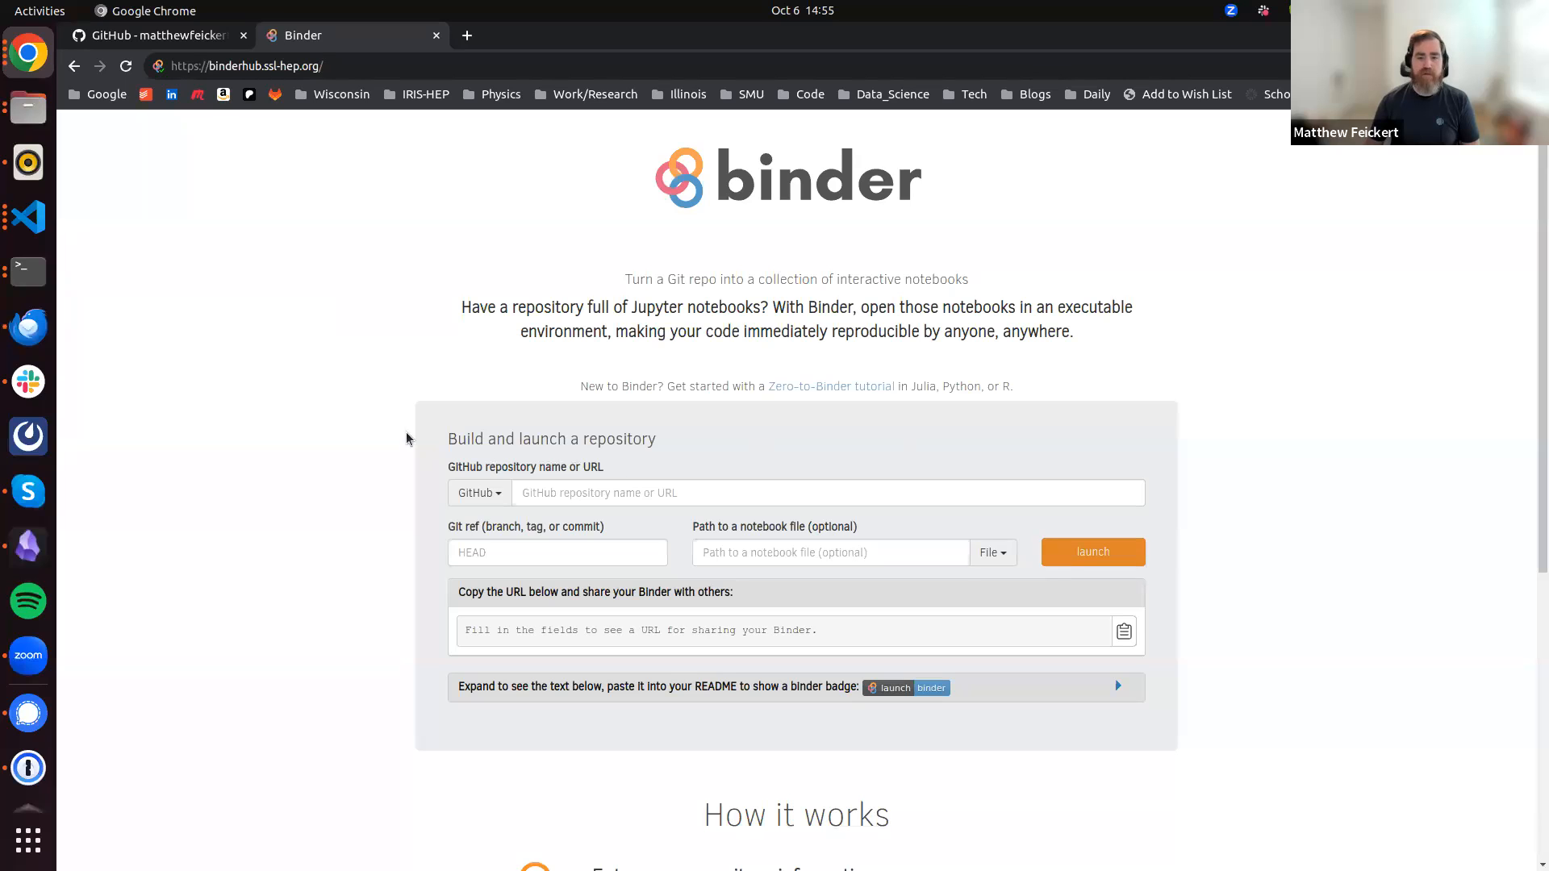
pyautogui.moveTo(392, 380)
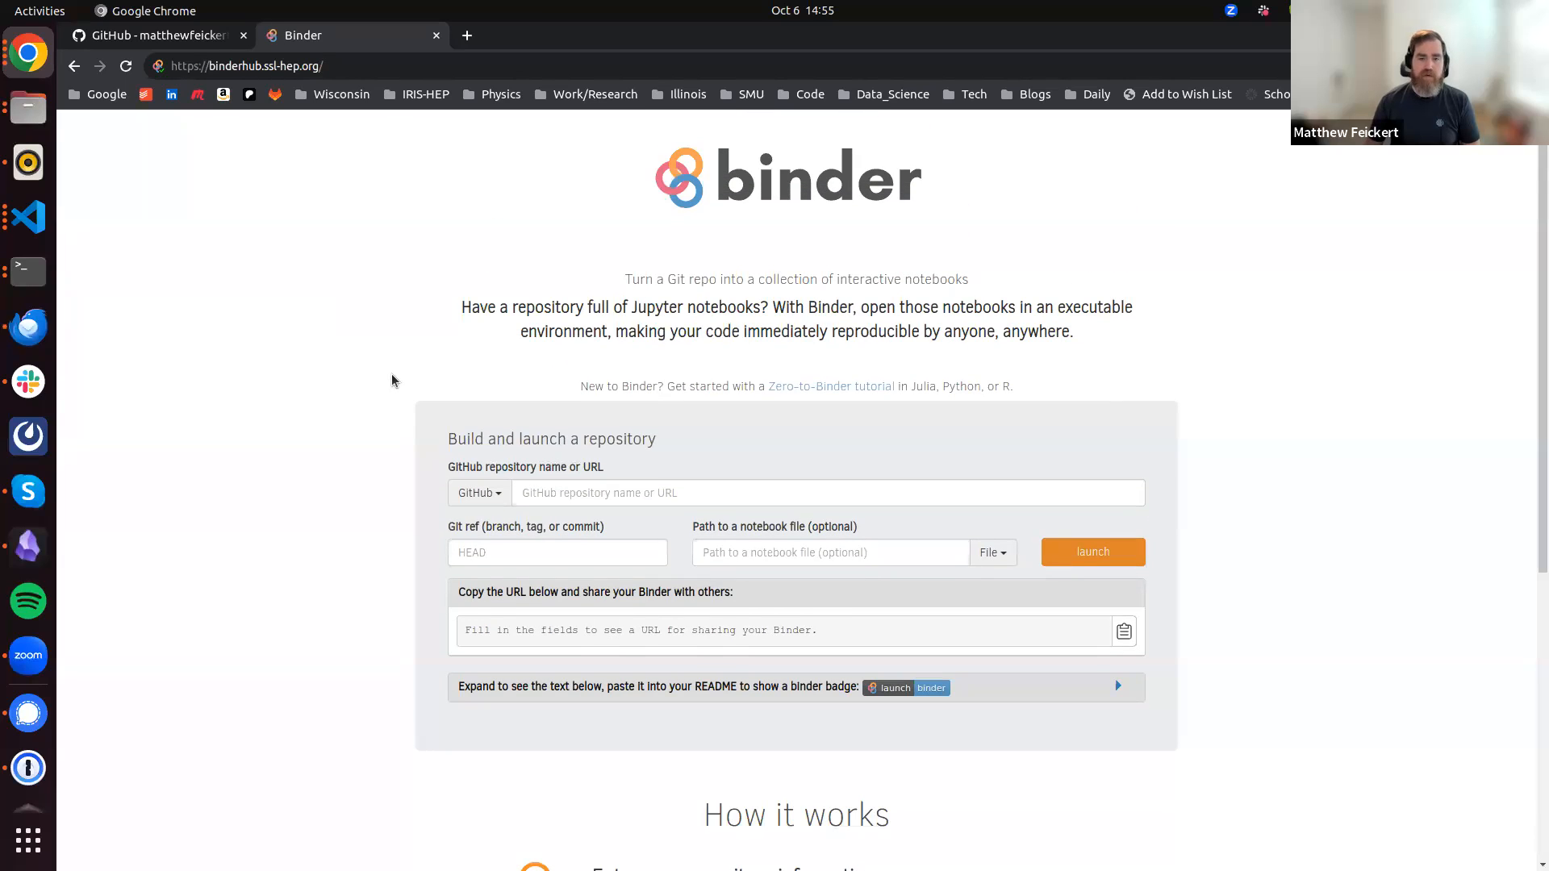
pyautogui.moveTo(1196, 502)
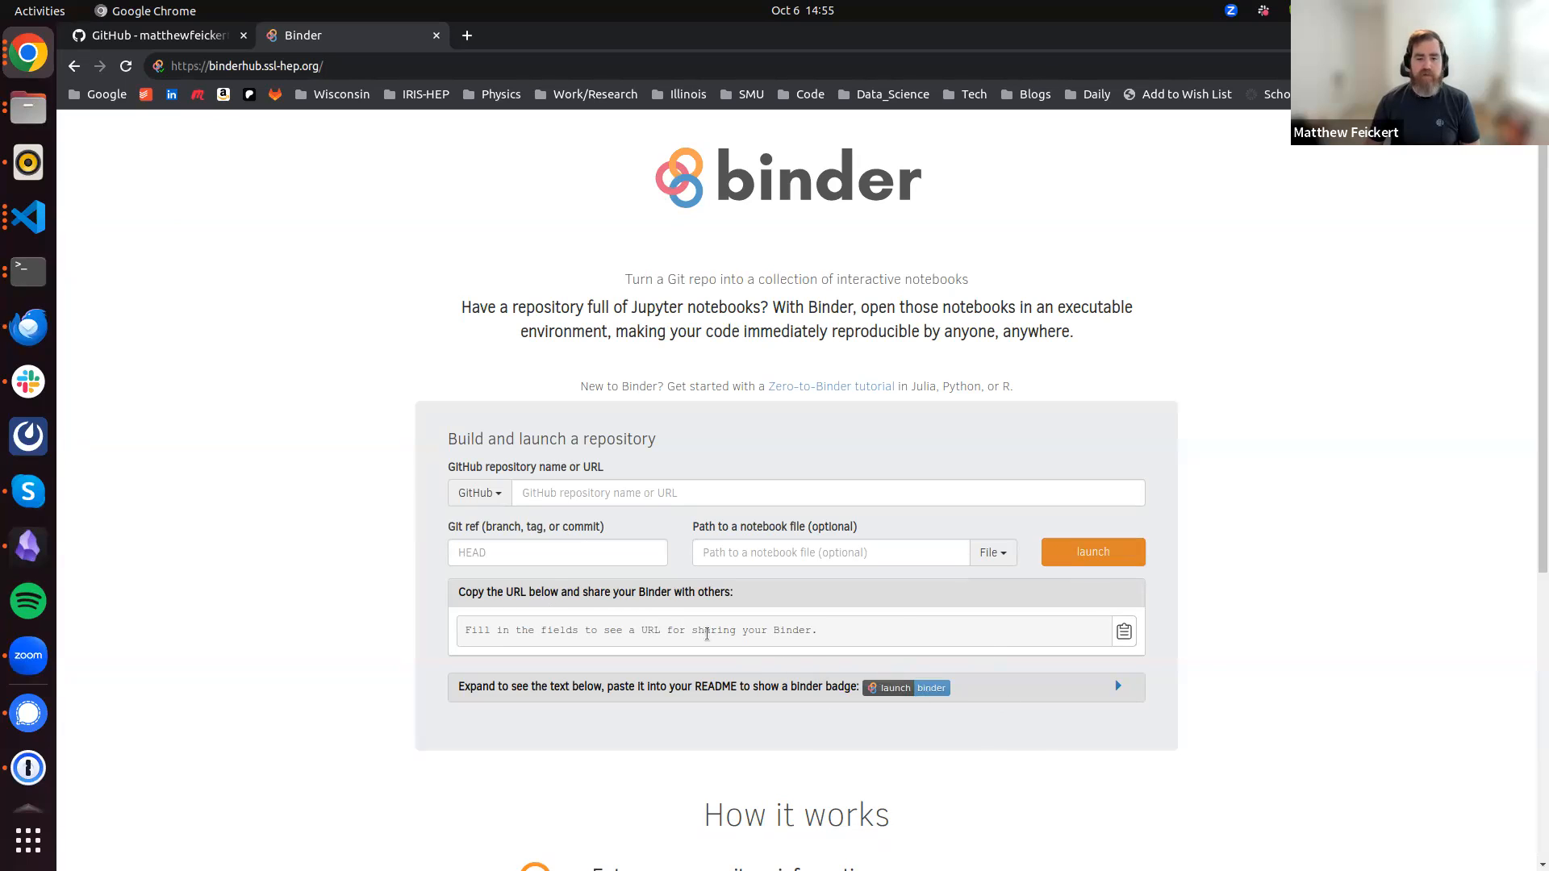
pyautogui.moveTo(804, 593)
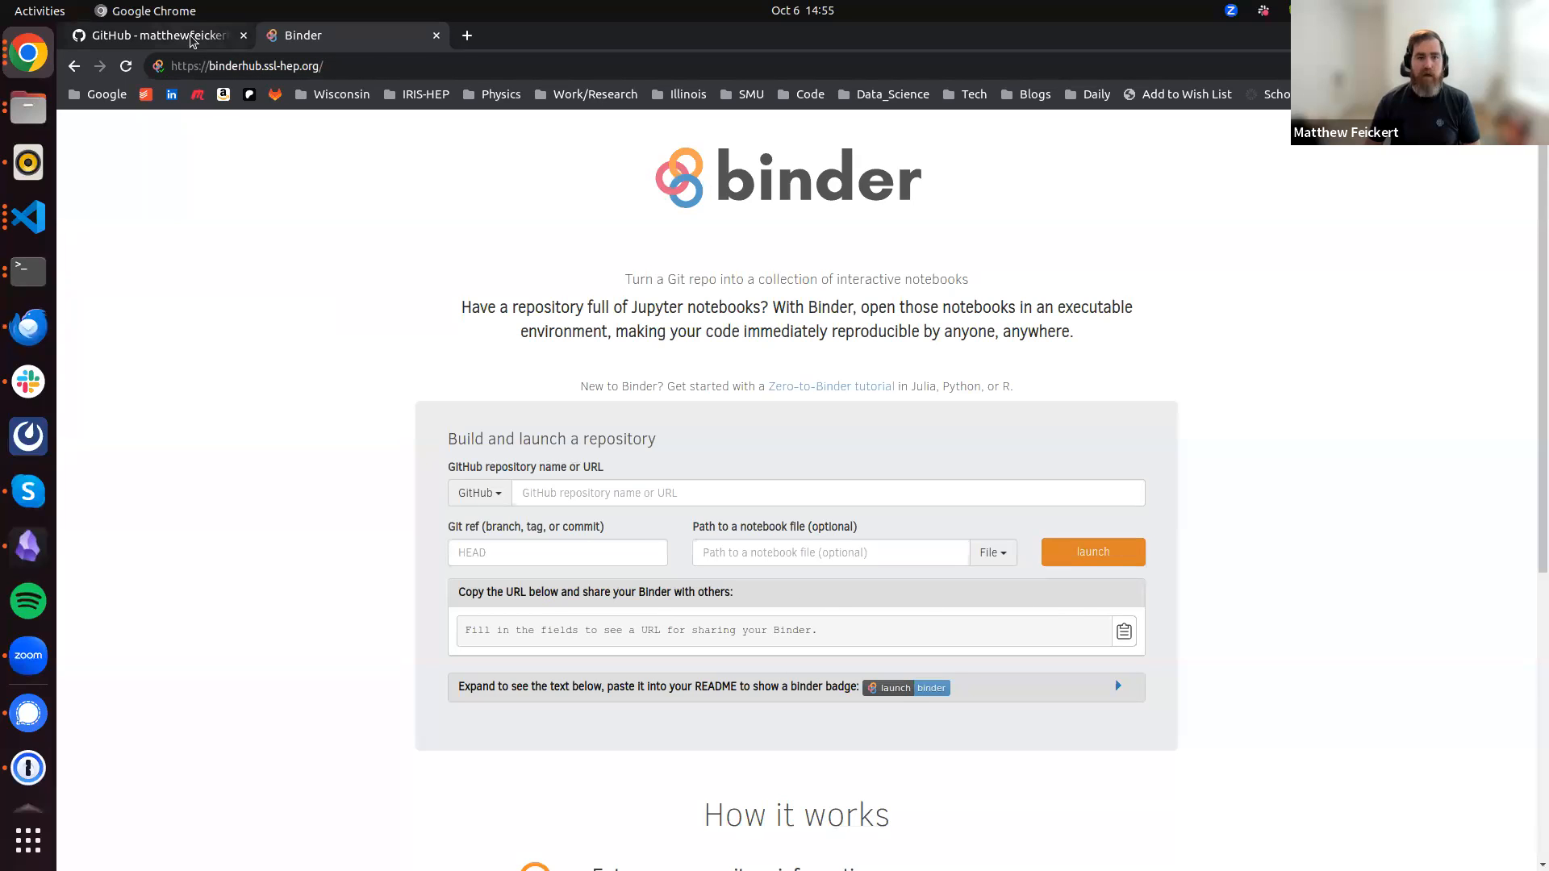
pyautogui.click(148, 34)
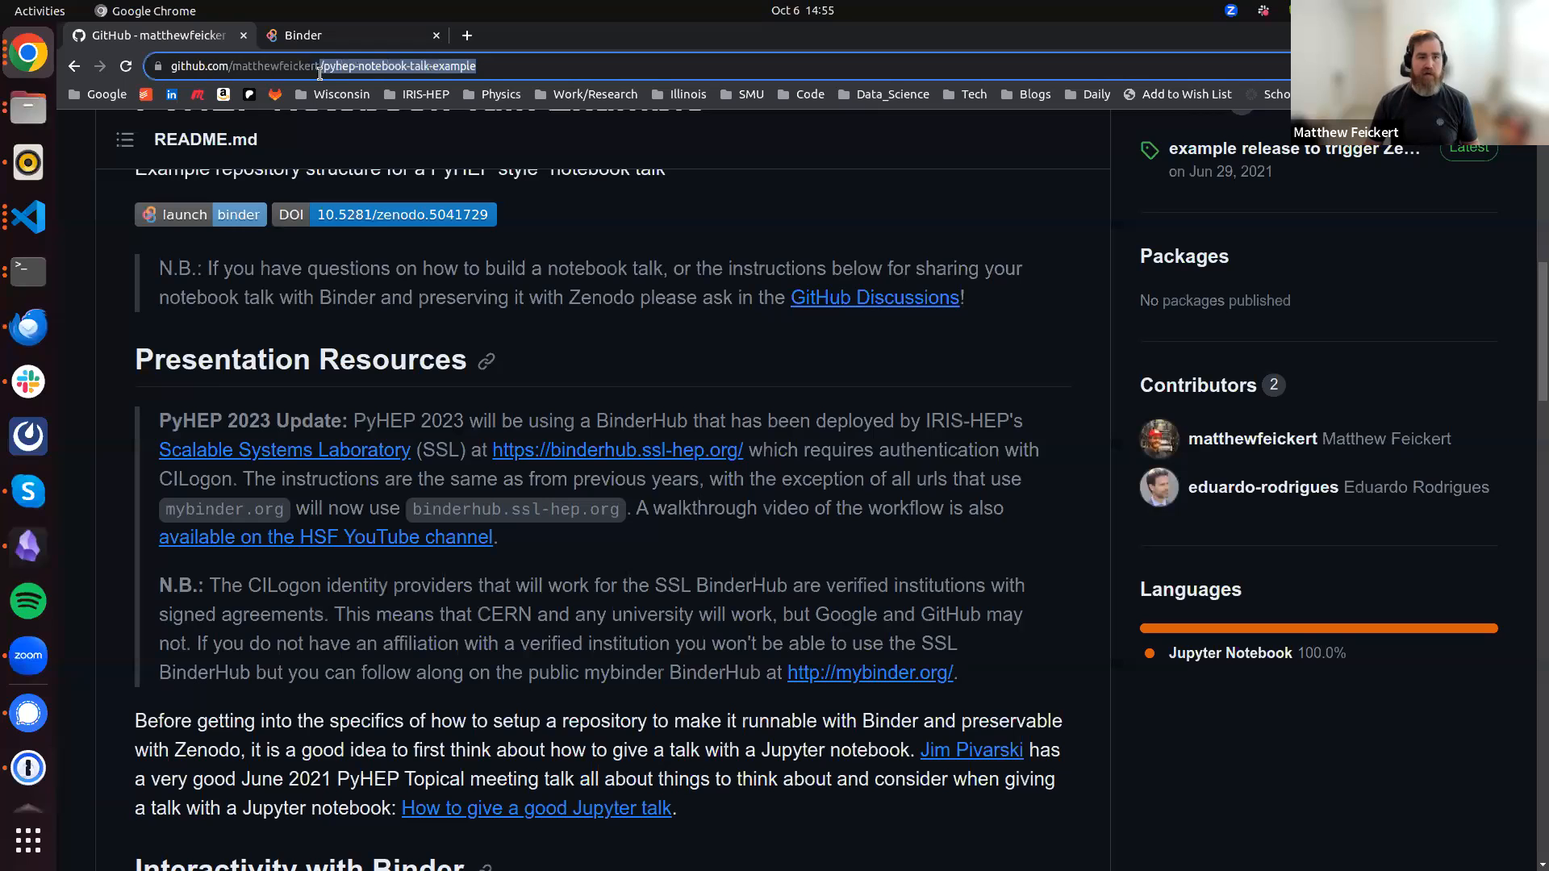
pyautogui.click(341, 65)
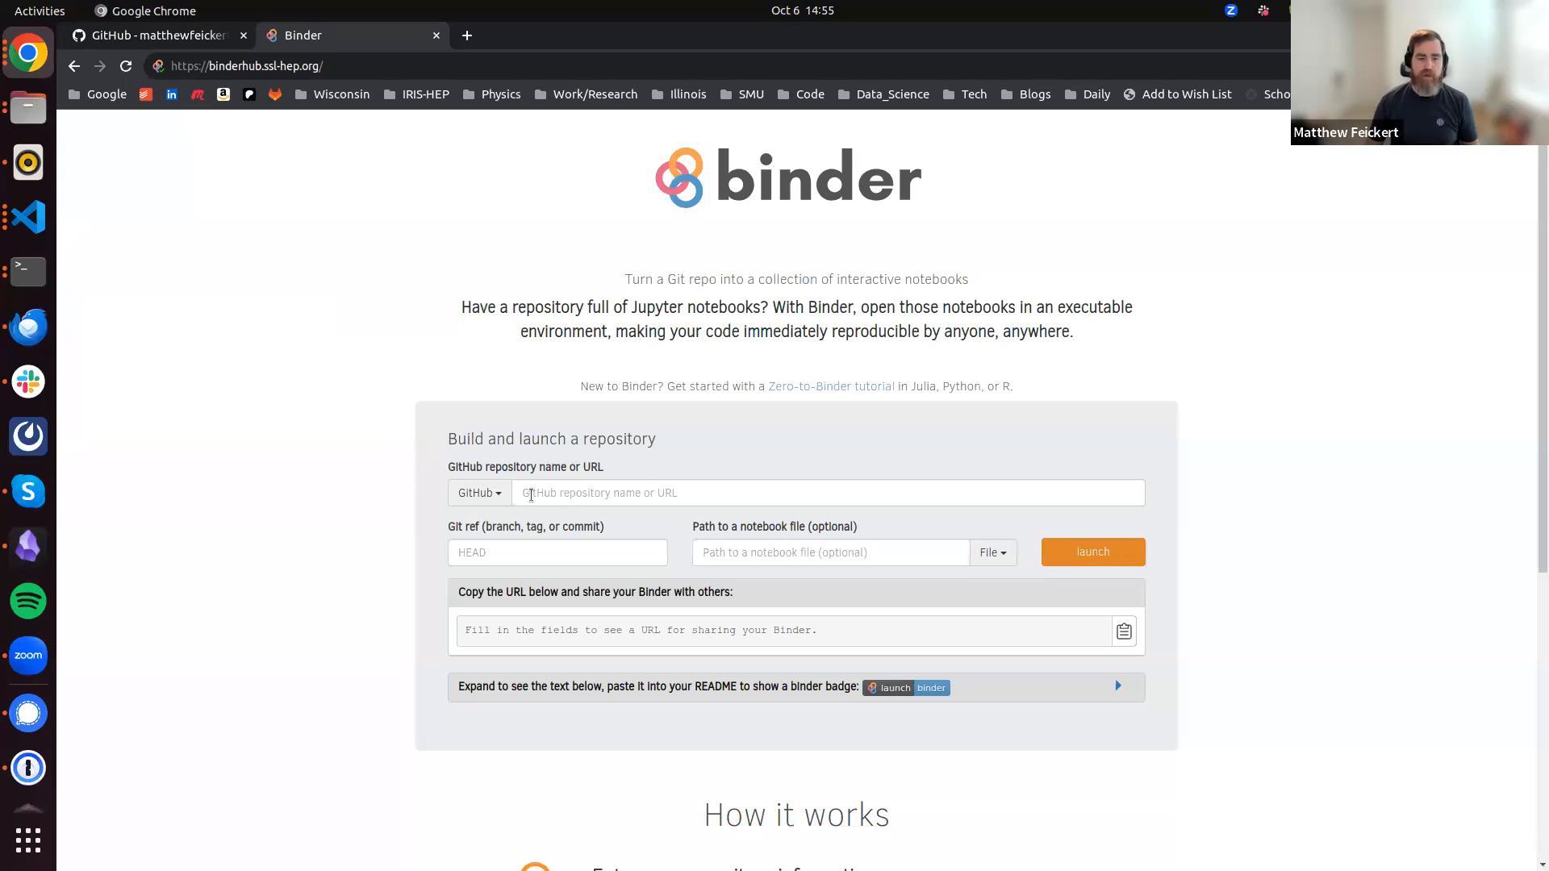
pyautogui.write('https://github.com/matthewfeickert/pyhep-notebook-talk-example')
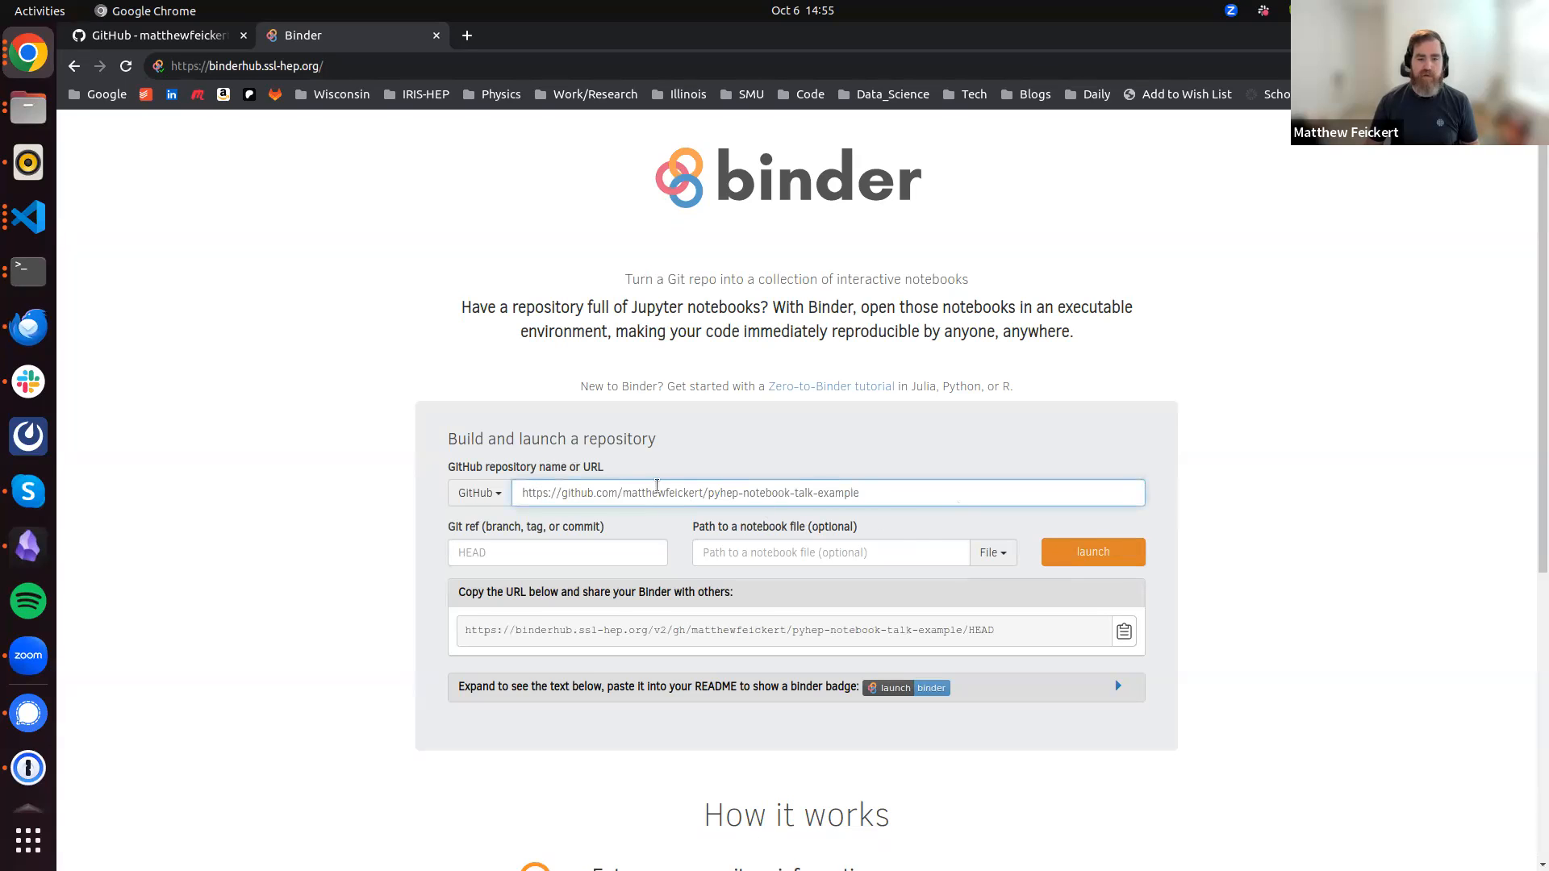
# Launch the repository and reveal its build logs while the server starts
pyautogui.scroll(-3)
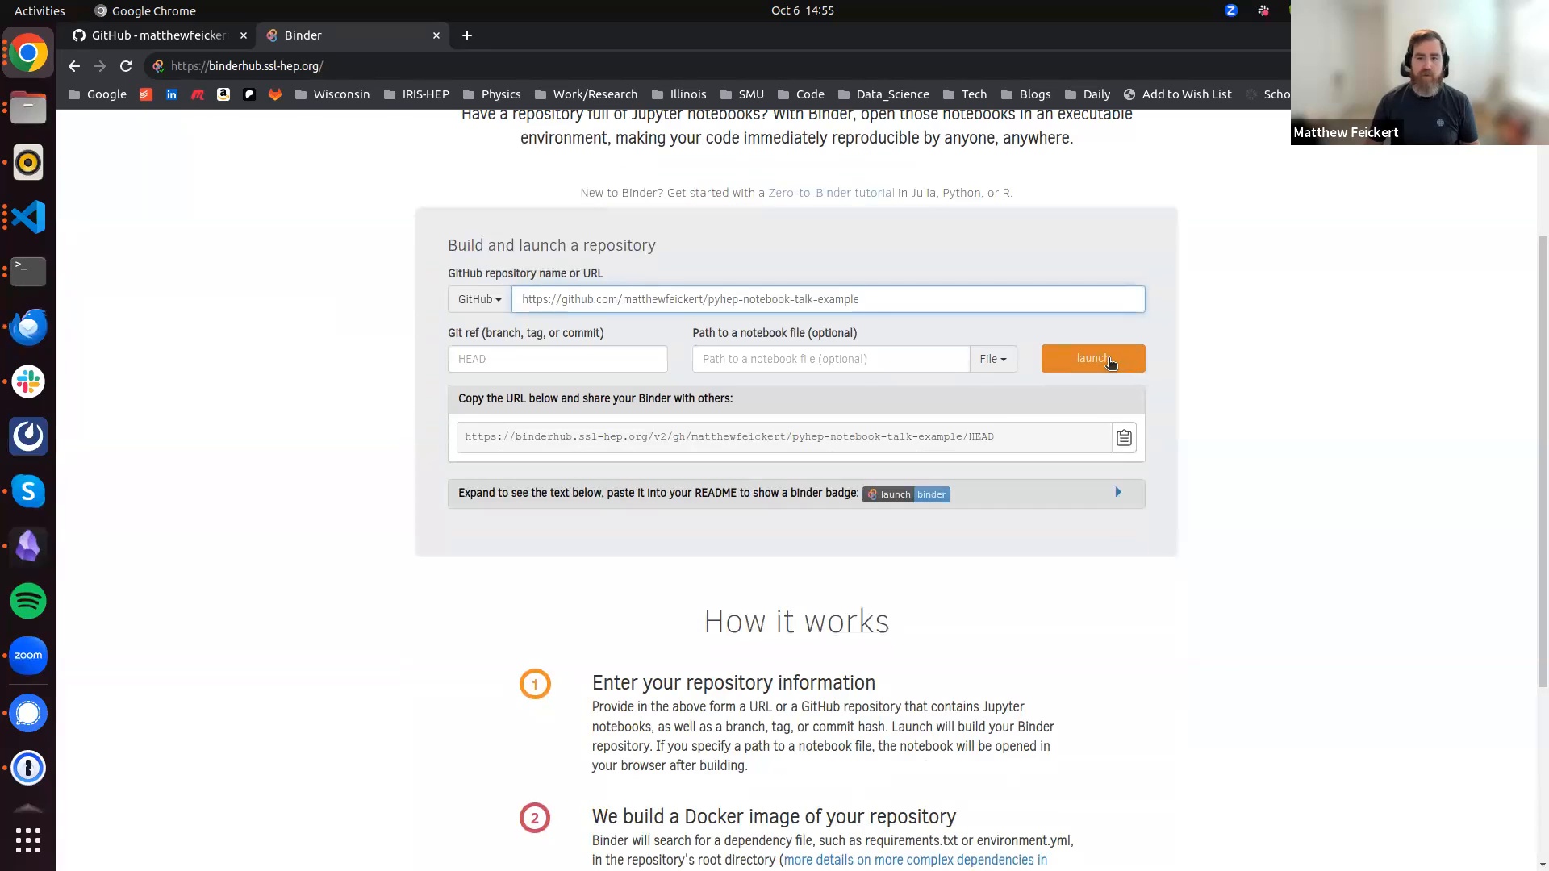
pyautogui.click(1092, 358)
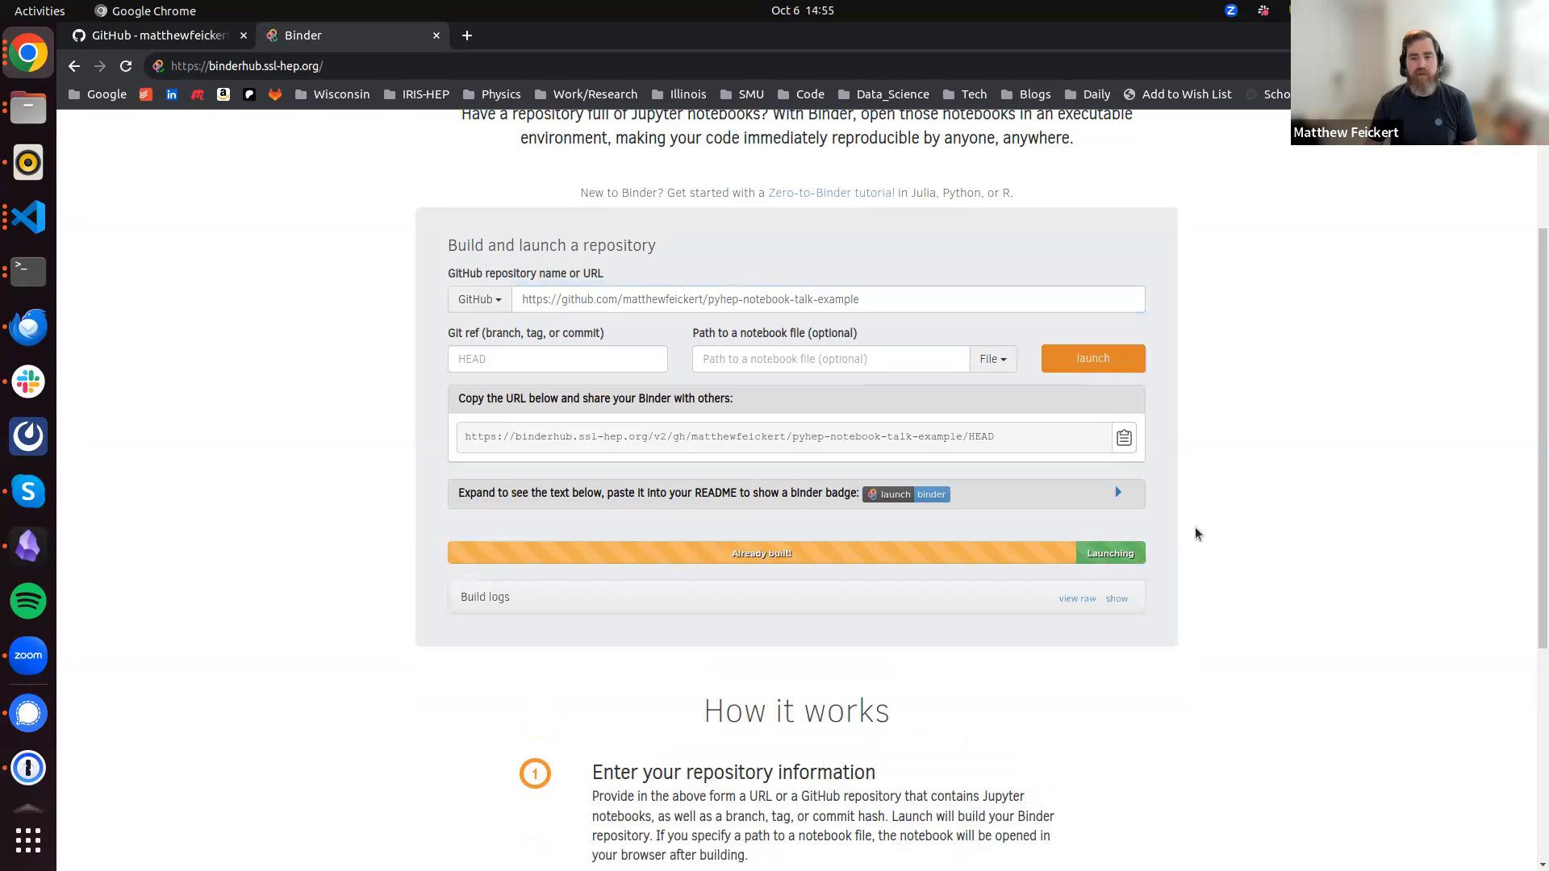
pyautogui.moveTo(801, 555)
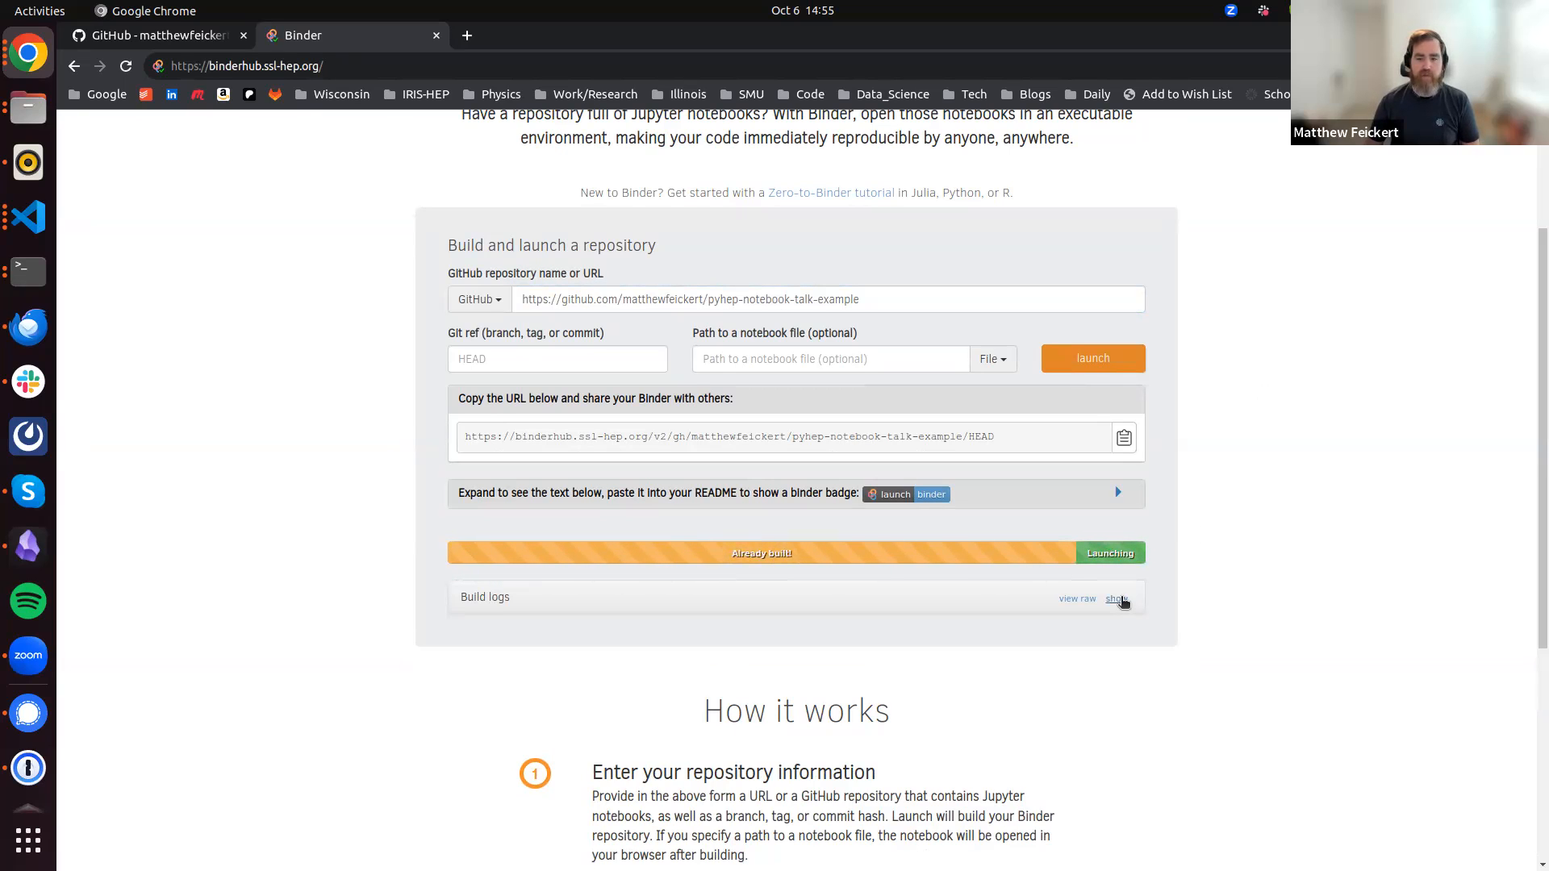
pyautogui.click(1116, 598)
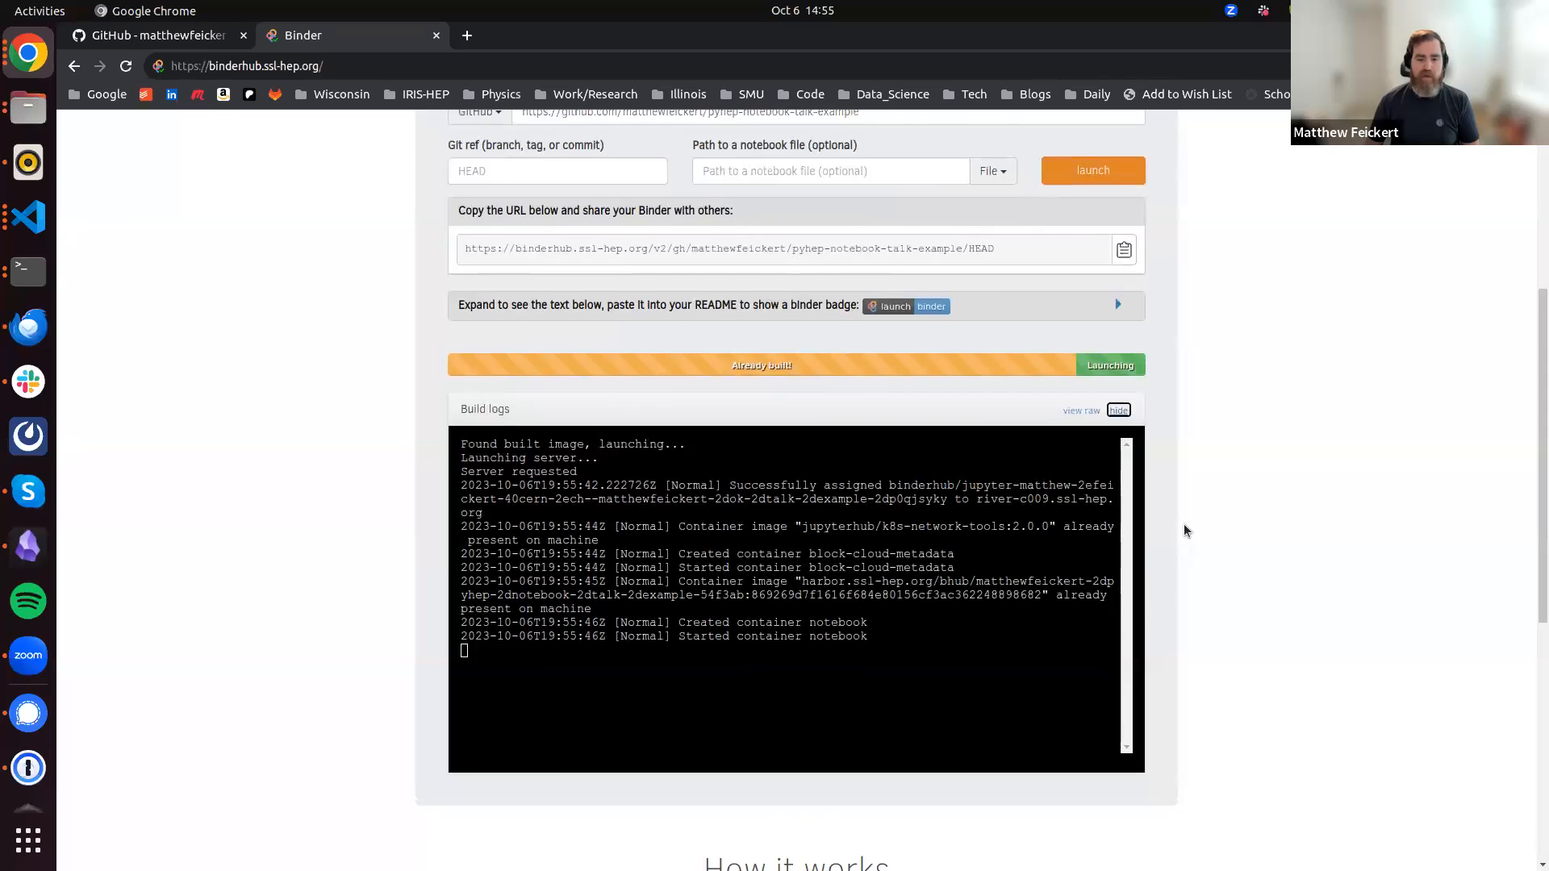
pyautogui.scroll(3)
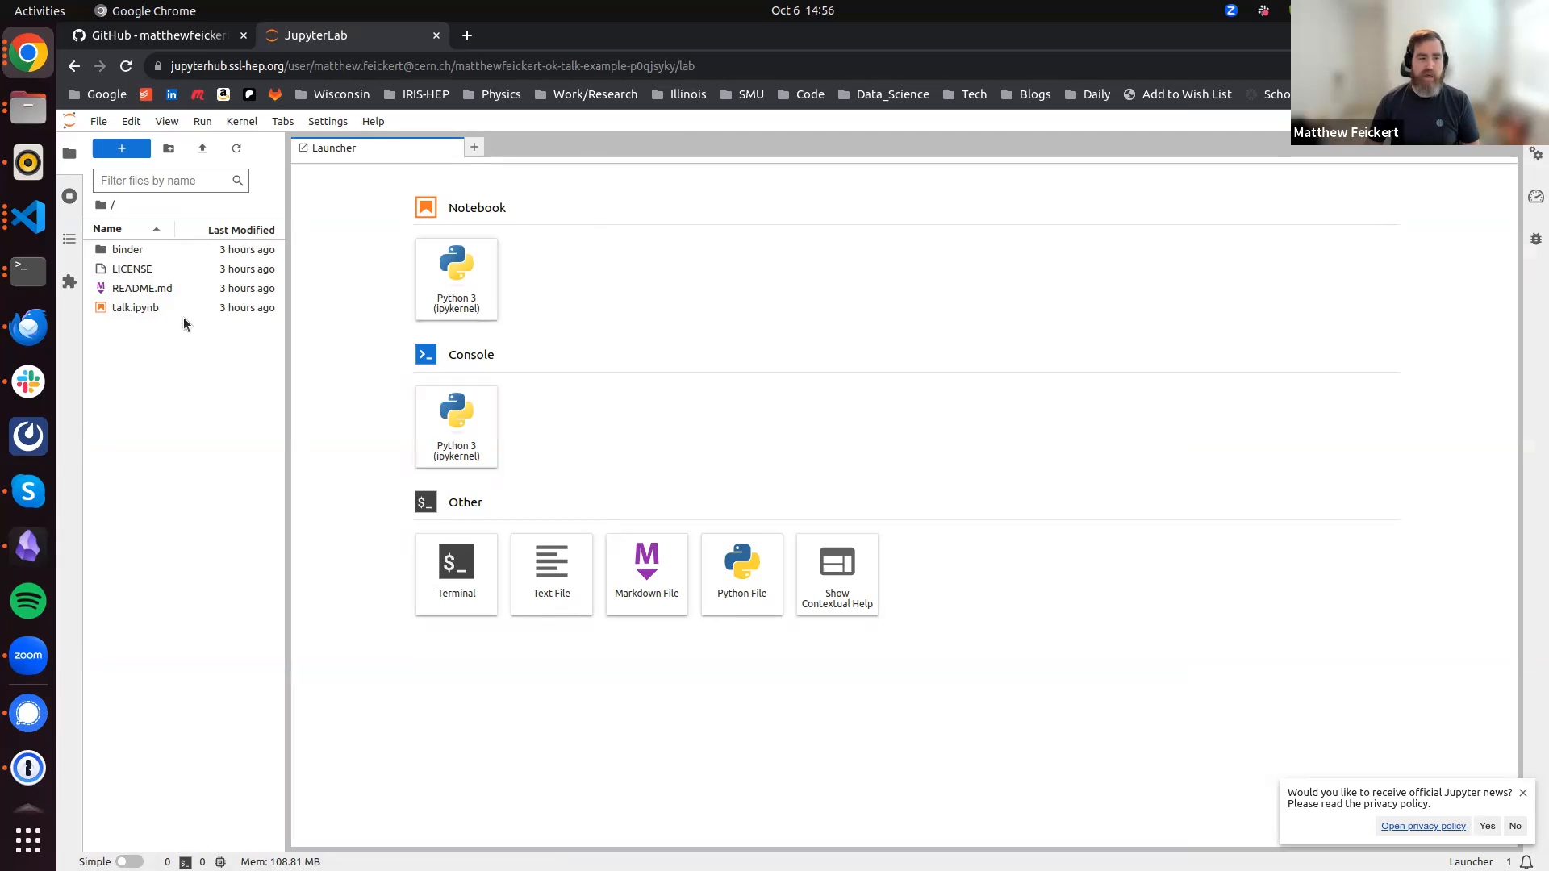
pyautogui.doubleClick(134, 308)
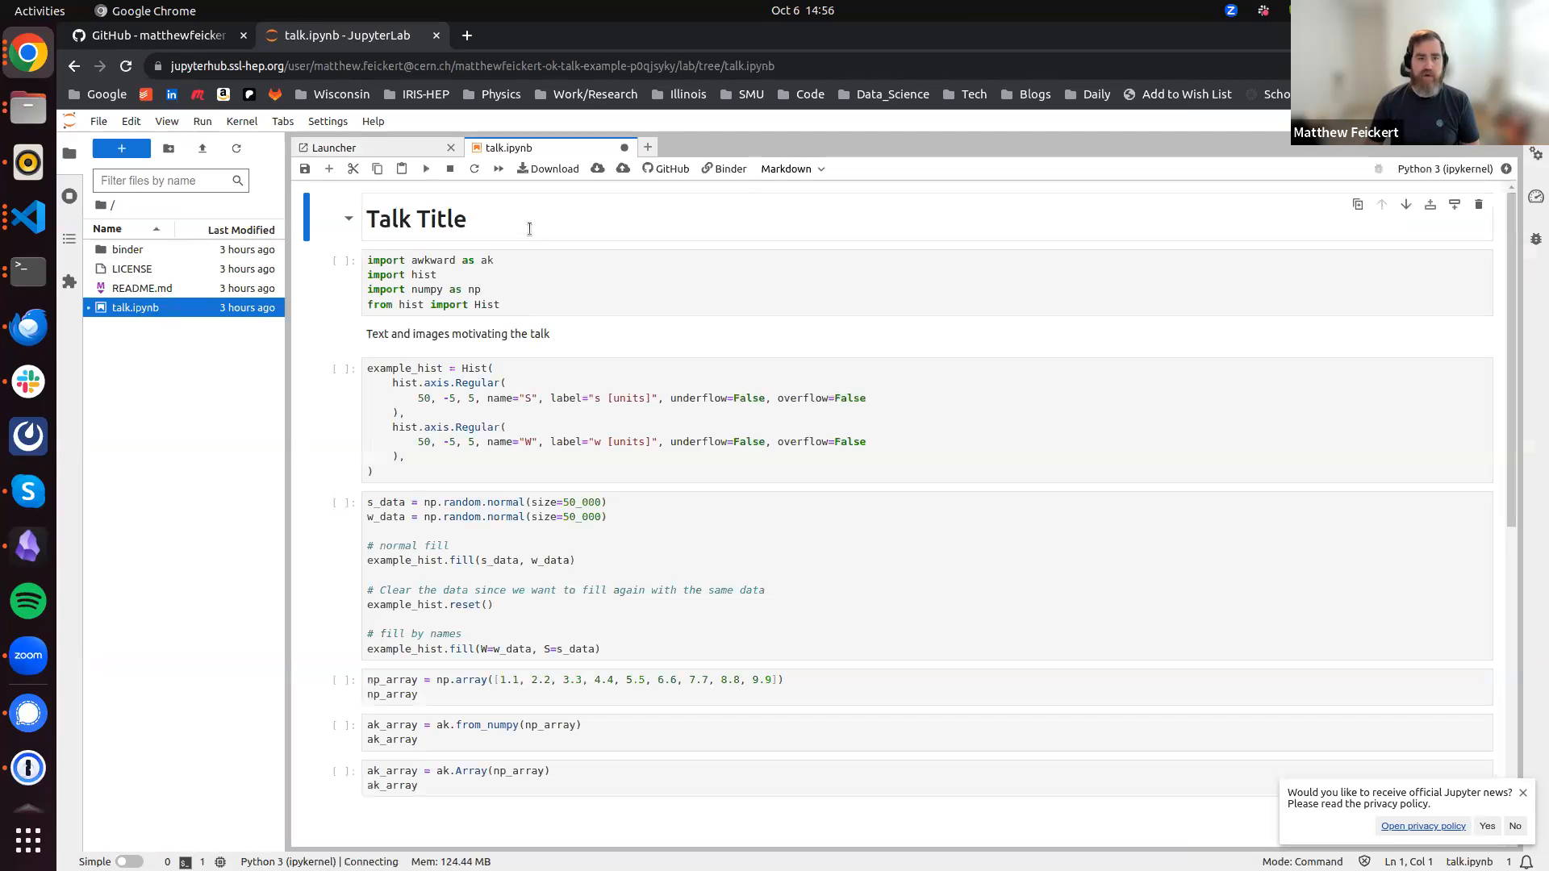
pyautogui.click(153, 35)
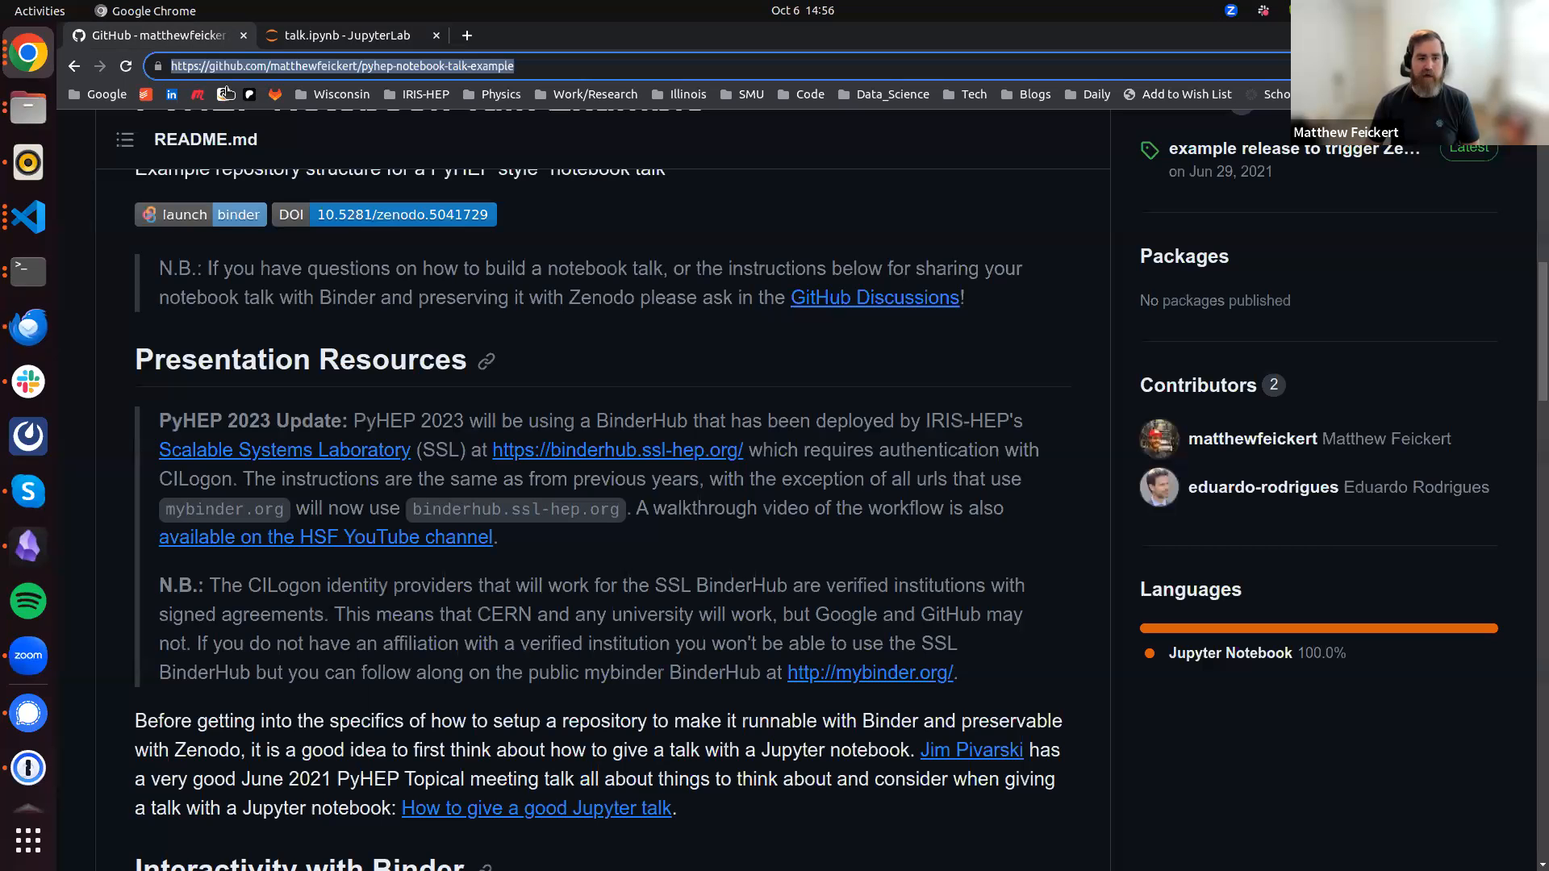
pyautogui.scroll(3)
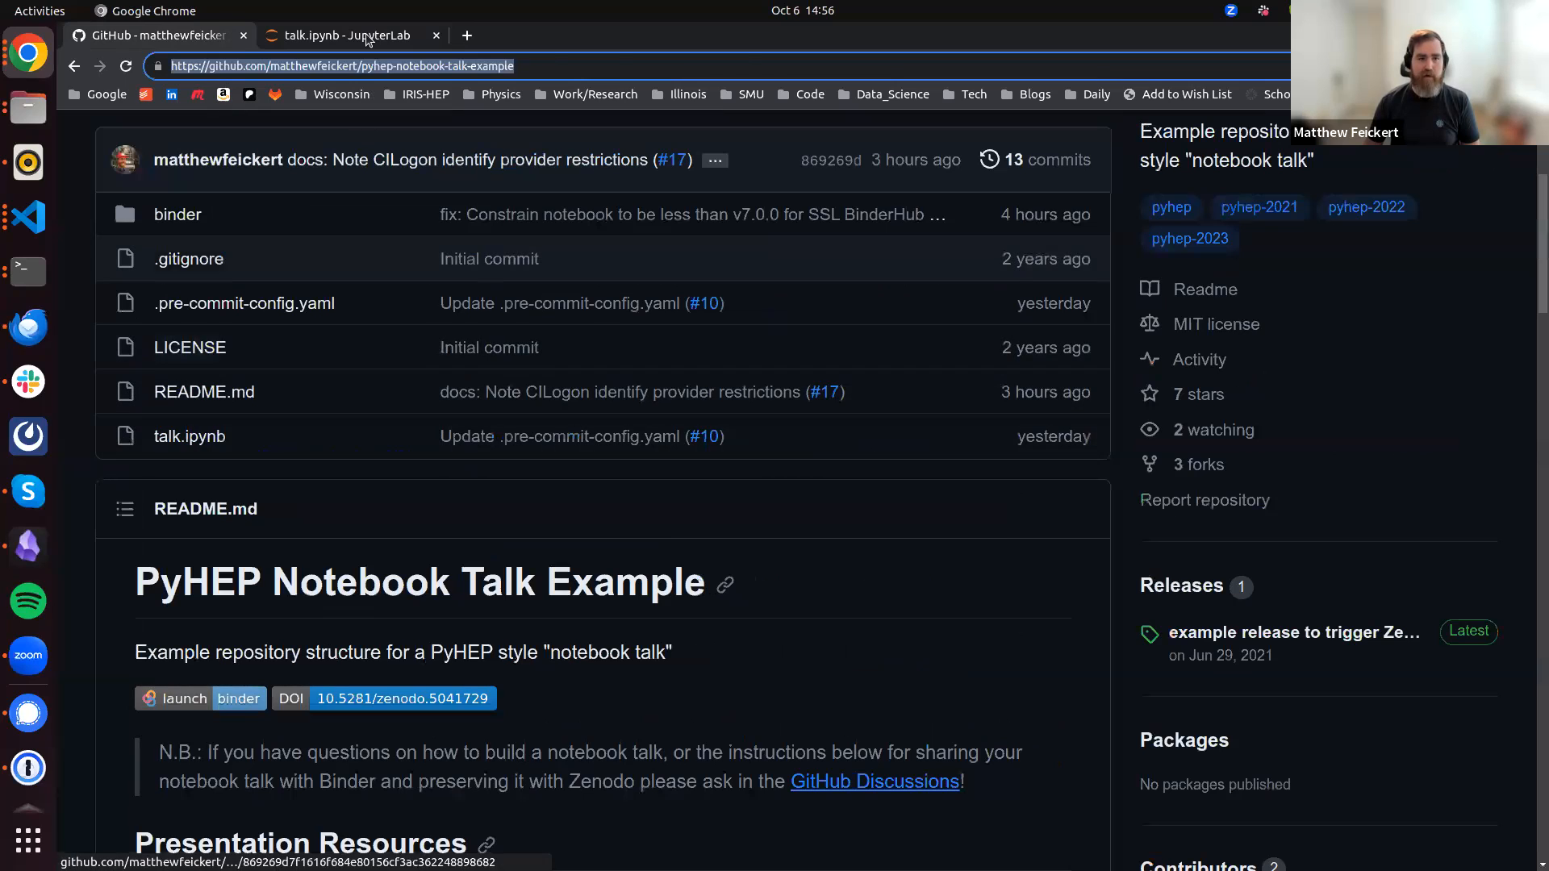
pyautogui.click(341, 36)
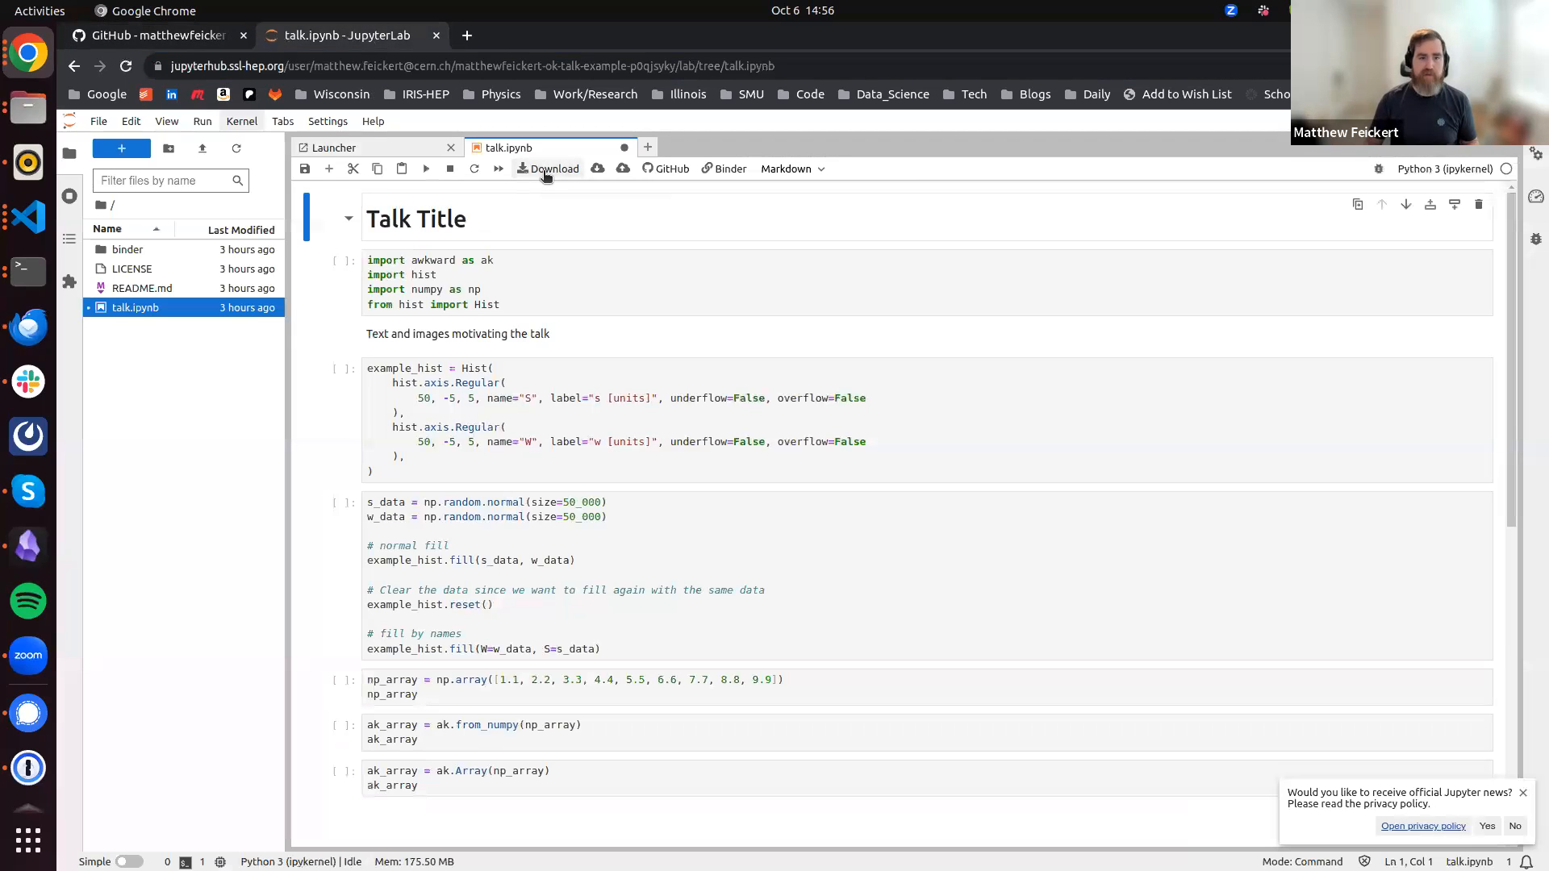
pyautogui.moveTo(263, 193)
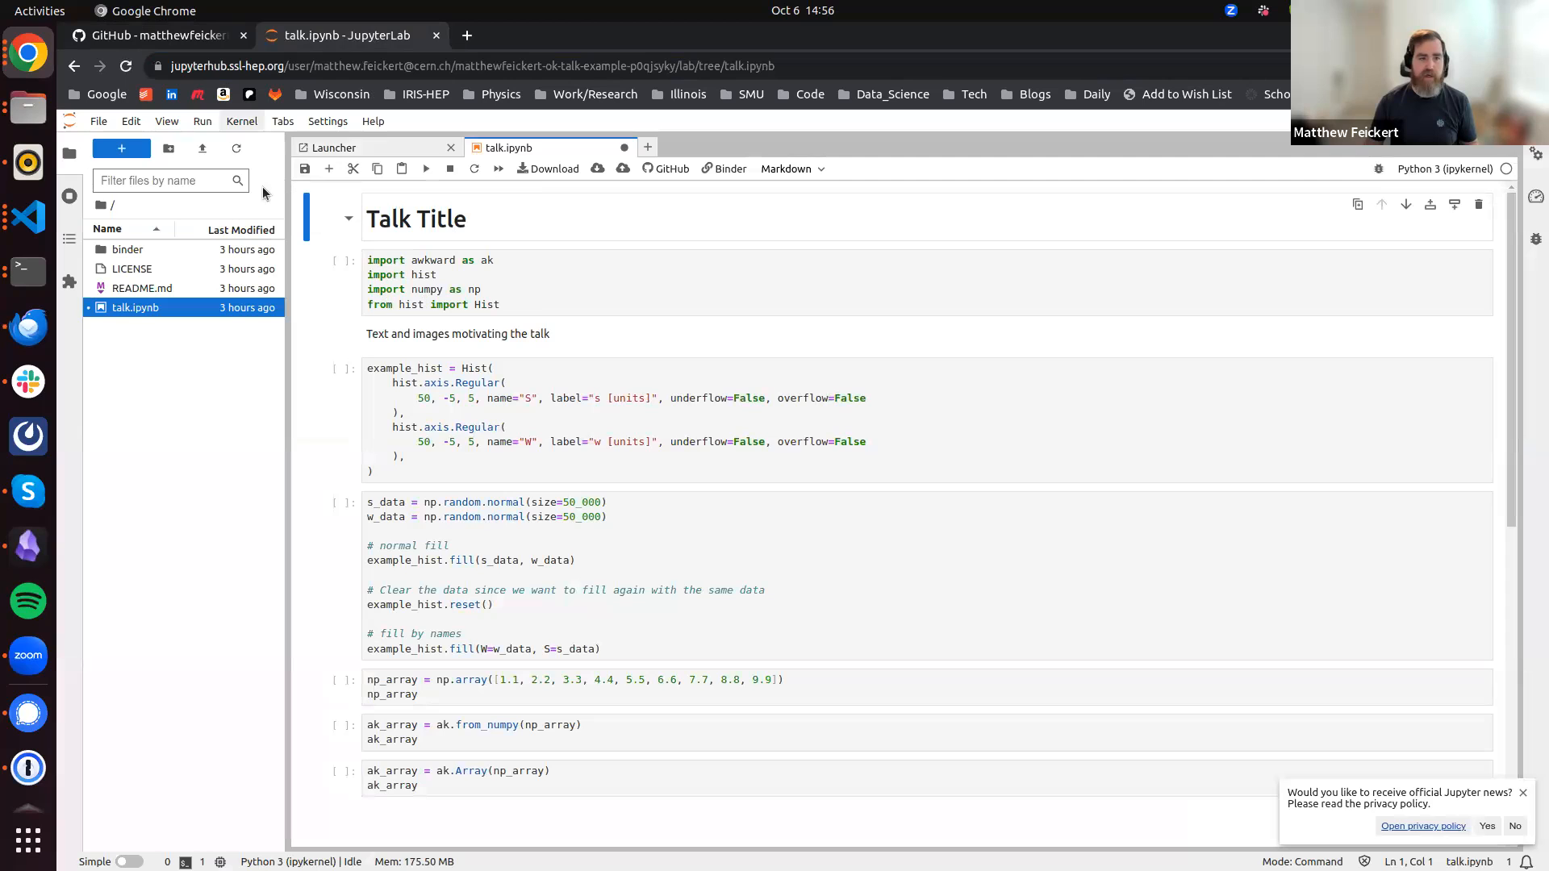
pyautogui.click(202, 120)
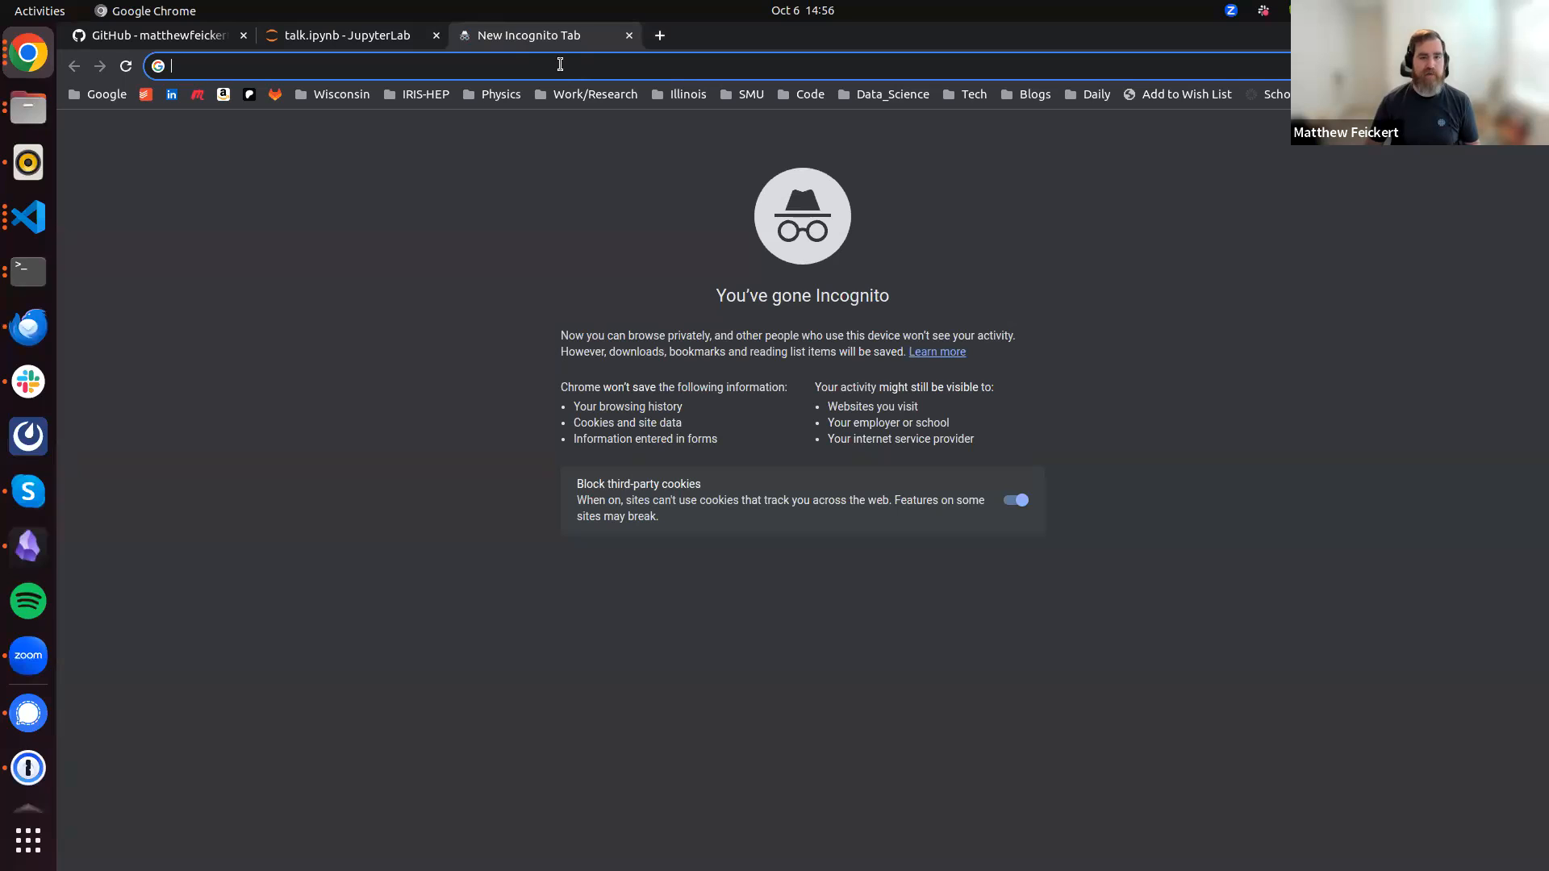
# Visit the Level Up Your Python intro page and open its GitHub source repository's branch list
pyautogui.write('https://henryiii.github.io/level-up-your-python/notebooks/0%20Intro.html')
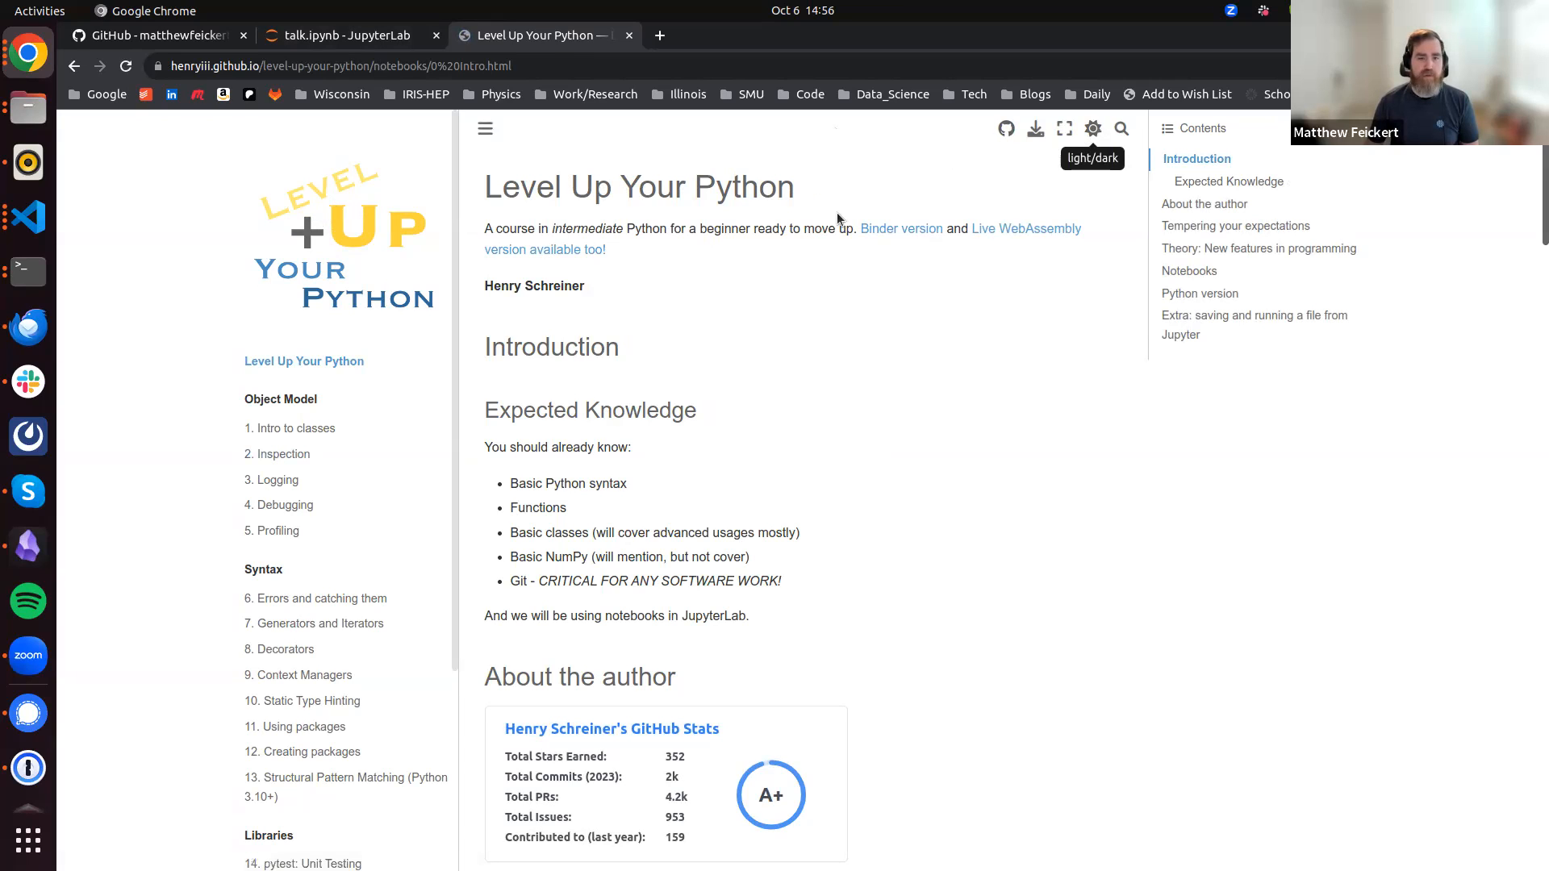
pyautogui.moveTo(1004, 128)
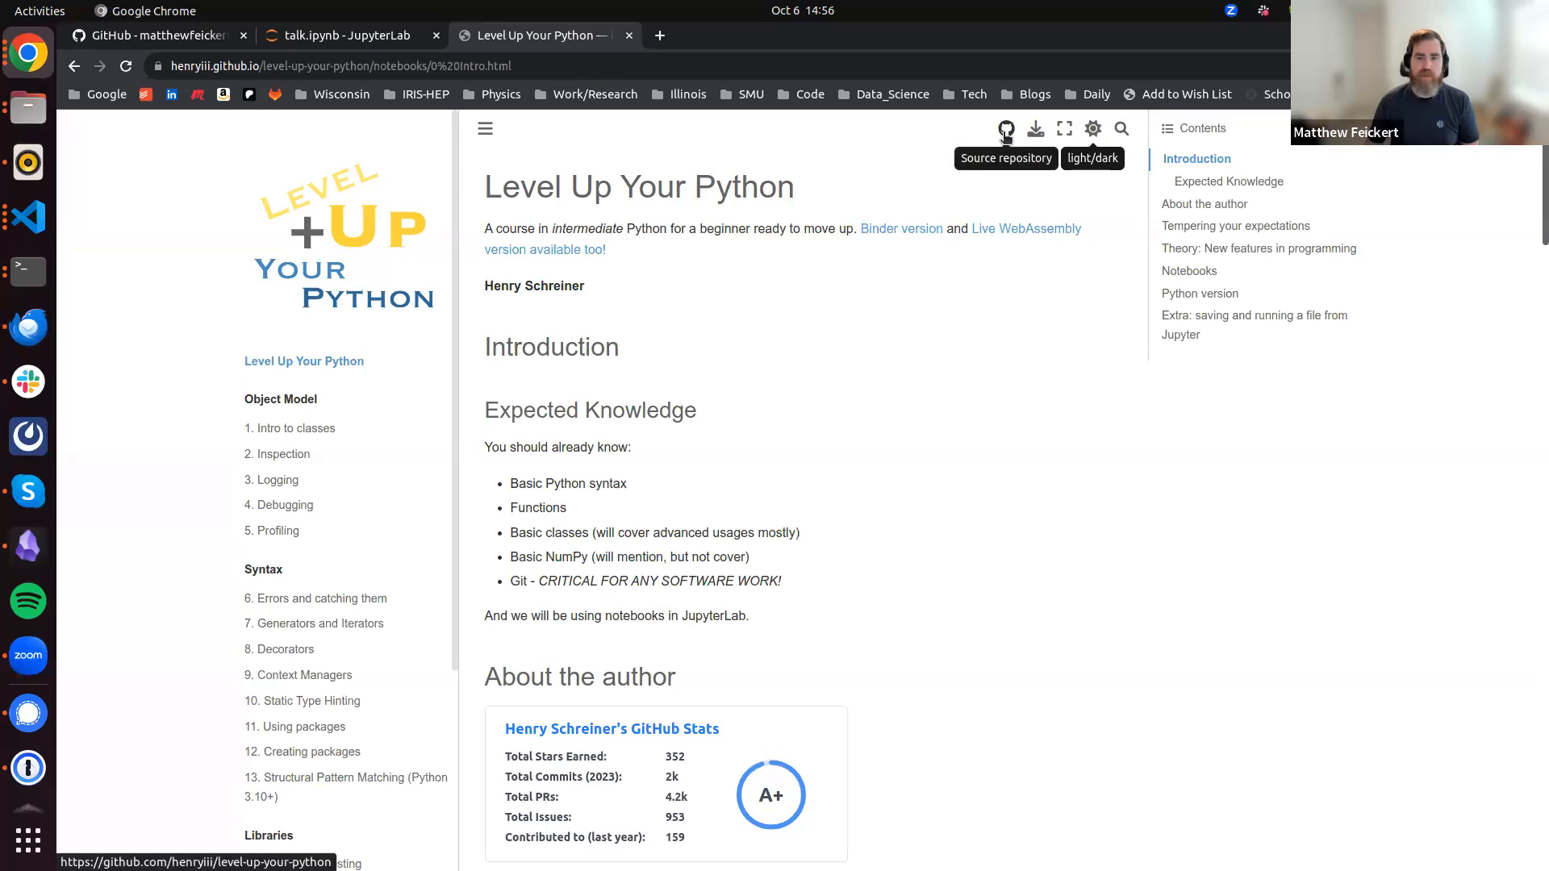
pyautogui.click(1005, 129)
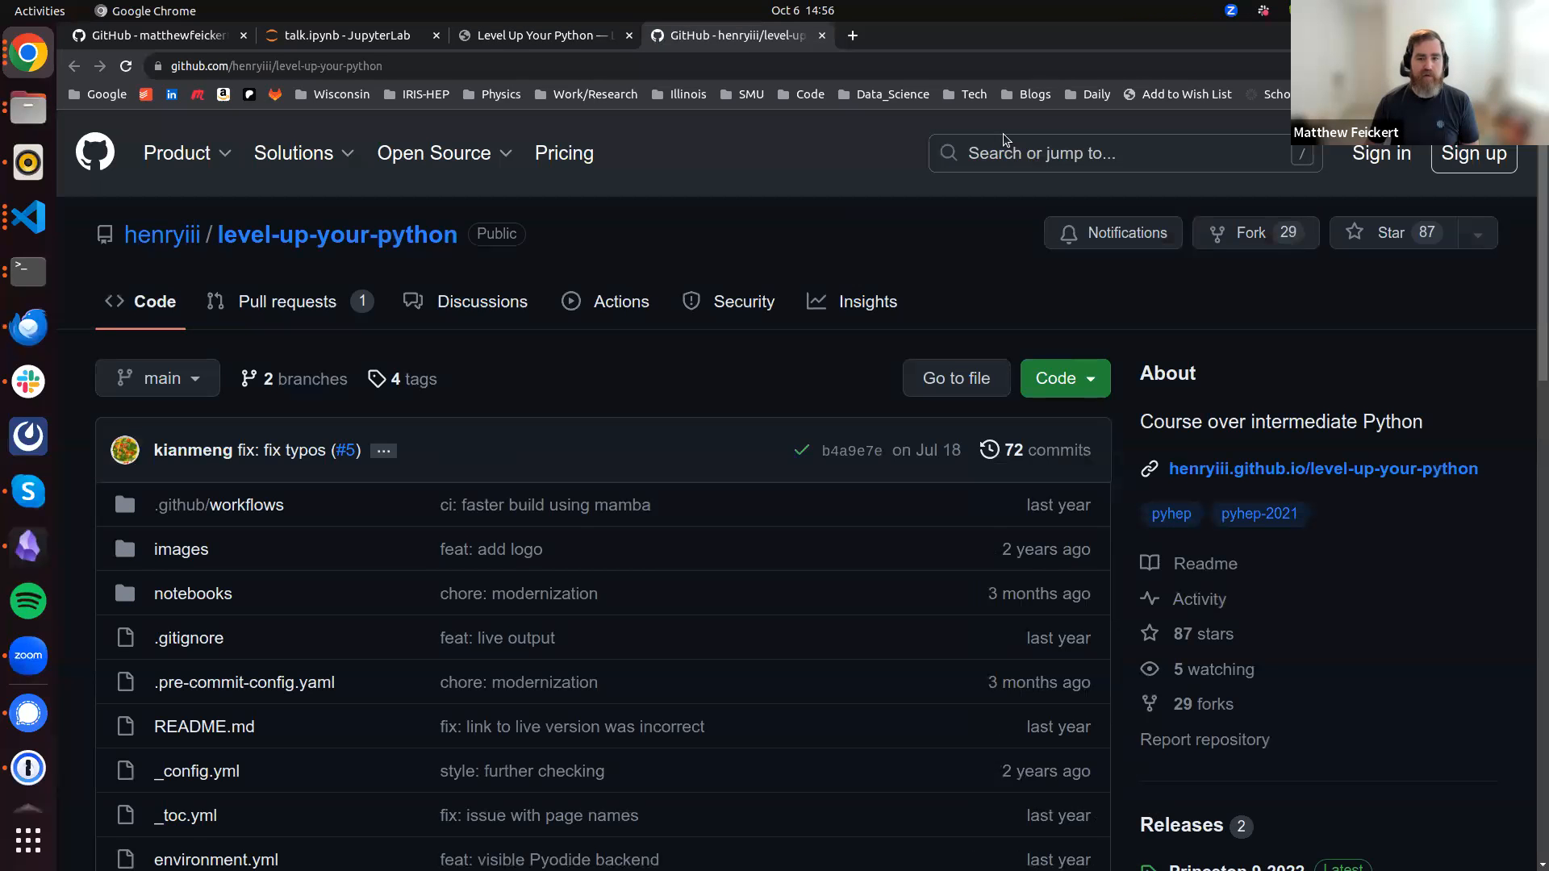
pyautogui.moveTo(651, 339)
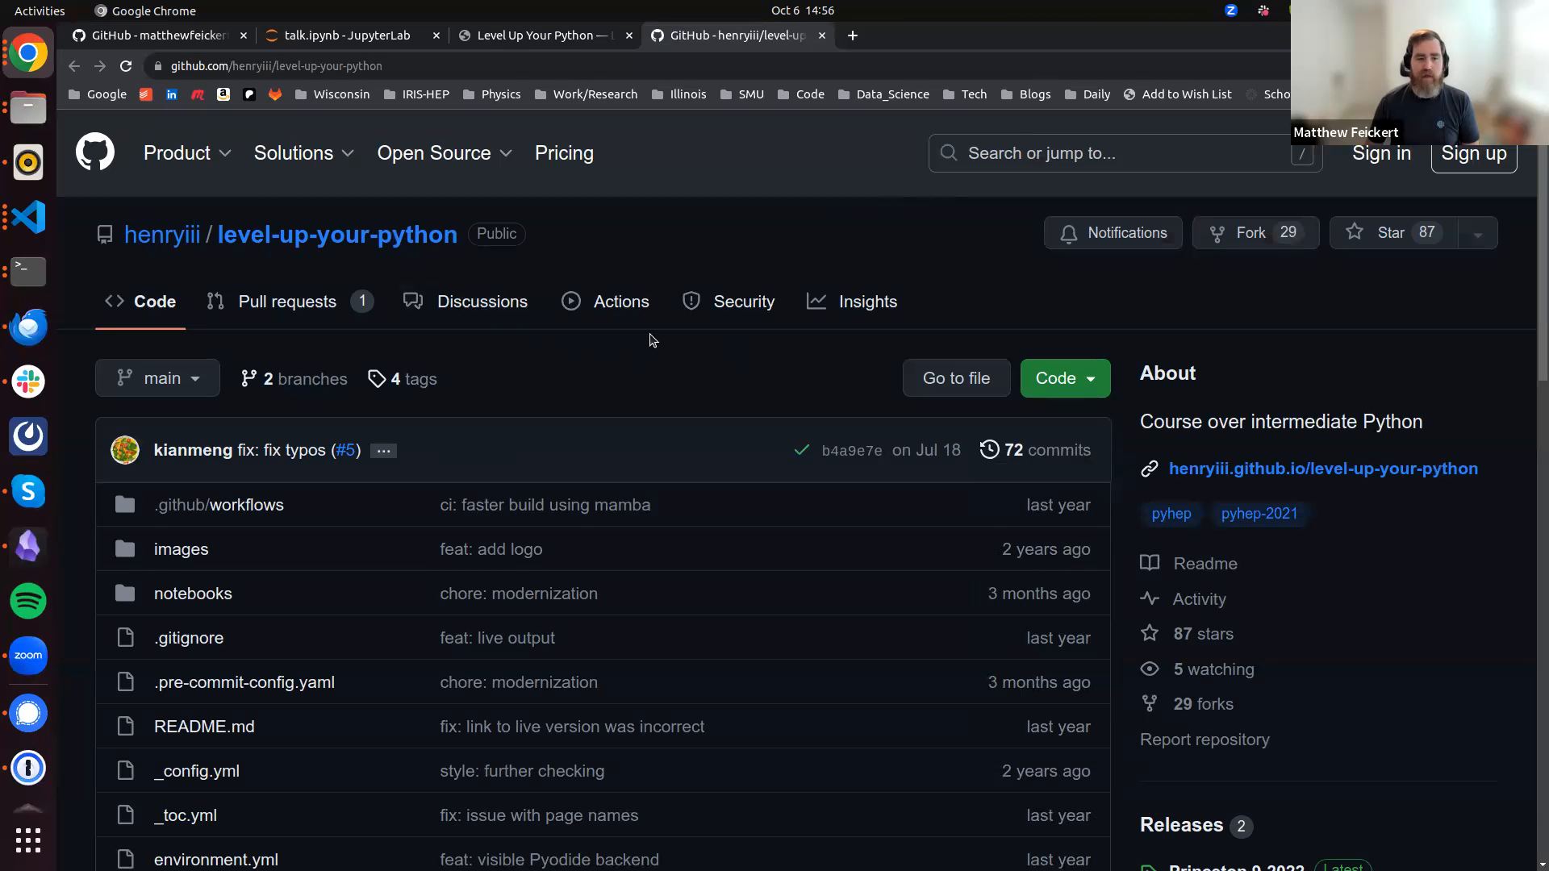
pyautogui.moveTo(383, 365)
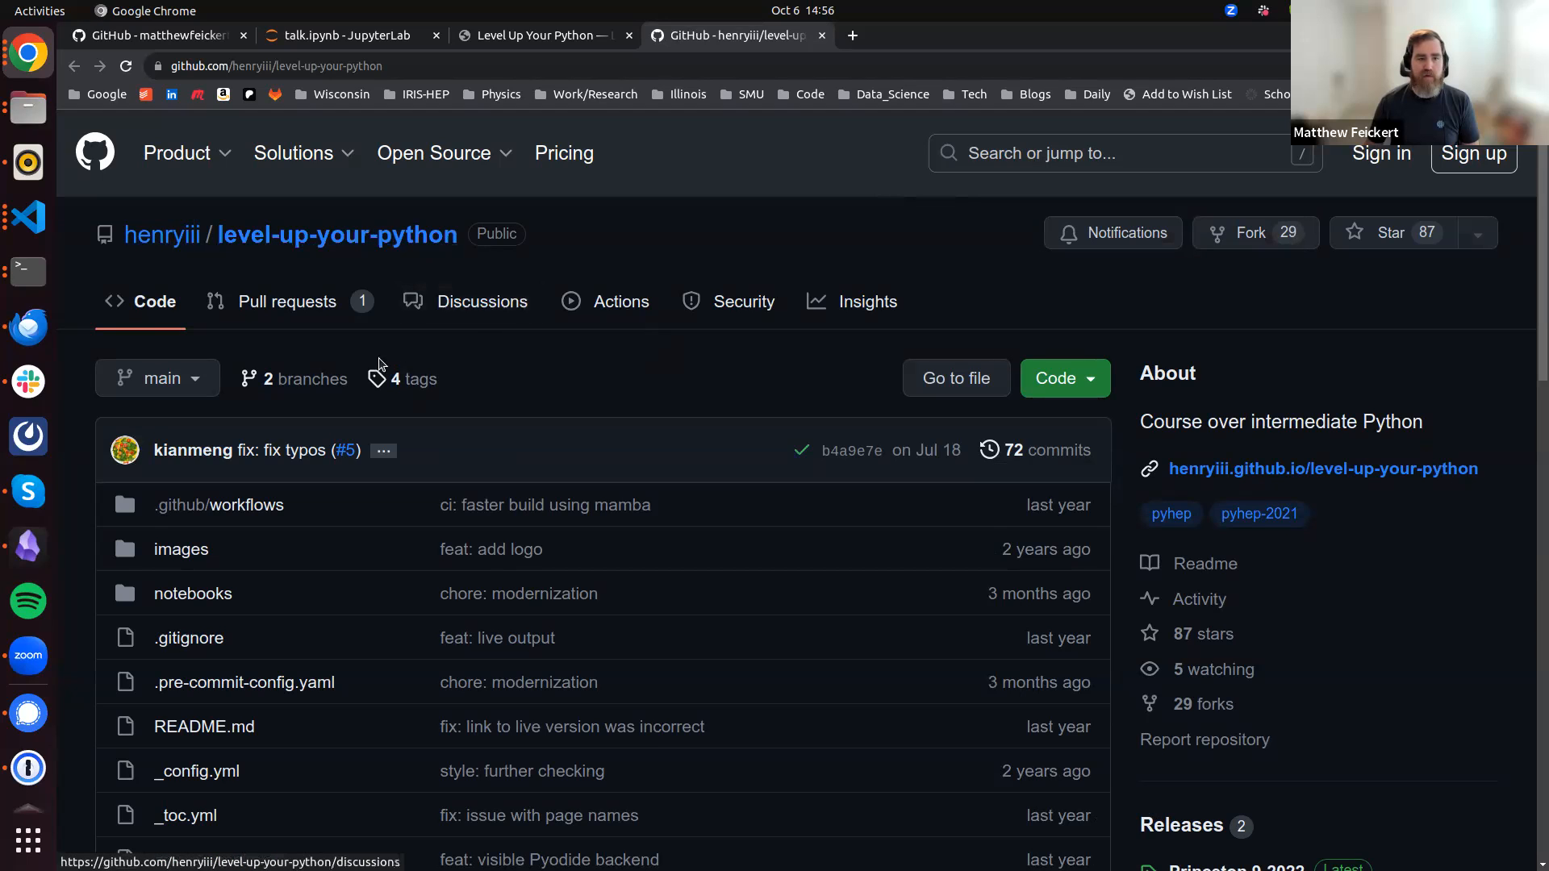
pyautogui.click(155, 379)
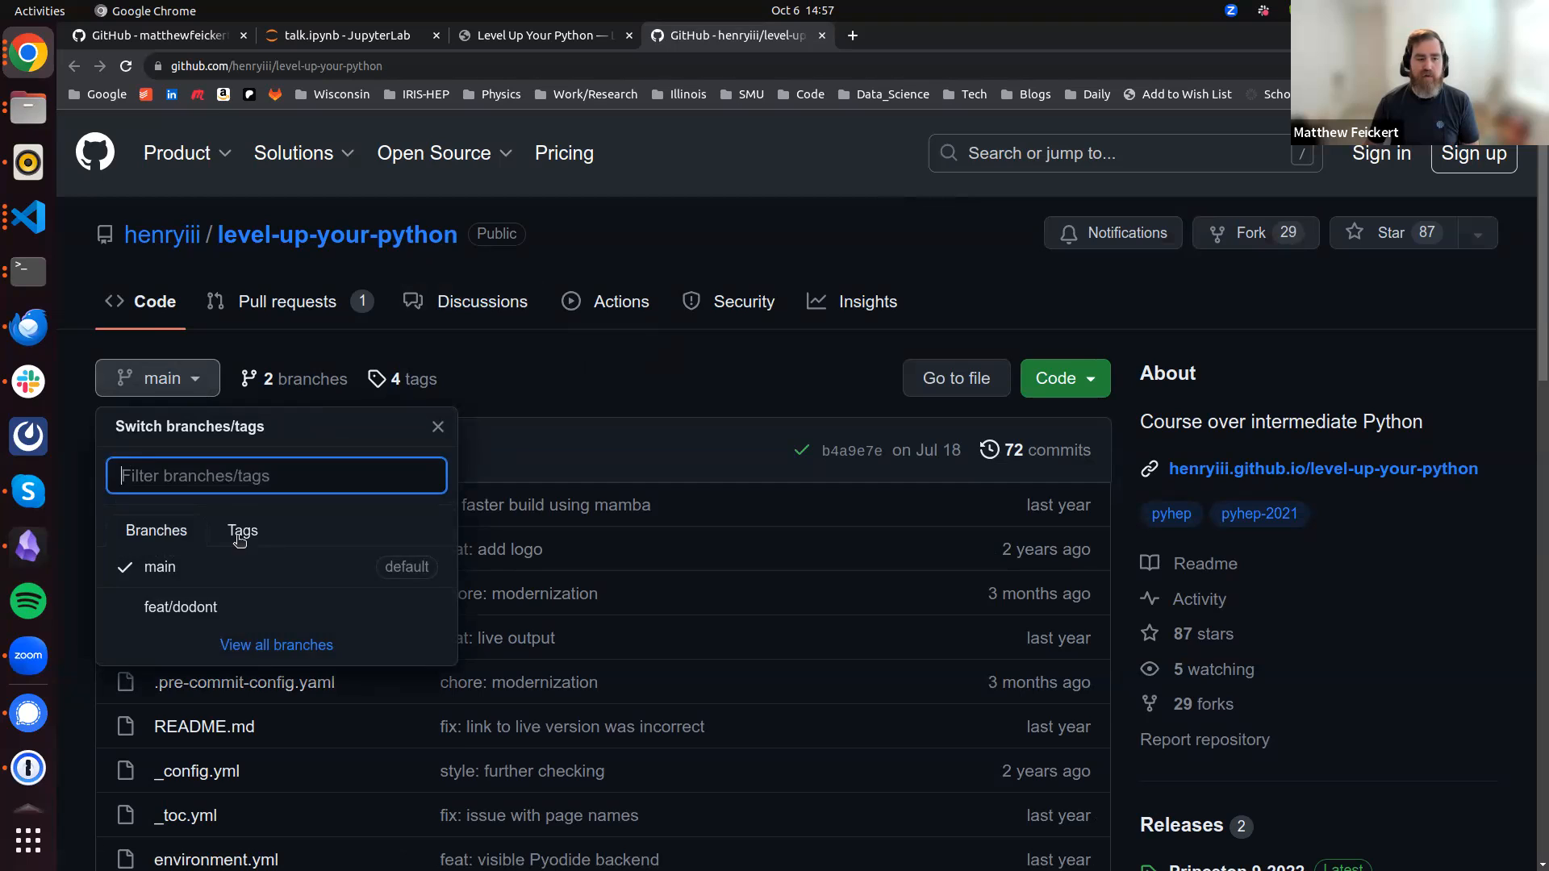
# Switch the level-up-your-python repository to its 2022-09-12-pyhep tag
pyautogui.click(242, 531)
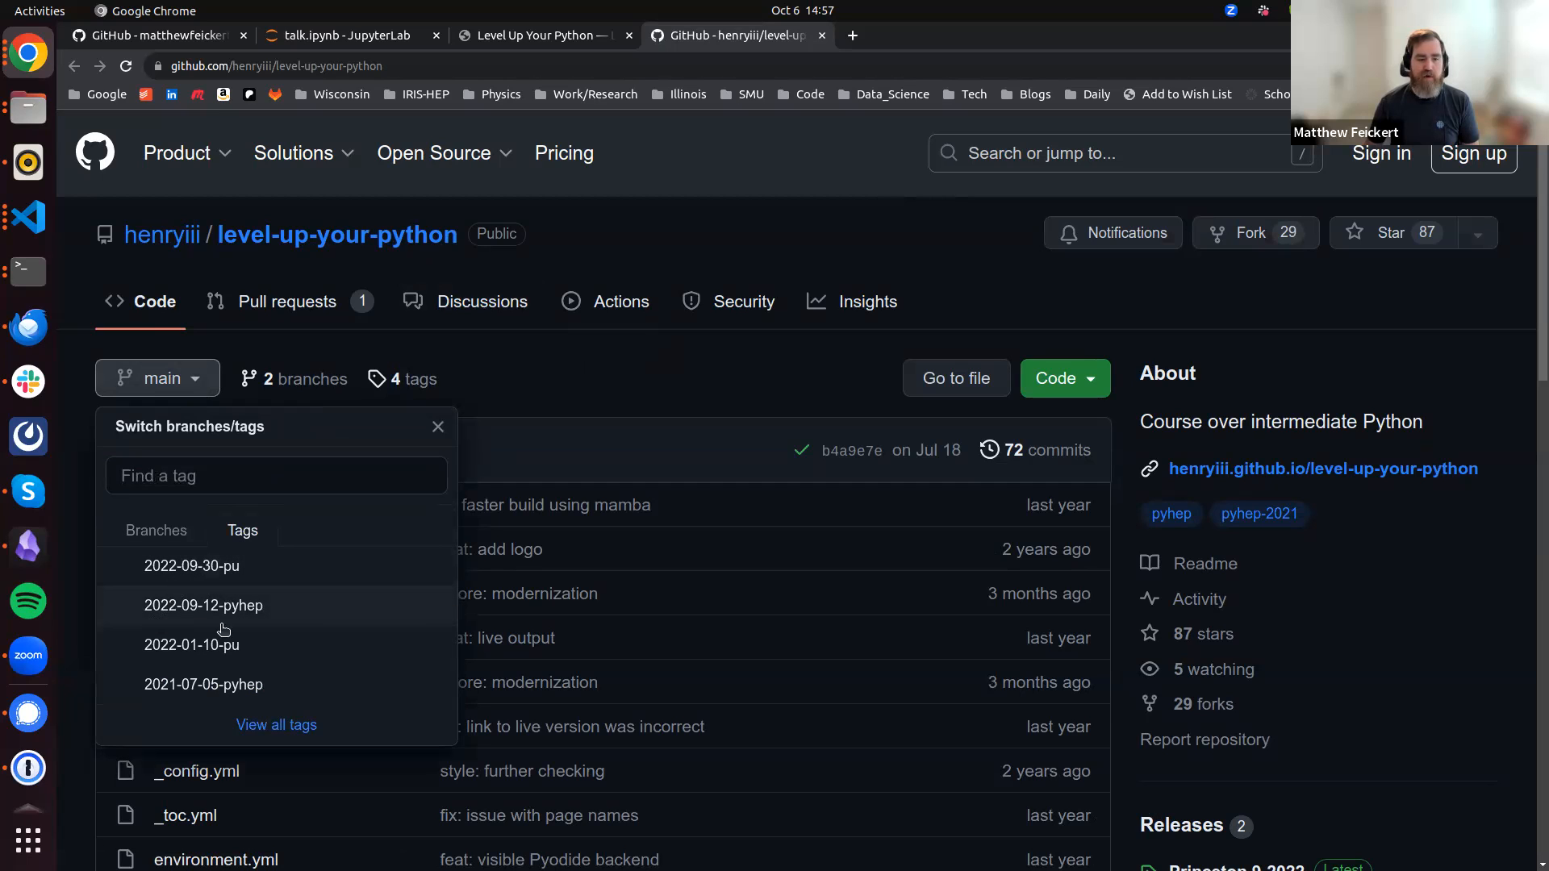
pyautogui.moveTo(204, 604)
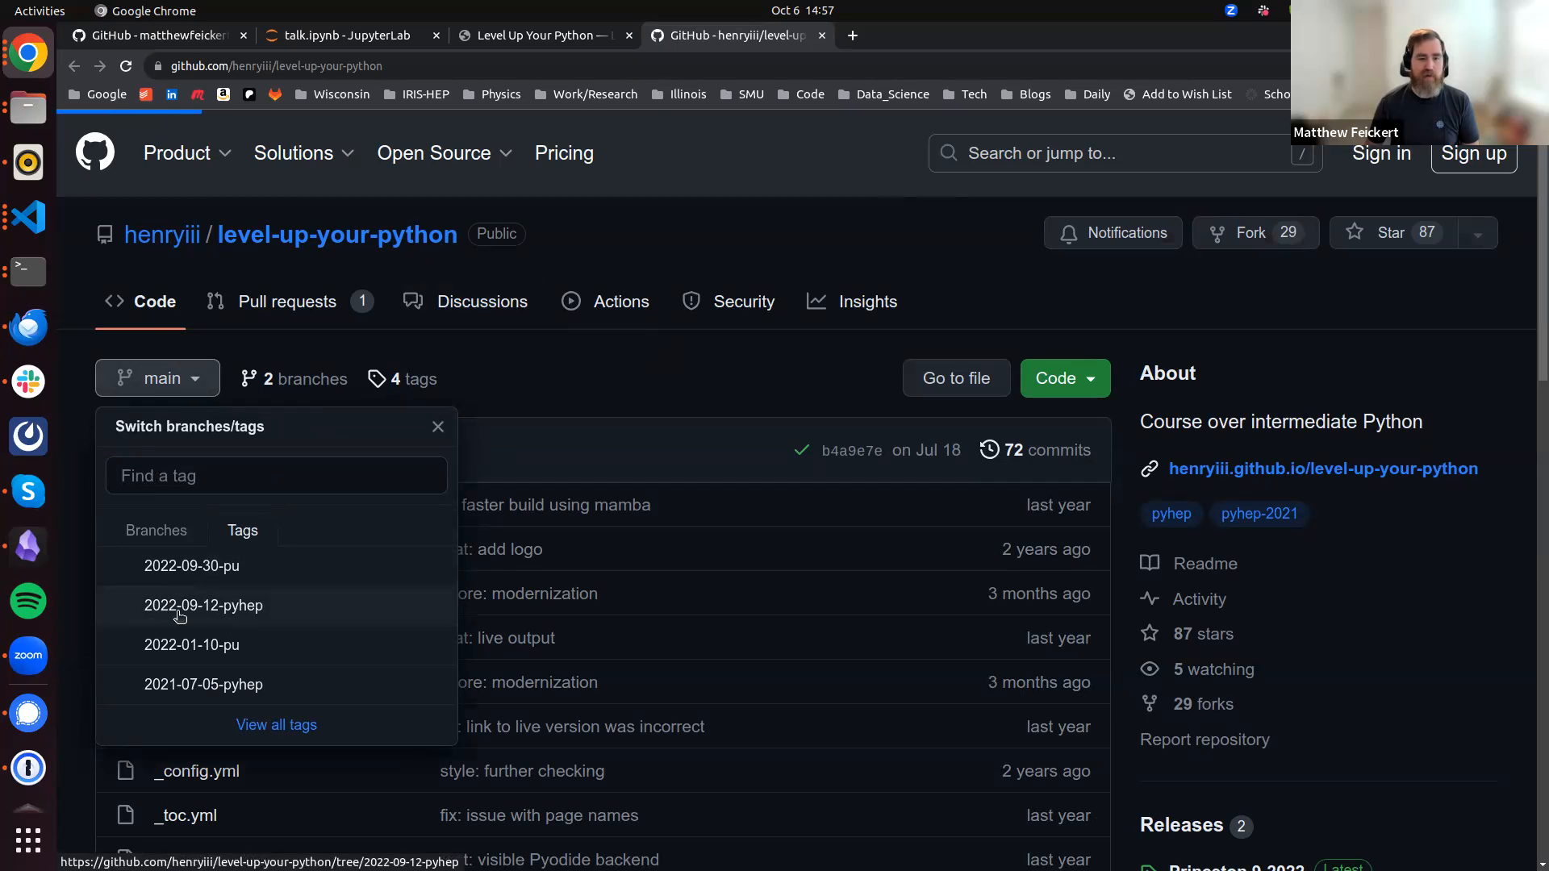
pyautogui.click(204, 606)
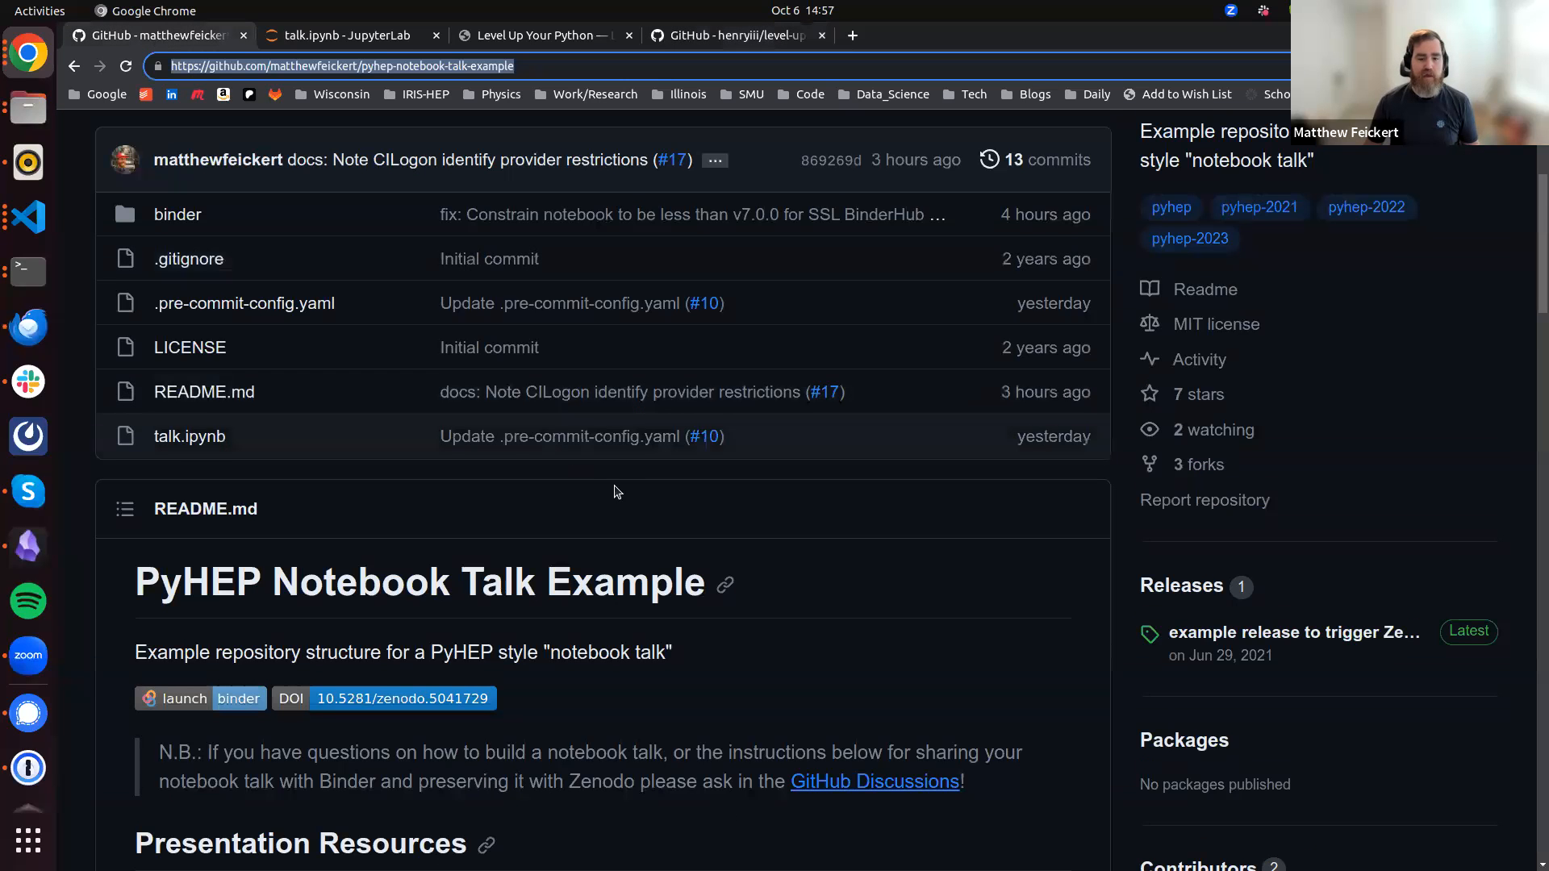
pyautogui.rightClick(618, 450)
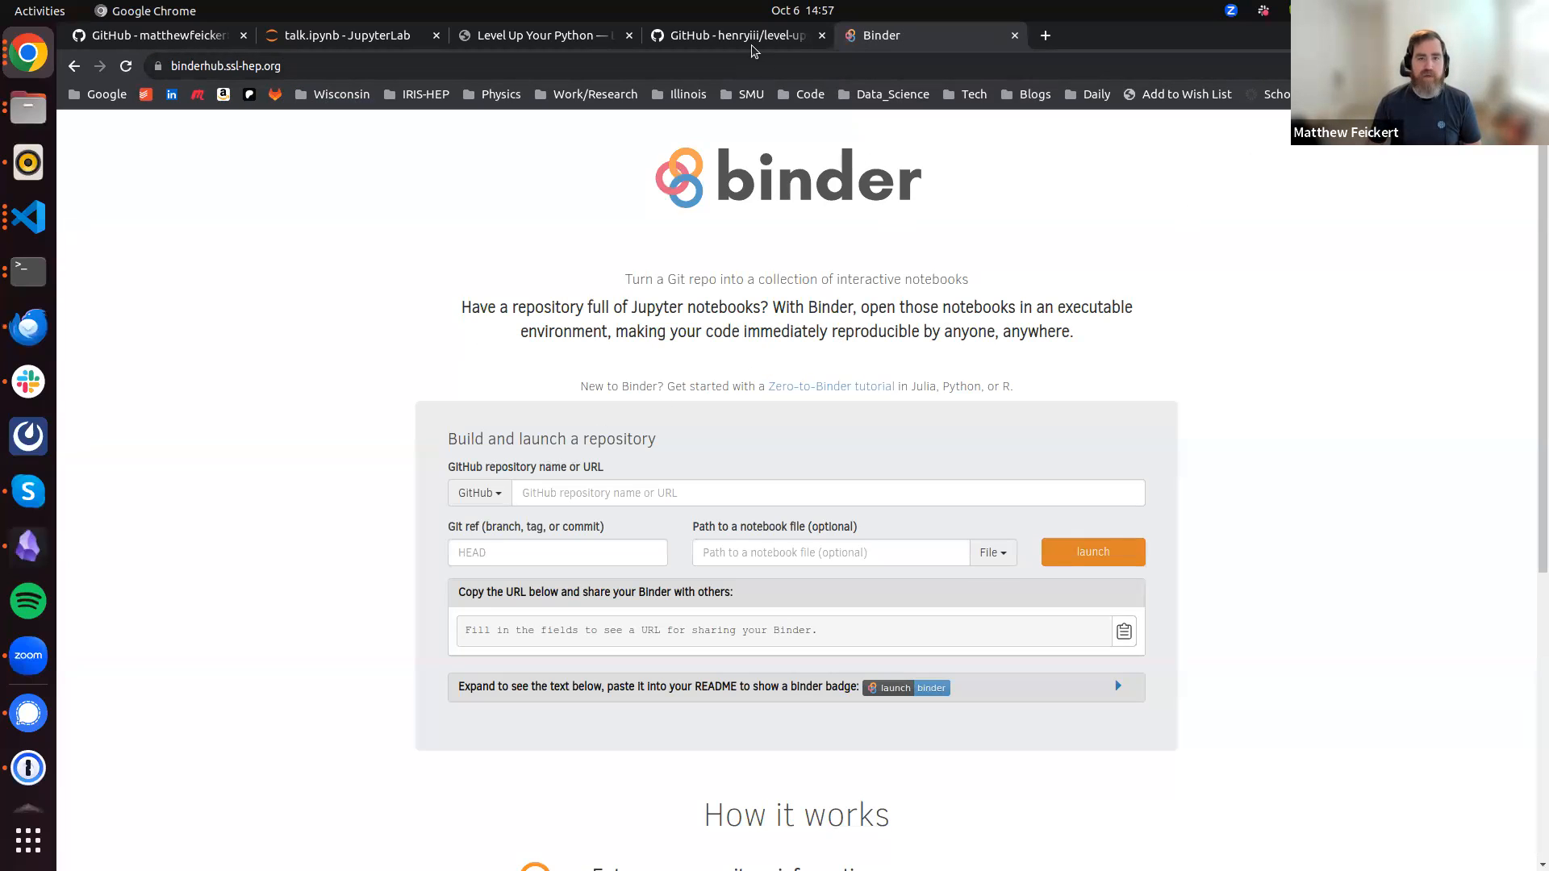
# Launch henryiii/level-up-your-python on Binder with git ref 2022-09-12-pyhep
pyautogui.click(735, 36)
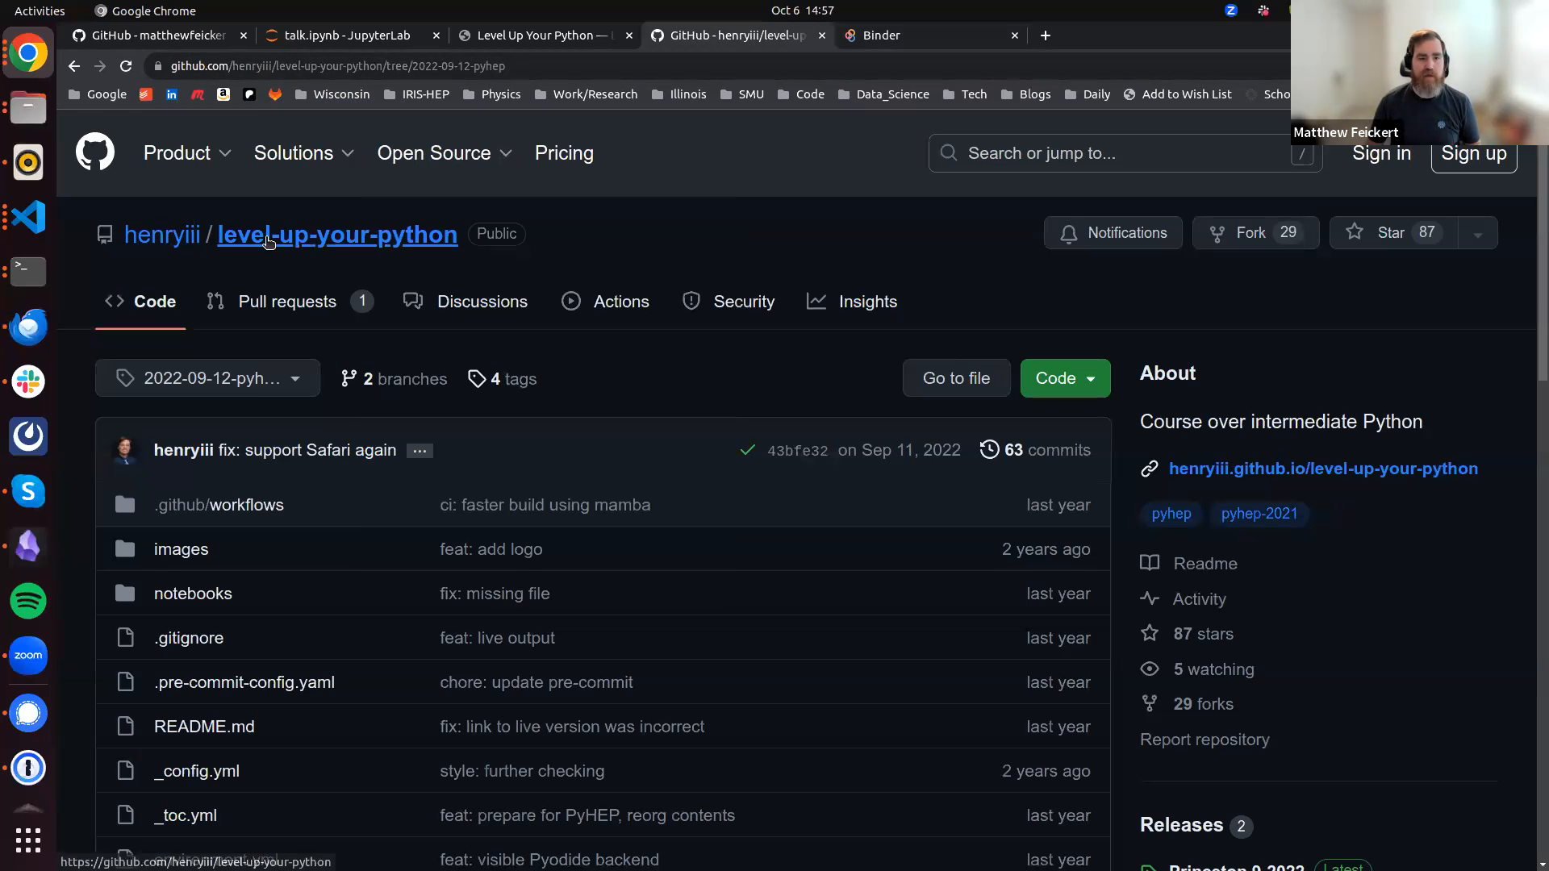
pyautogui.moveTo(162, 234)
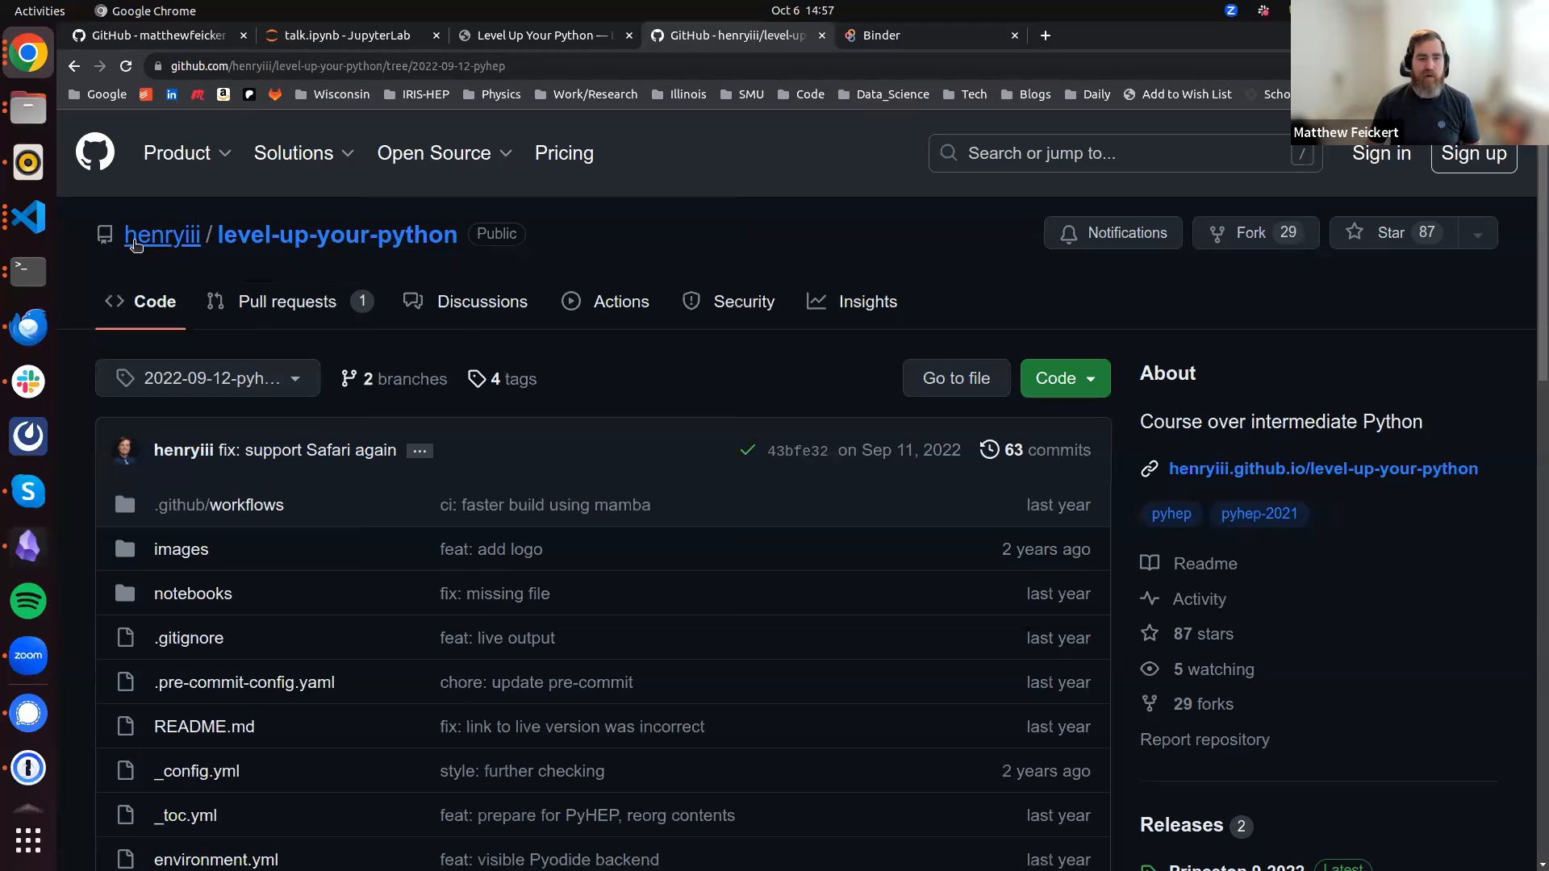
pyautogui.moveTo(760, 52)
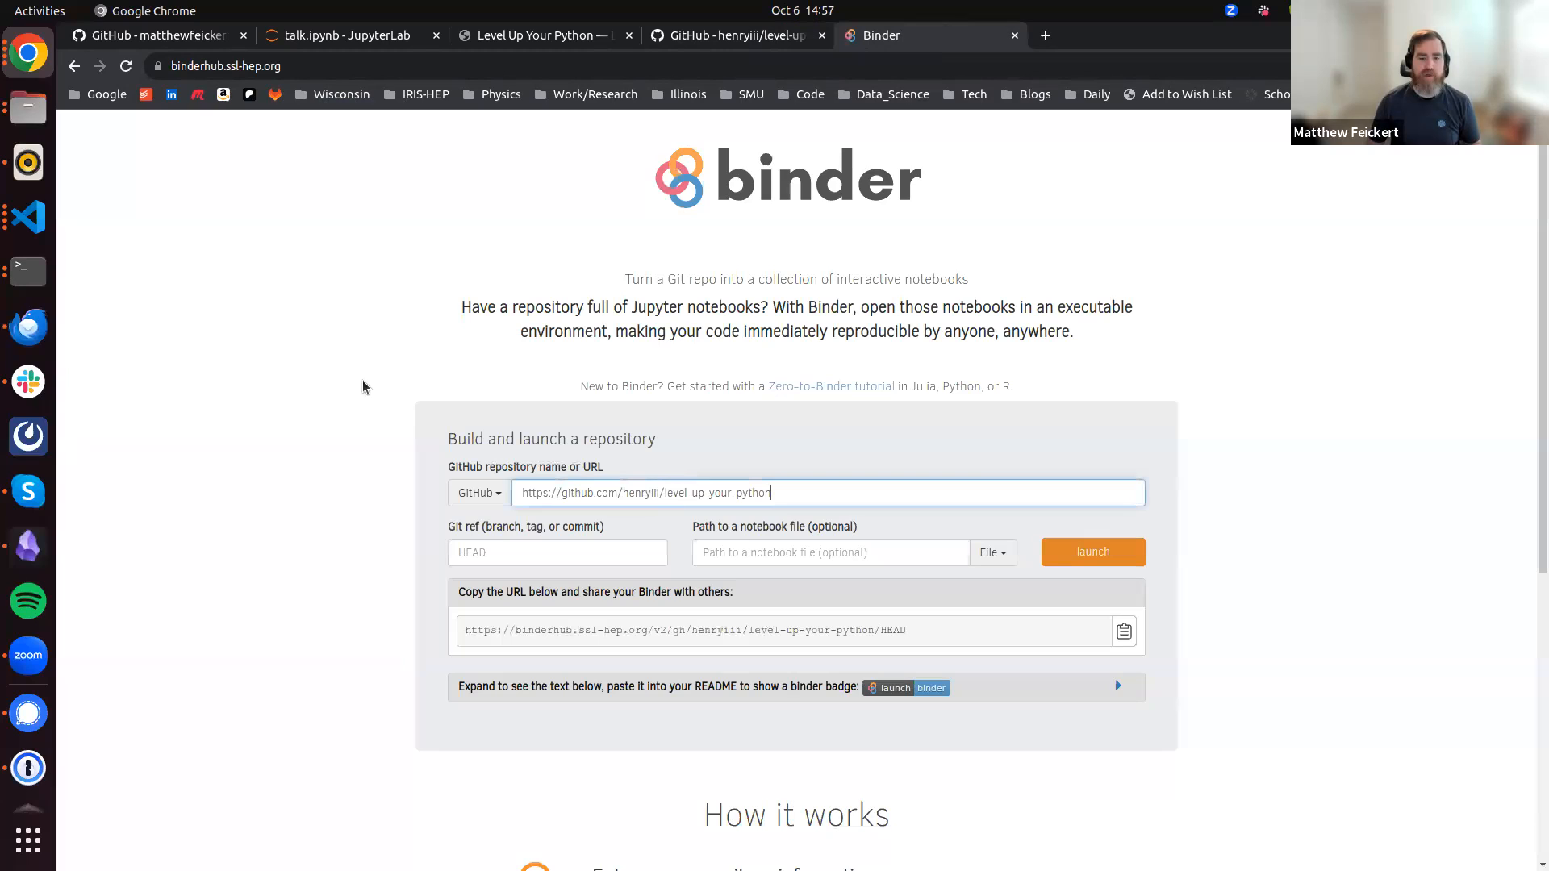
pyautogui.scroll(-3)
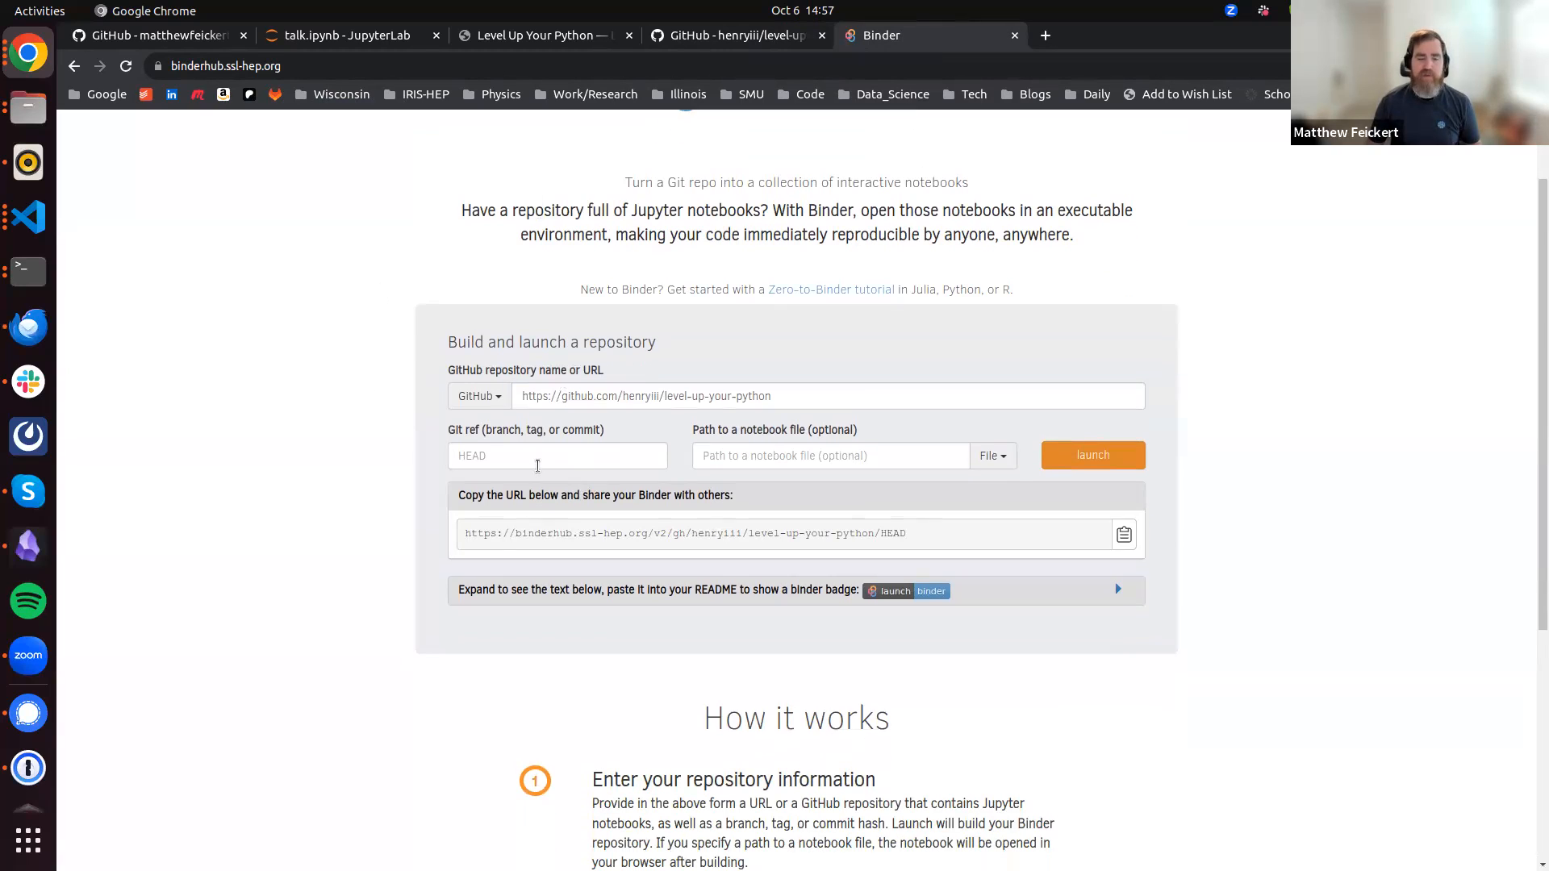
pyautogui.click(736, 34)
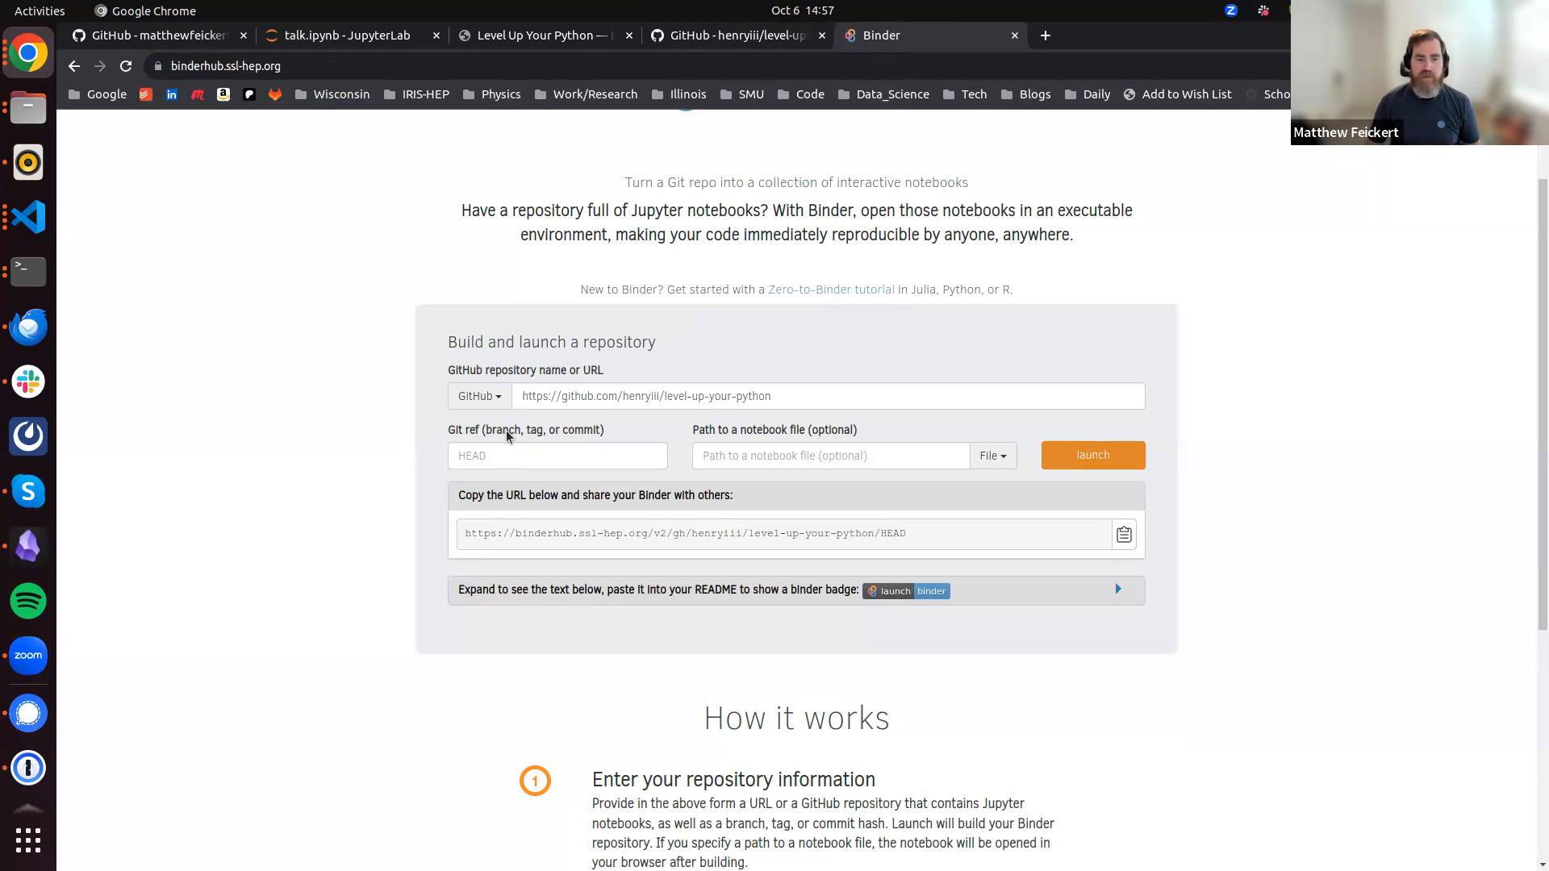
pyautogui.write('2022-09-12-pyhep')
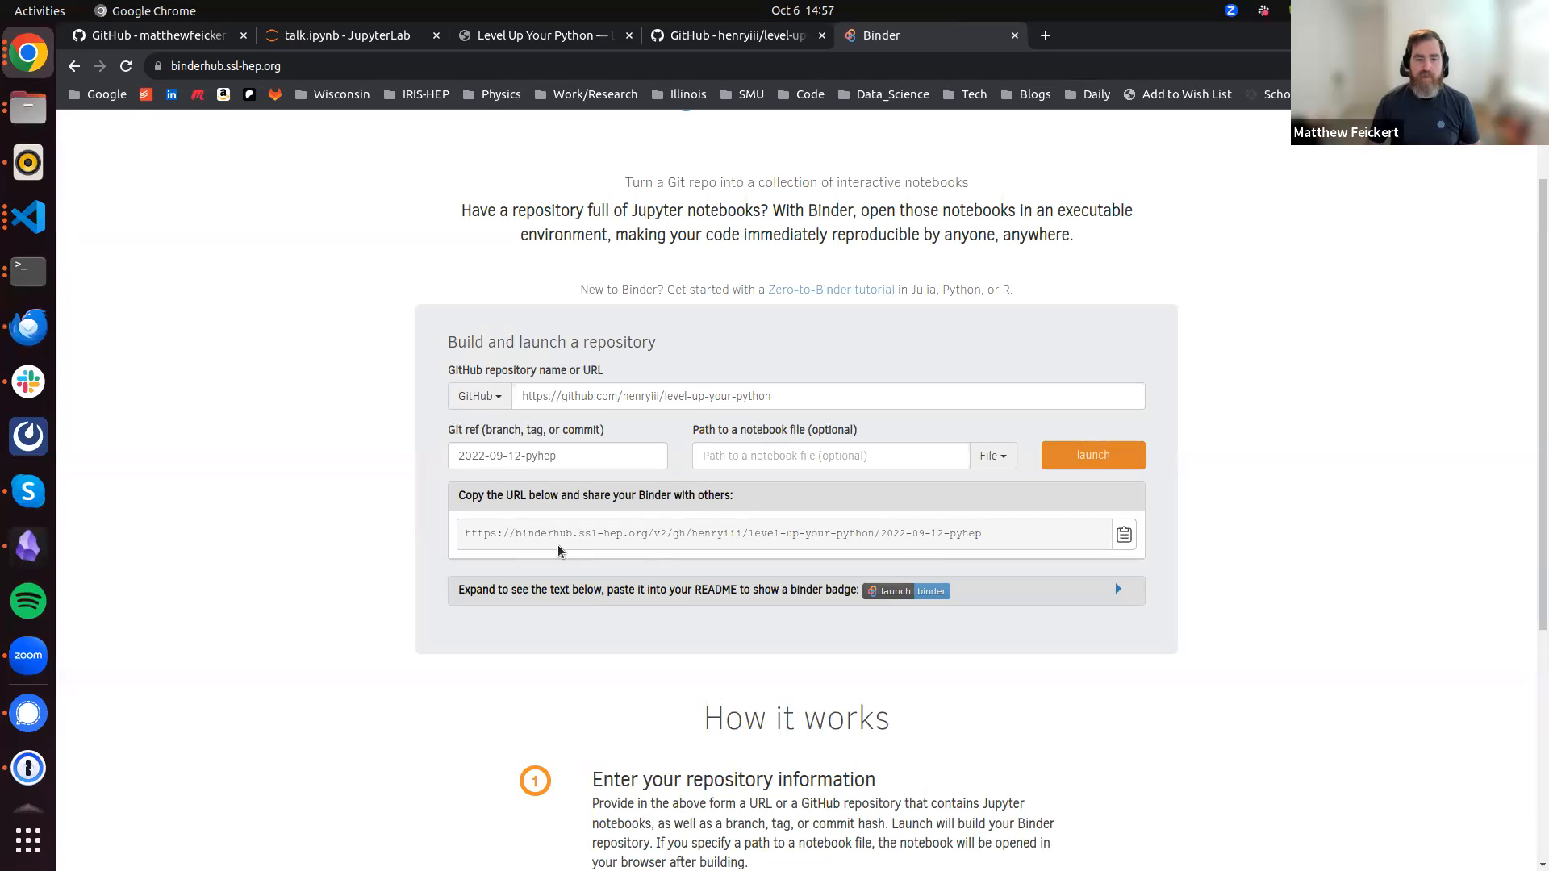
pyautogui.moveTo(954, 510)
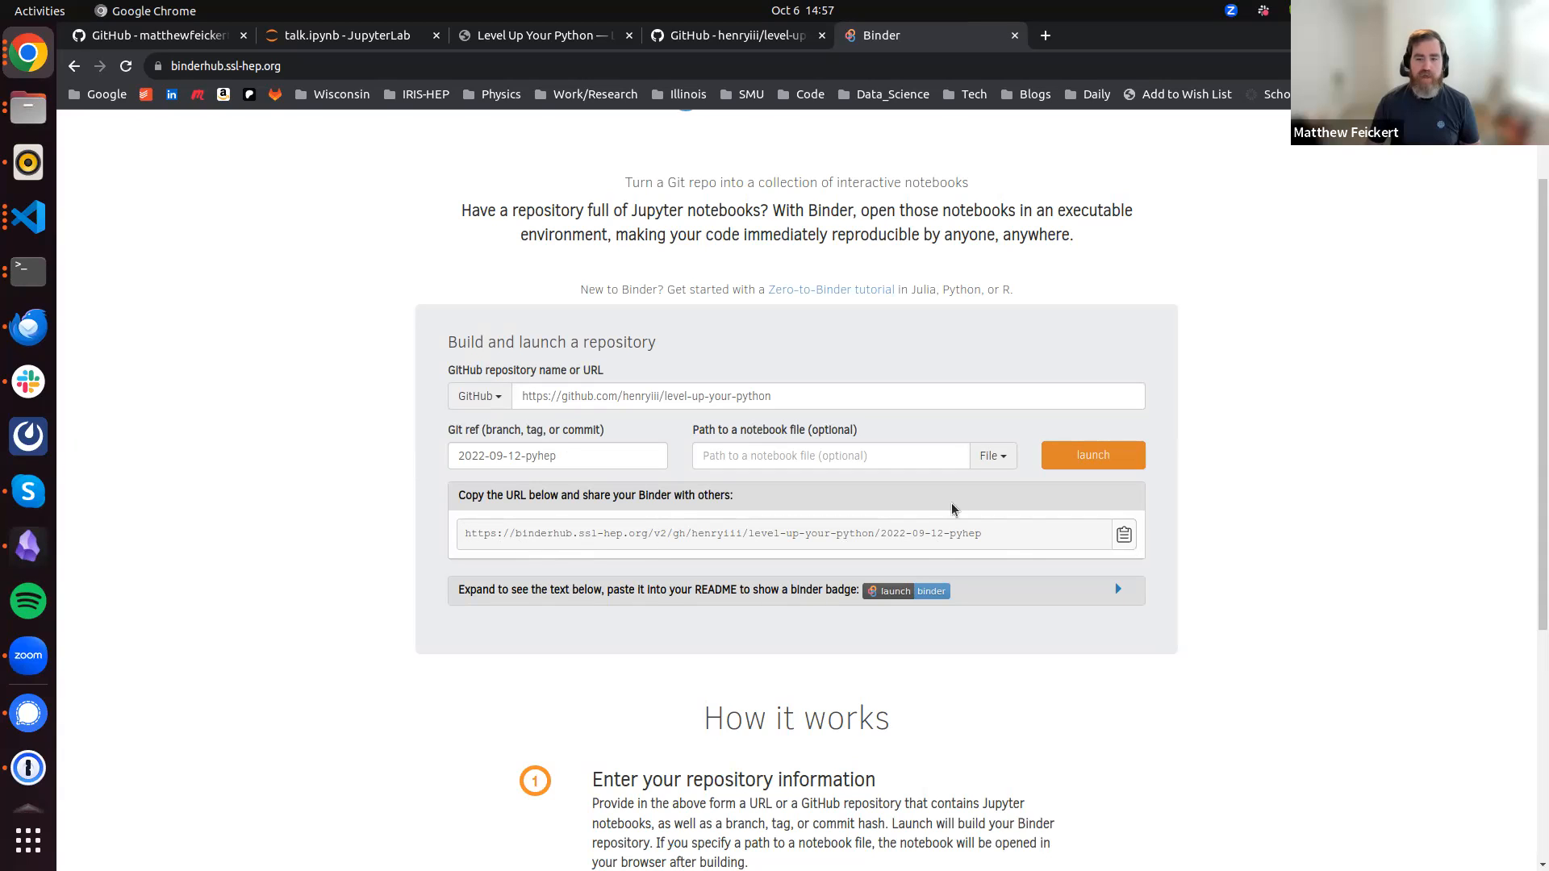
pyautogui.moveTo(726, 447)
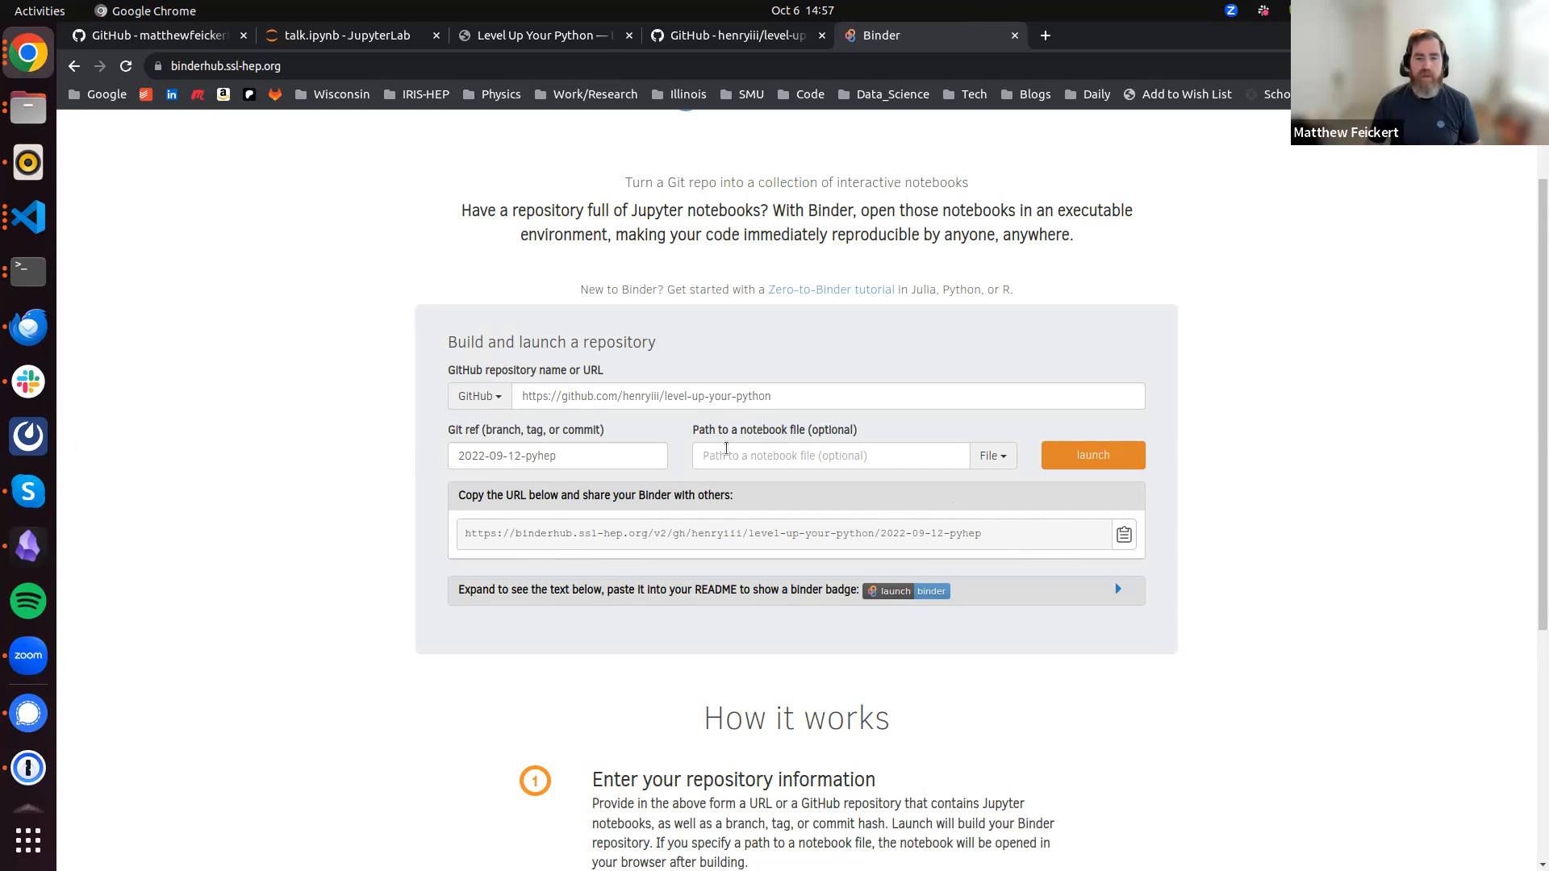
pyautogui.click(1093, 455)
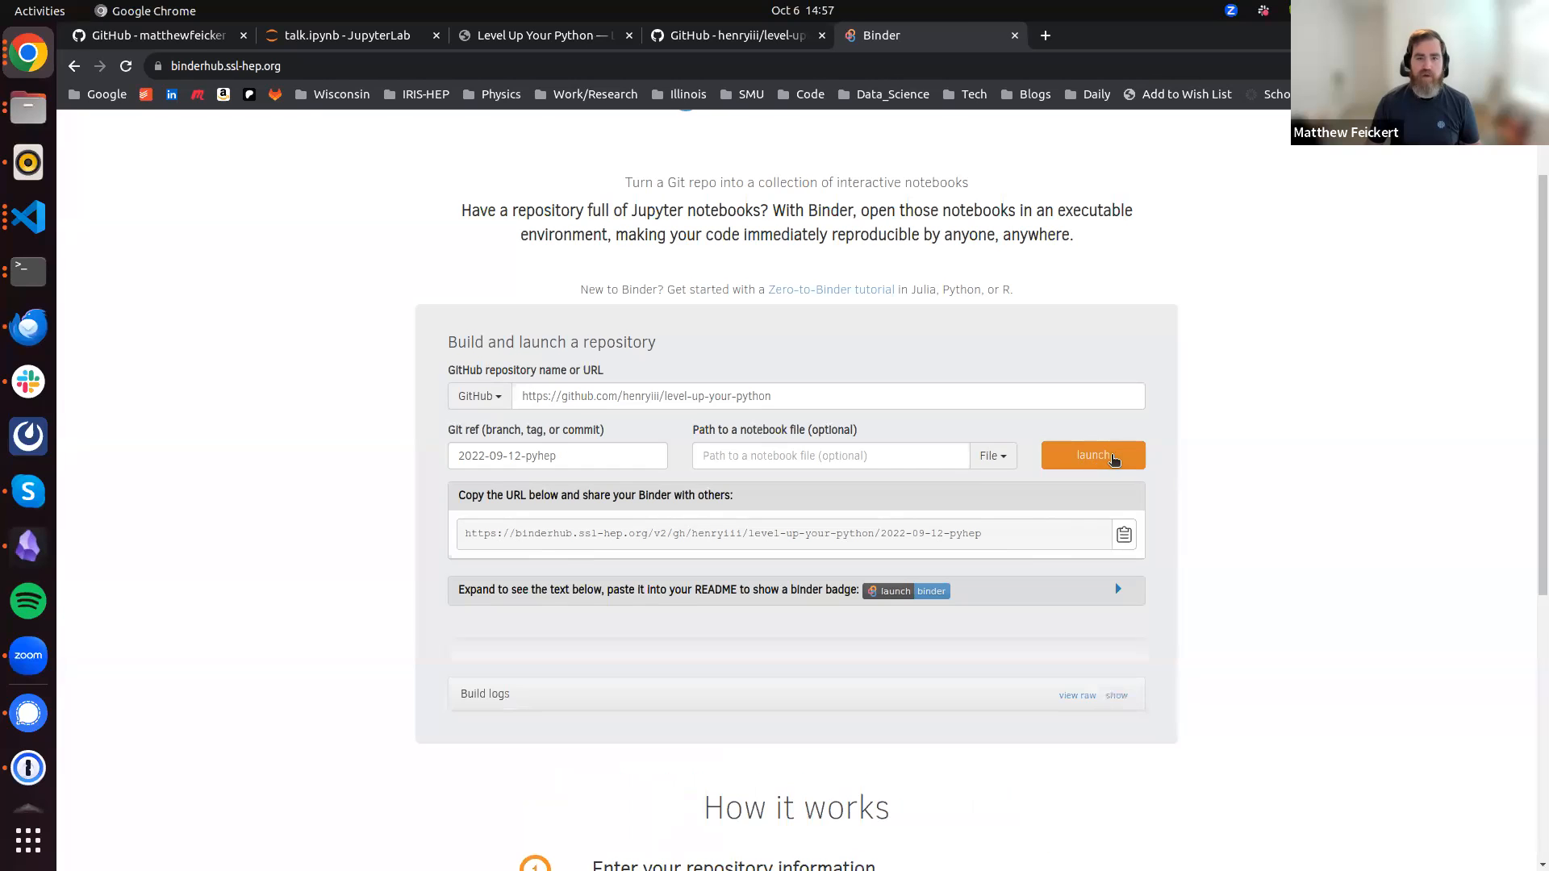
pyautogui.click(1093, 455)
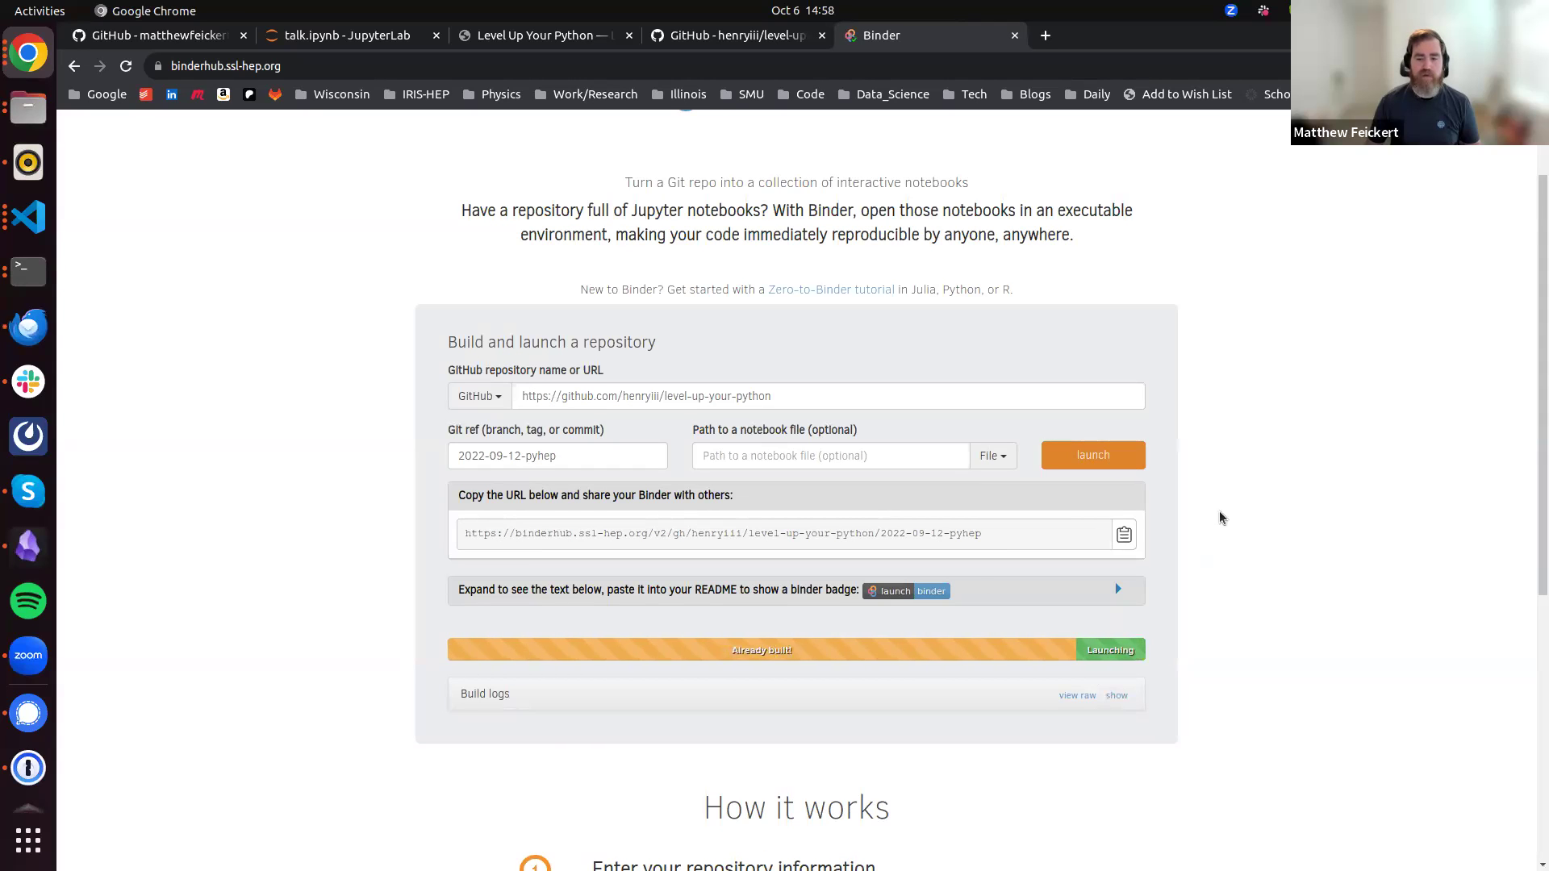
pyautogui.scroll(-3)
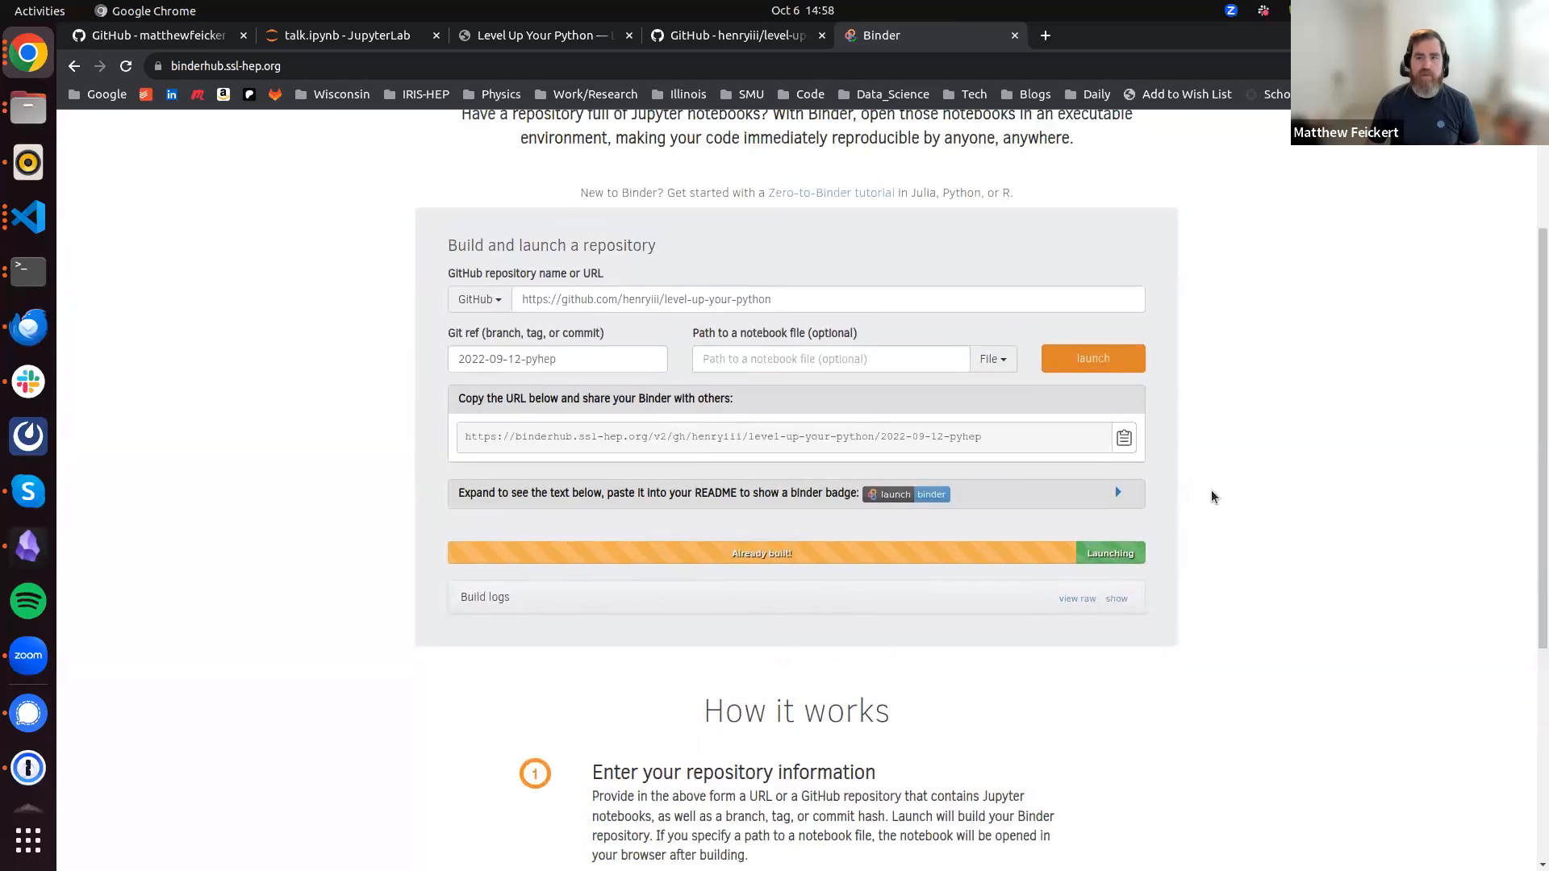
pyautogui.moveTo(1214, 472)
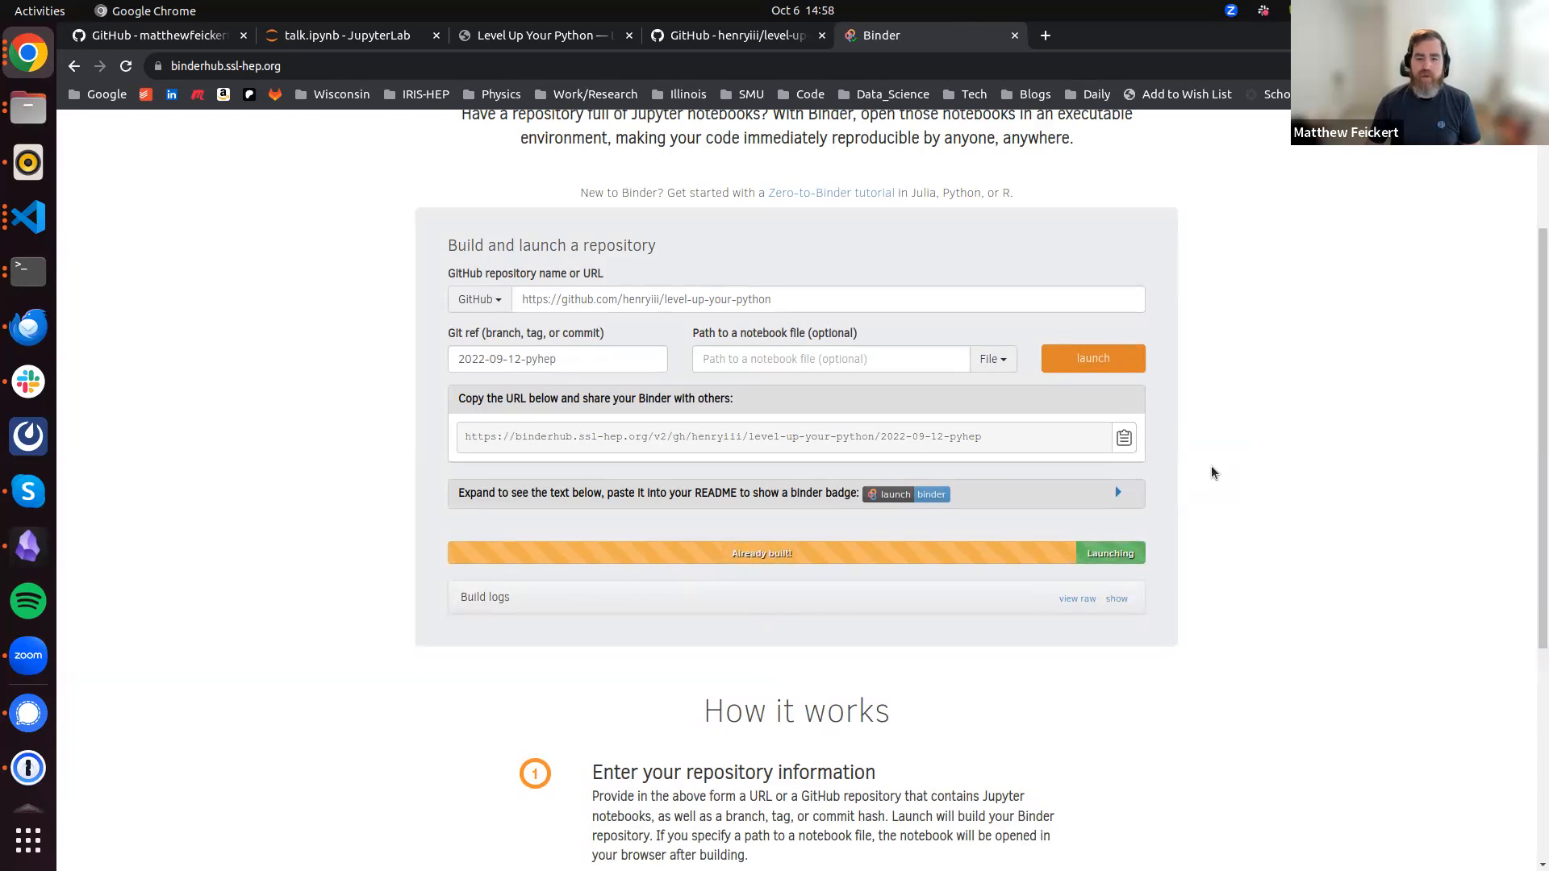
pyautogui.click(1116, 599)
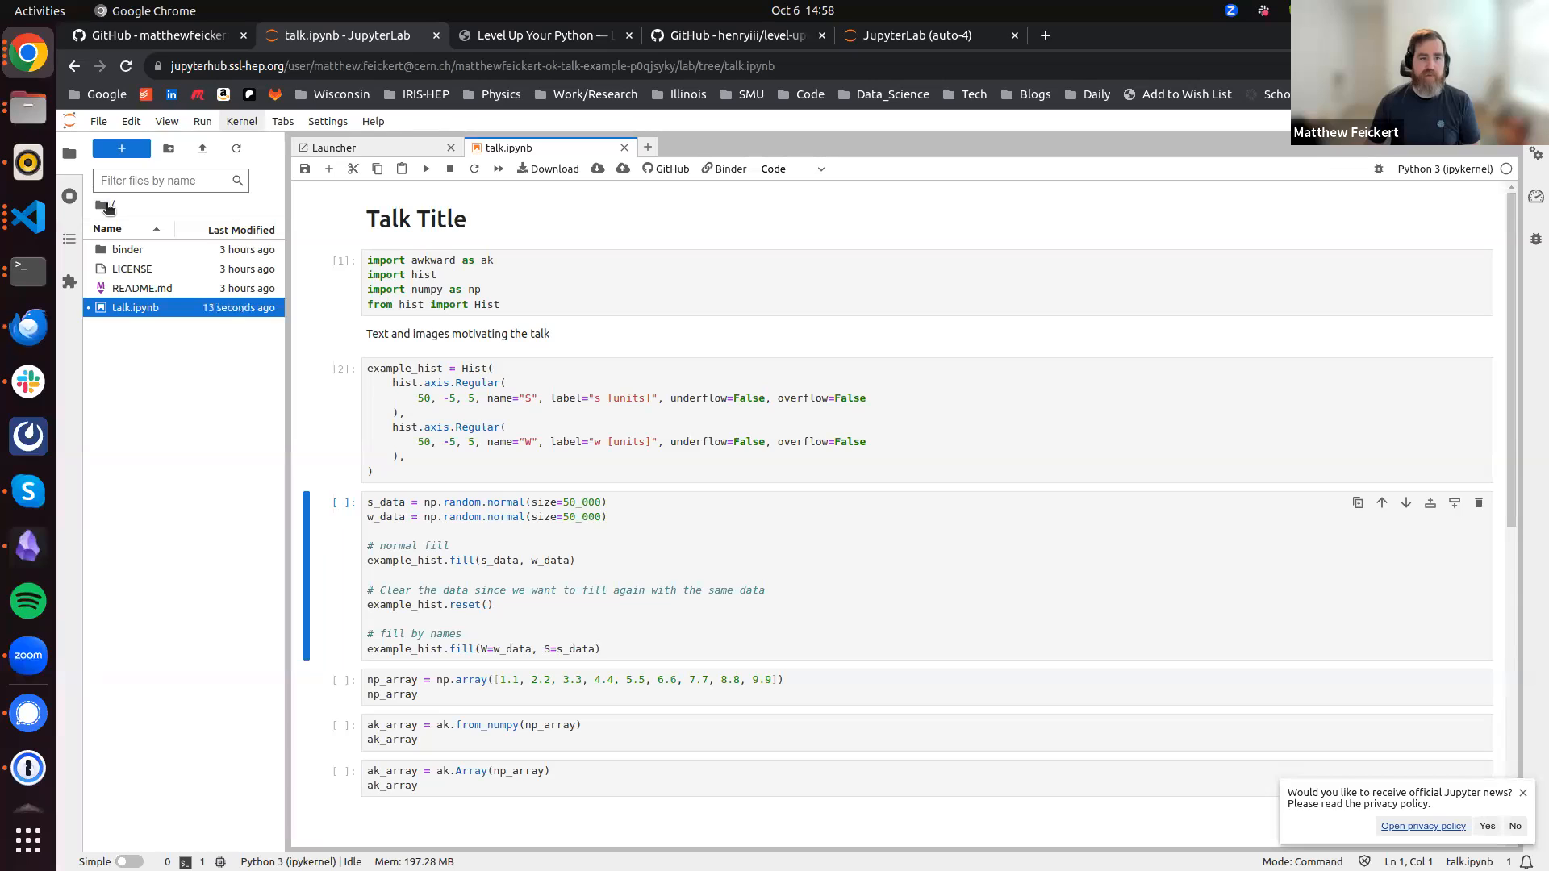
# Switch to the new auto-4 server tab and show its Launcher with conda-env kernels
pyautogui.click(332, 147)
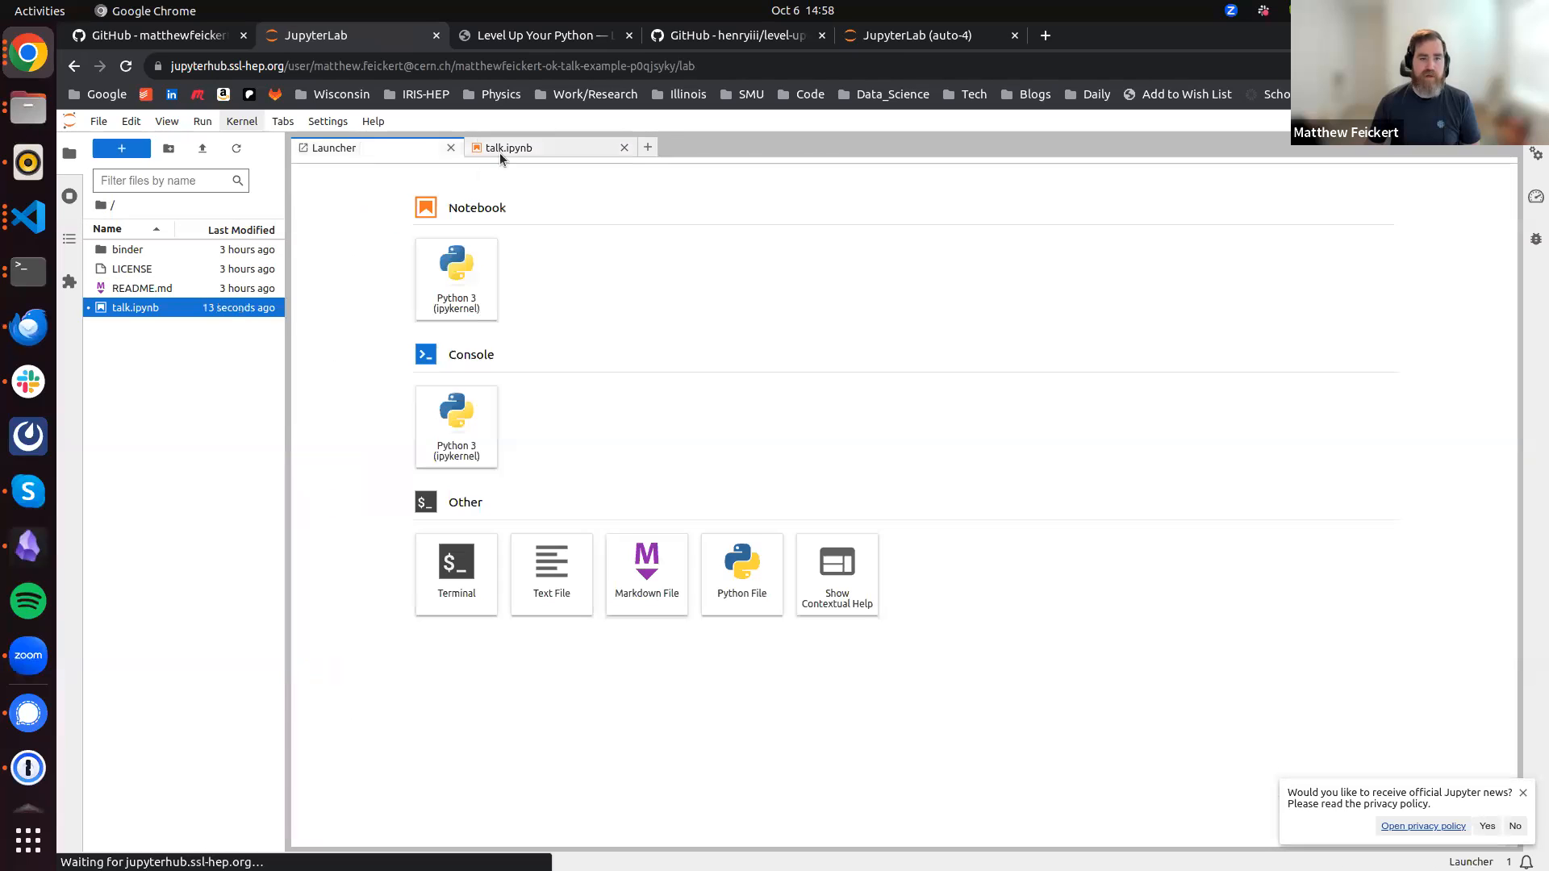
pyautogui.click(916, 36)
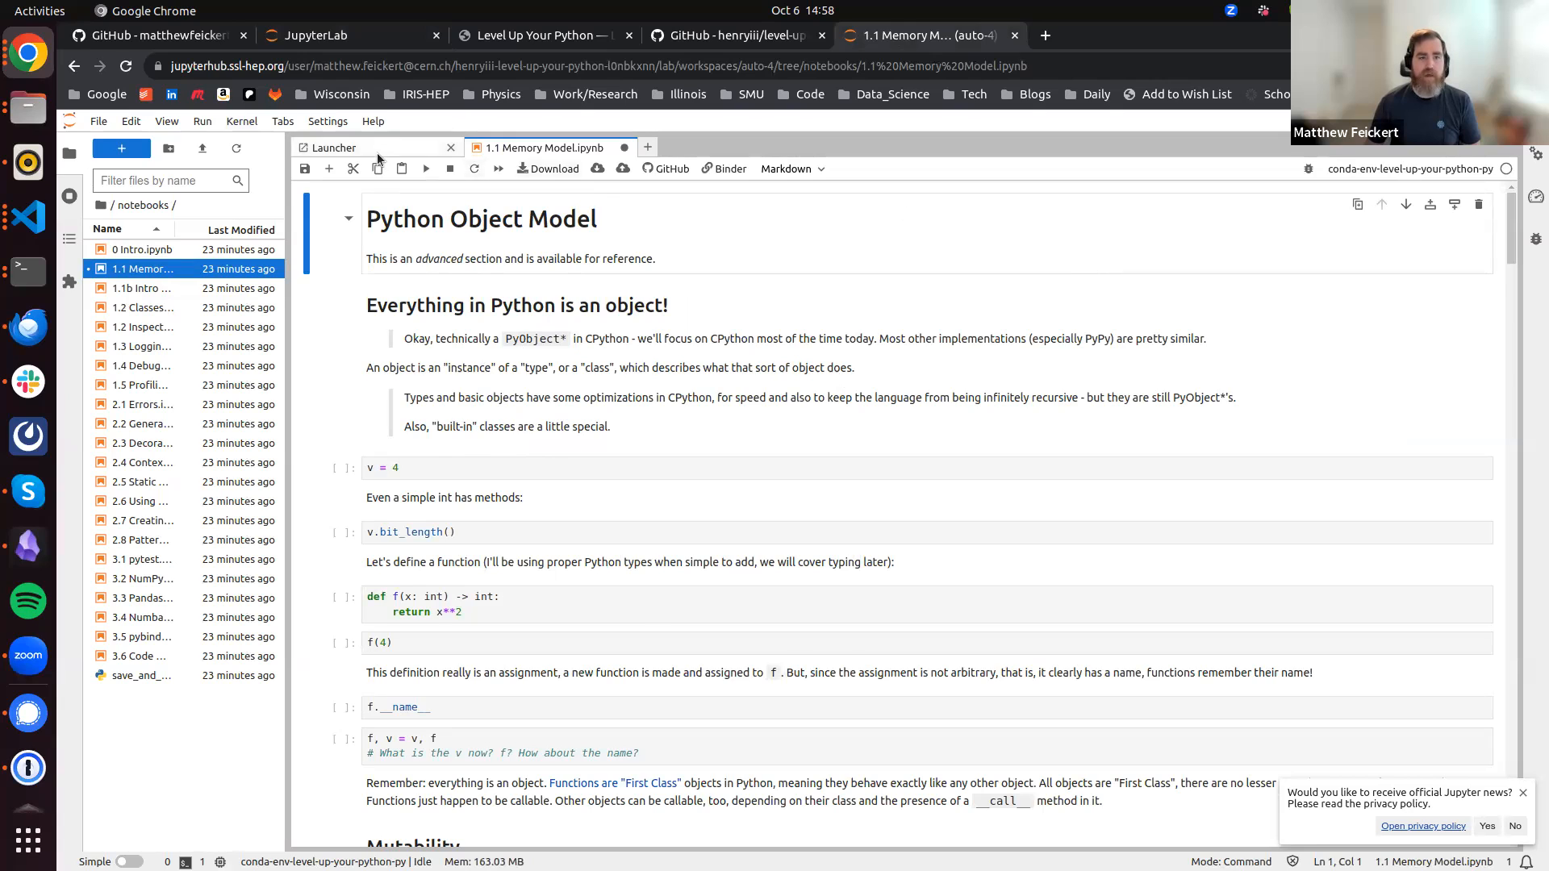
pyautogui.click(334, 147)
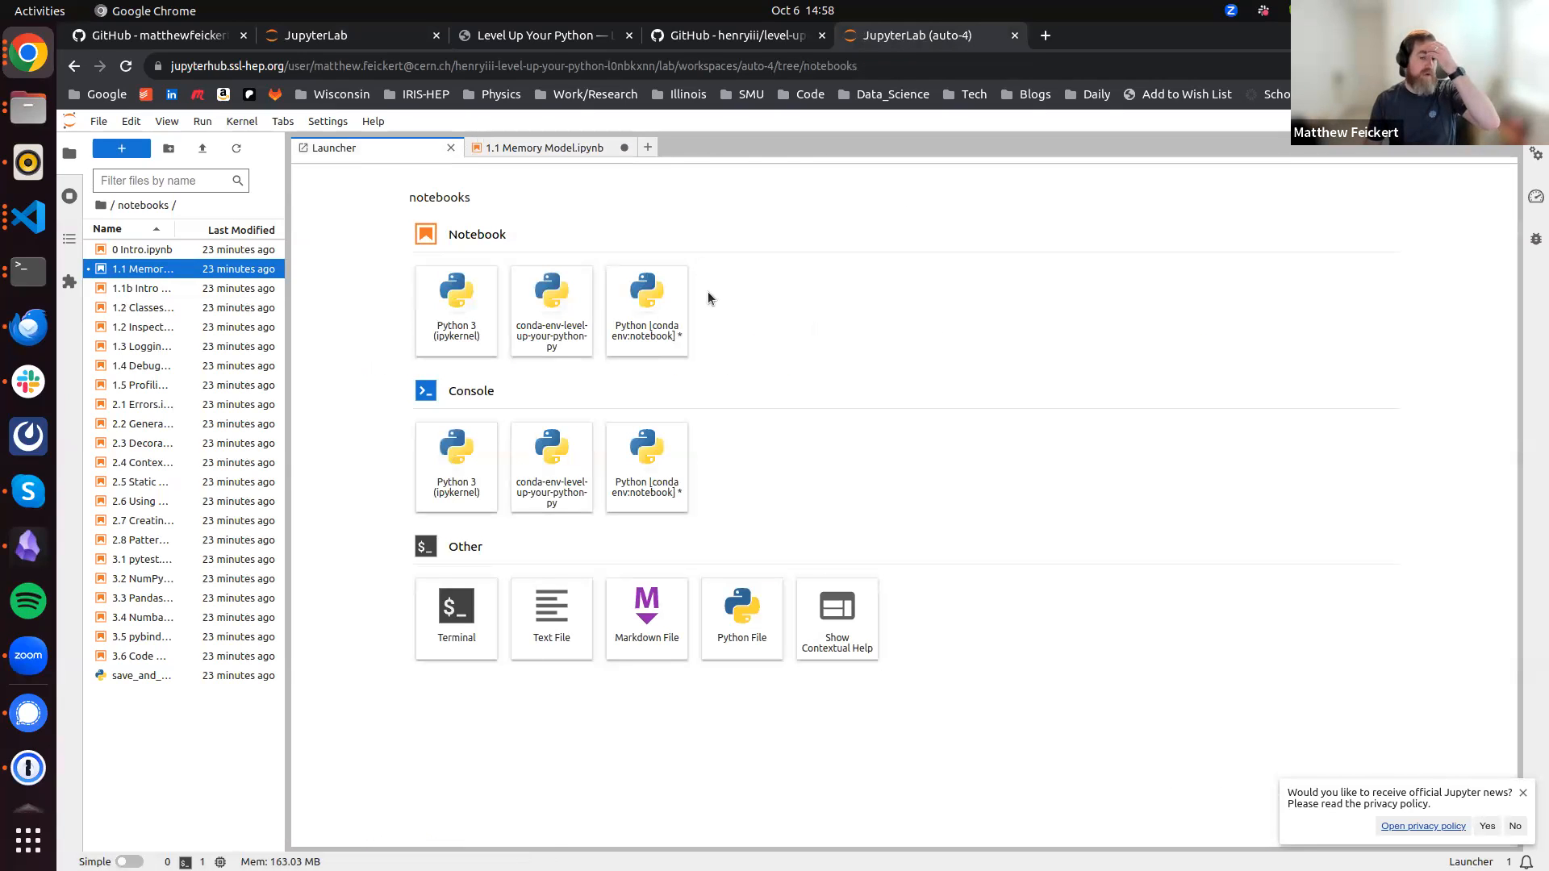
pyautogui.moveTo(280, 18)
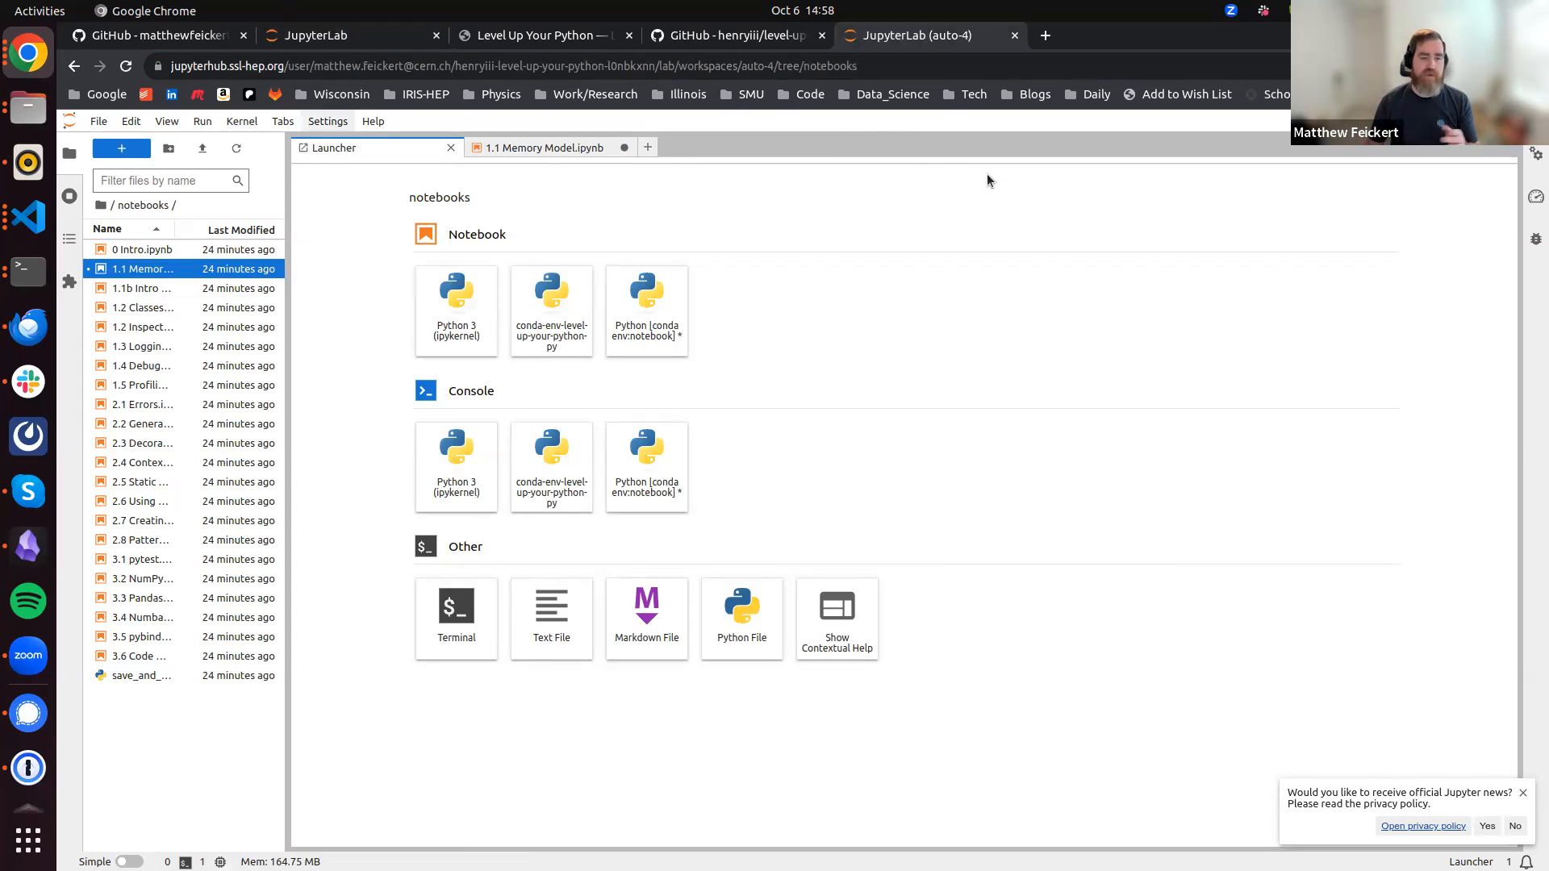
pyautogui.moveTo(823, 259)
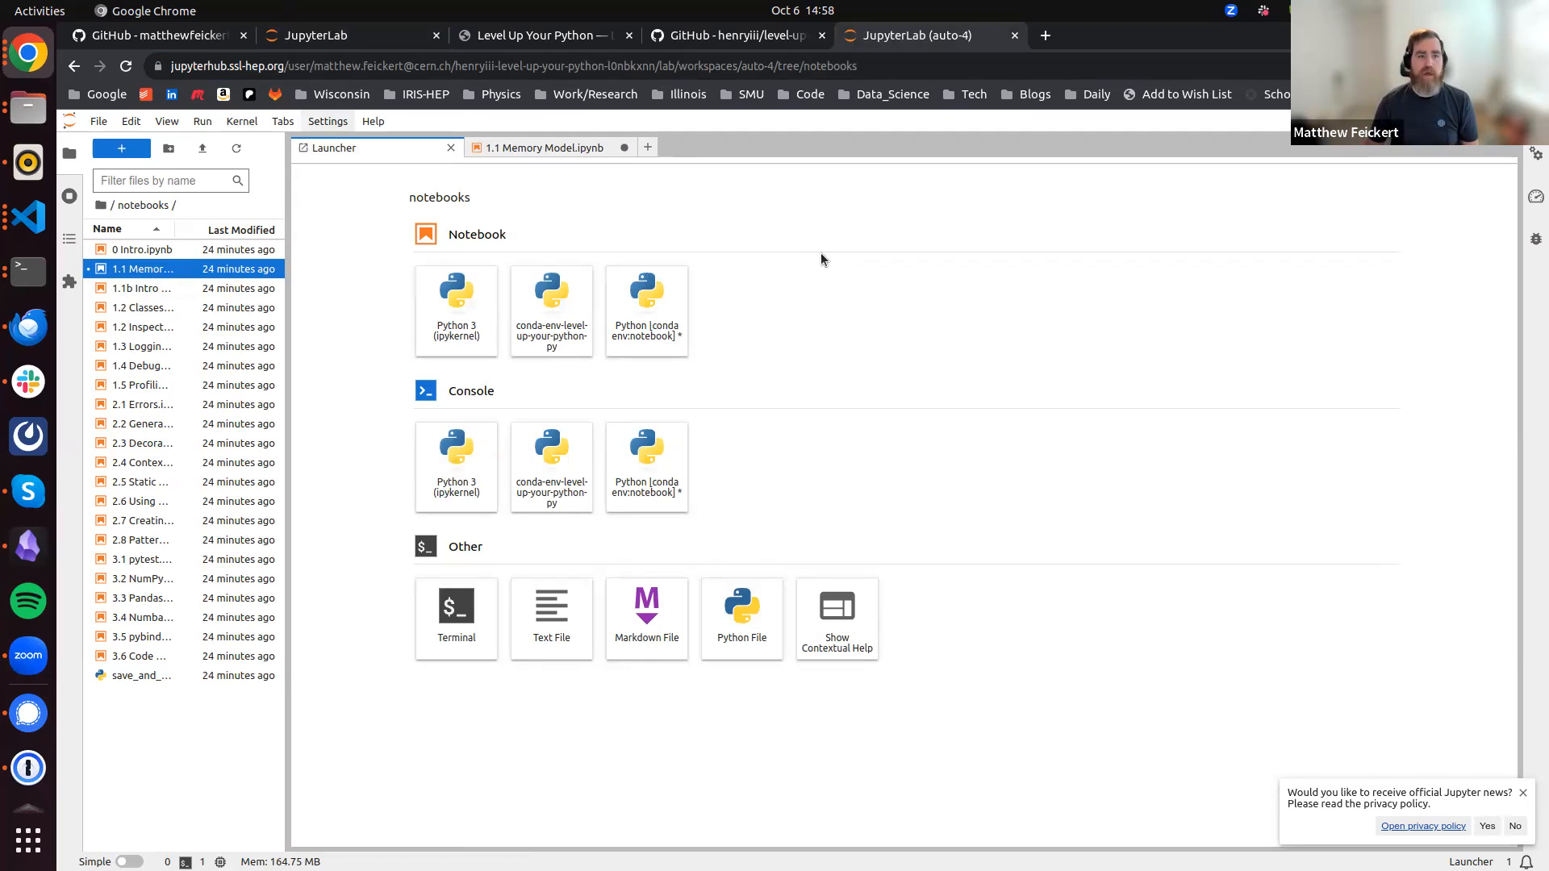
pyautogui.moveTo(329, 215)
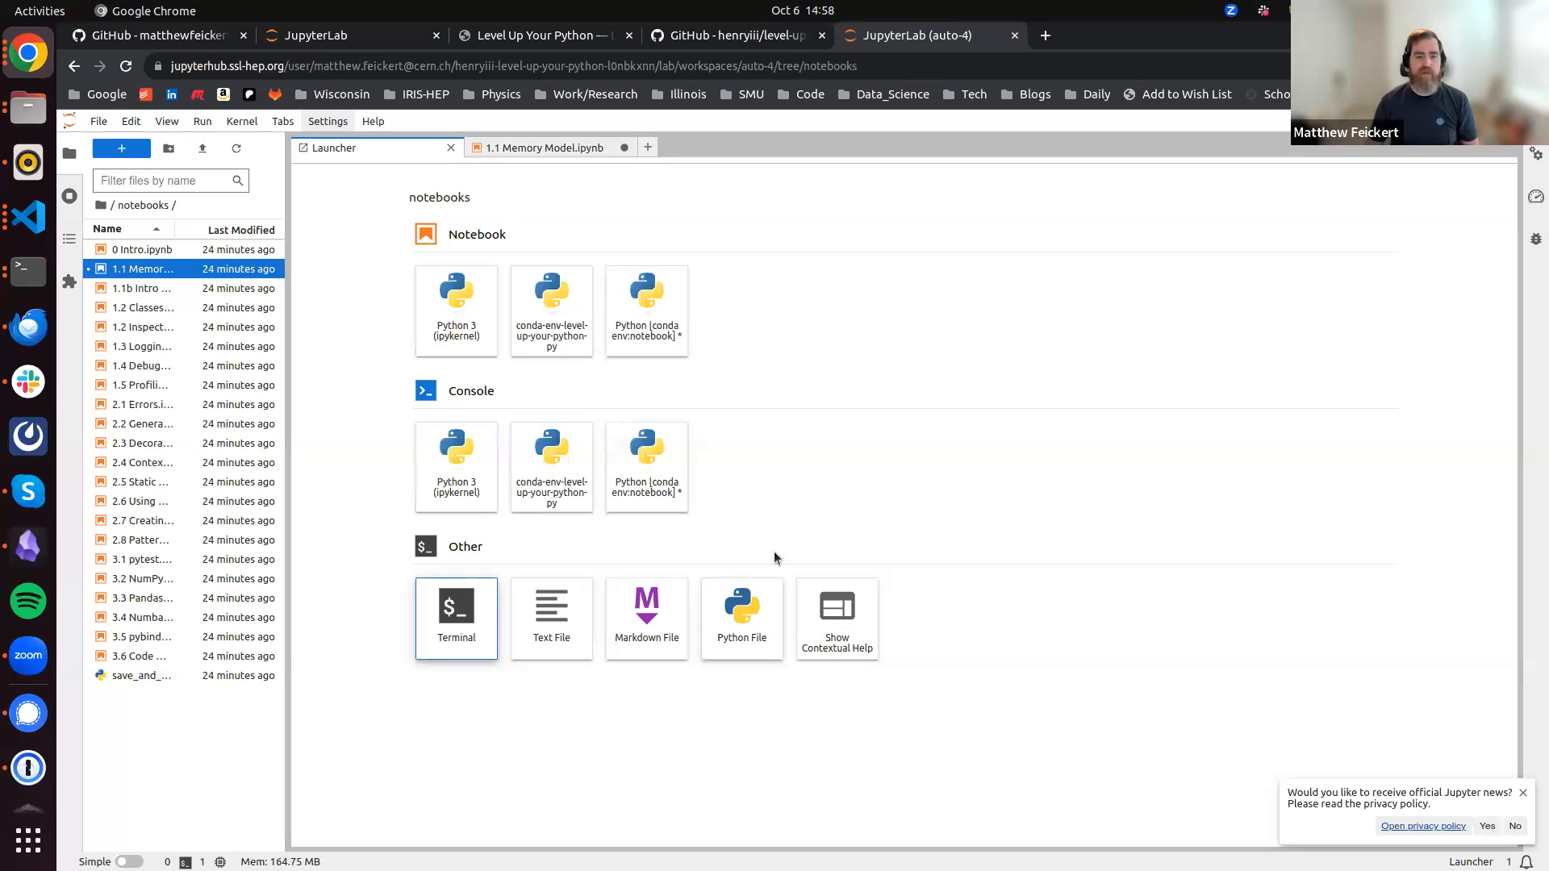
# In a new terminal, list /data, create /data/$USER, and list /data again
pyautogui.click(455, 617)
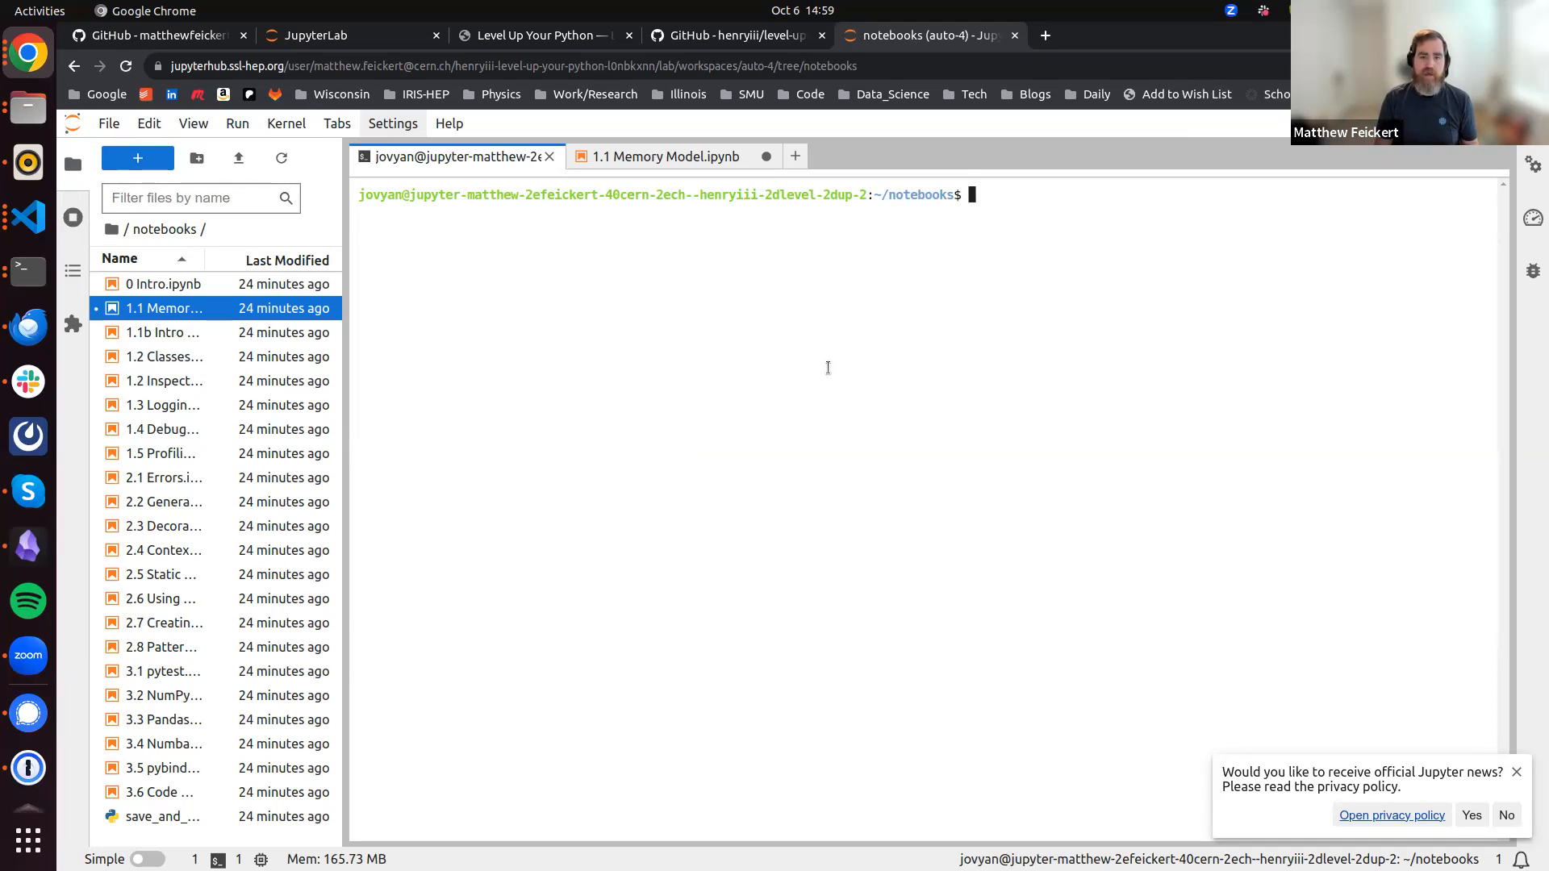
pyautogui.write('ls')
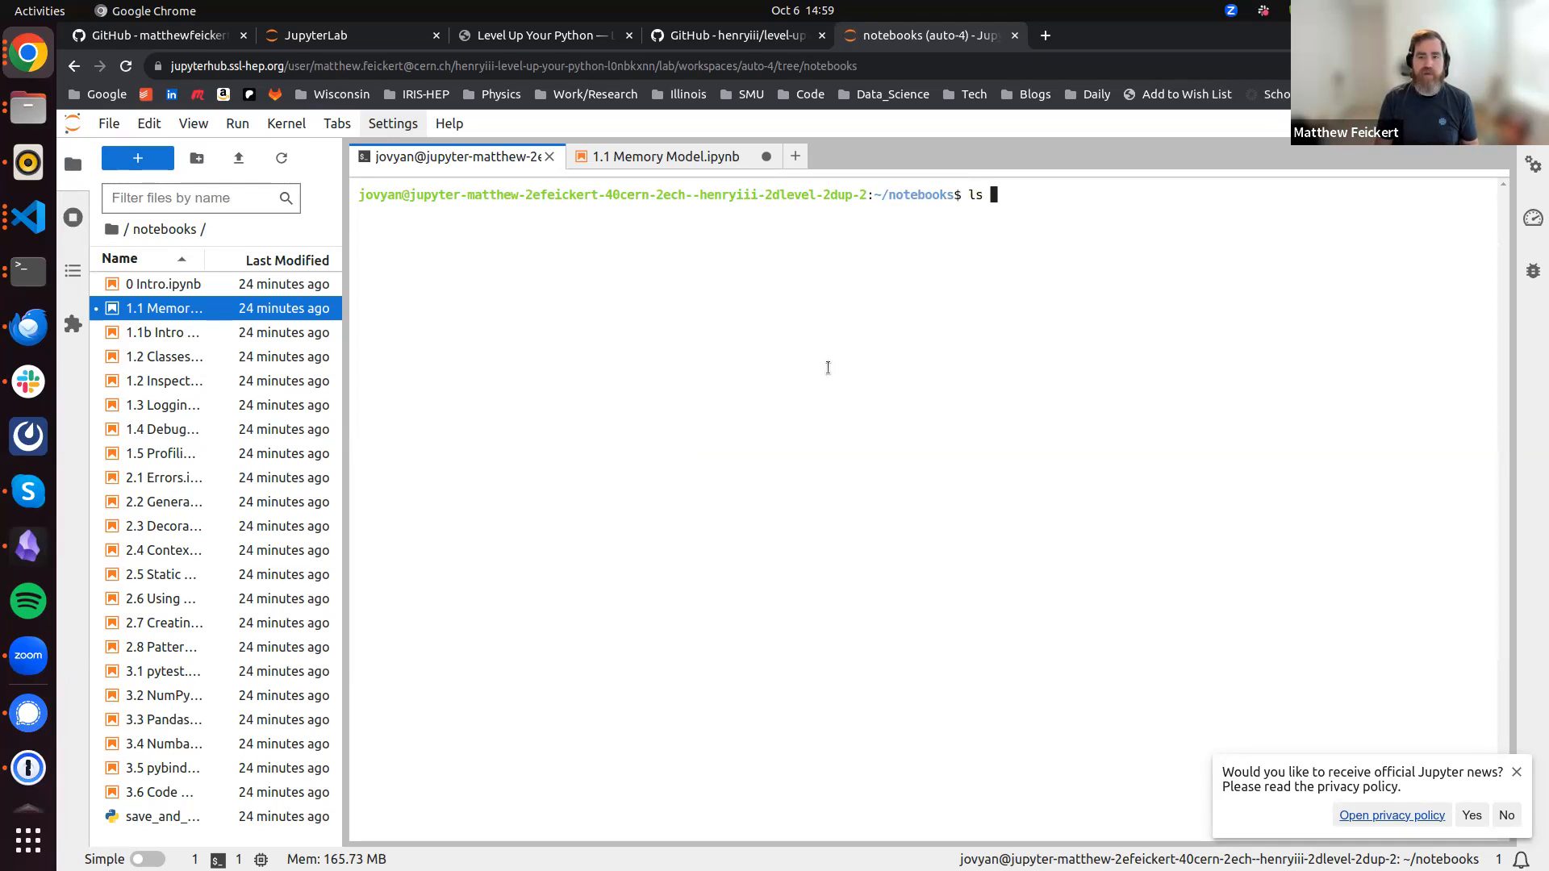
pyautogui.press('Return')
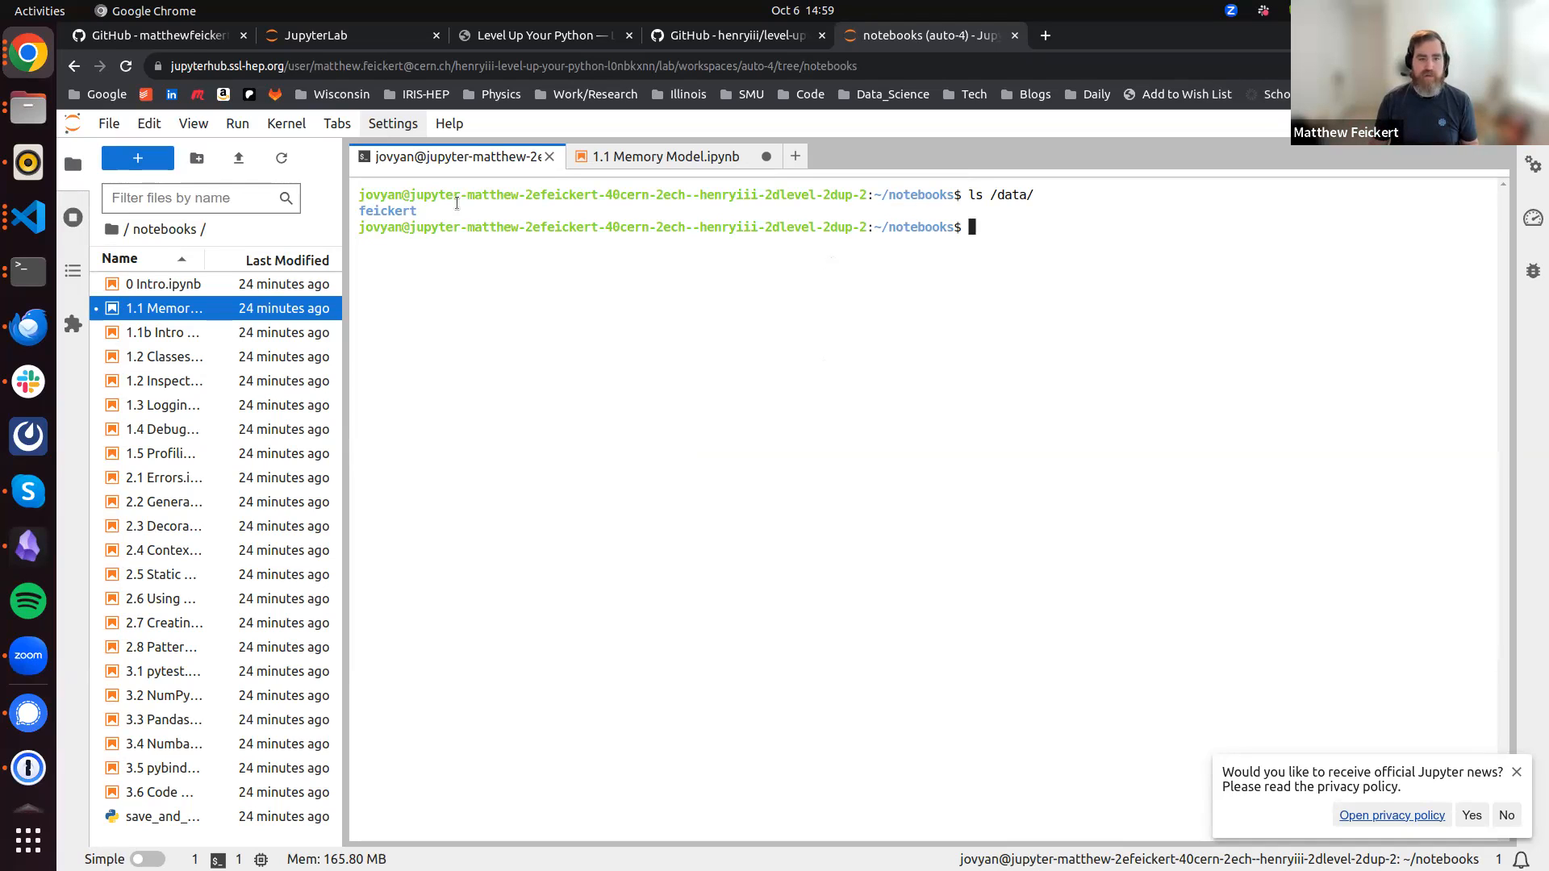
pyautogui.moveTo(985, 374)
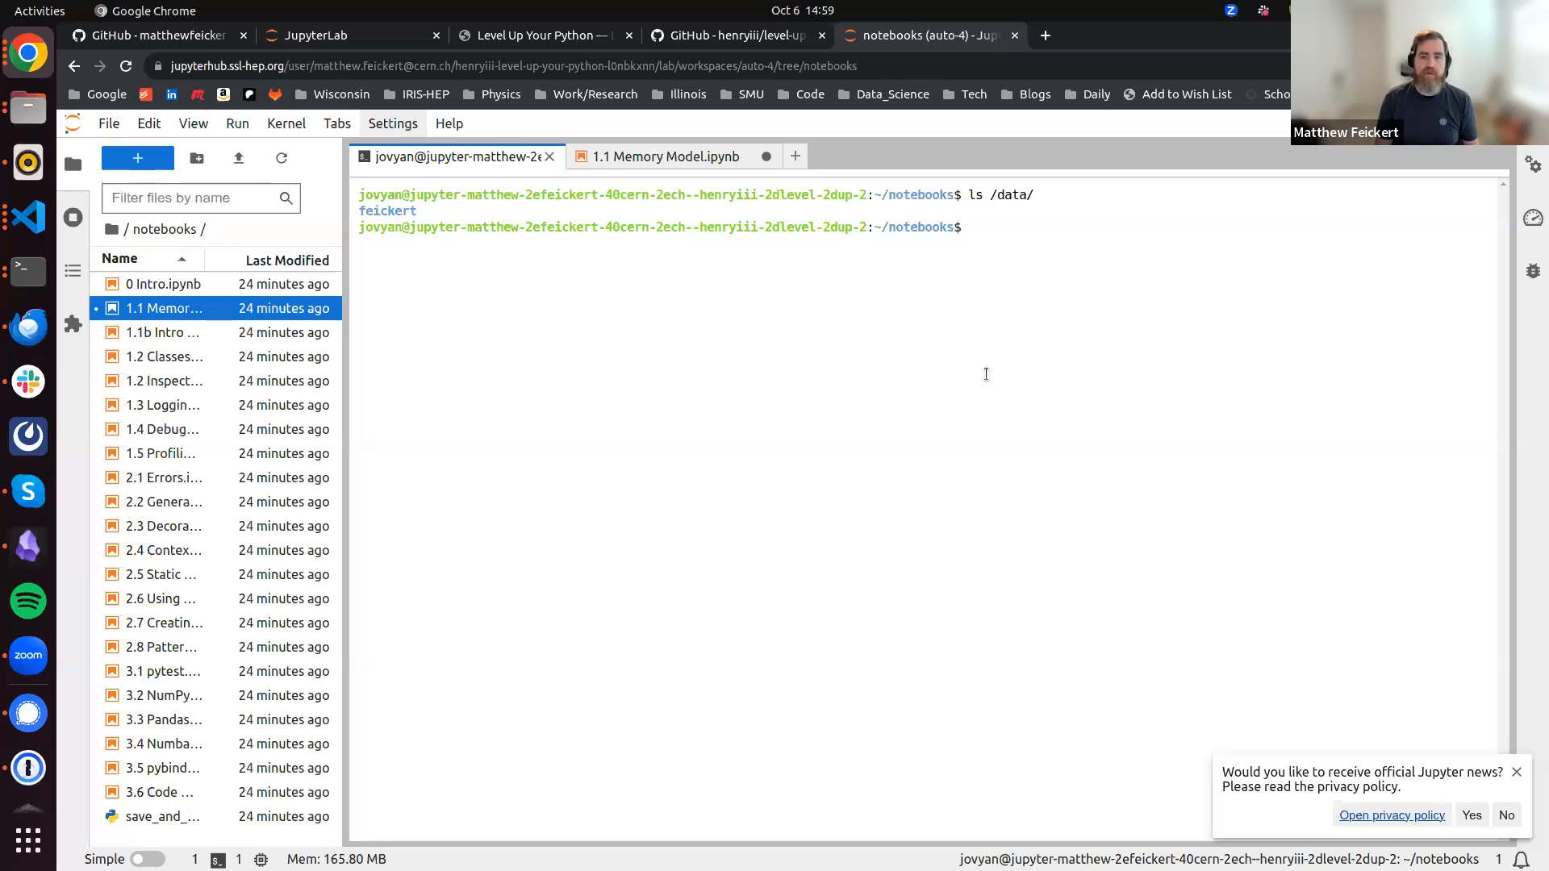
pyautogui.write('mkdir')
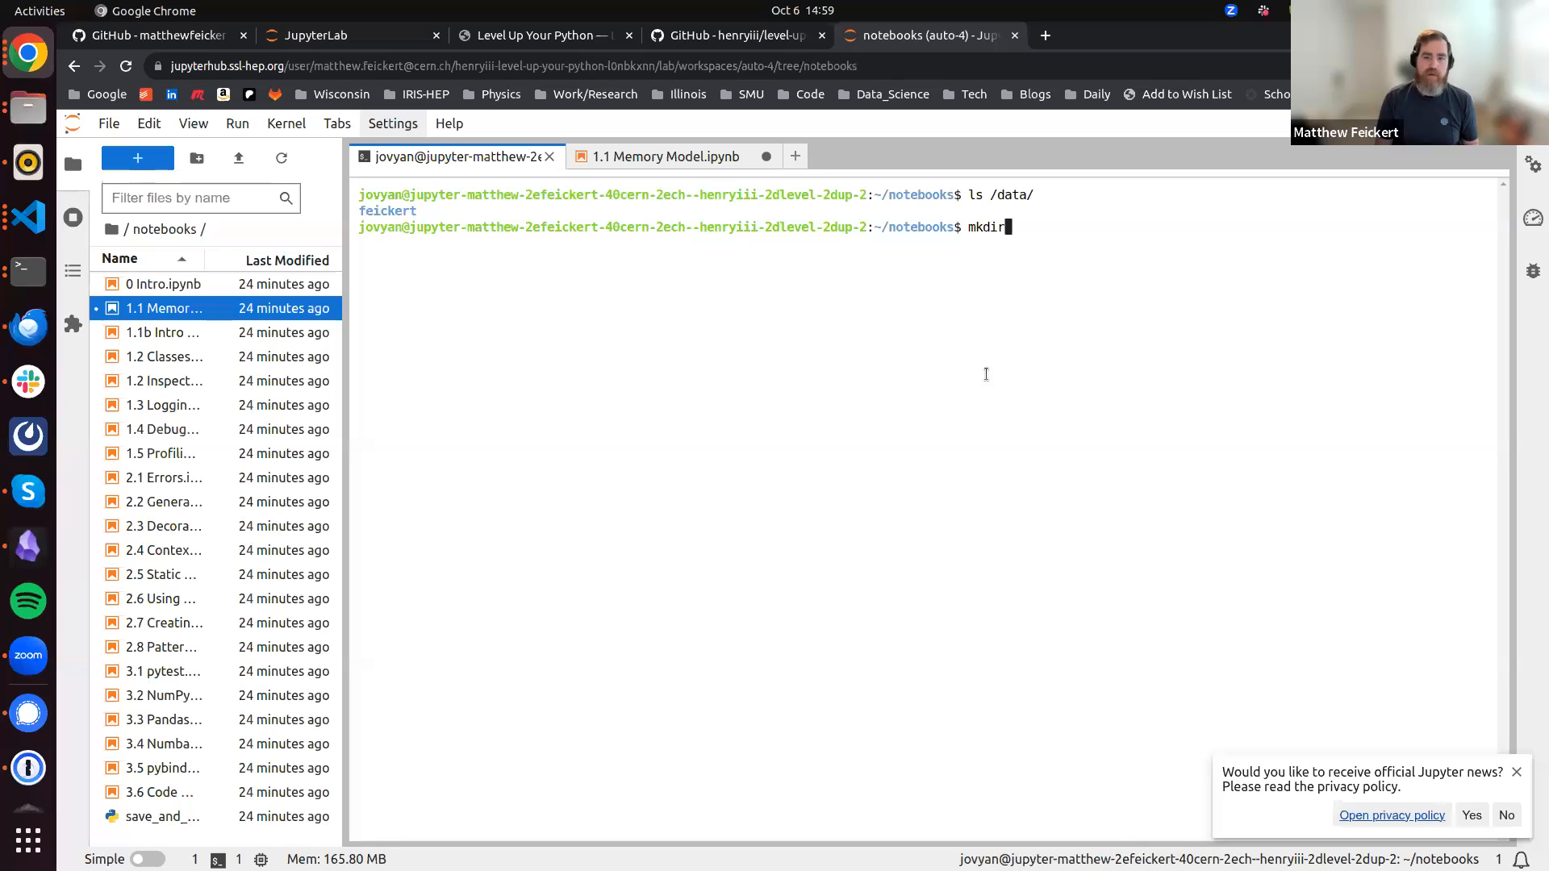
pyautogui.write('-p /')
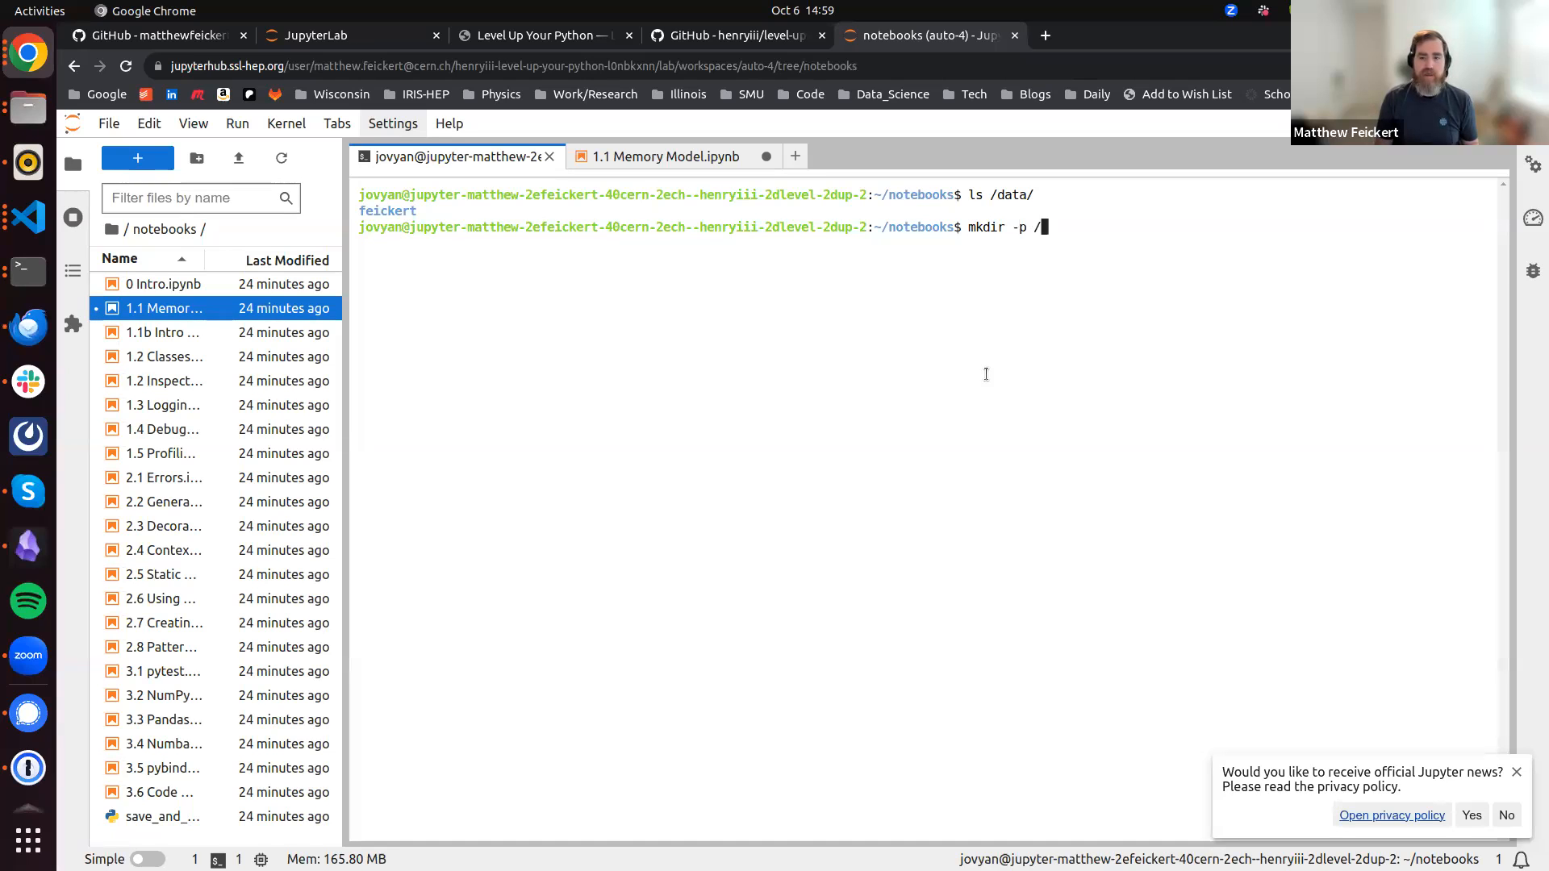
pyautogui.write('data/')
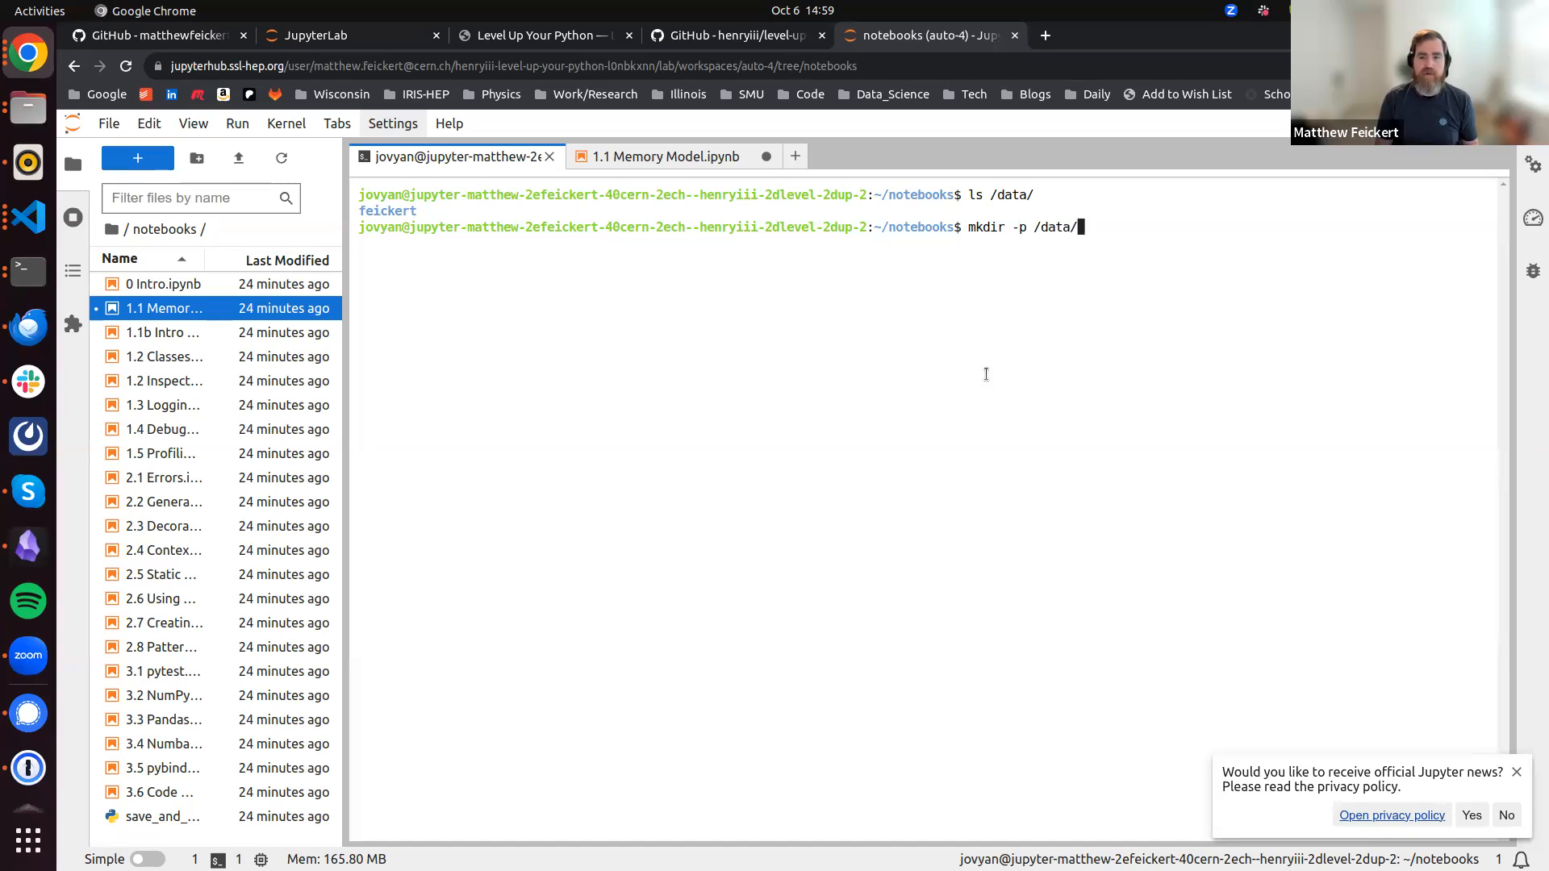
pyautogui.write('$USER')
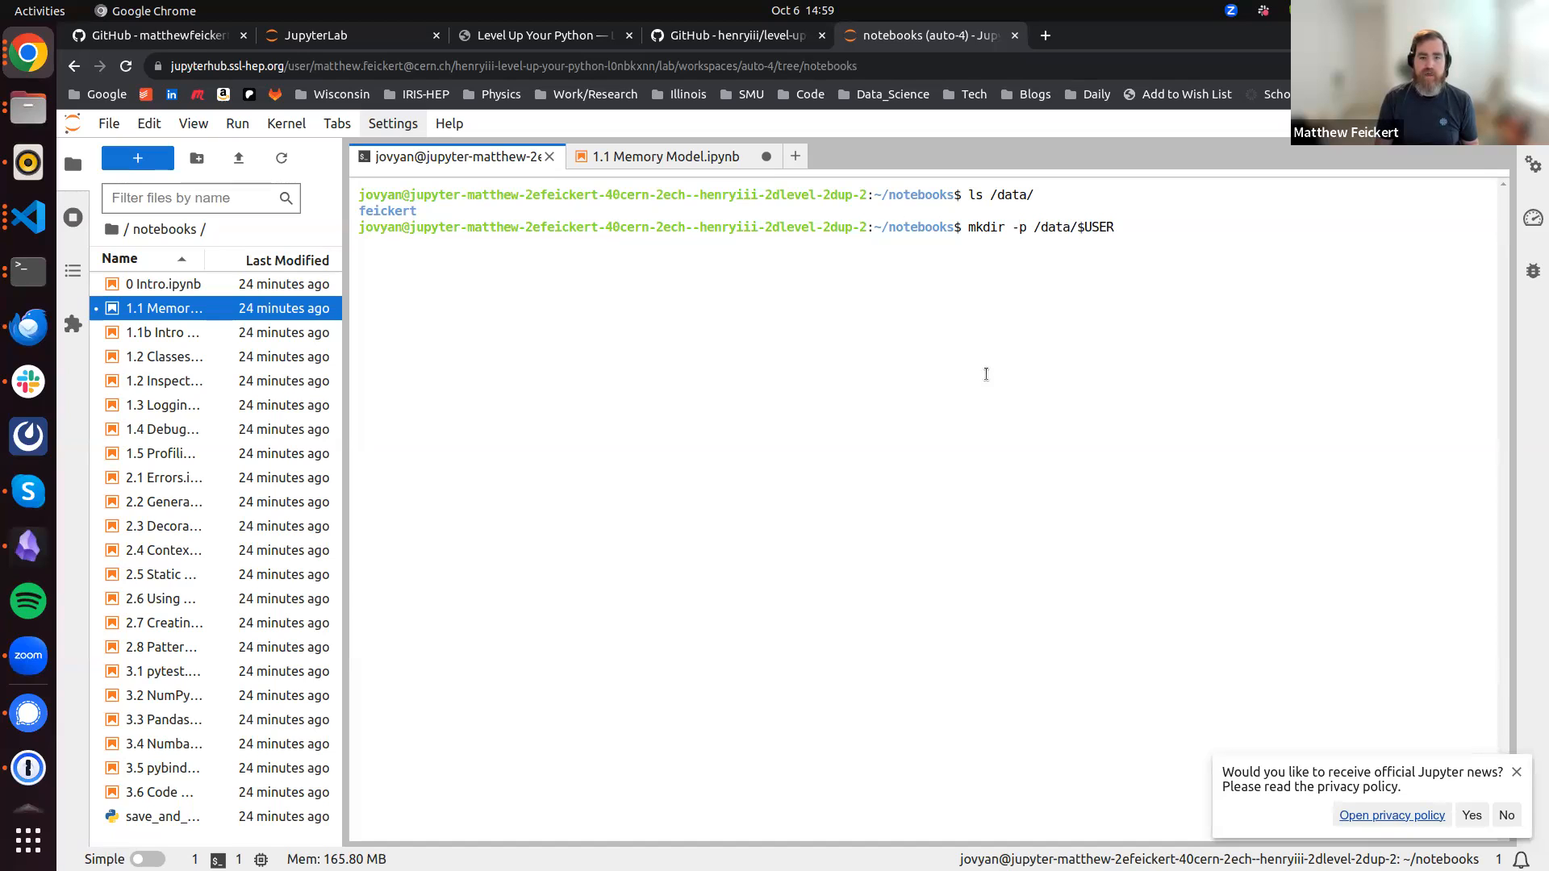
pyautogui.write('ls /d')
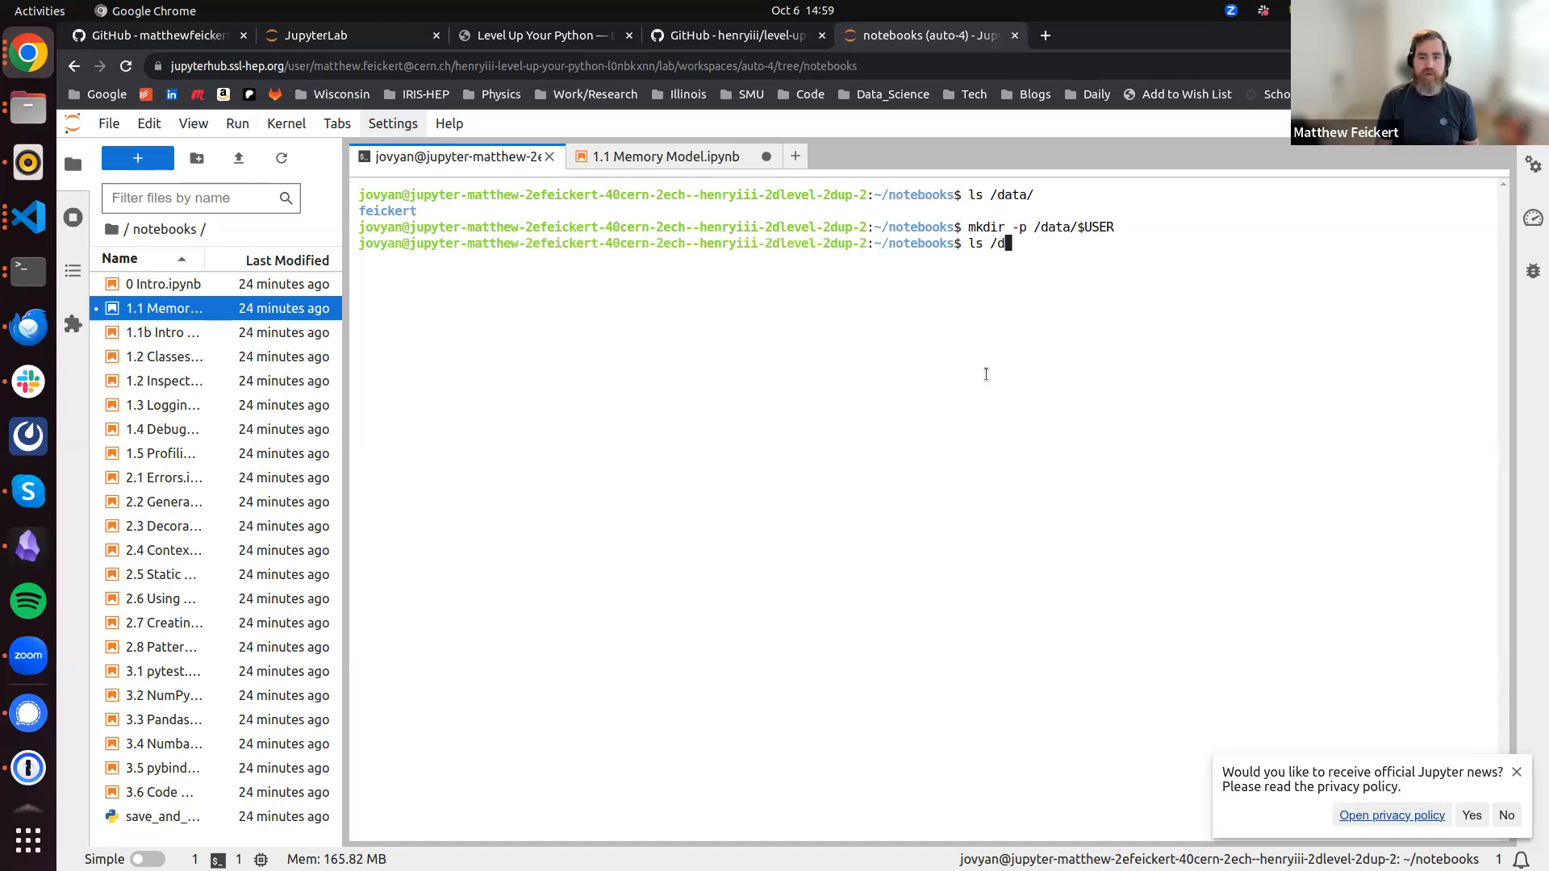
pyautogui.press('Return')
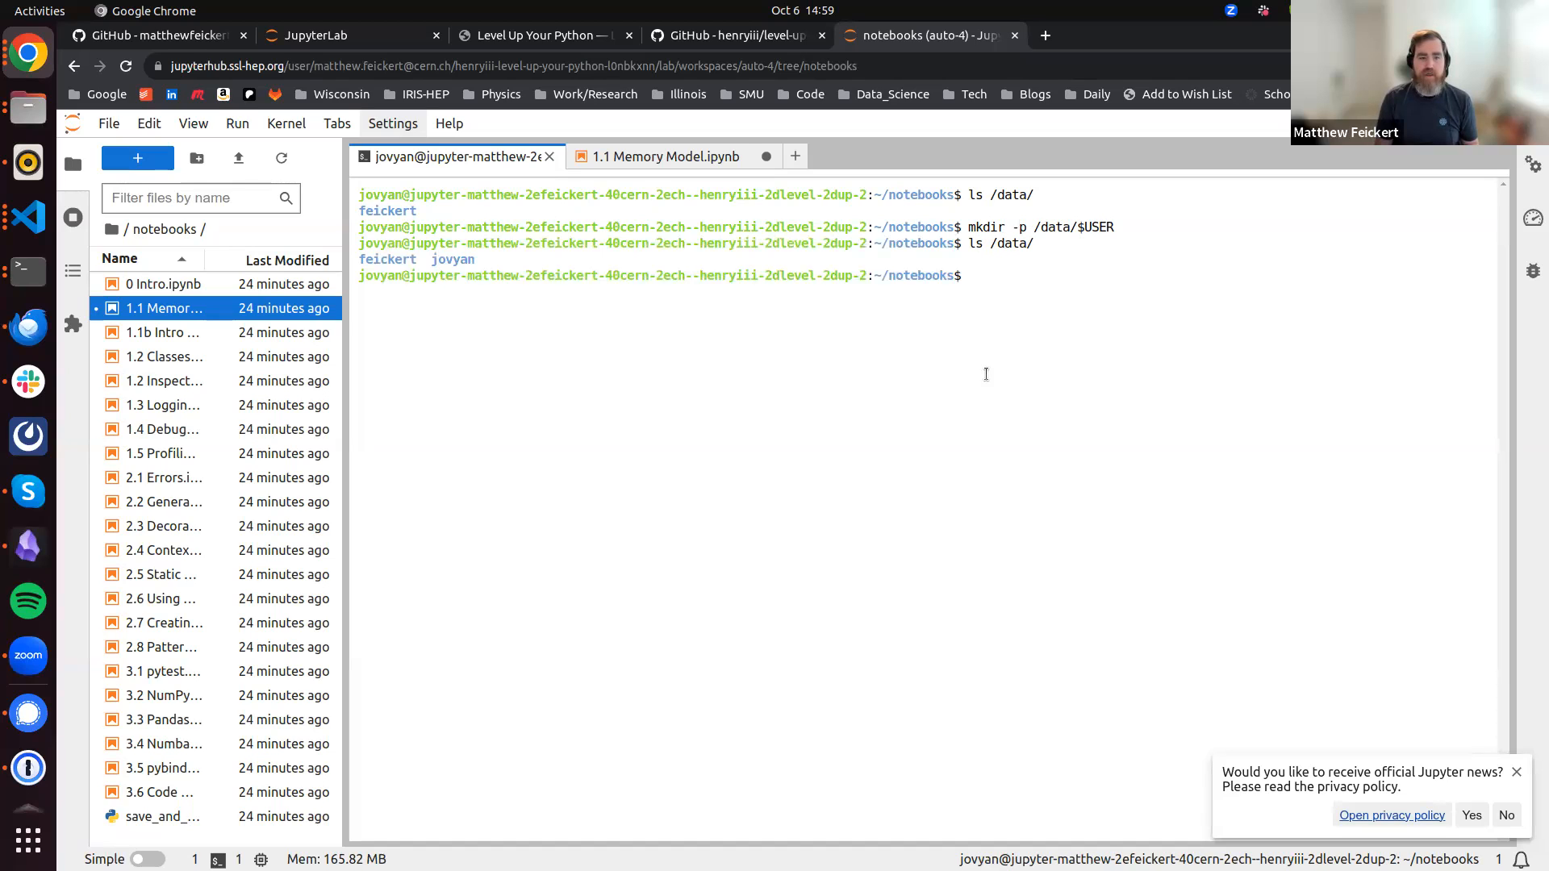
# Create the /data/lastname folder and confirm it is empty
pyautogui.doubleClick(452, 259)
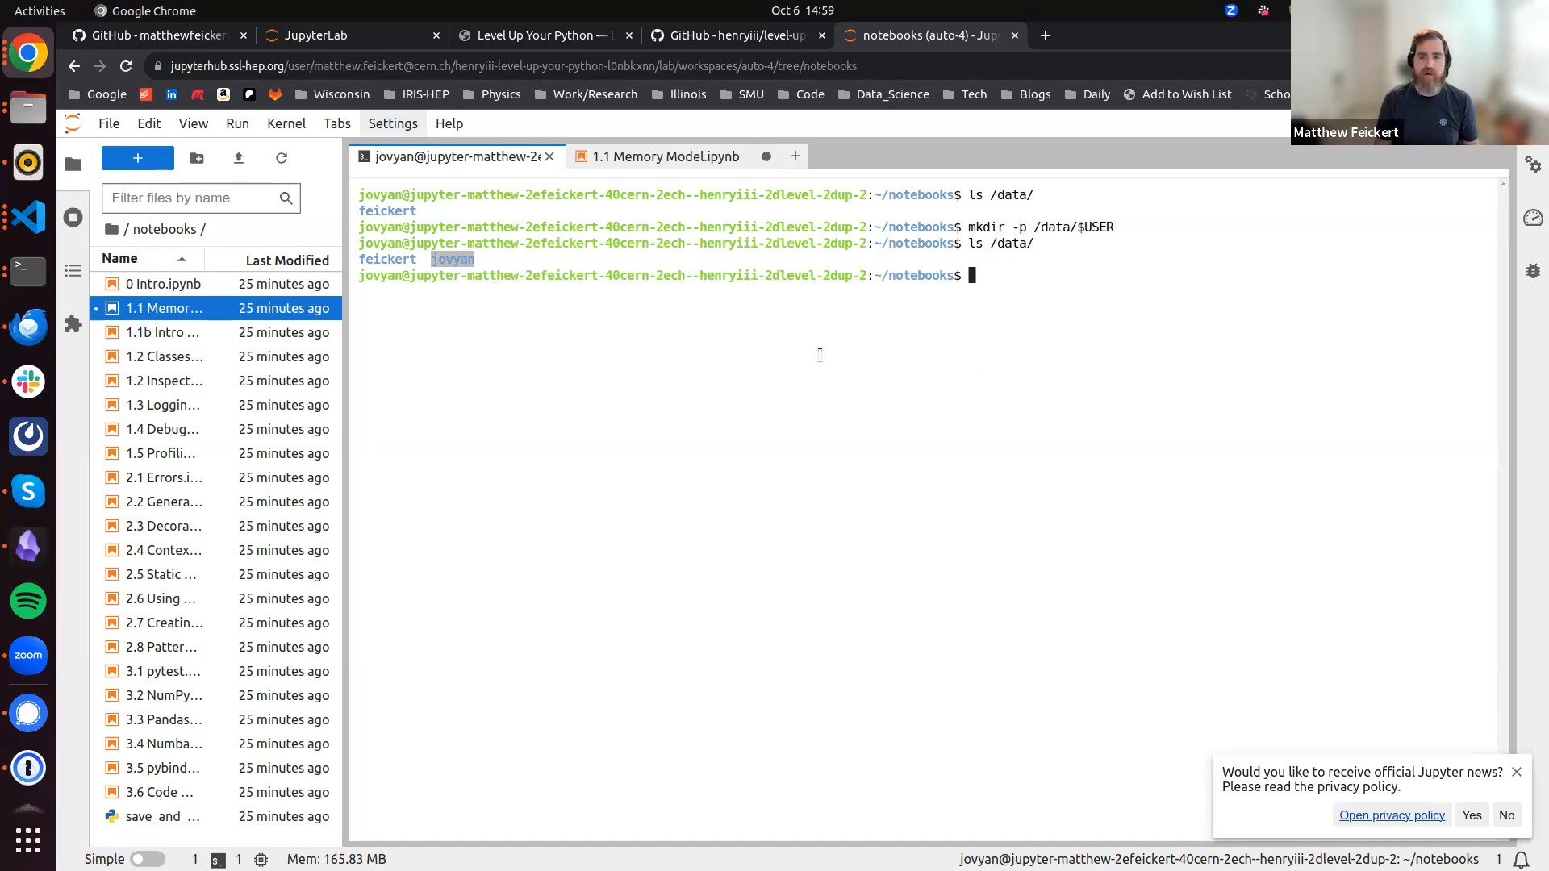
pyautogui.write('mkdir -p')
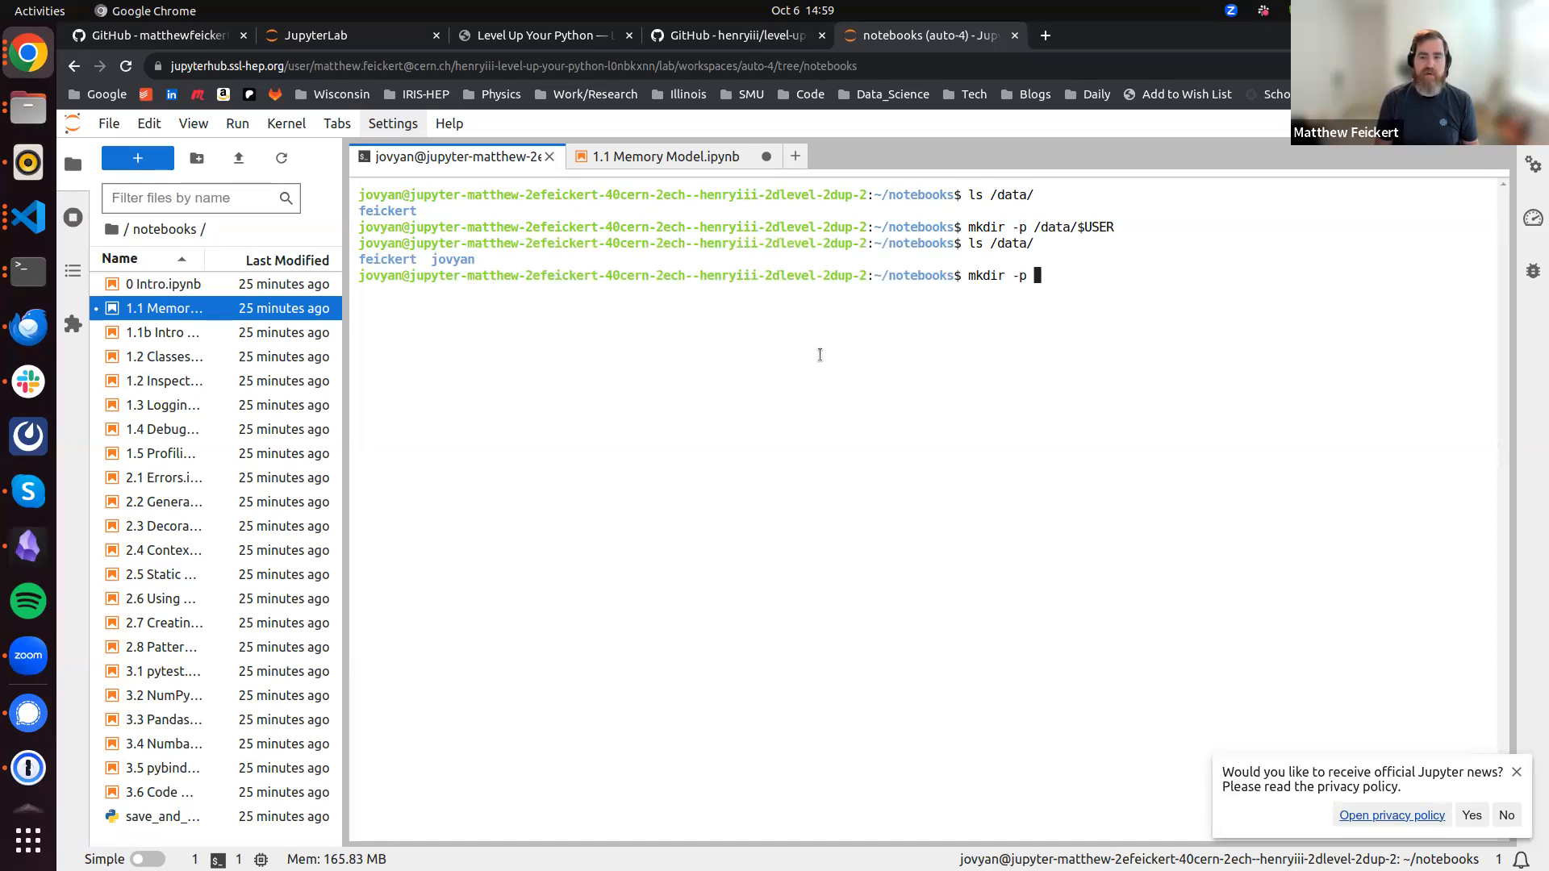
pyautogui.write('/data/')
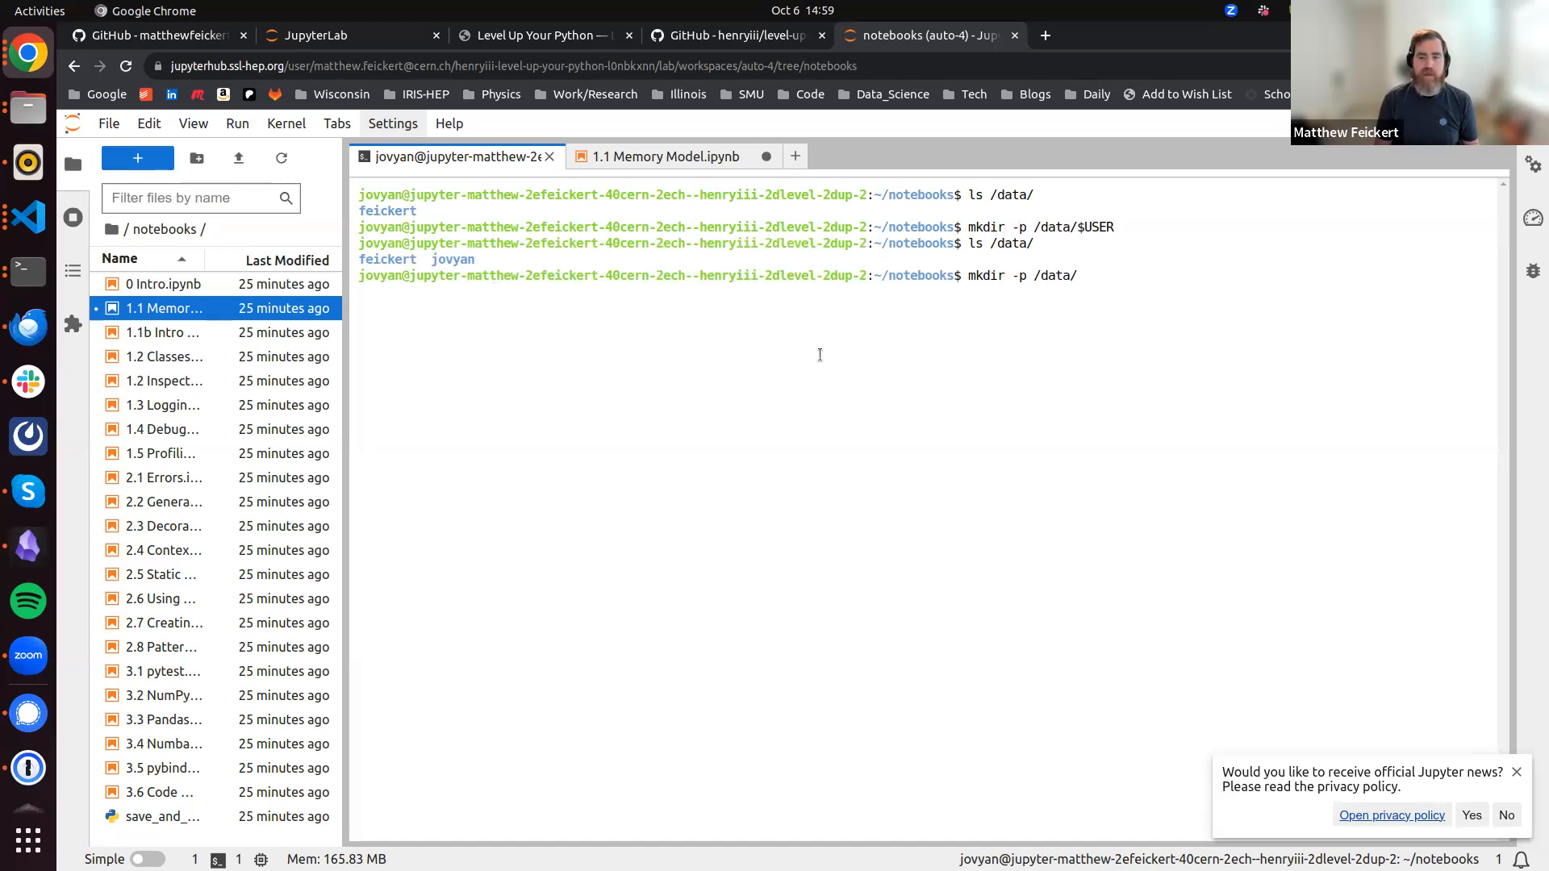
pyautogui.write('last')
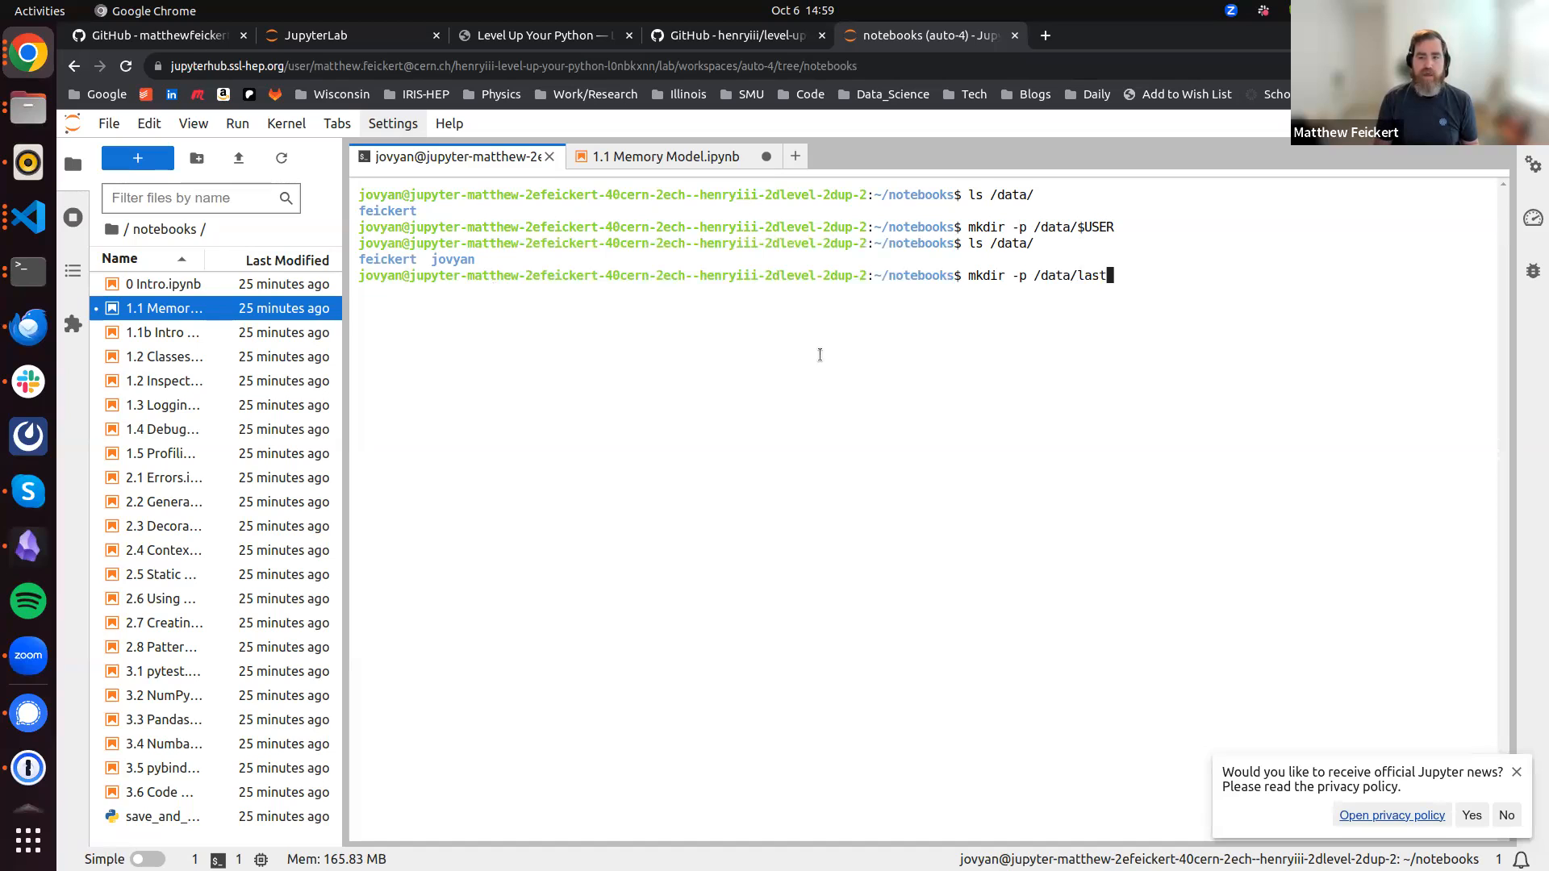
pyautogui.write('name')
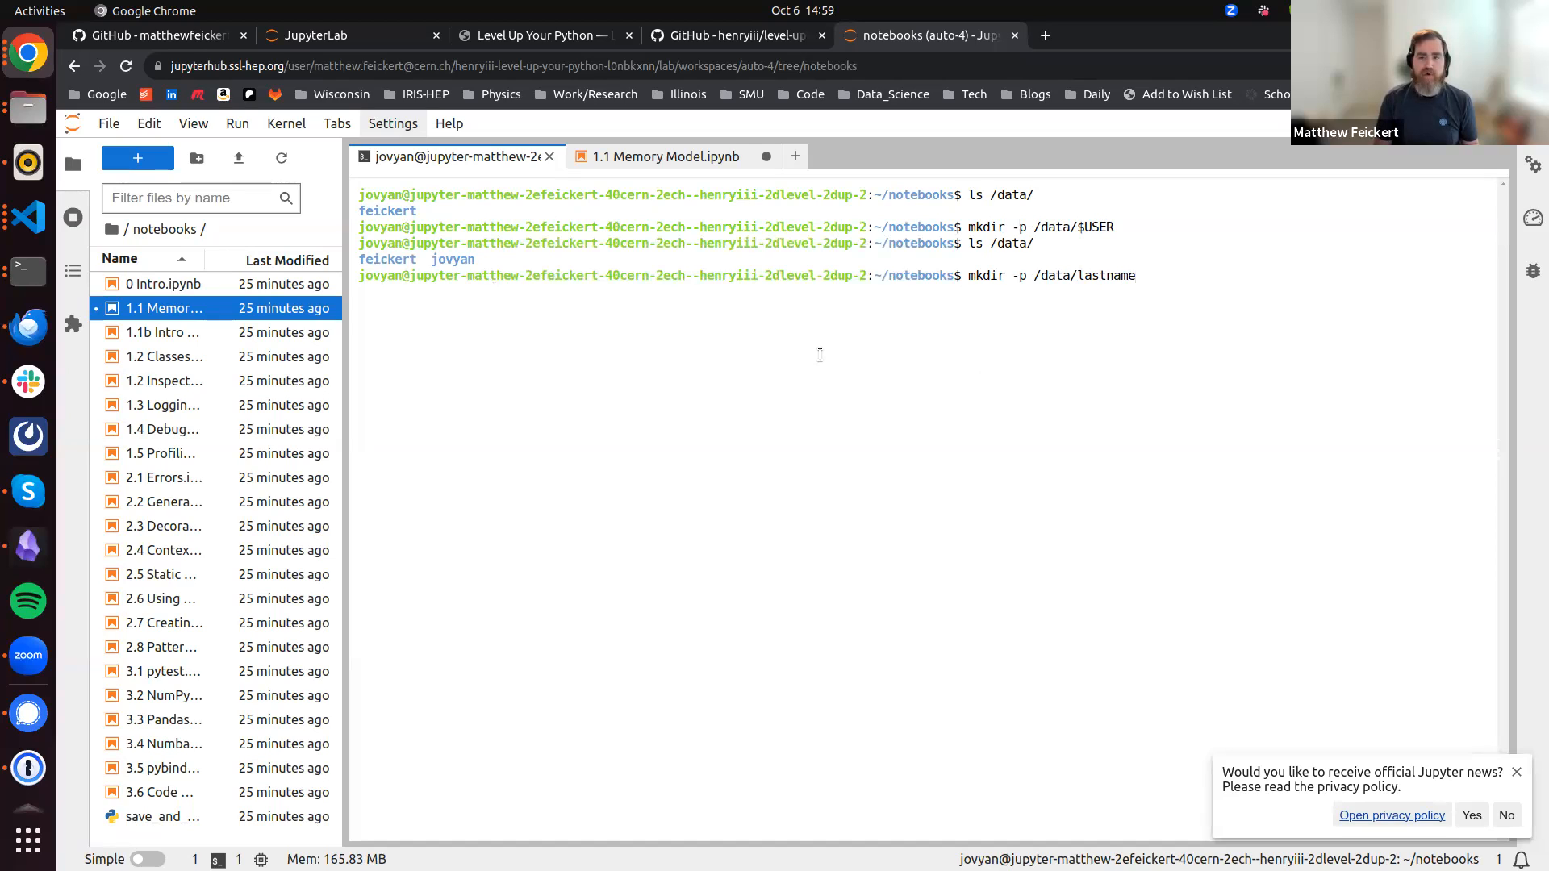
pyautogui.write('ls /da')
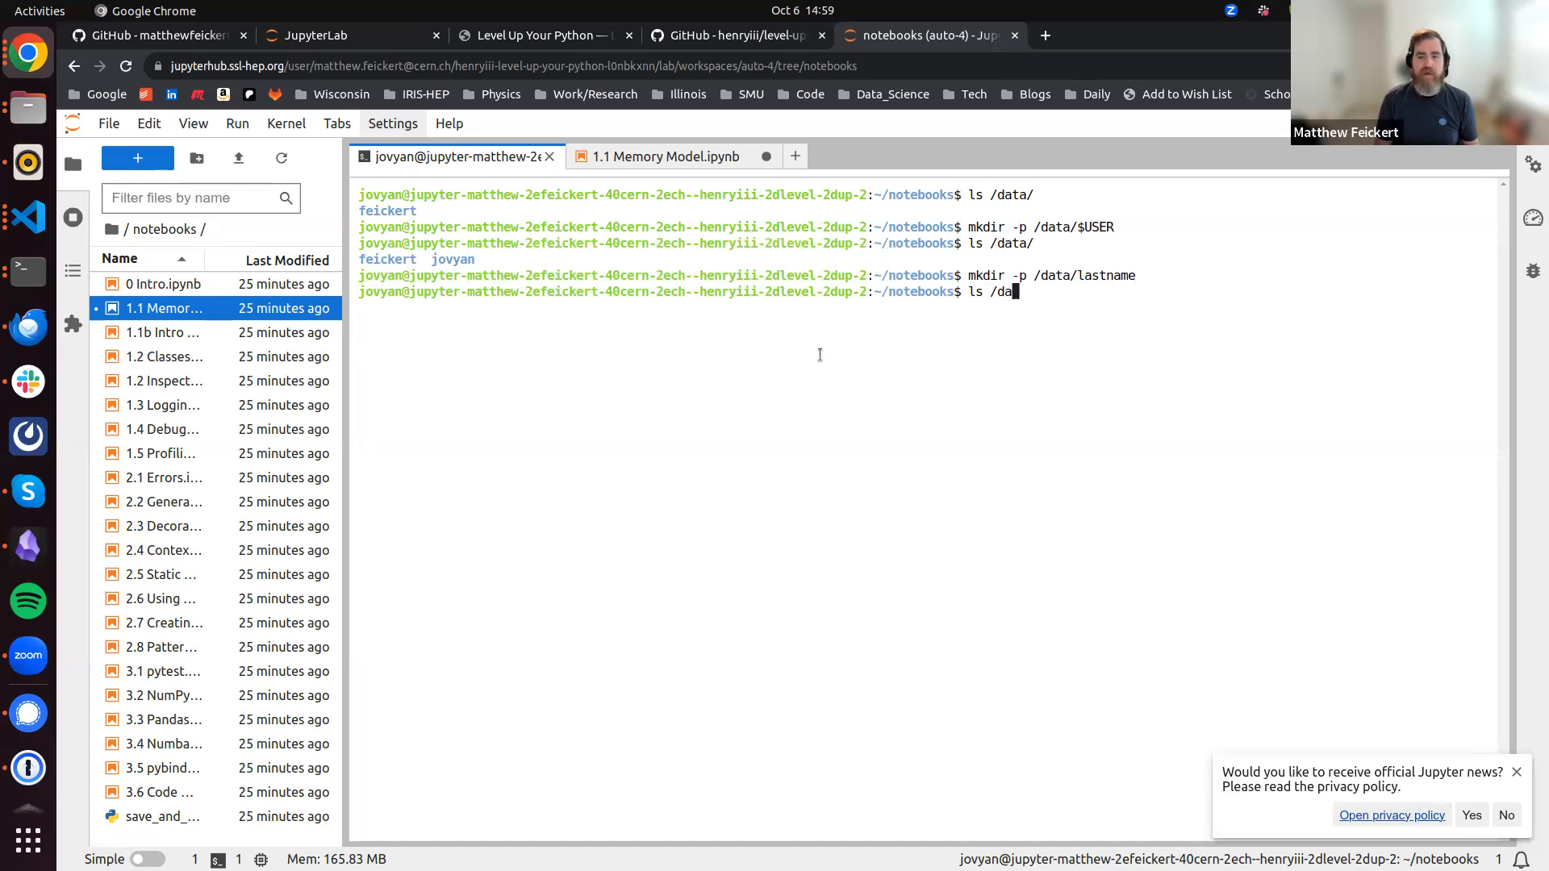
pyautogui.press('Return')
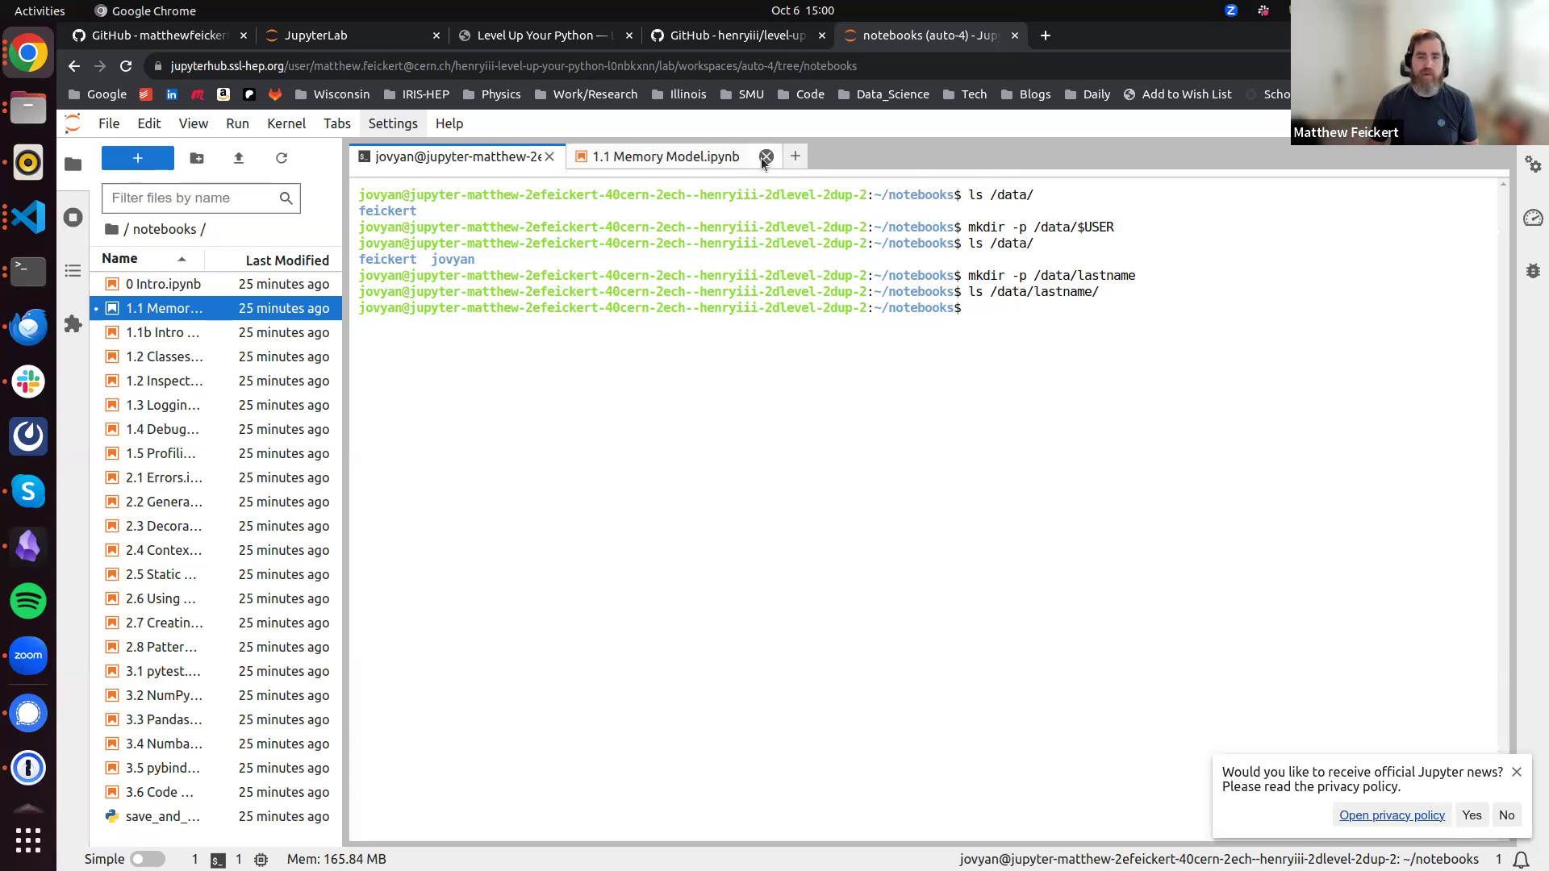
# Close the 1.1 Memory Model notebook and open the Hub Control Panel from the File menu
pyautogui.click(766, 156)
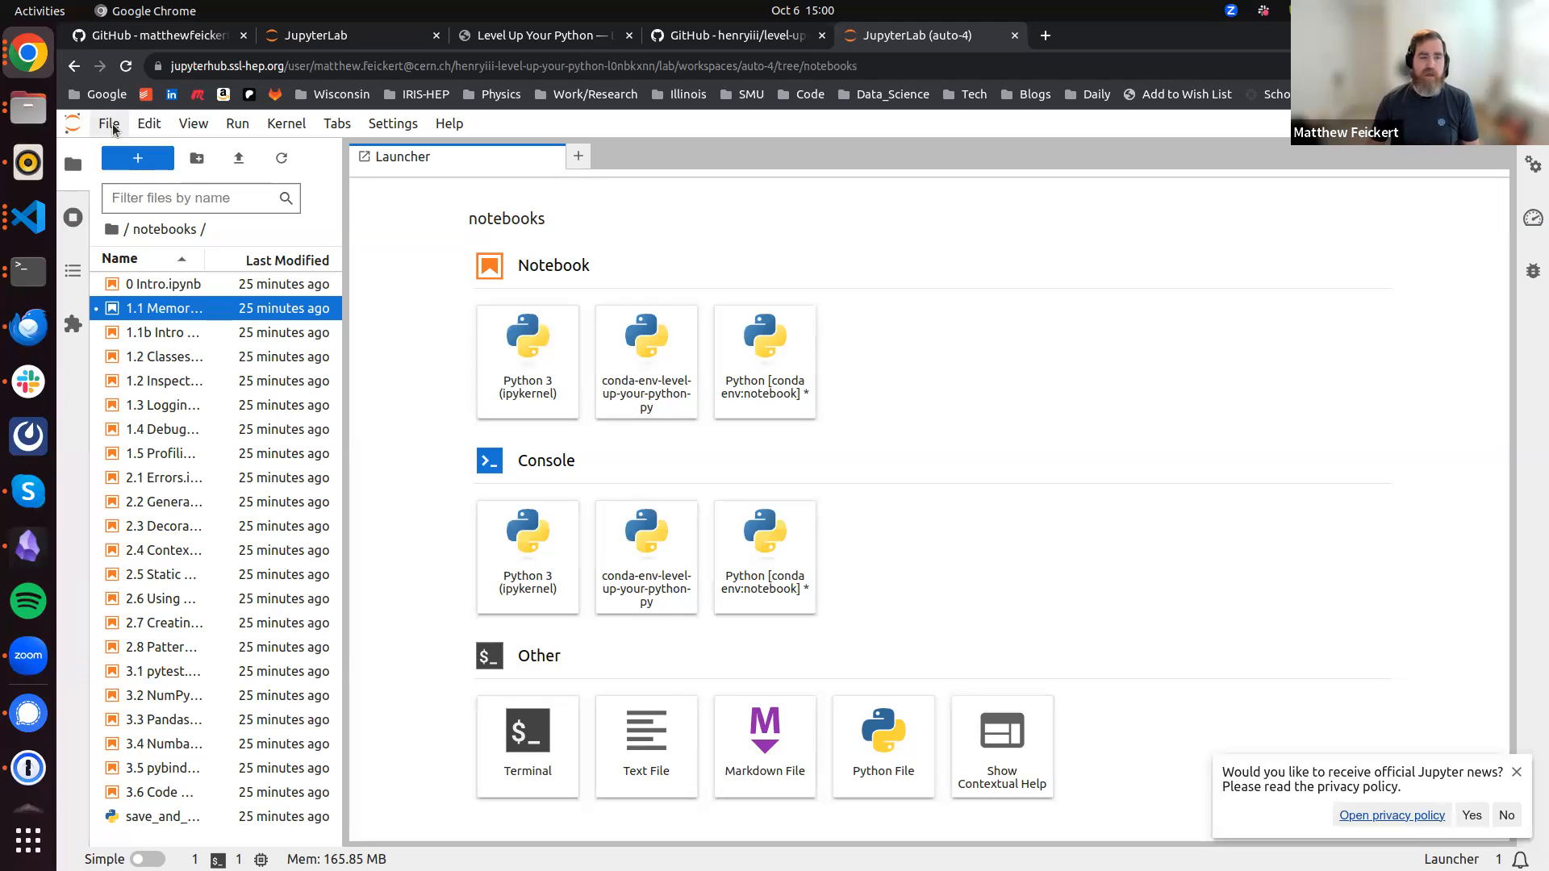
pyautogui.moveTo(756, 181)
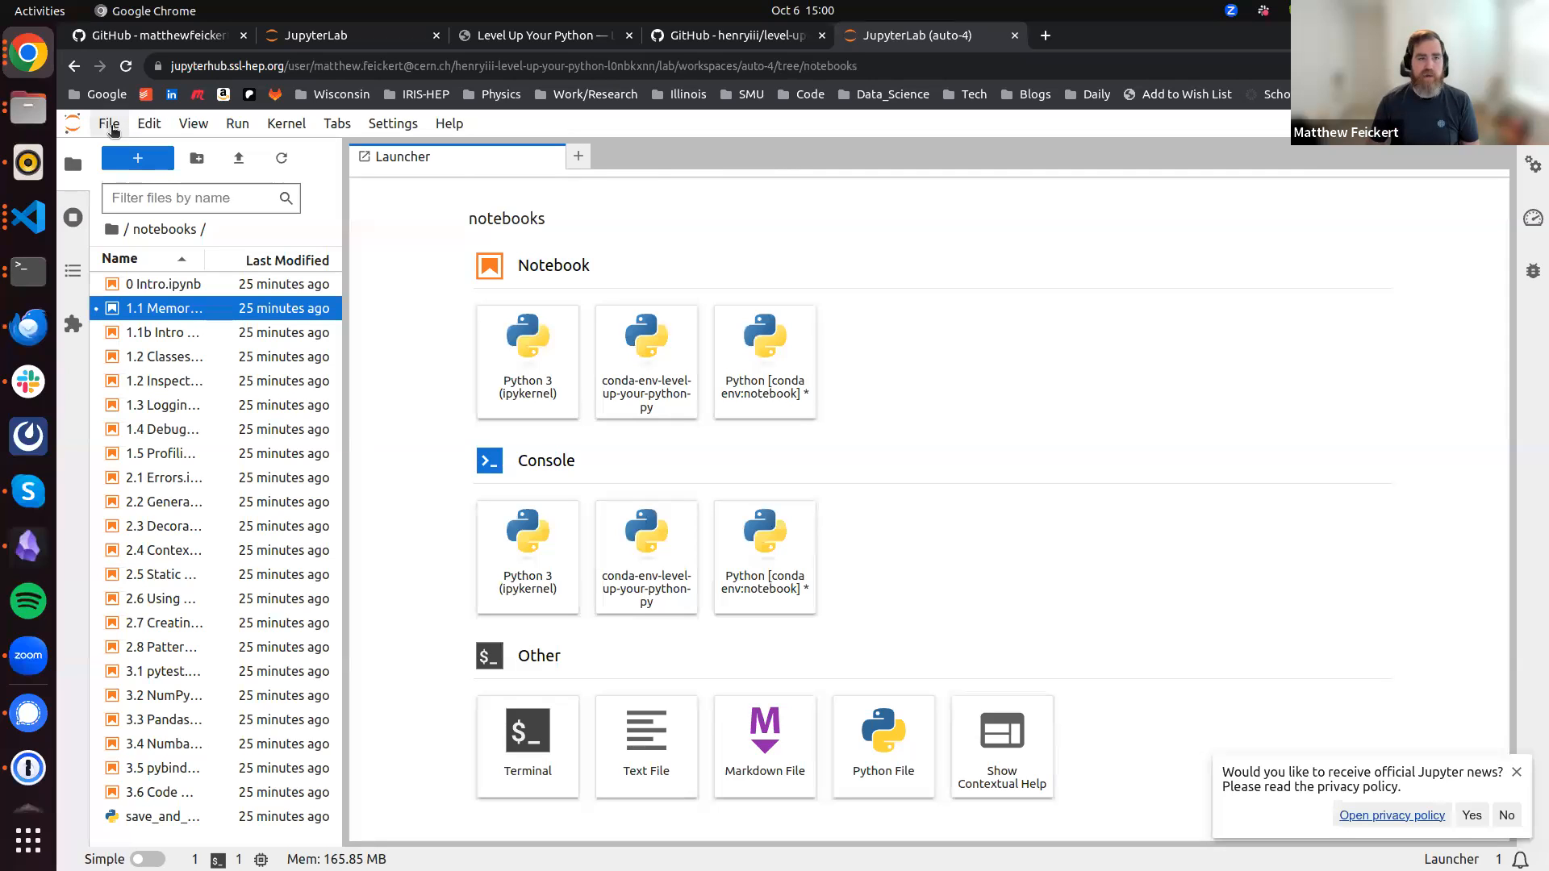
pyautogui.moveTo(150, 123)
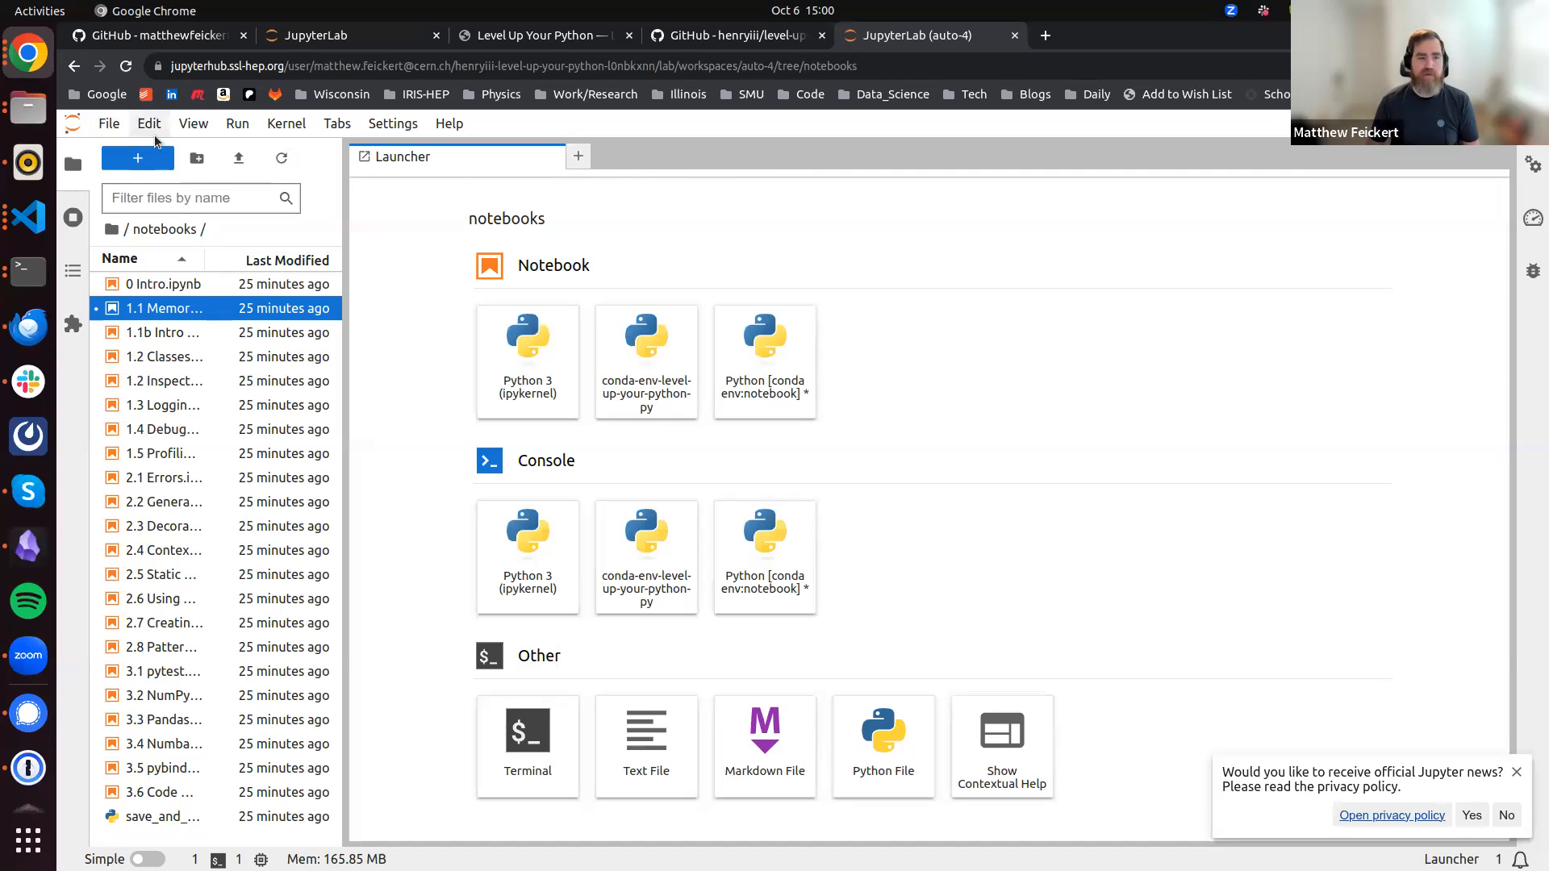
pyautogui.moveTo(109, 123)
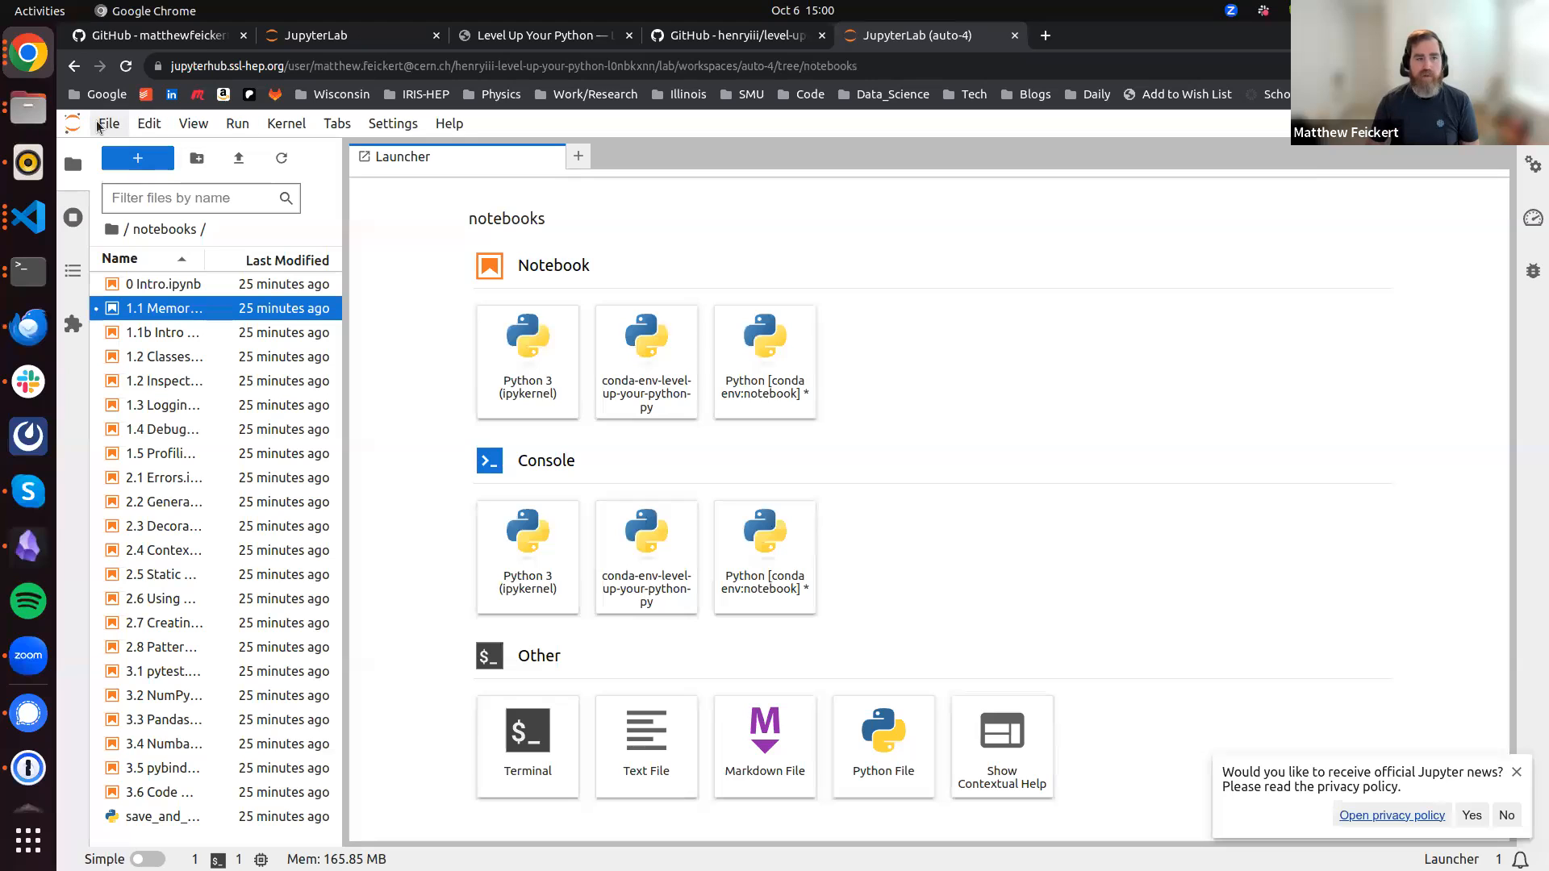
pyautogui.click(109, 122)
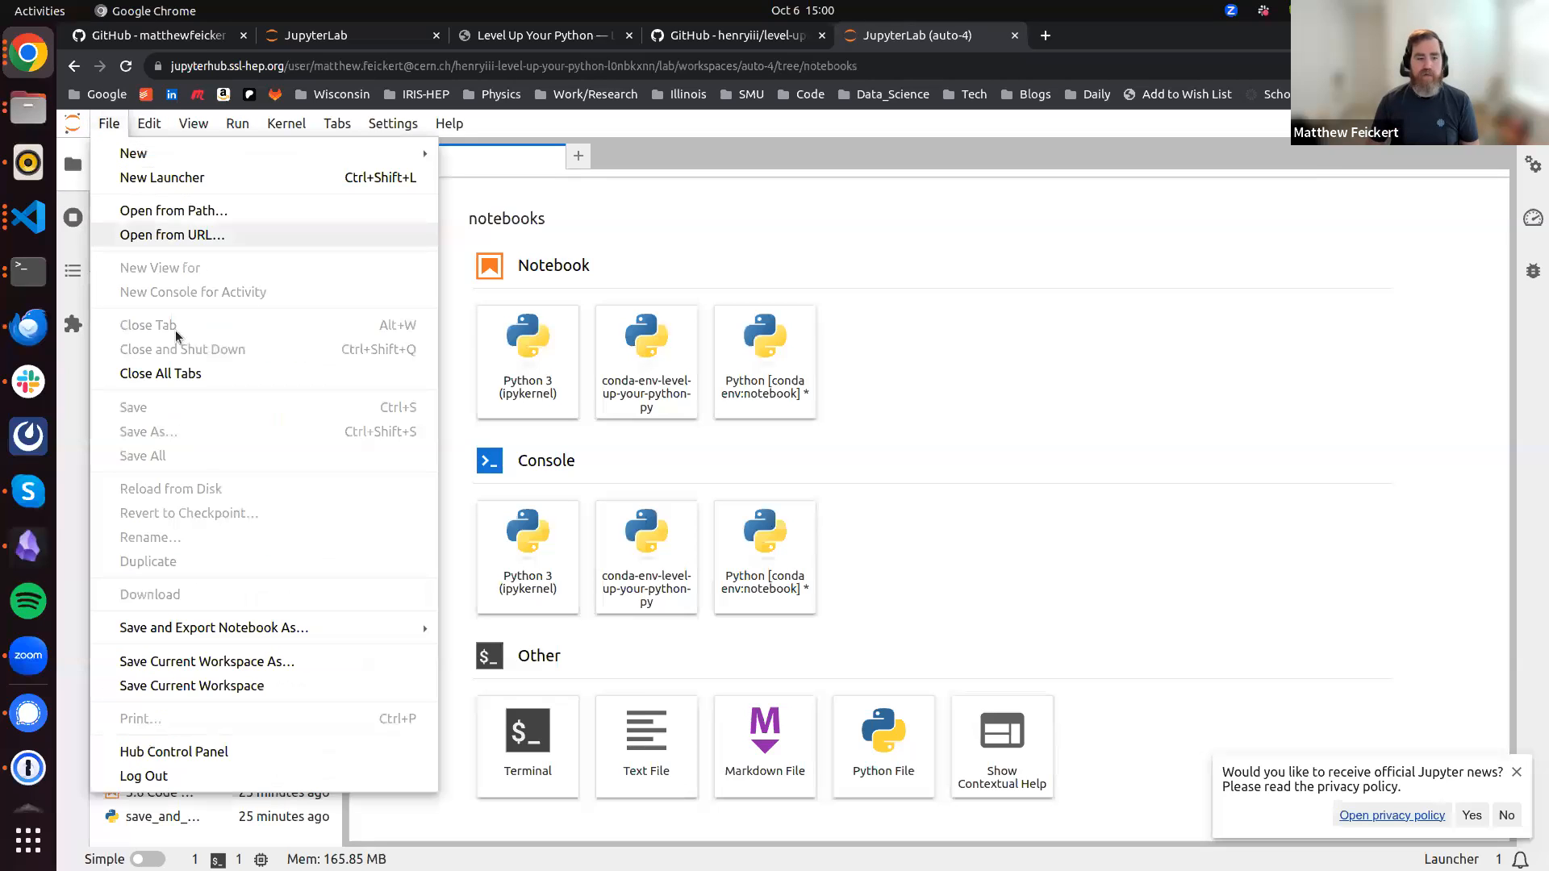
pyautogui.moveTo(242, 776)
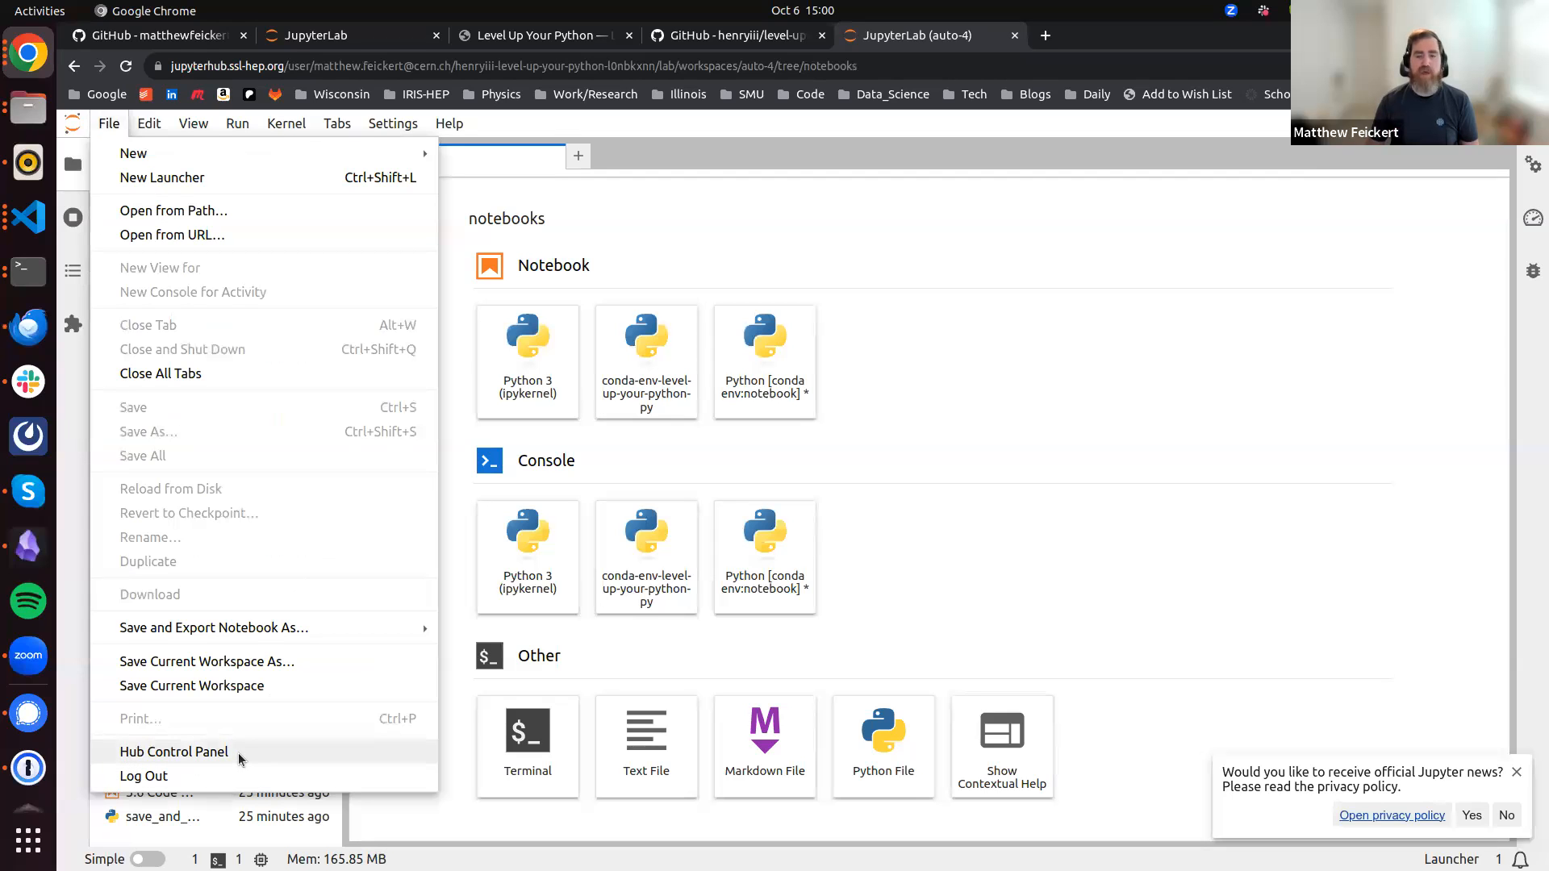
pyautogui.click(173, 752)
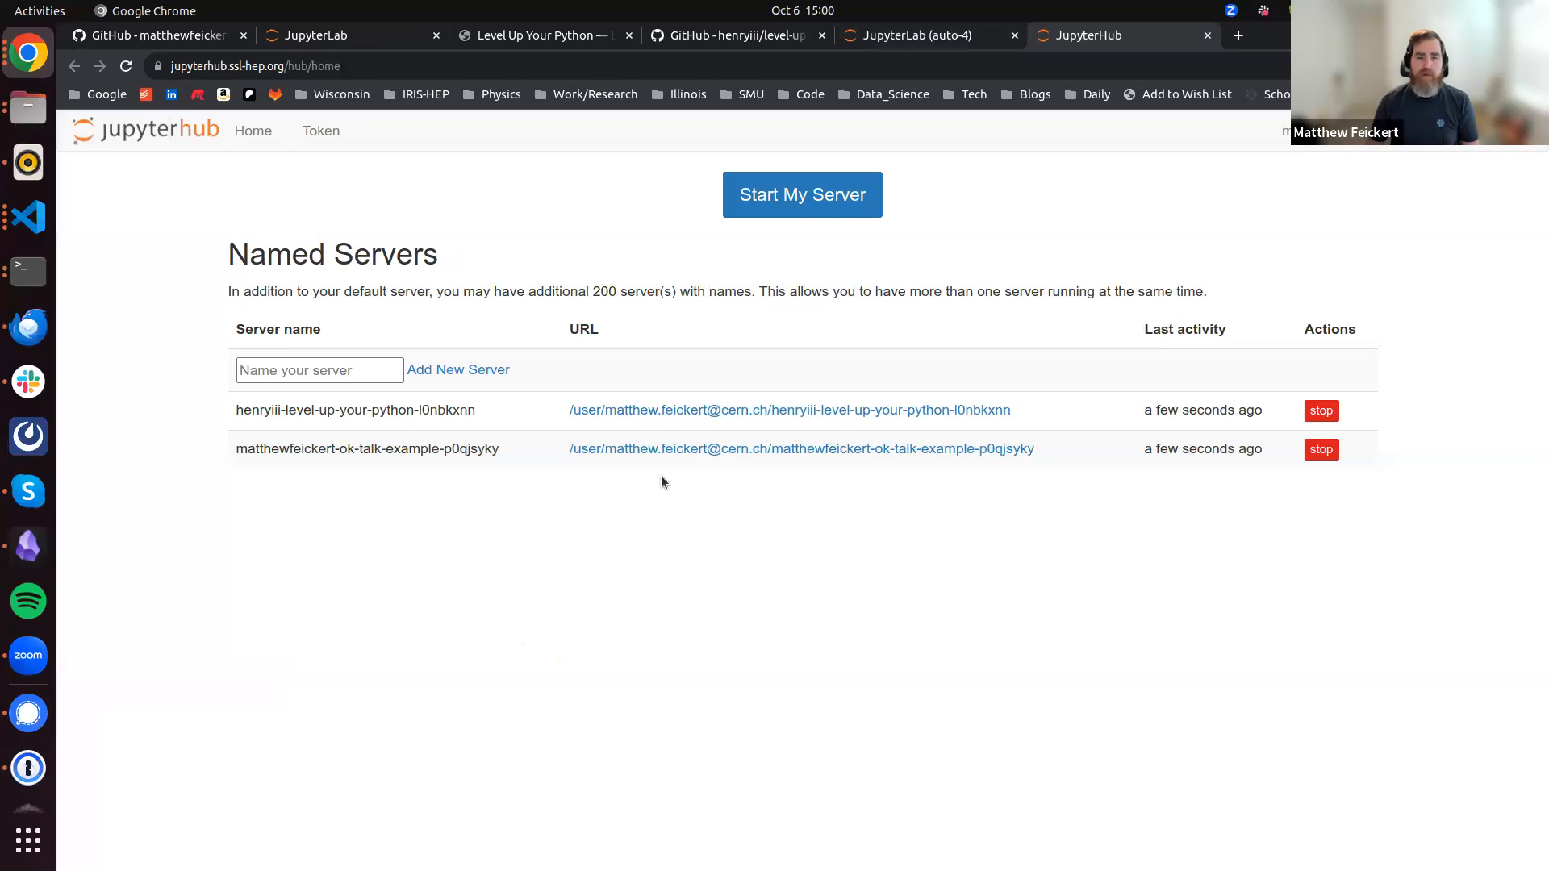
pyautogui.moveTo(791, 410)
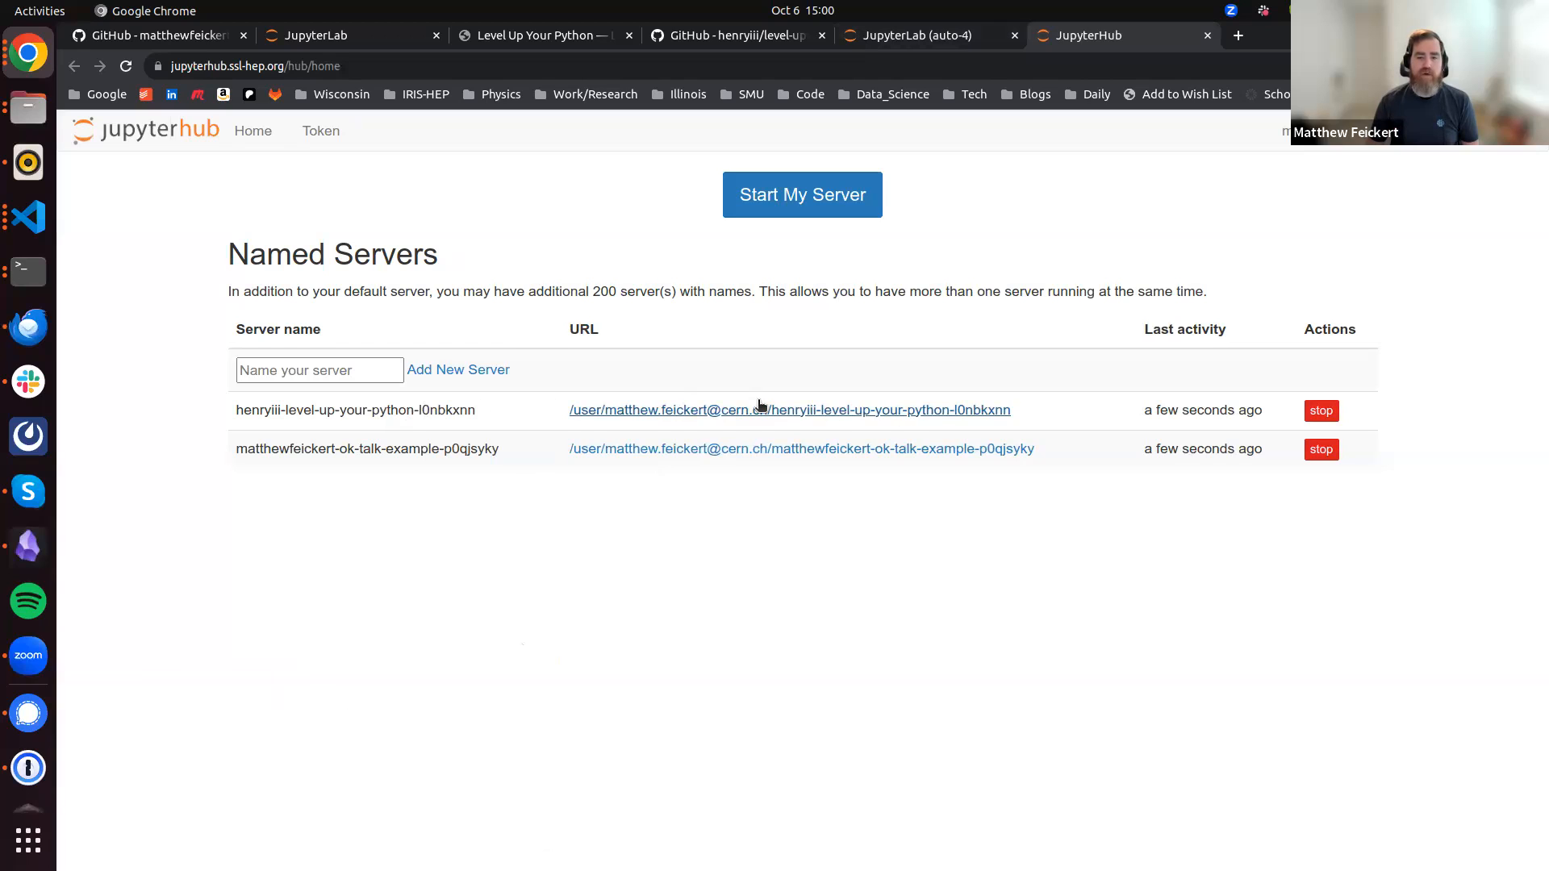
pyautogui.moveTo(749, 415)
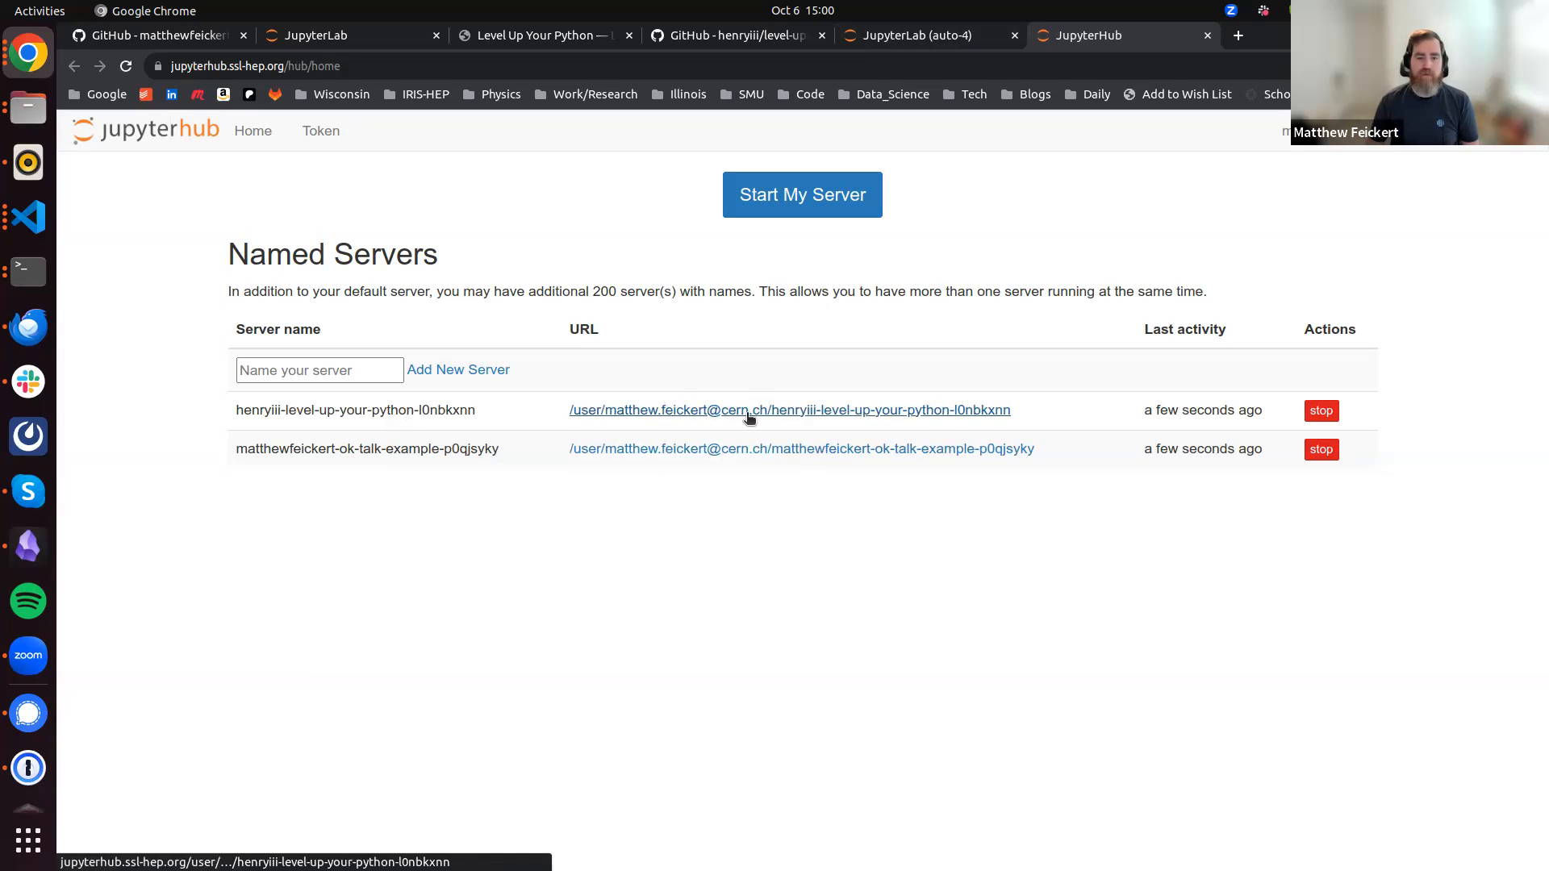
pyautogui.moveTo(685, 419)
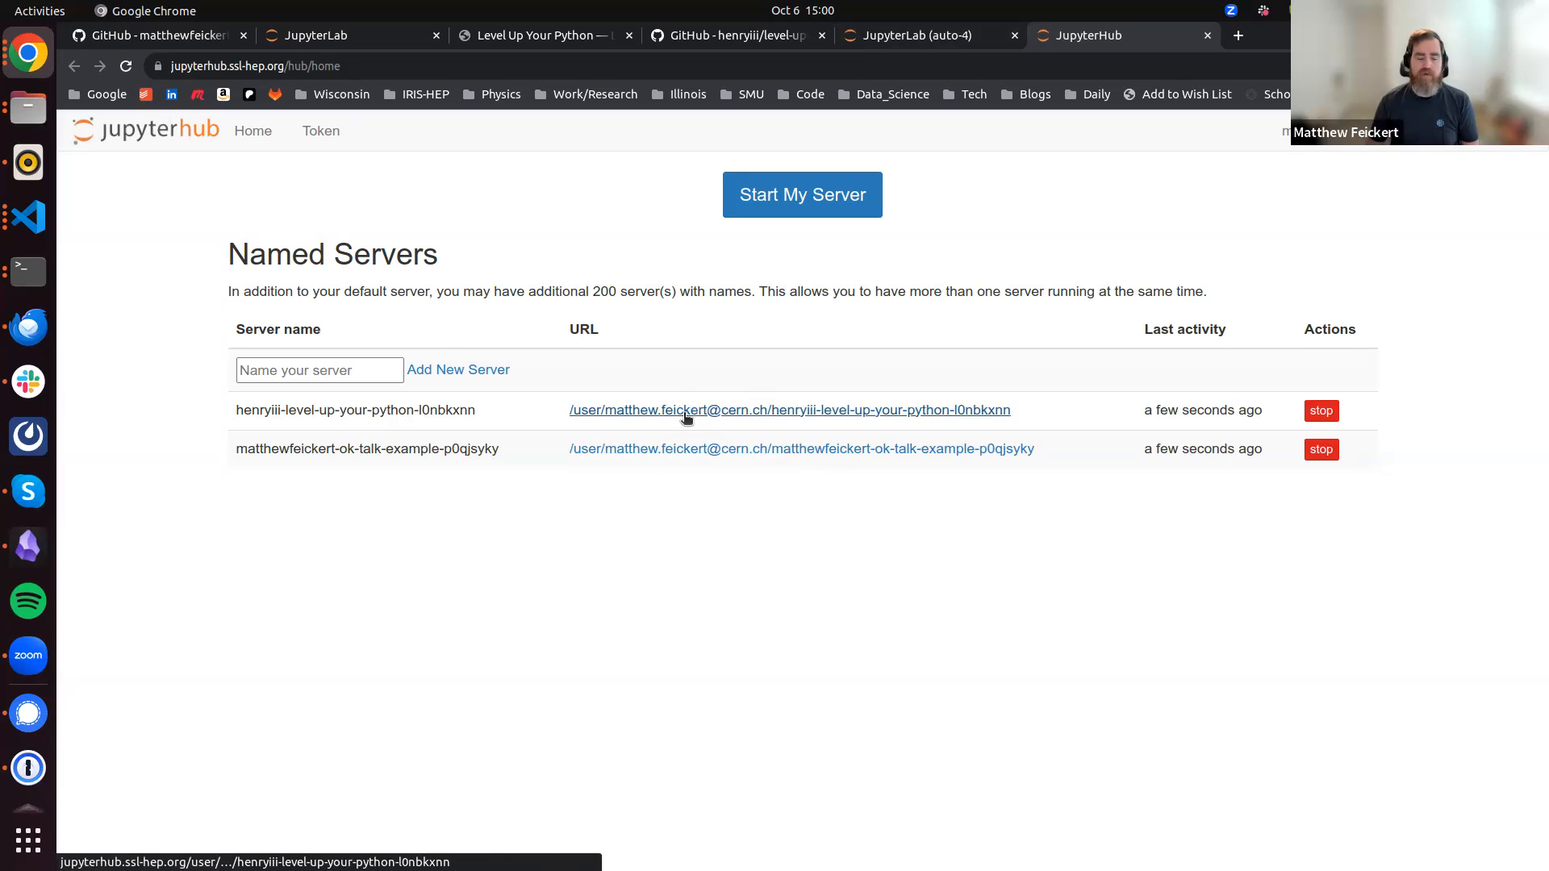
pyautogui.moveTo(703, 410)
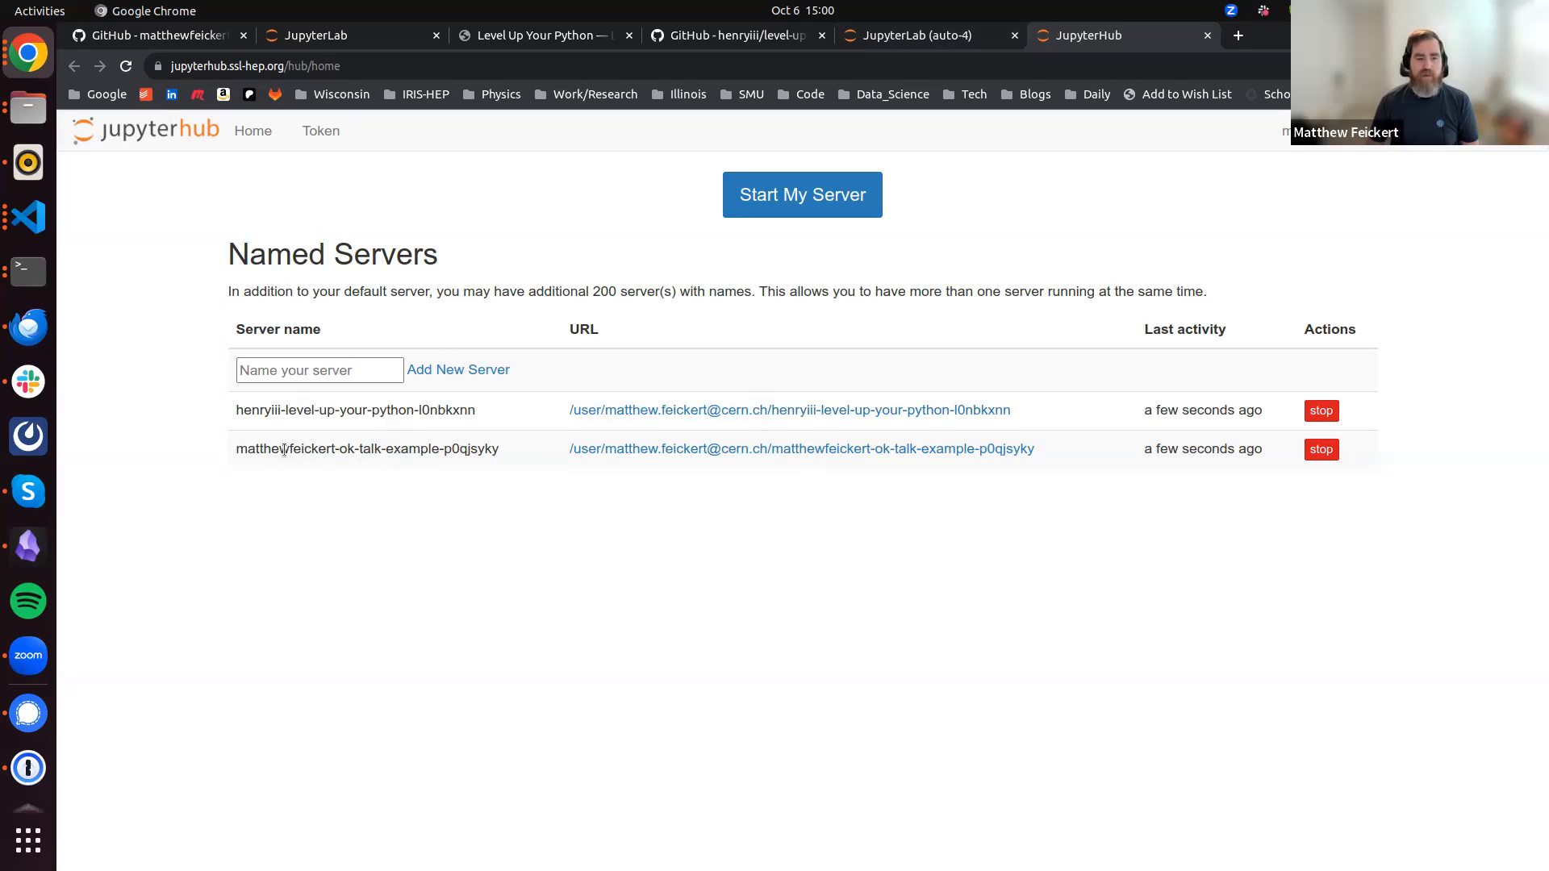
pyautogui.doubleClick(366, 448)
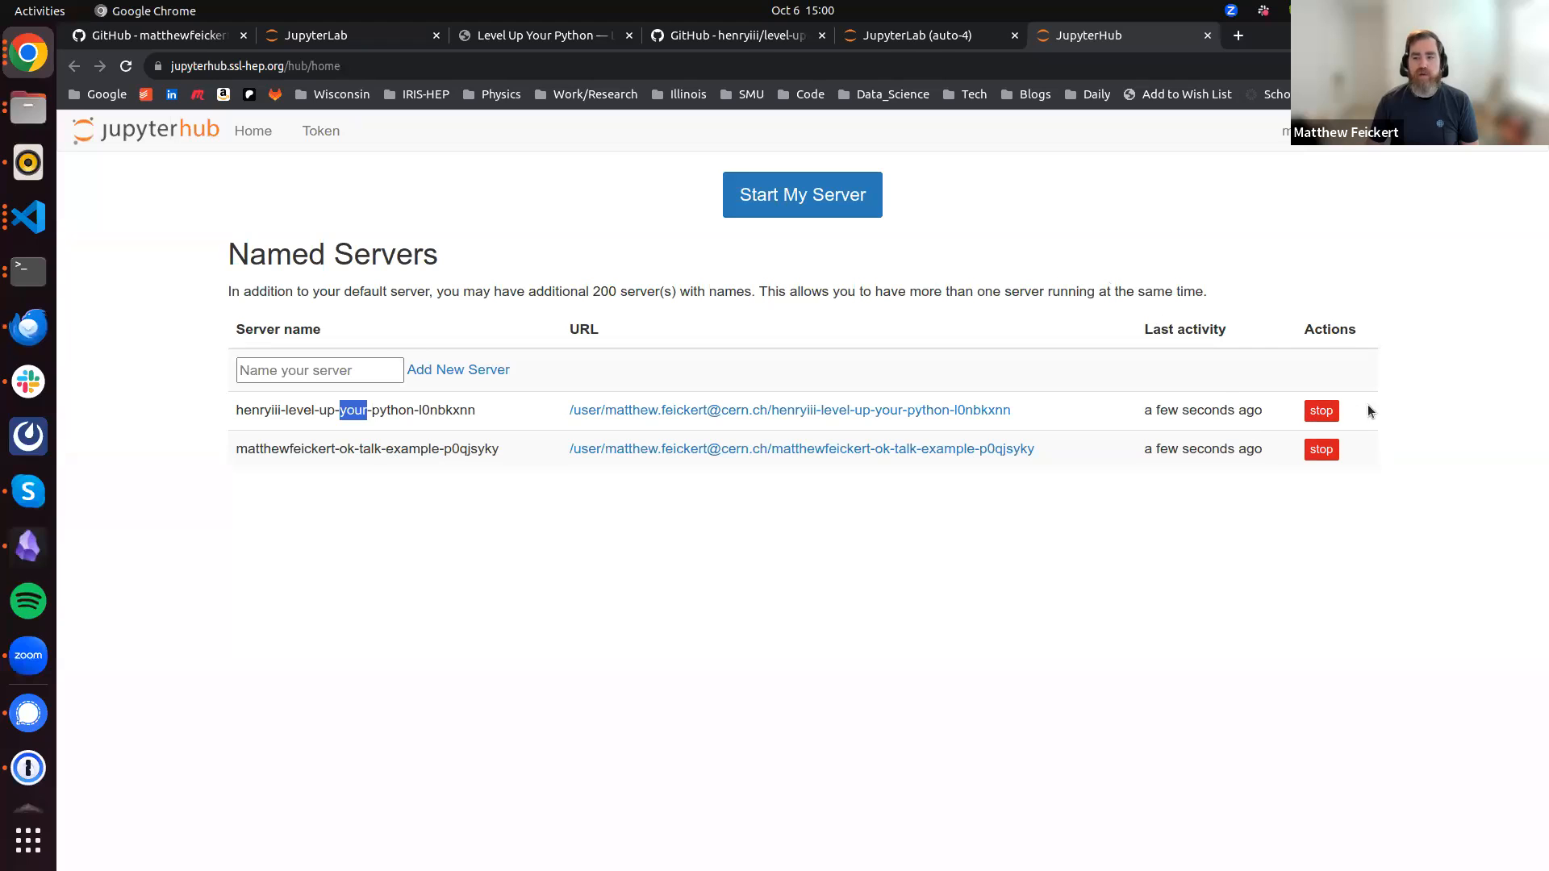
pyautogui.moveTo(1299, 491)
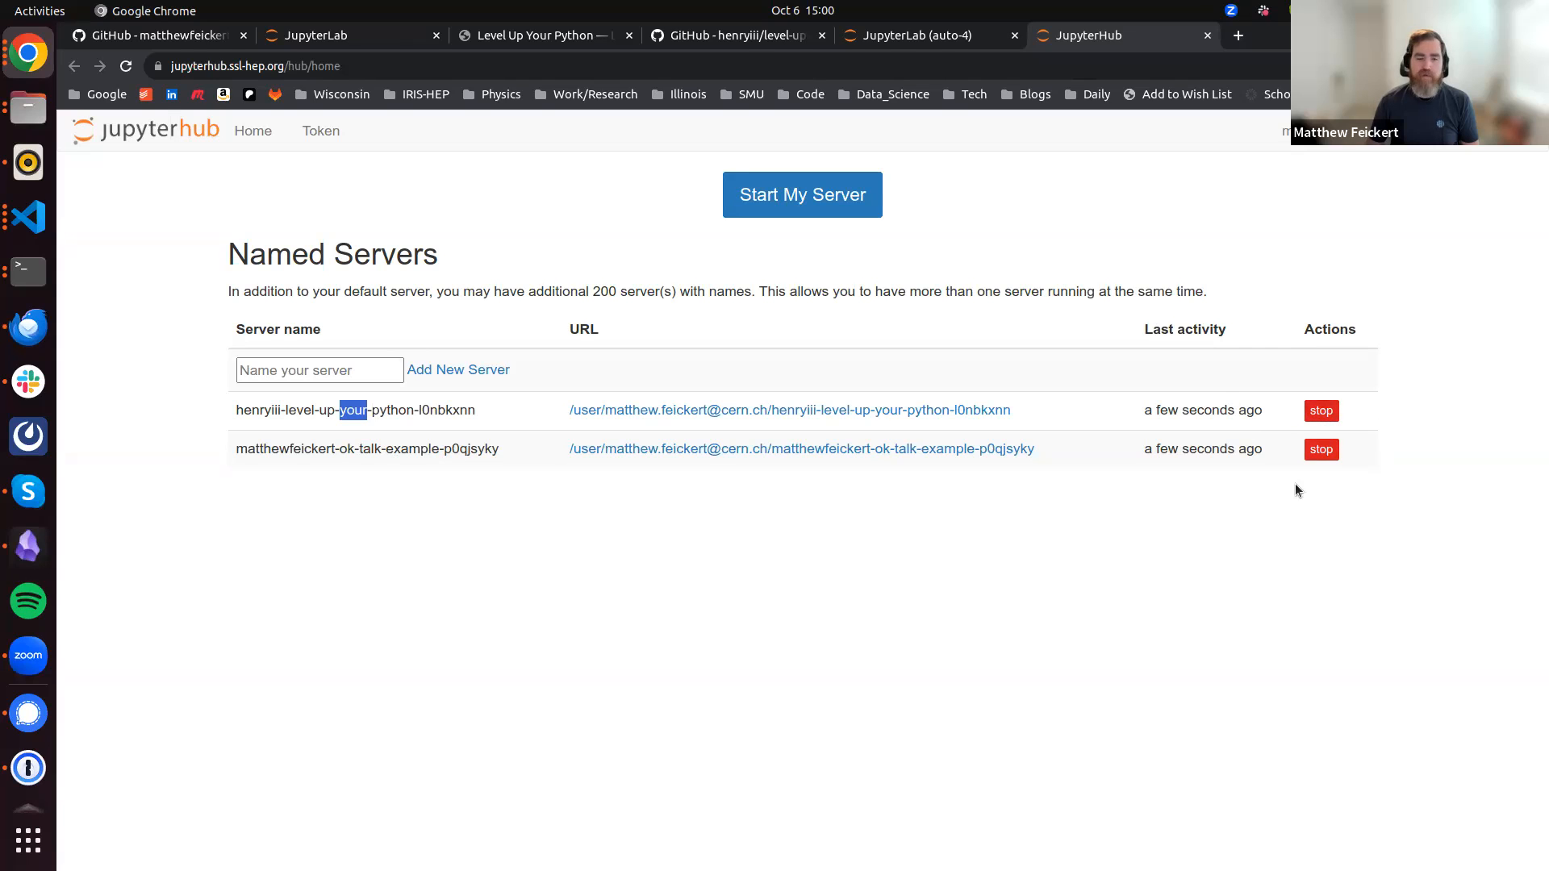
pyautogui.moveTo(1295, 419)
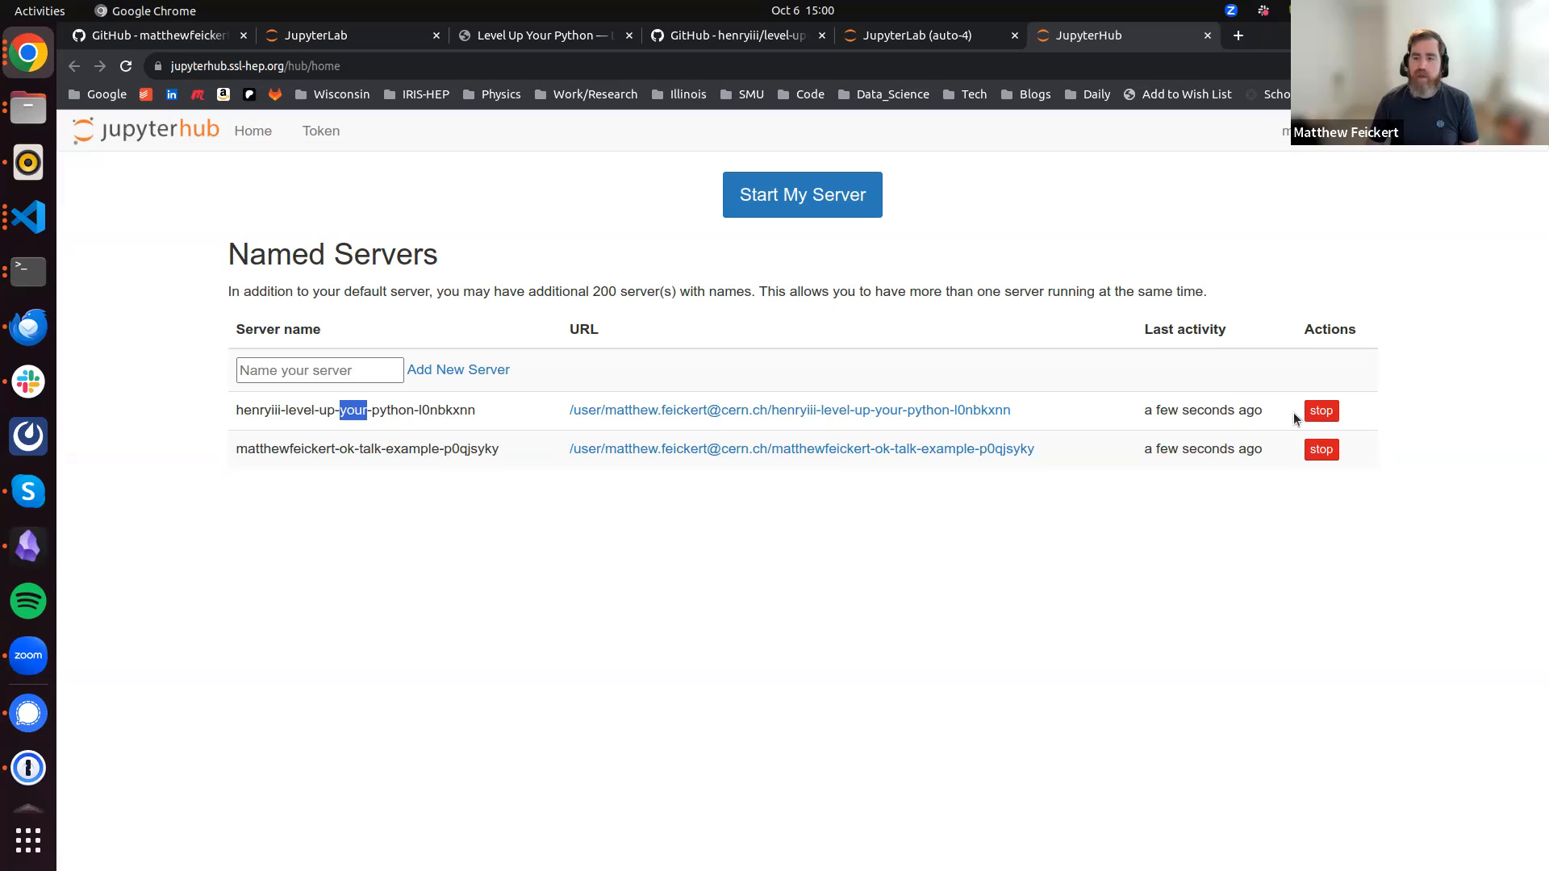
pyautogui.moveTo(1255, 415)
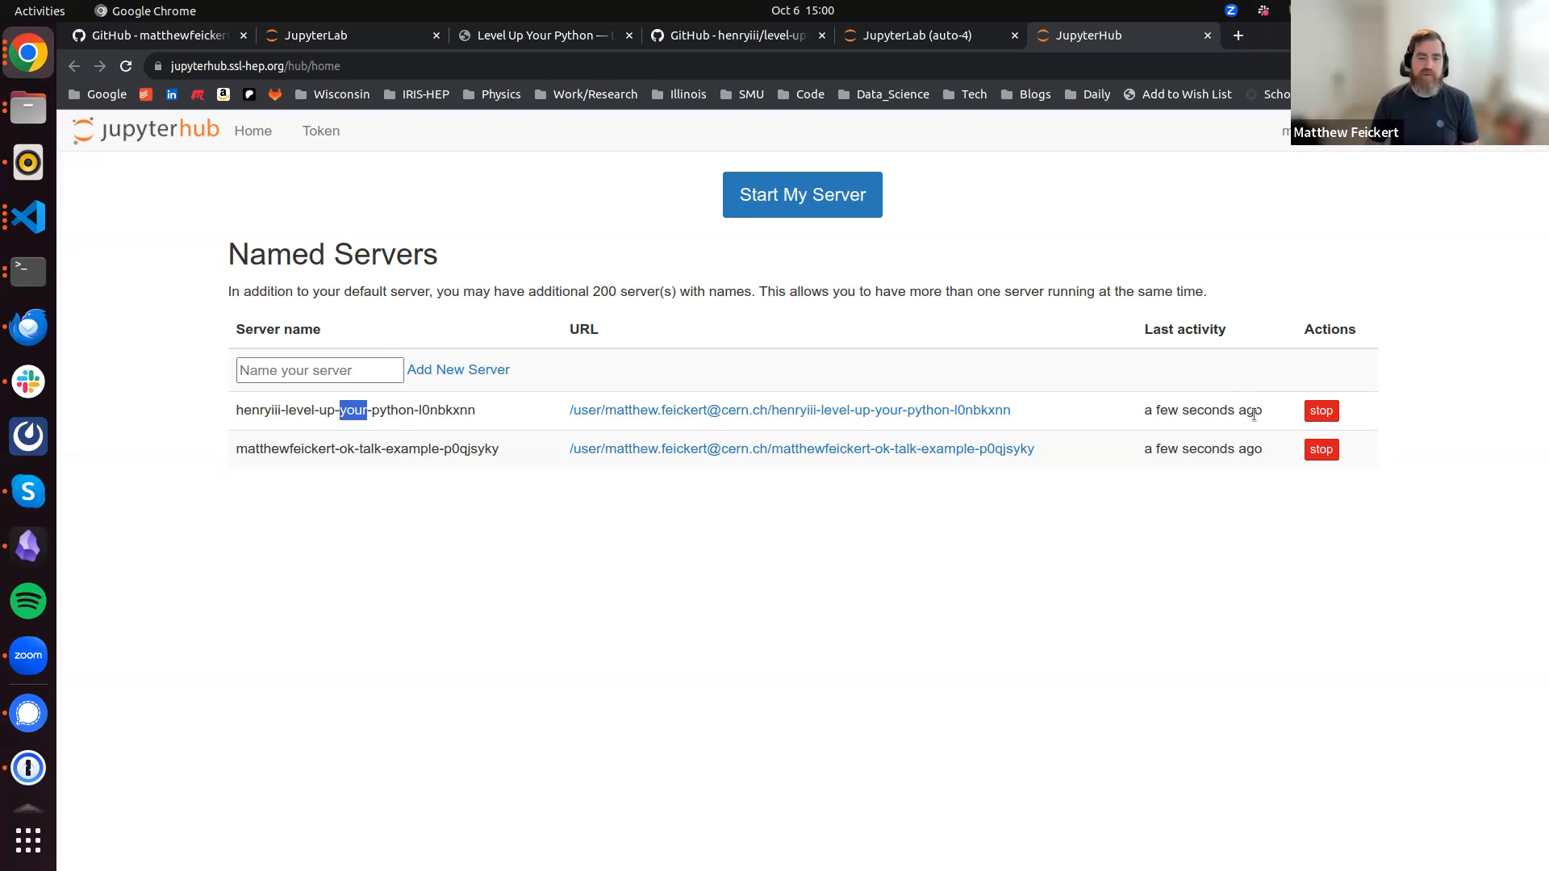
pyautogui.moveTo(1138, 414)
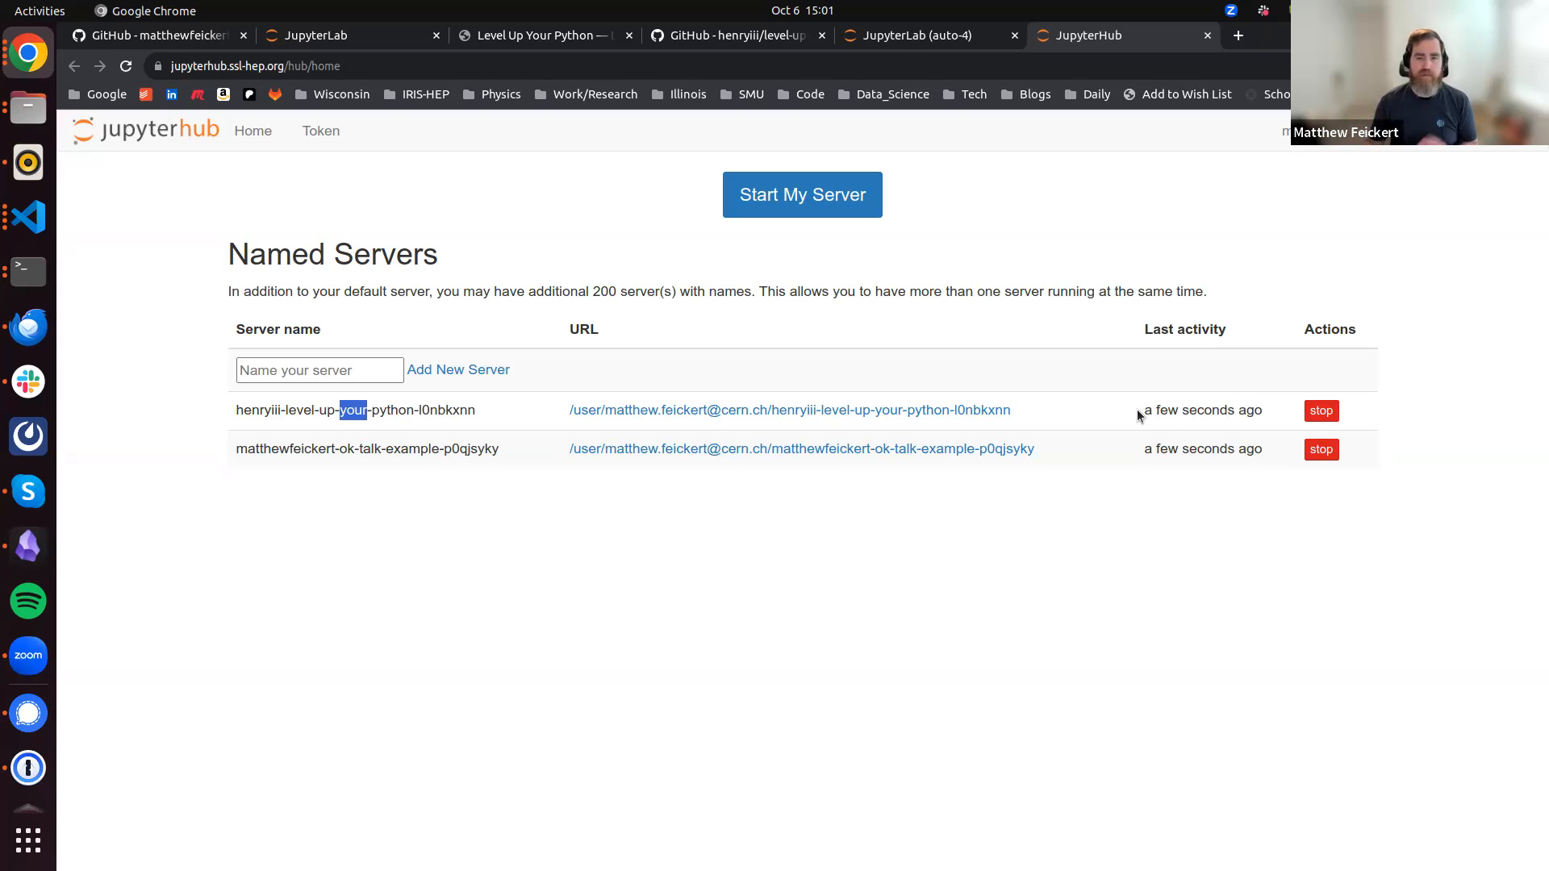
pyautogui.moveTo(705, 380)
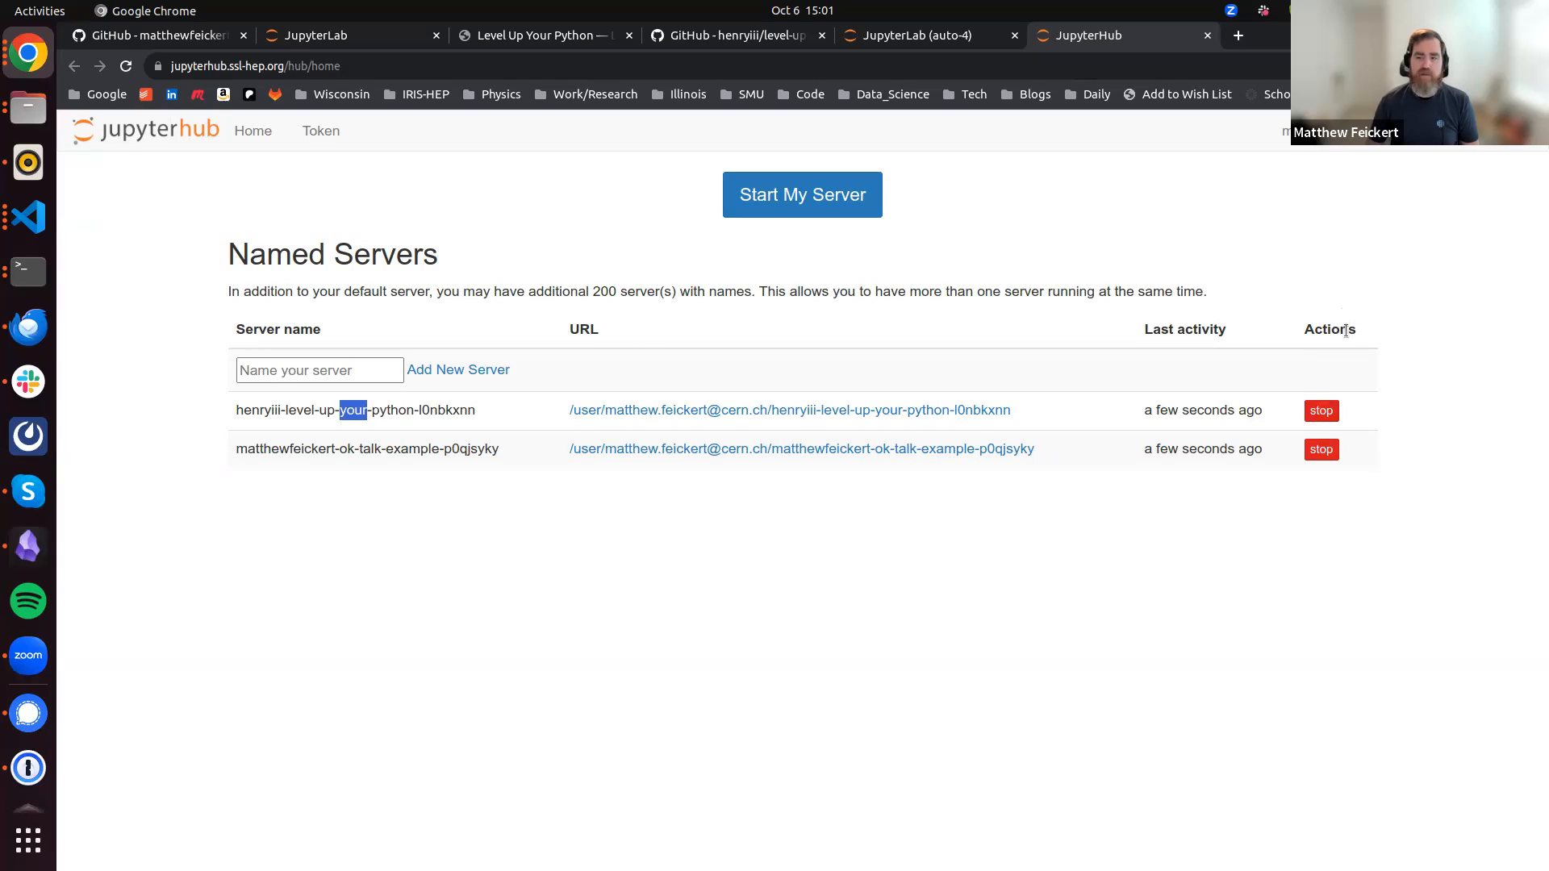
pyautogui.moveTo(1322, 449)
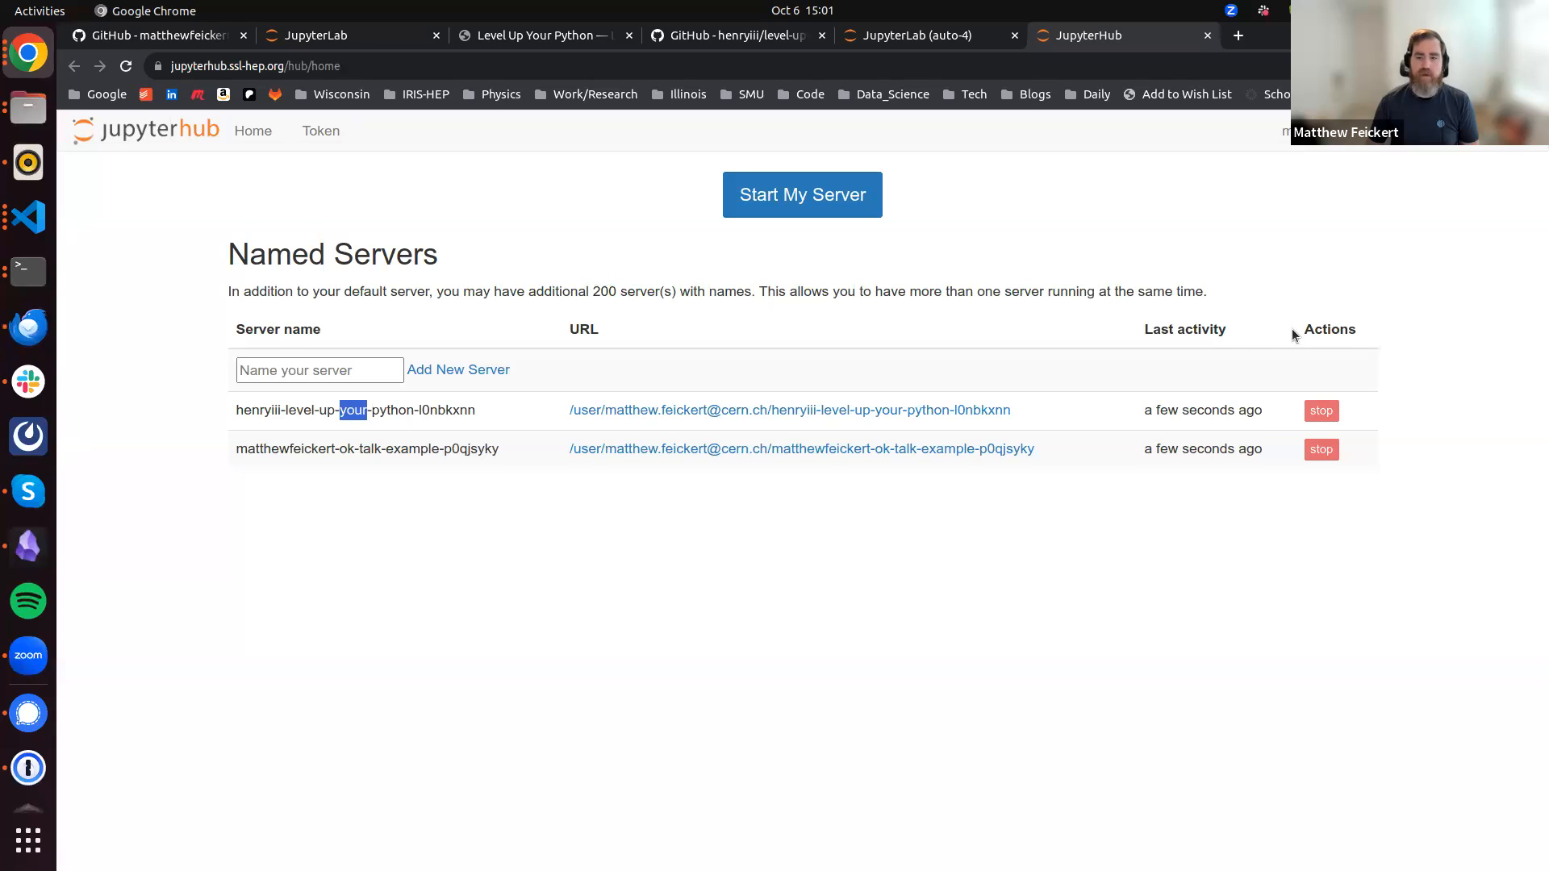
# Stop and delete the level-up-your-python and ok-talk-example named servers
pyautogui.click(1320, 410)
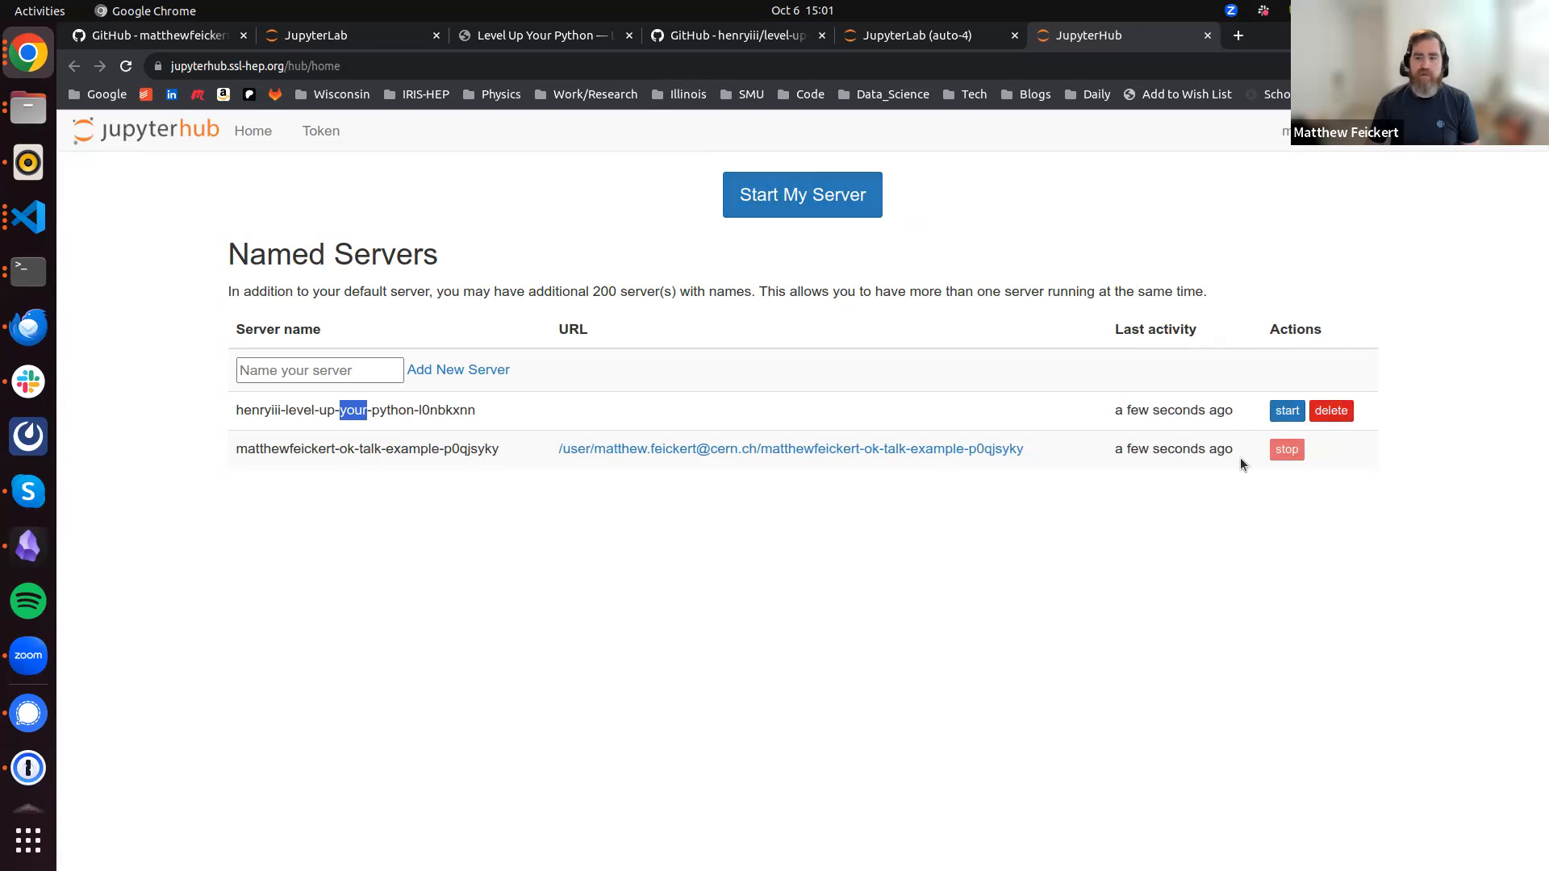
pyautogui.moveTo(1299, 435)
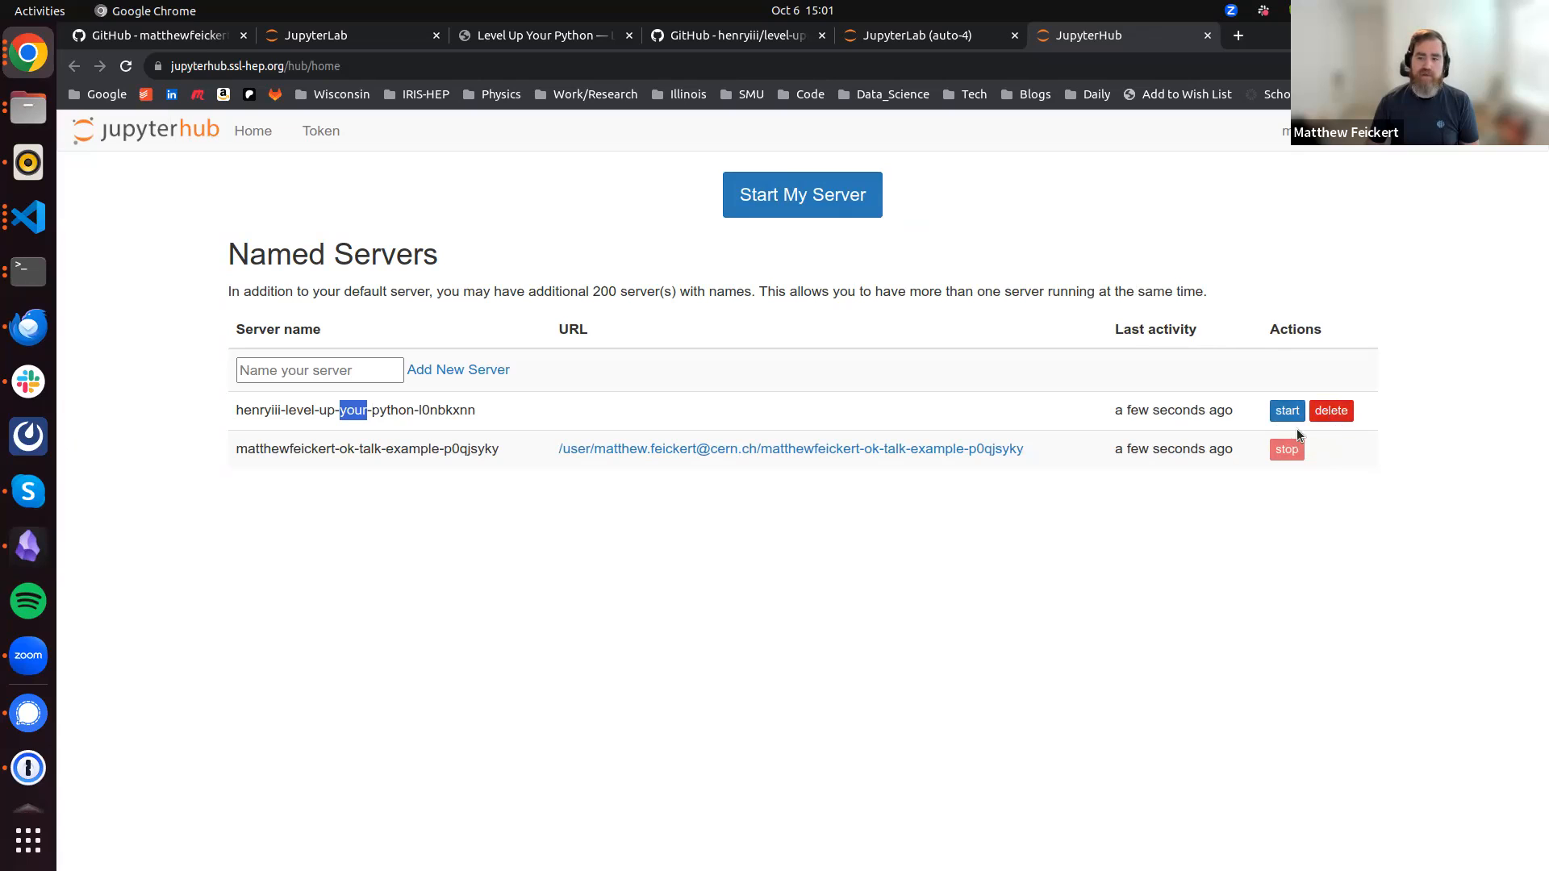
pyautogui.moveTo(1286, 409)
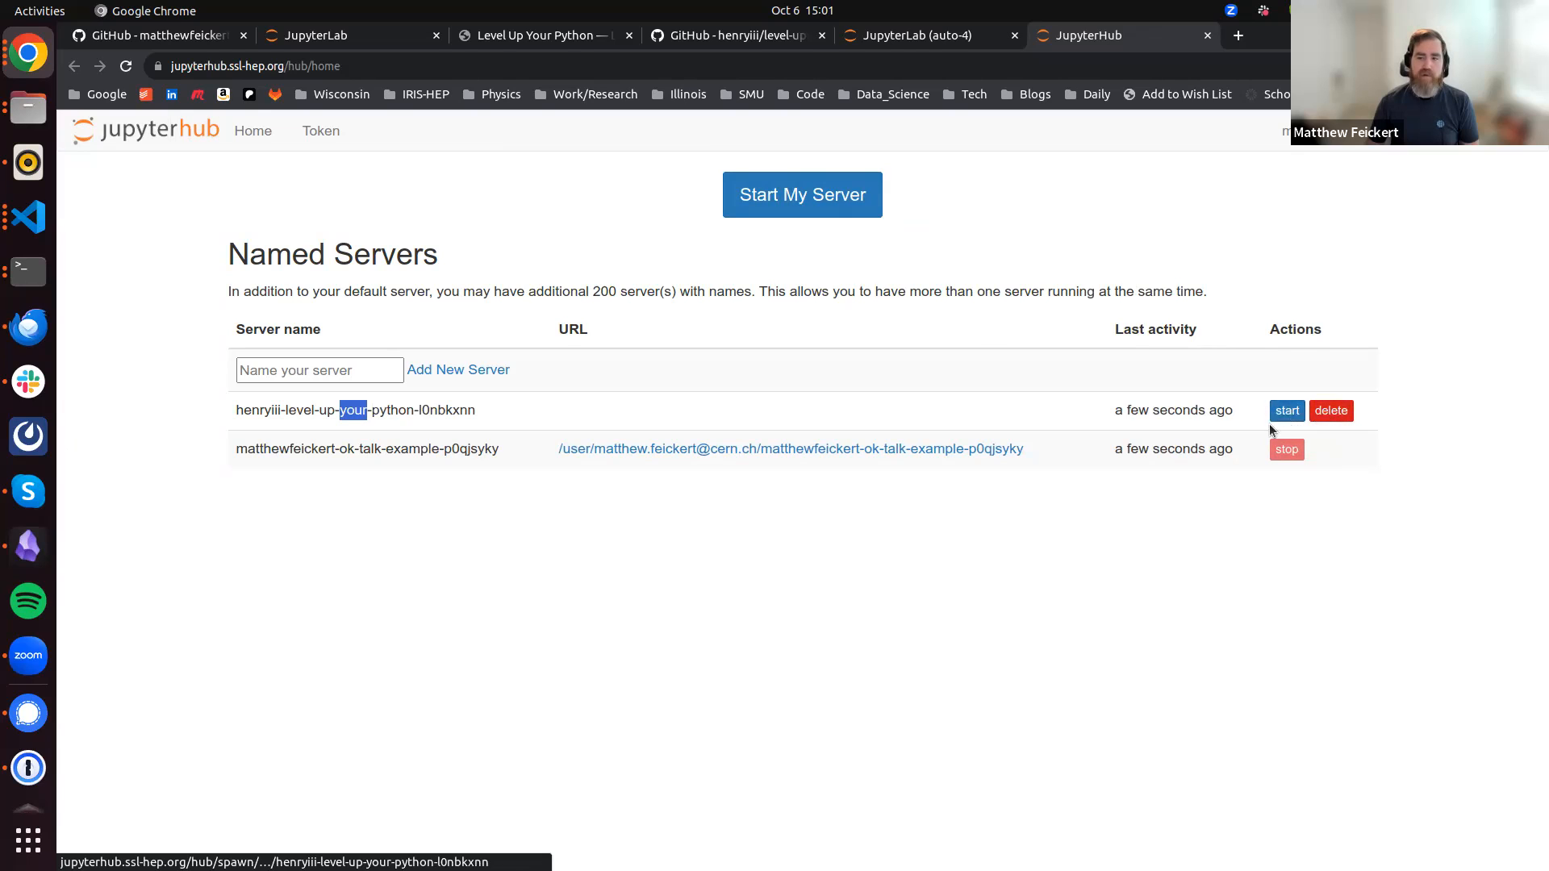
pyautogui.click(1286, 449)
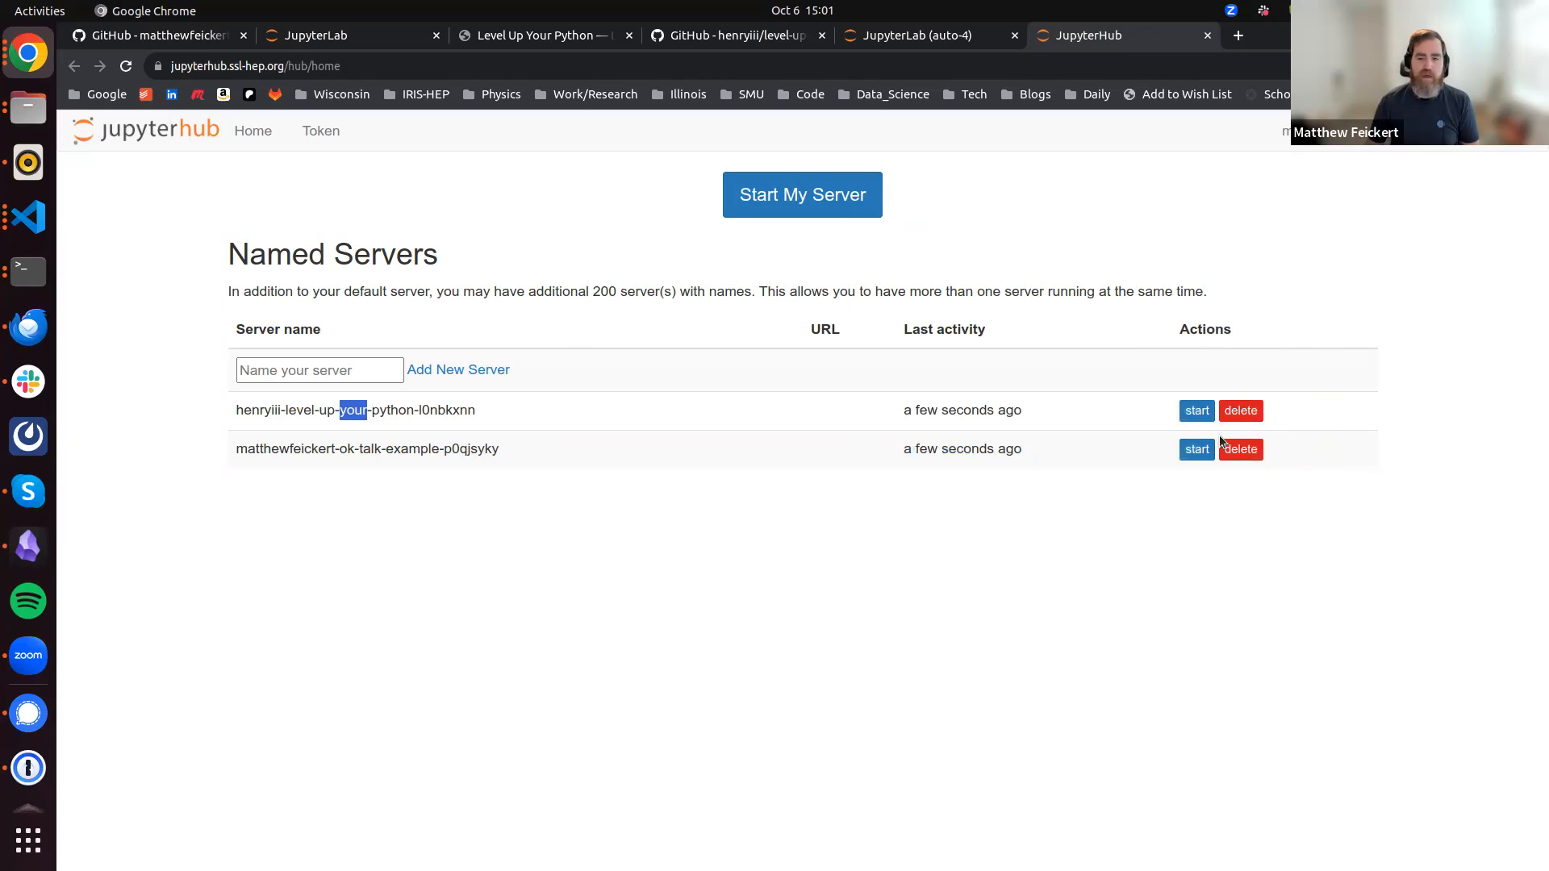
pyautogui.click(1241, 410)
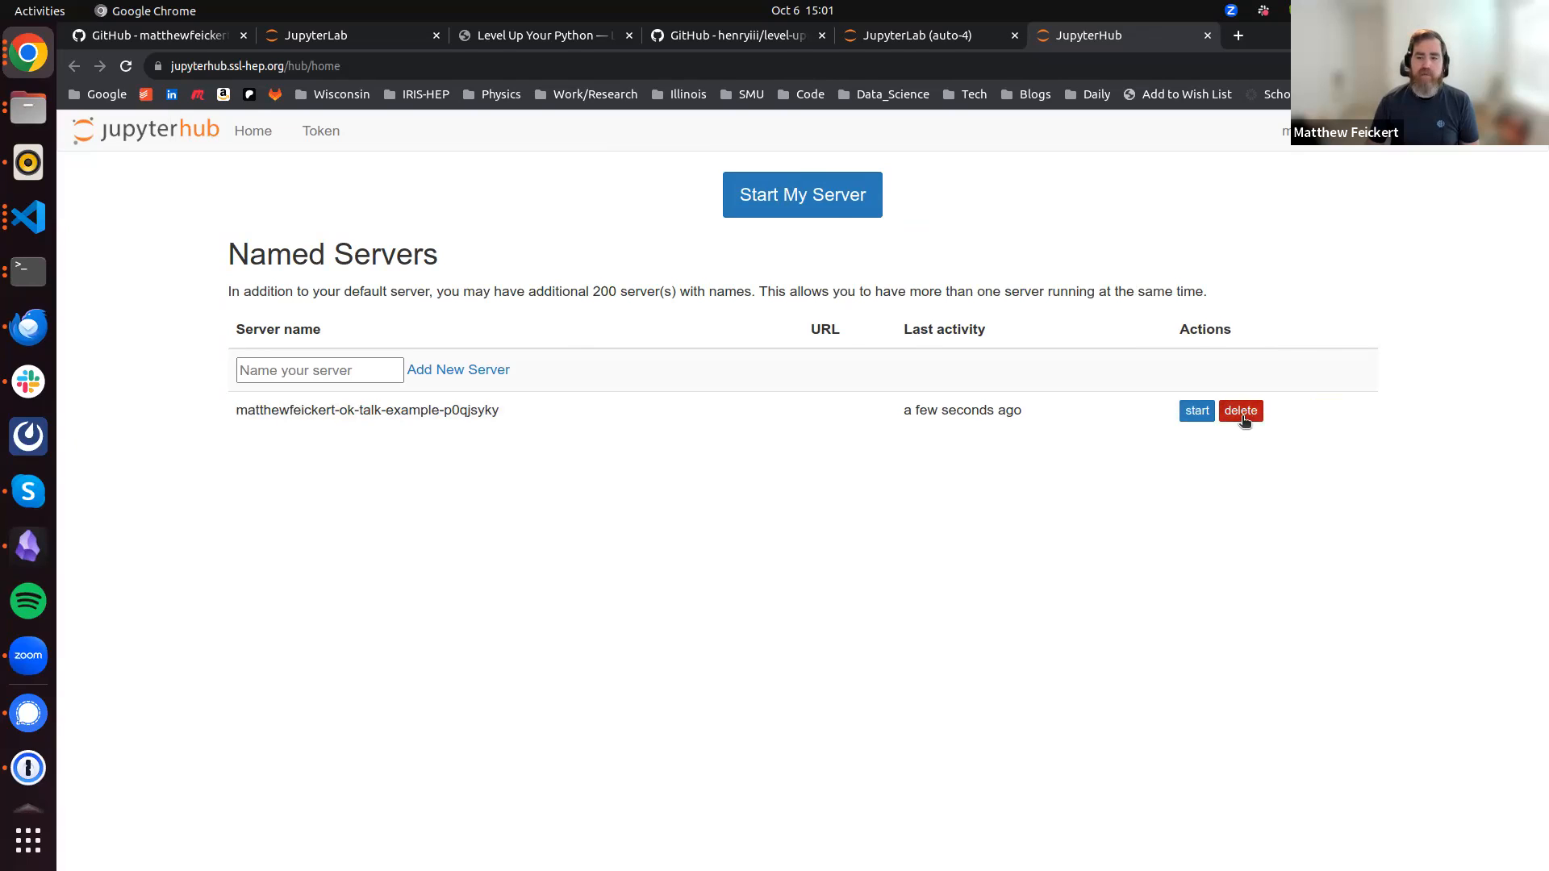
pyautogui.click(1240, 411)
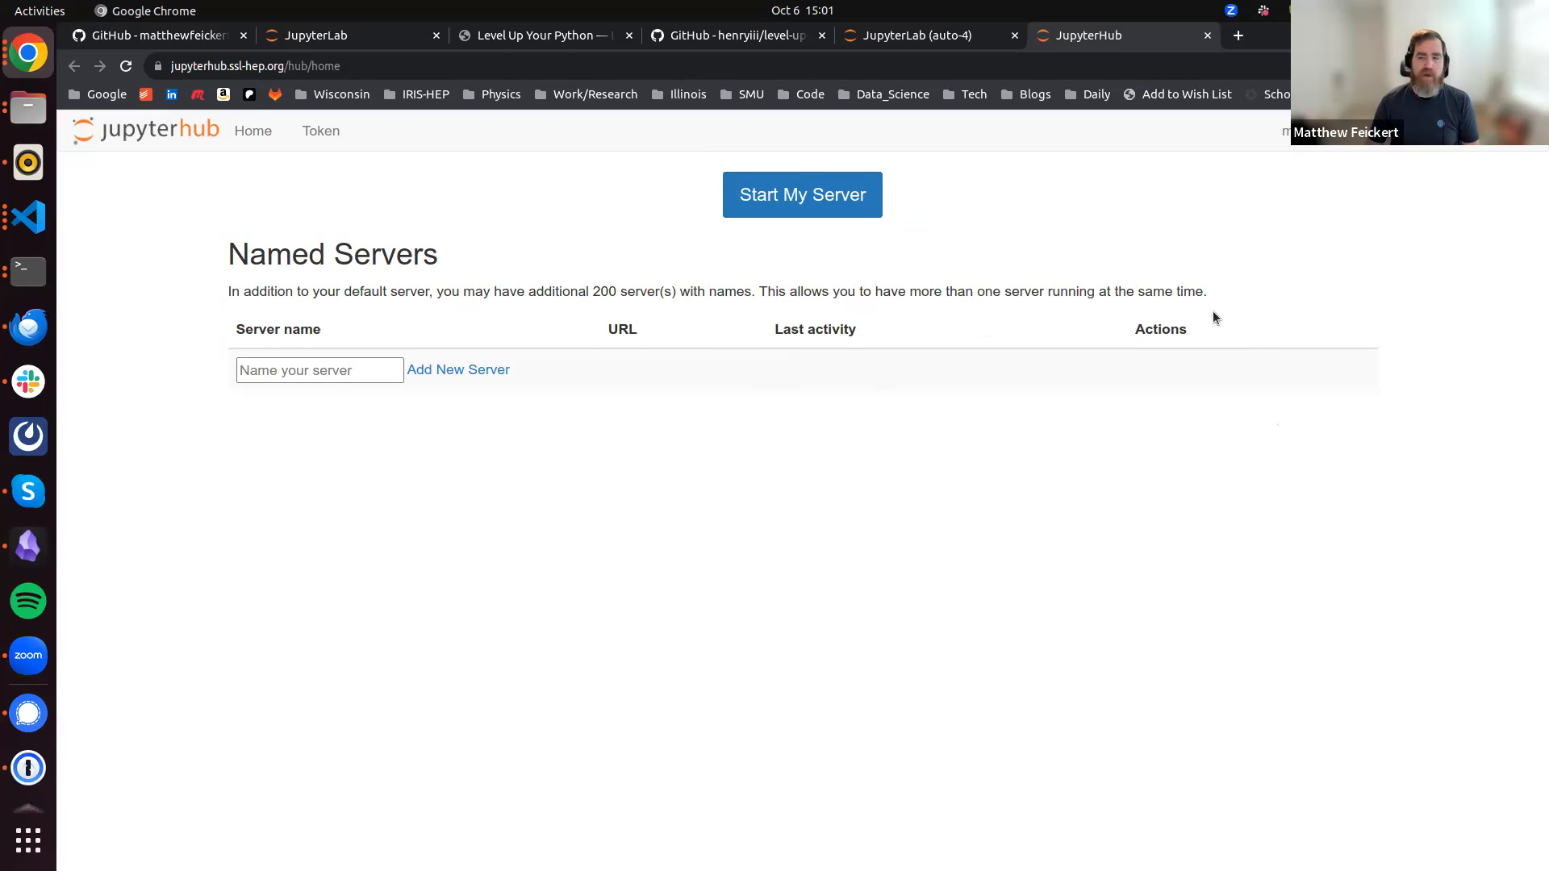
pyautogui.moveTo(1077, 253)
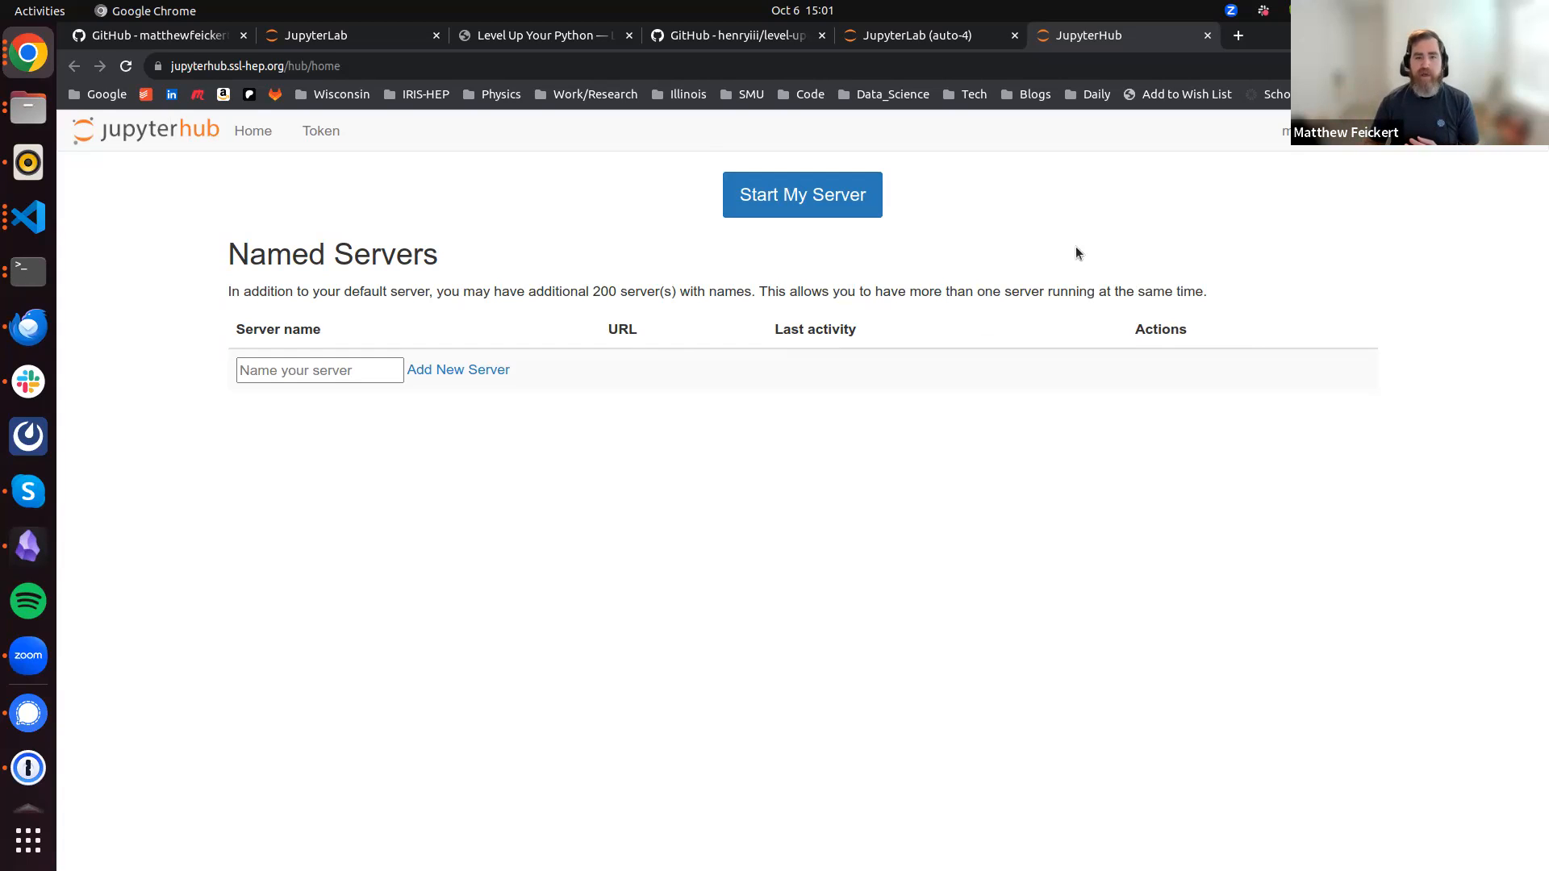
pyautogui.moveTo(1066, 244)
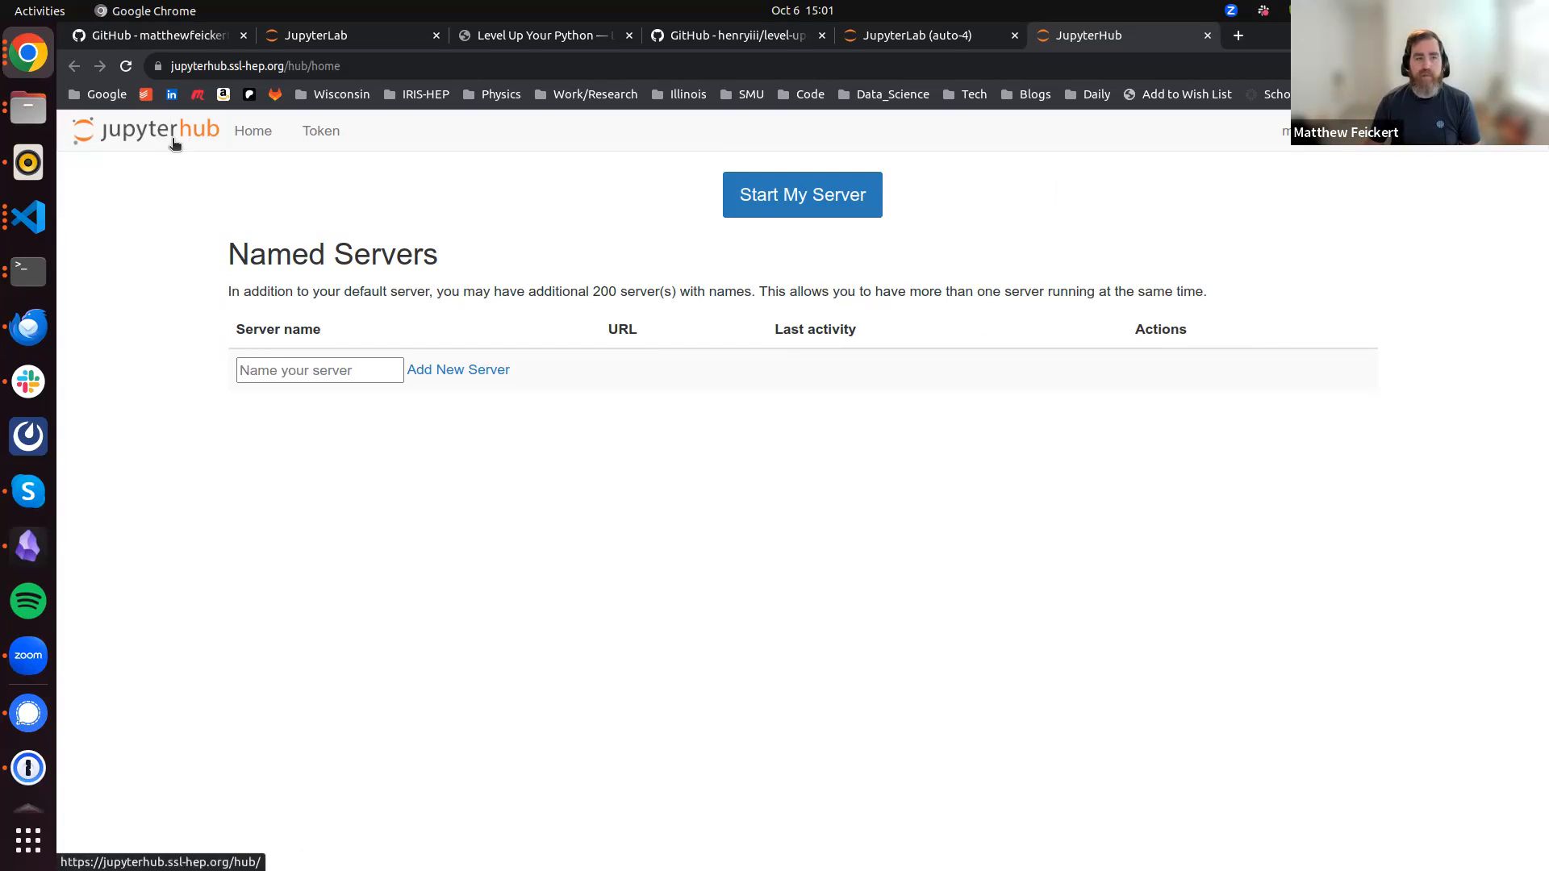
pyautogui.moveTo(946, 179)
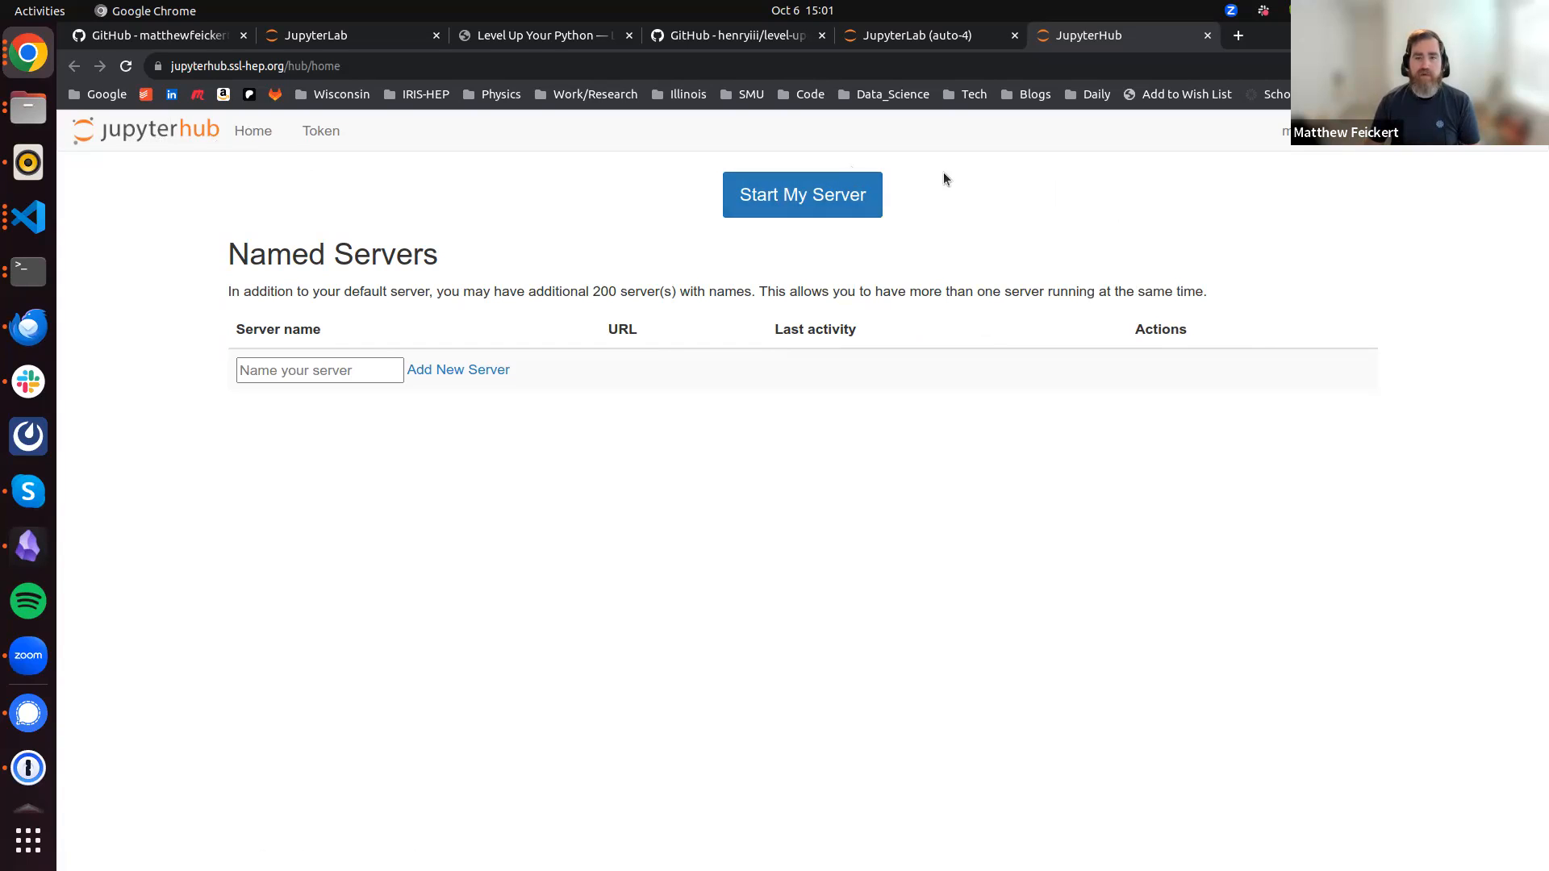